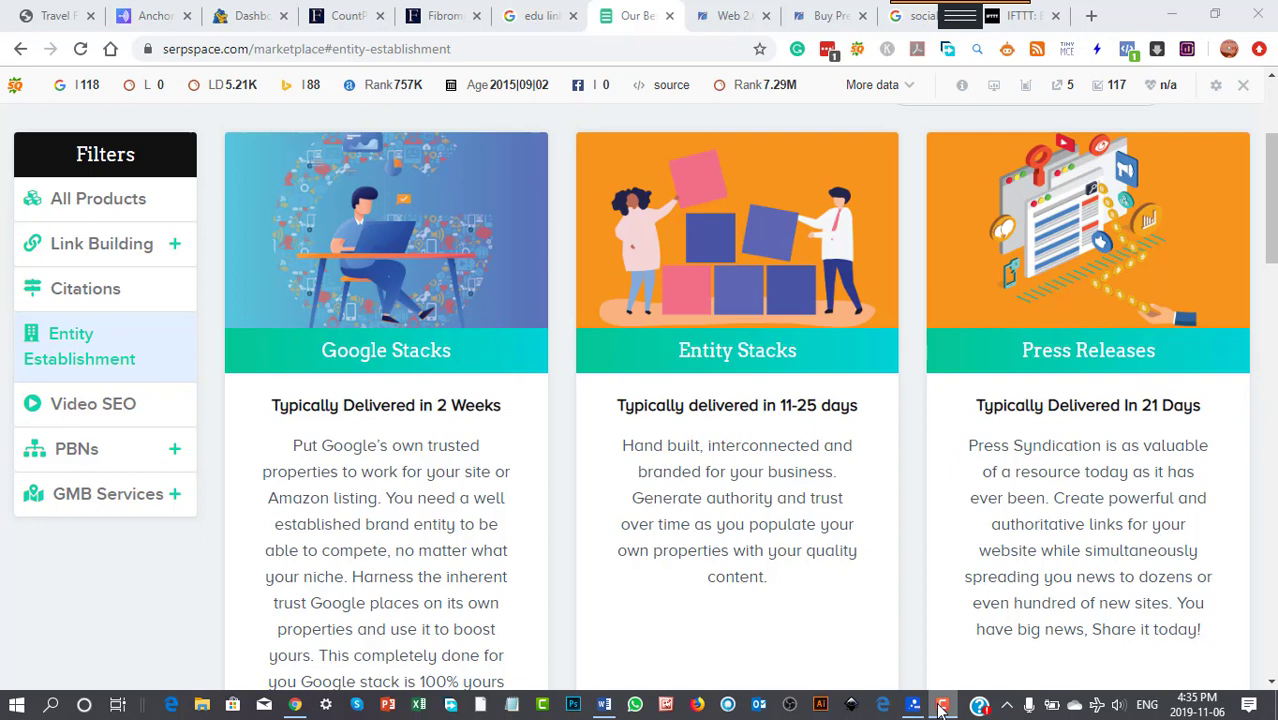
# Switch from Chrome to the Back linking Course mind map in MindGenius.
pyautogui.click(940, 704)
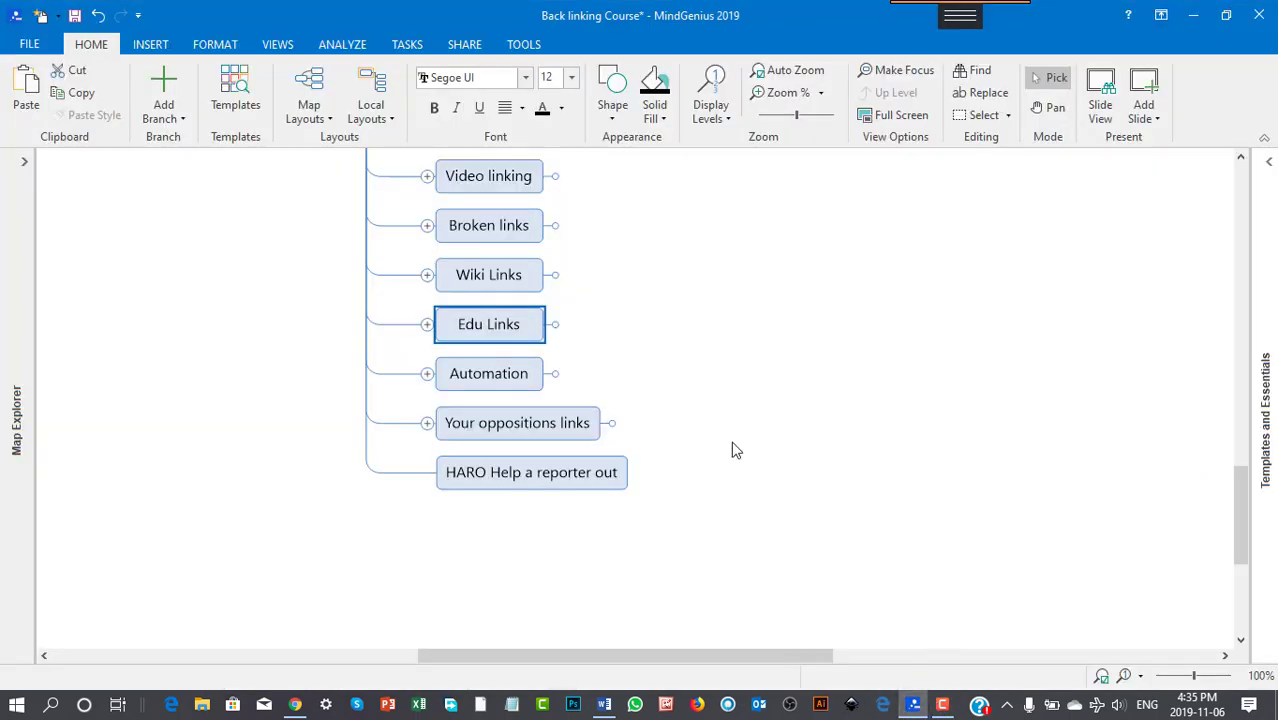
# Expand the Automation topic to reveal IFTTT, Socialadr and Other software.
pyautogui.click(428, 374)
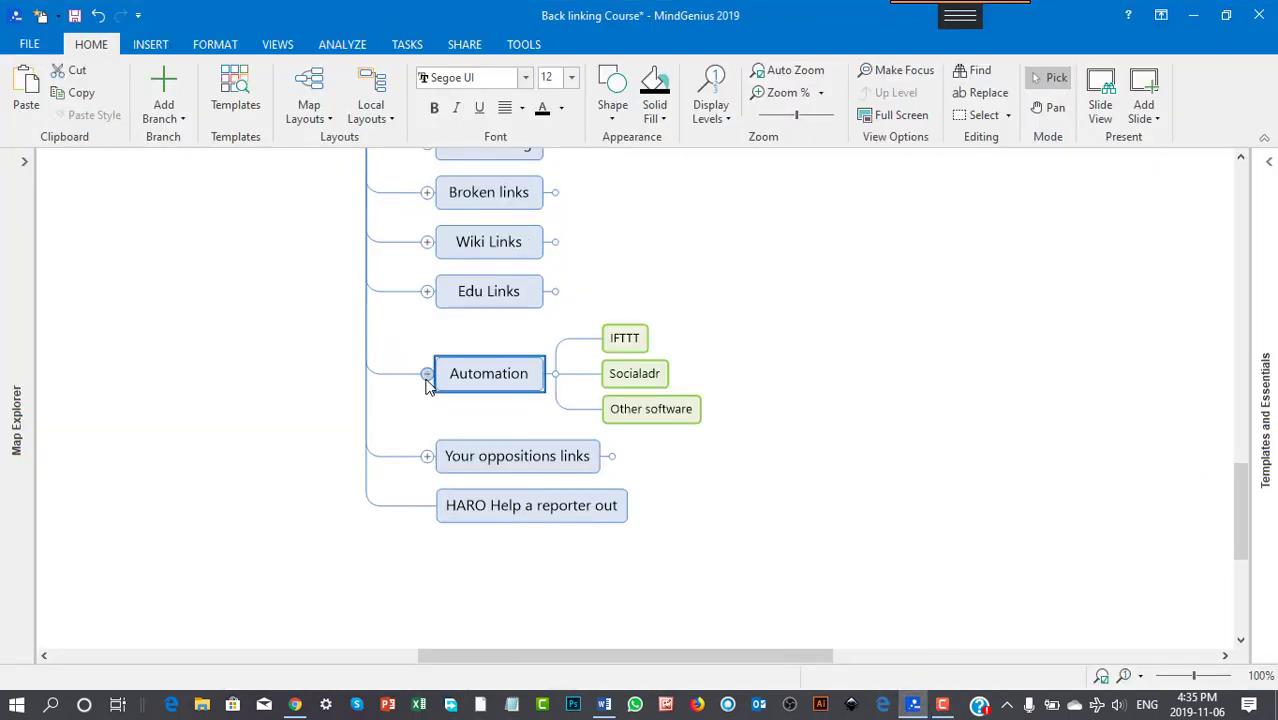
pyautogui.click(426, 374)
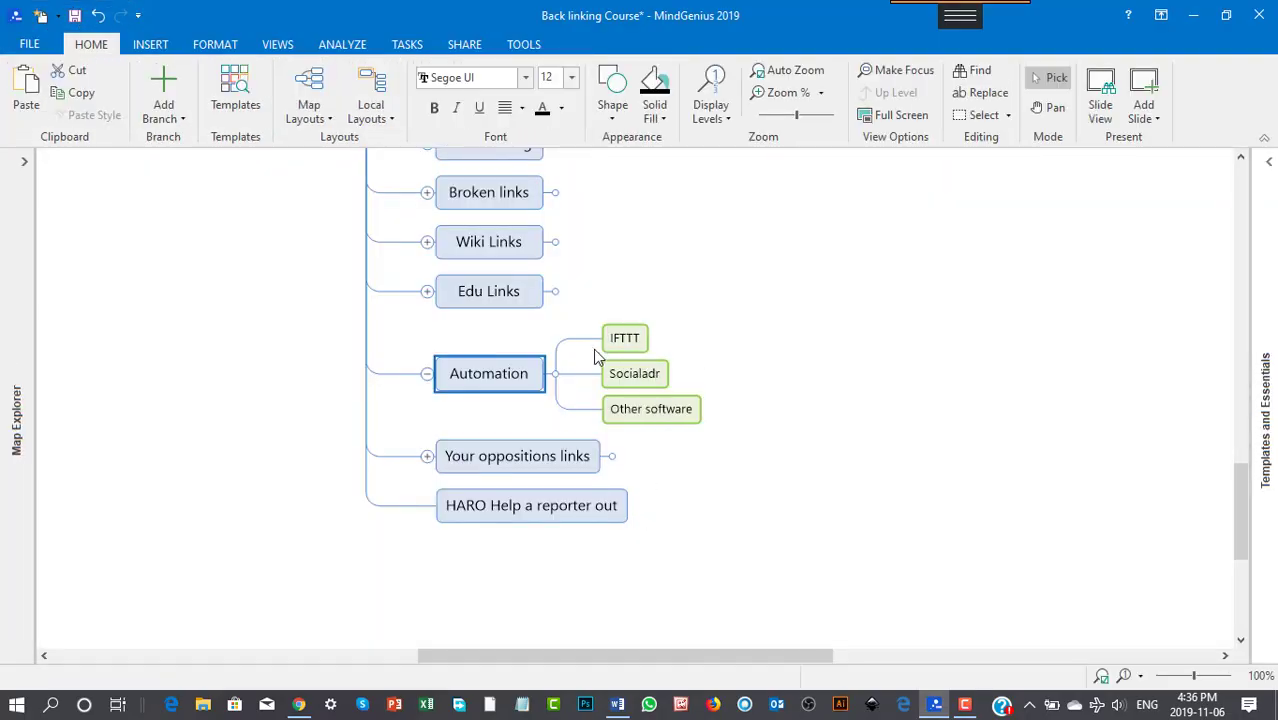
pyautogui.moveTo(878, 408)
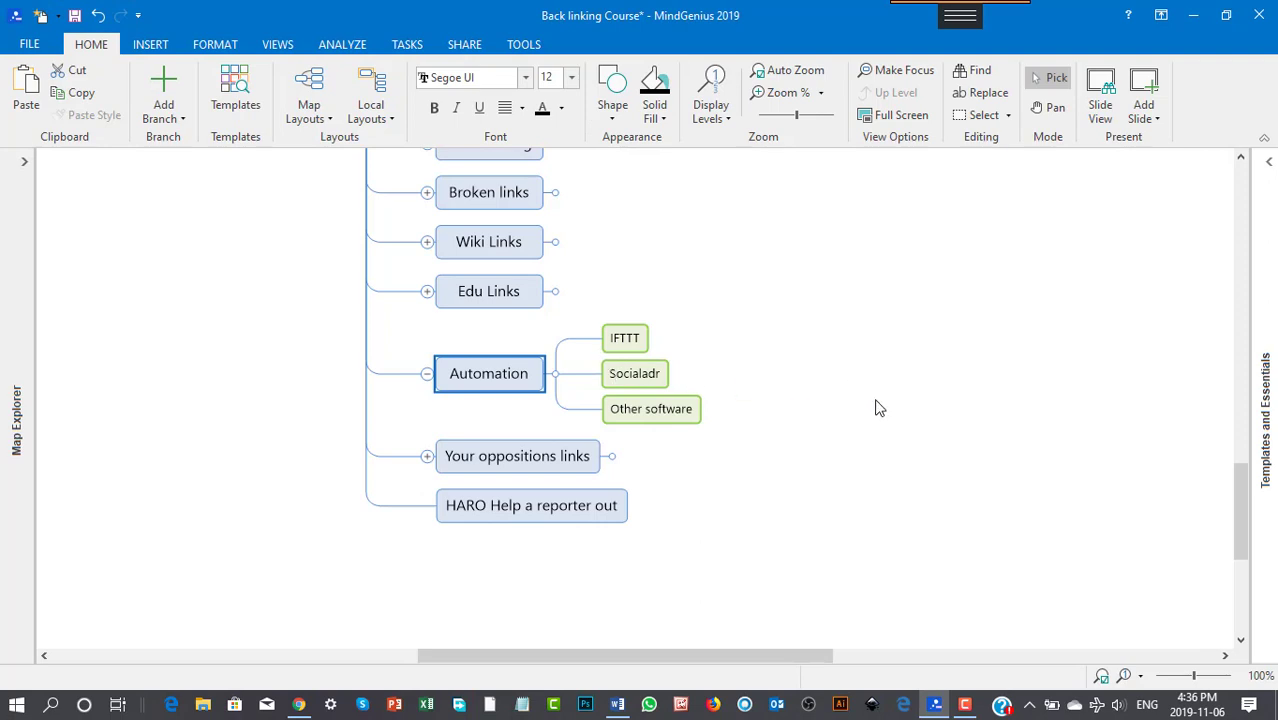
pyautogui.moveTo(838, 402)
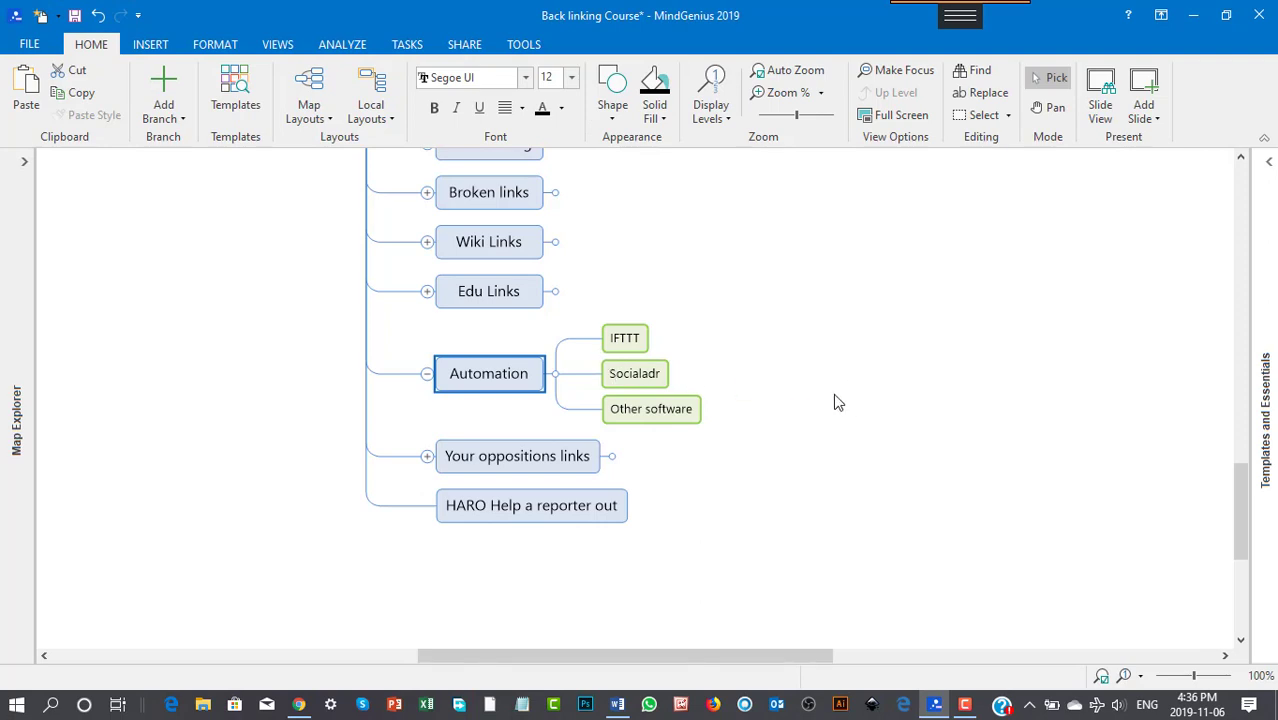
pyautogui.moveTo(676, 388)
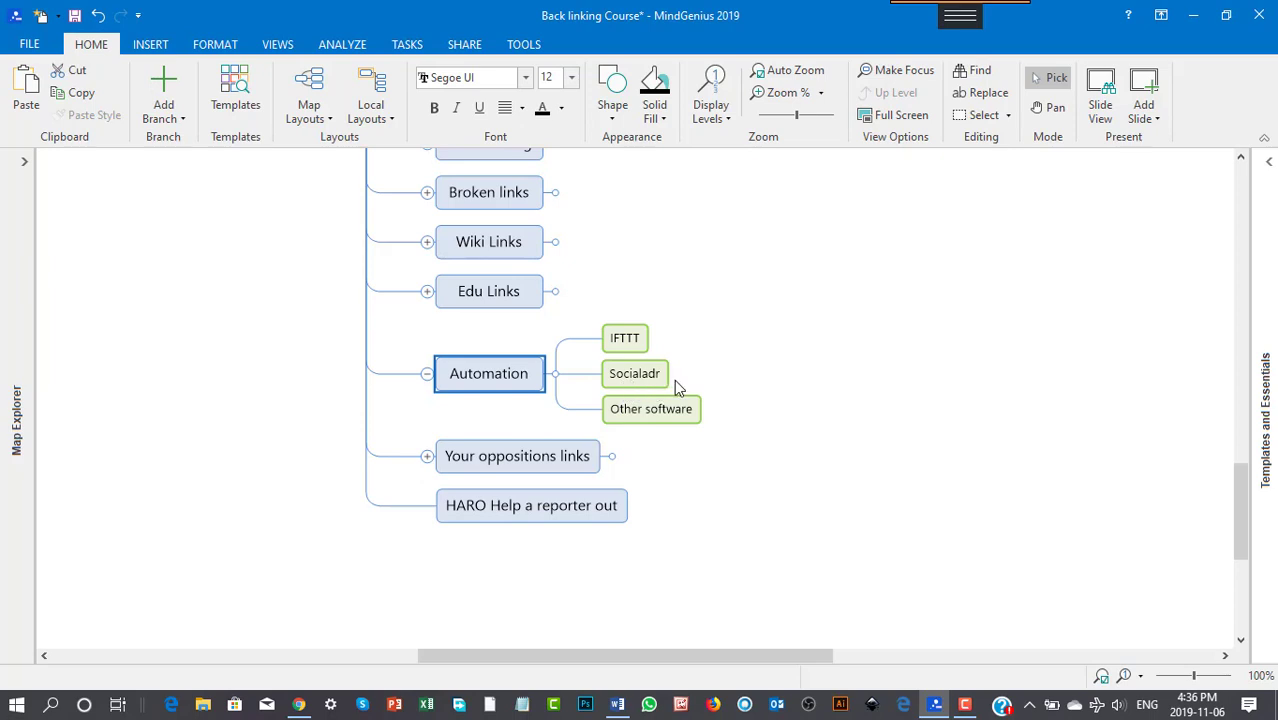
pyautogui.moveTo(644, 344)
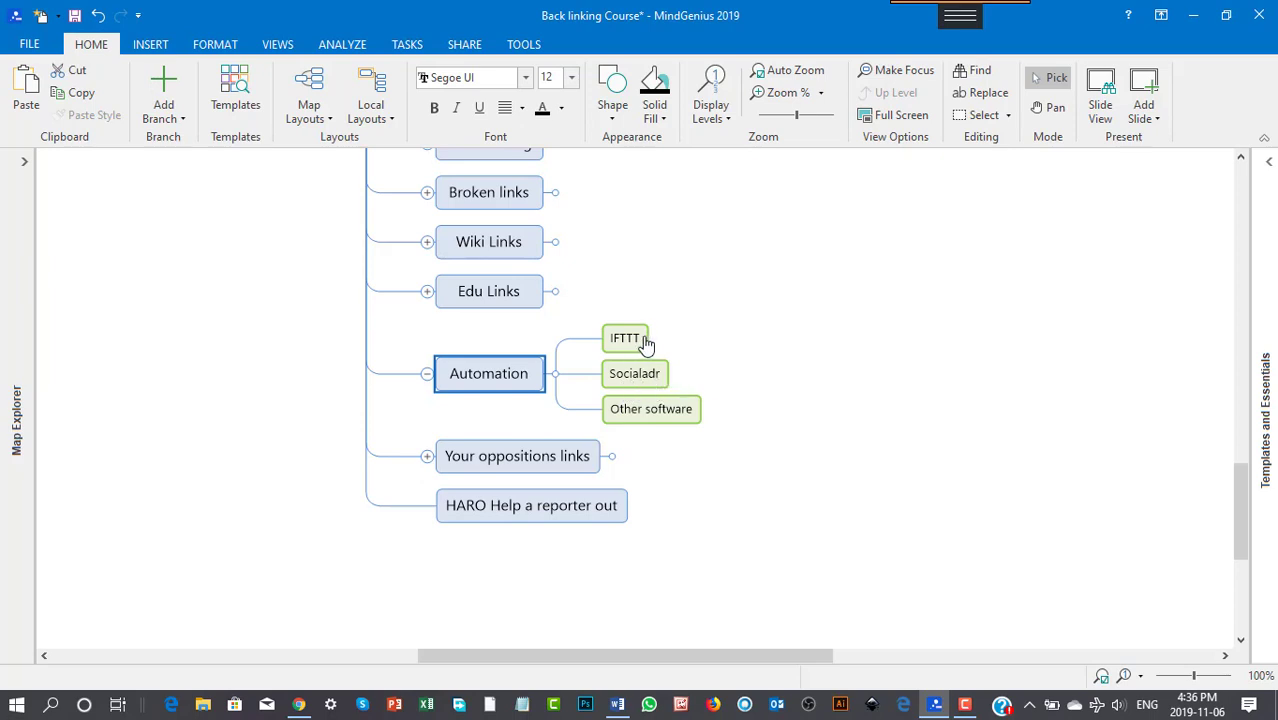
pyautogui.moveTo(688, 350)
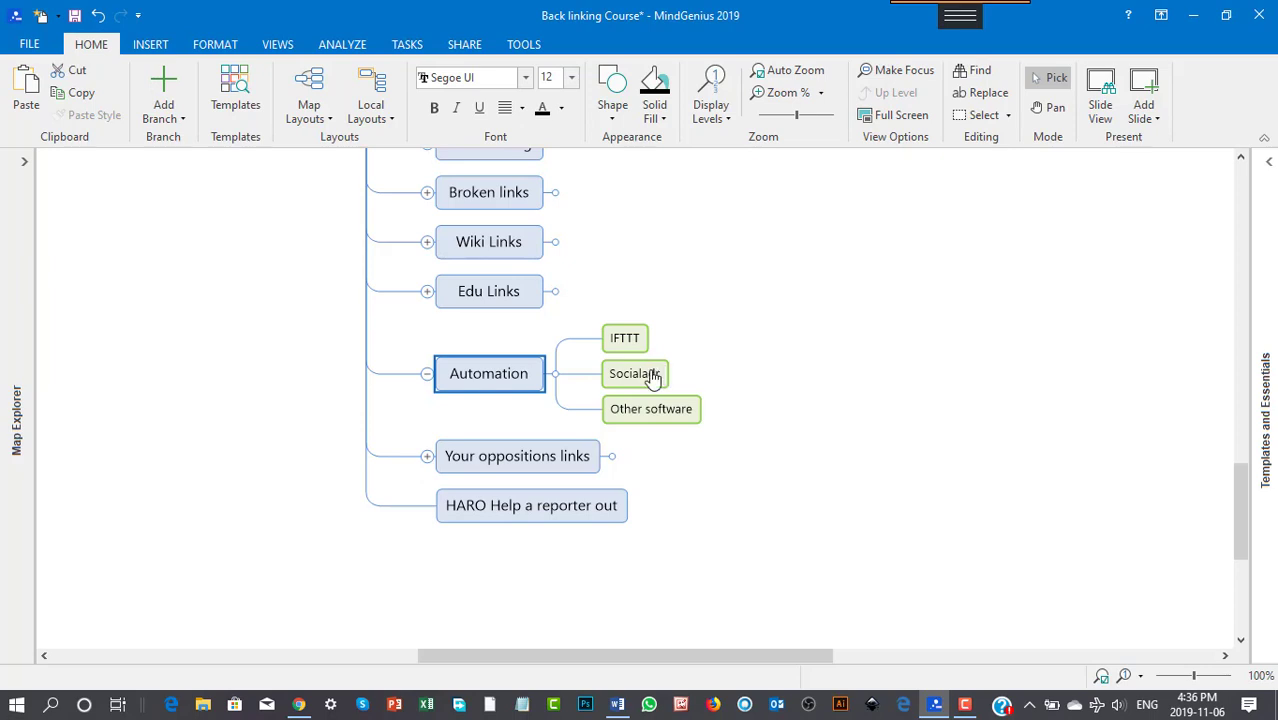
pyautogui.moveTo(678, 456)
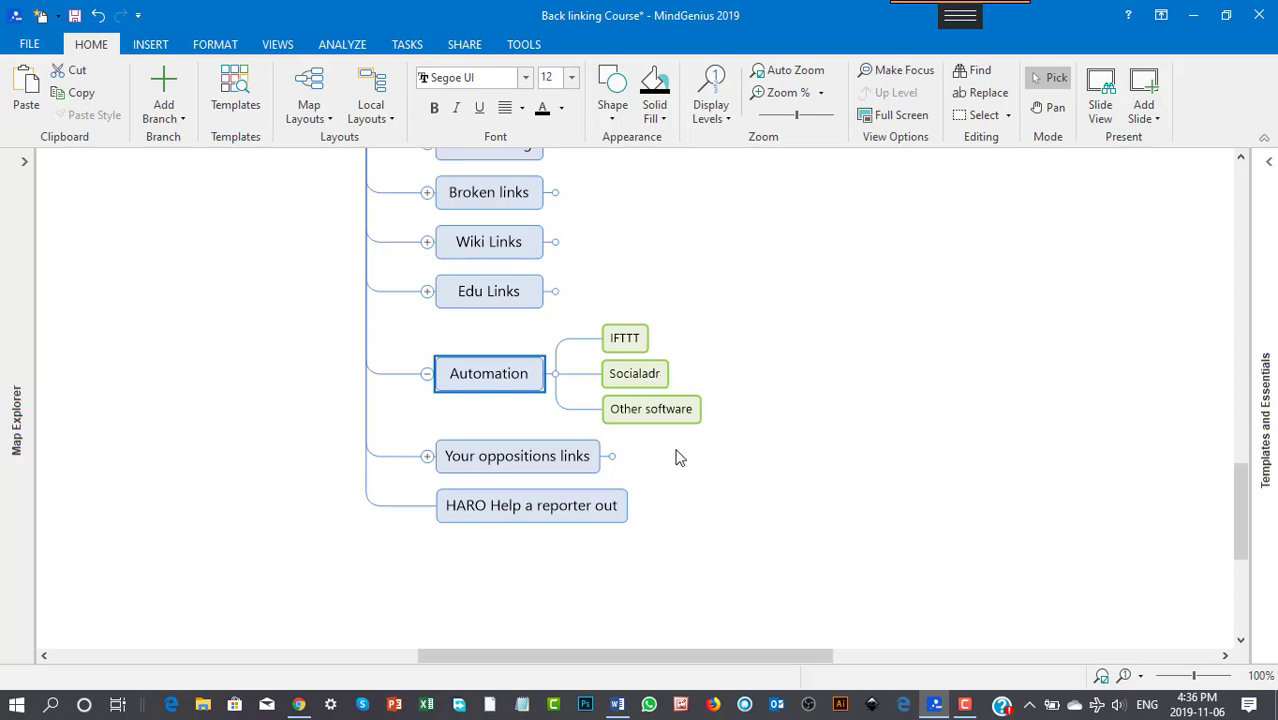
pyautogui.moveTo(708, 506)
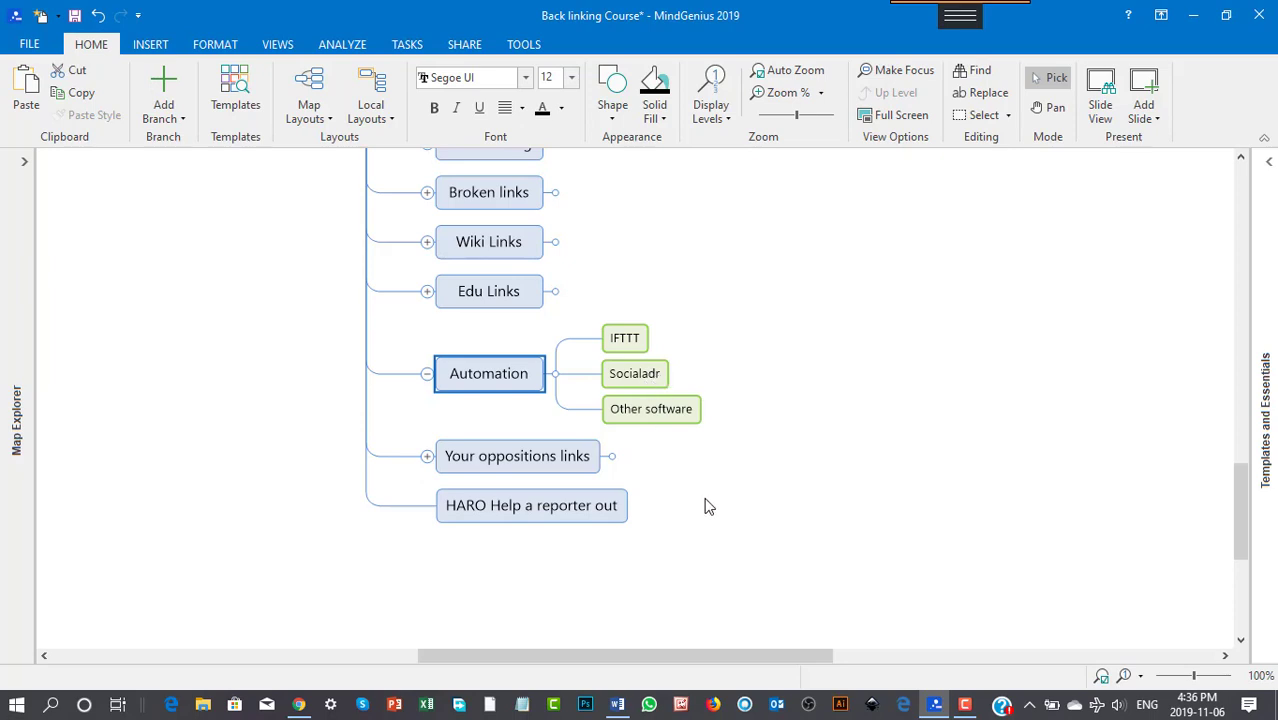
pyautogui.moveTo(708, 508)
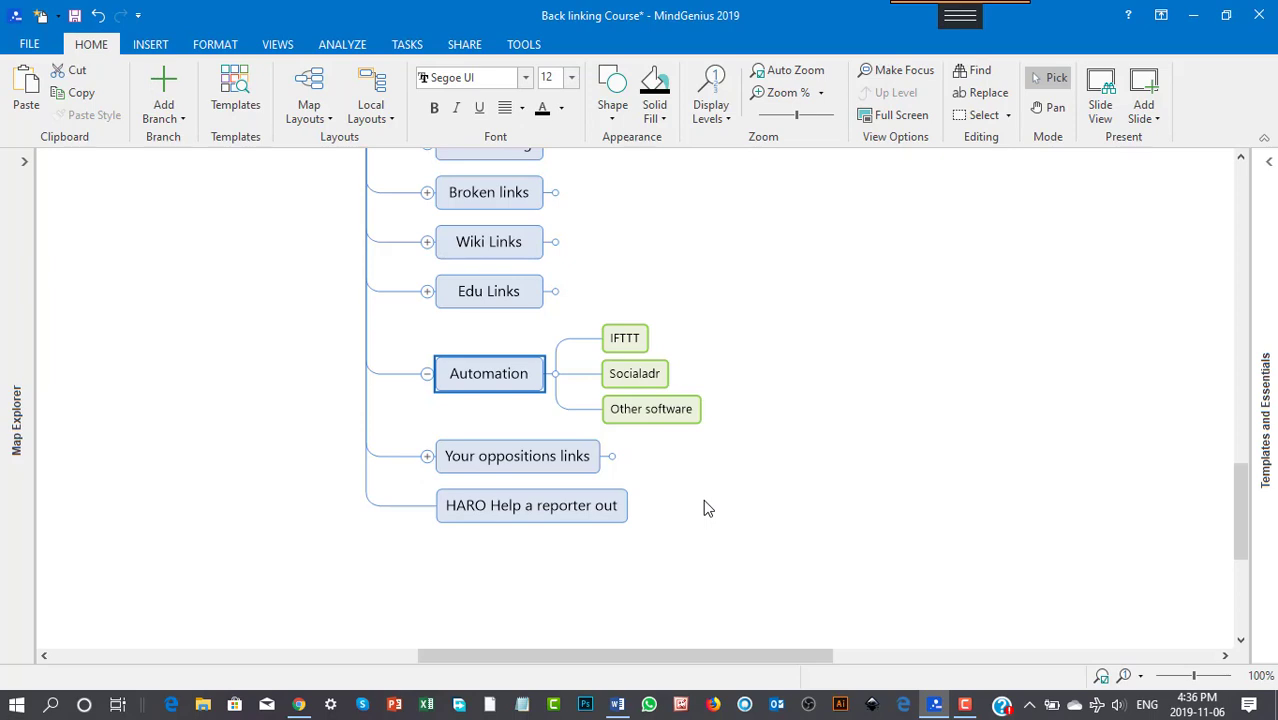
pyautogui.moveTo(784, 438)
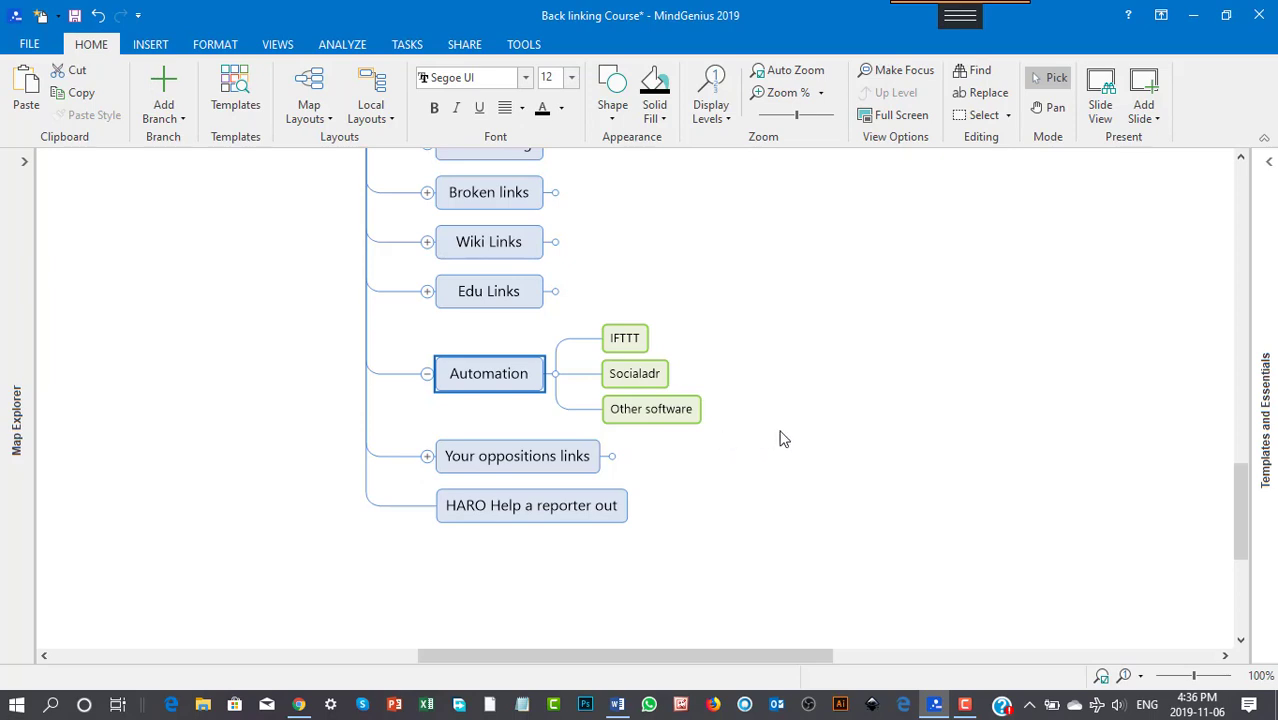
pyautogui.moveTo(766, 388)
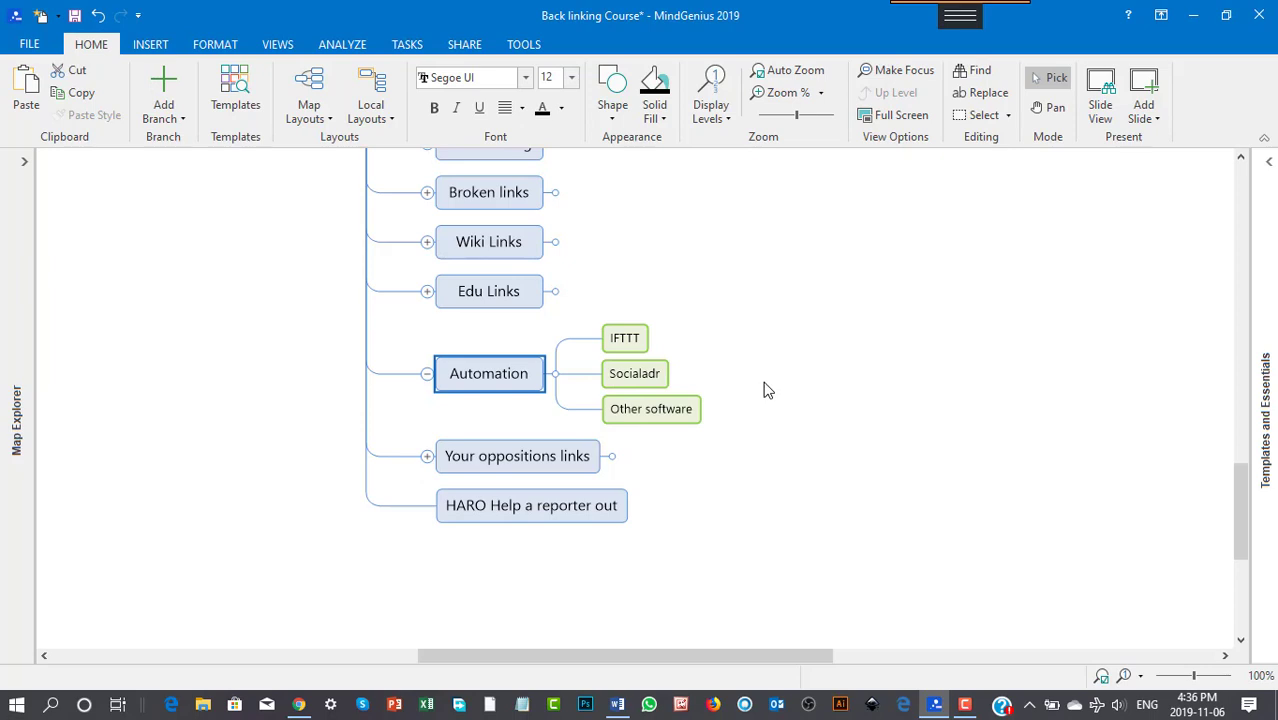
pyautogui.moveTo(768, 400)
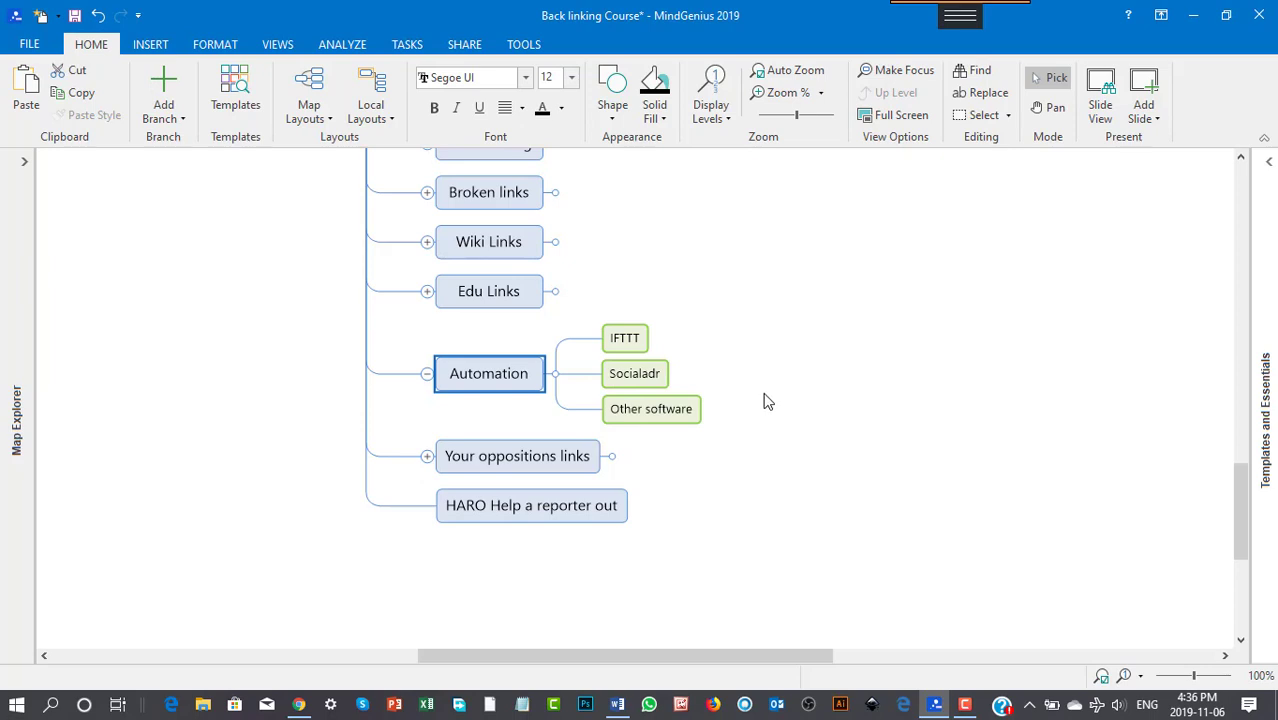
pyautogui.moveTo(764, 400)
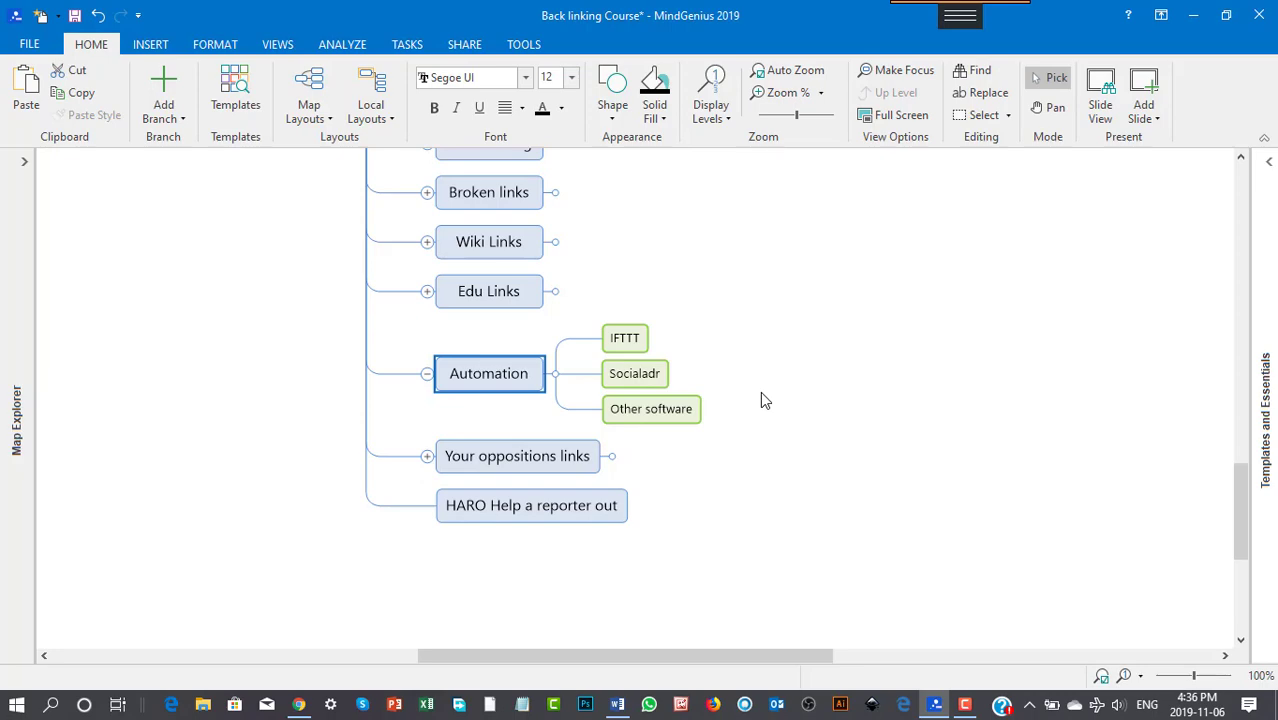
pyautogui.moveTo(762, 396)
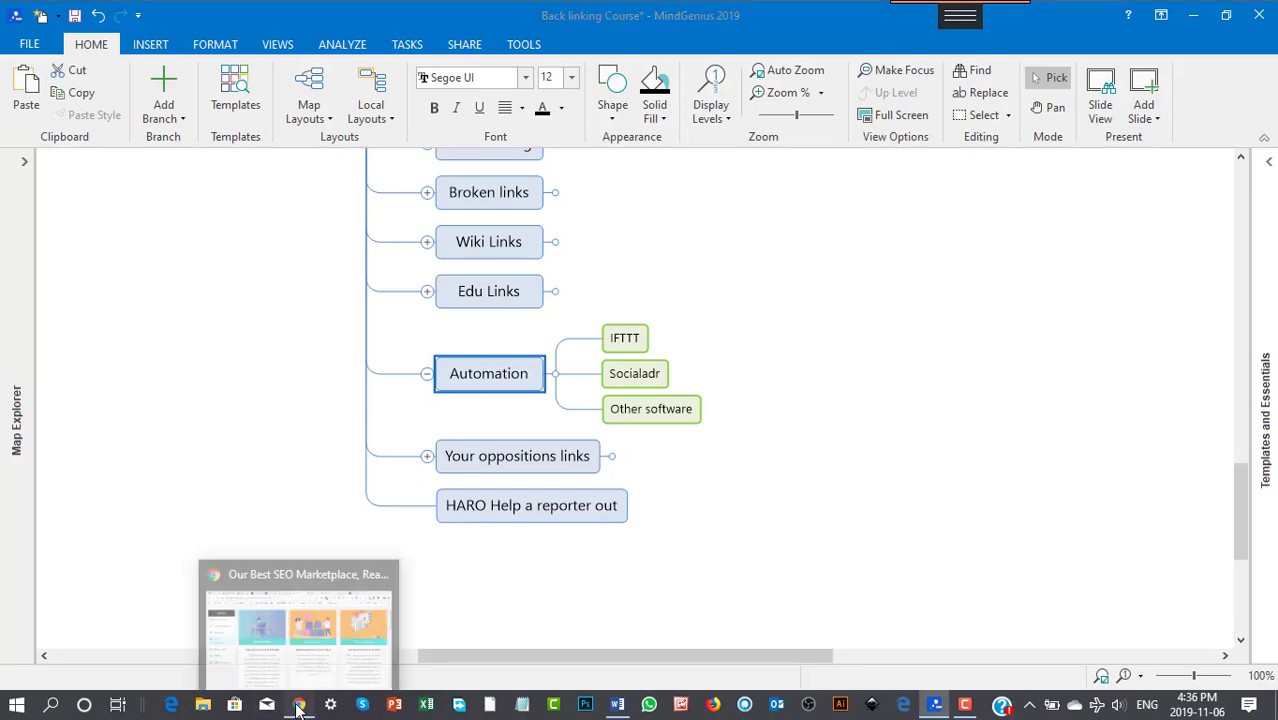
# Bring Chrome back up and switch to the IFTTT website tab.
pyautogui.click(298, 624)
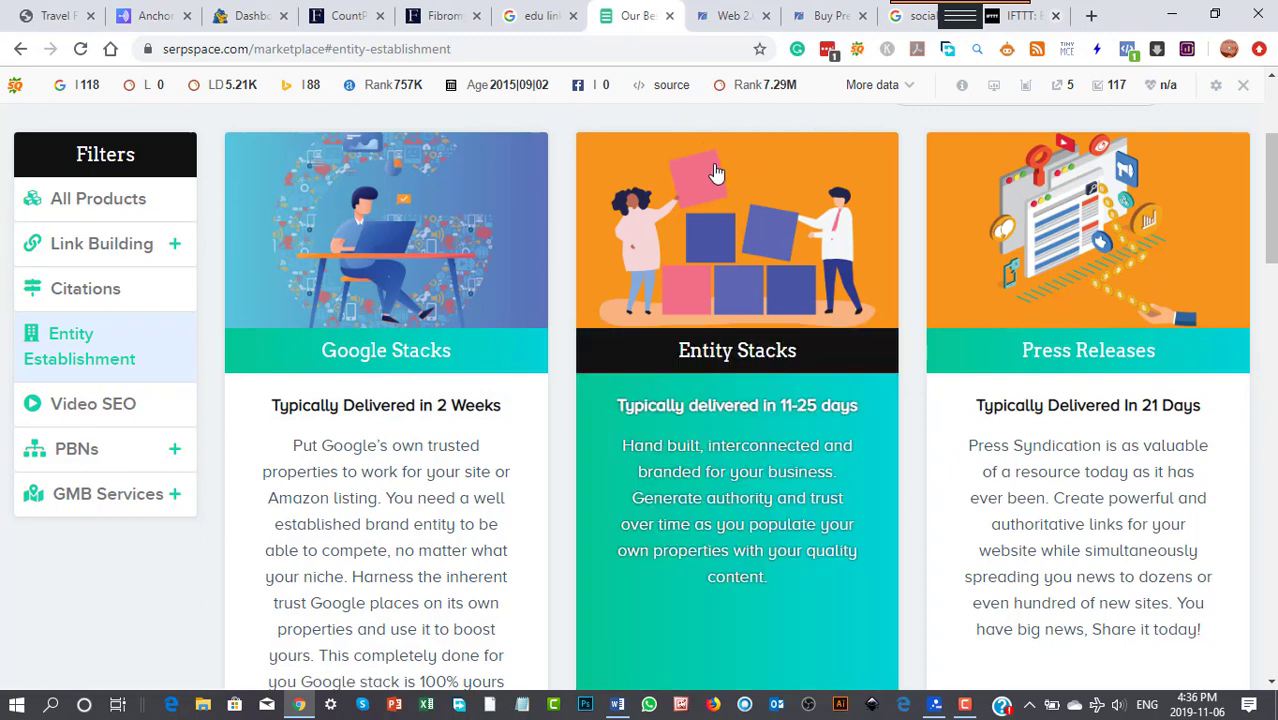
pyautogui.click(1010, 16)
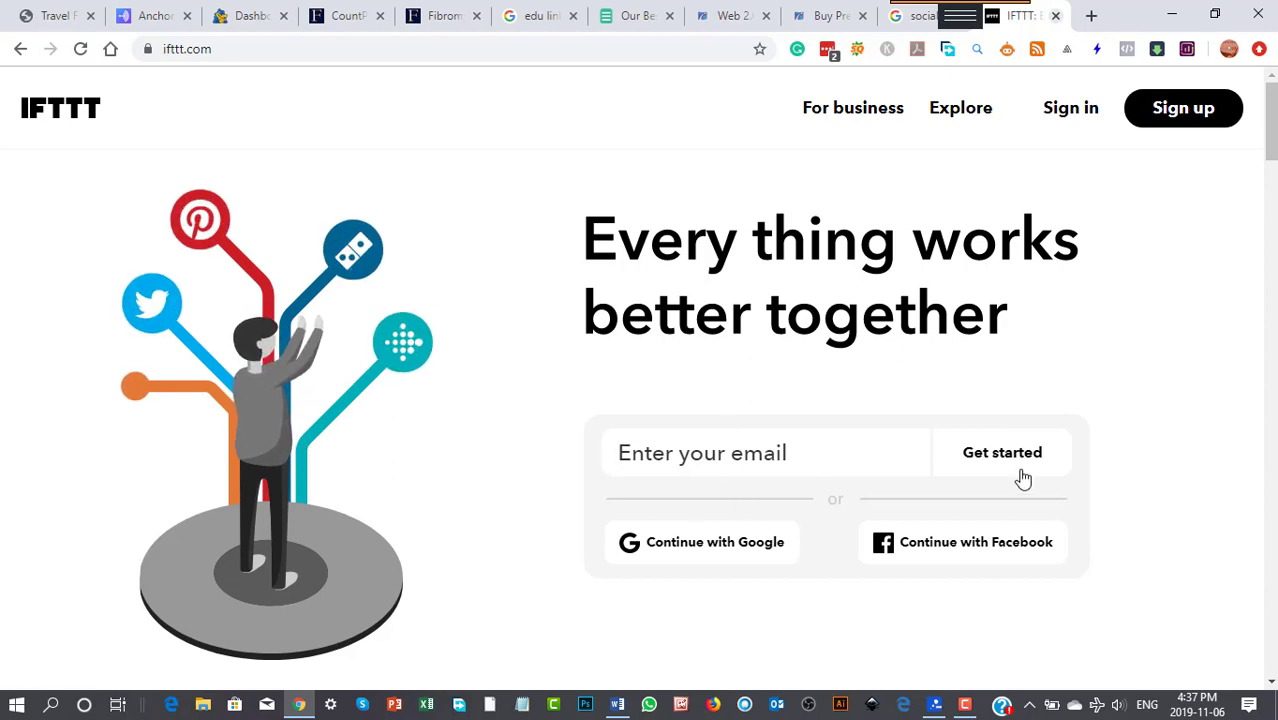
# Go to IFTTT's Explore page and browse down through its applets and services.
pyautogui.click(958, 108)
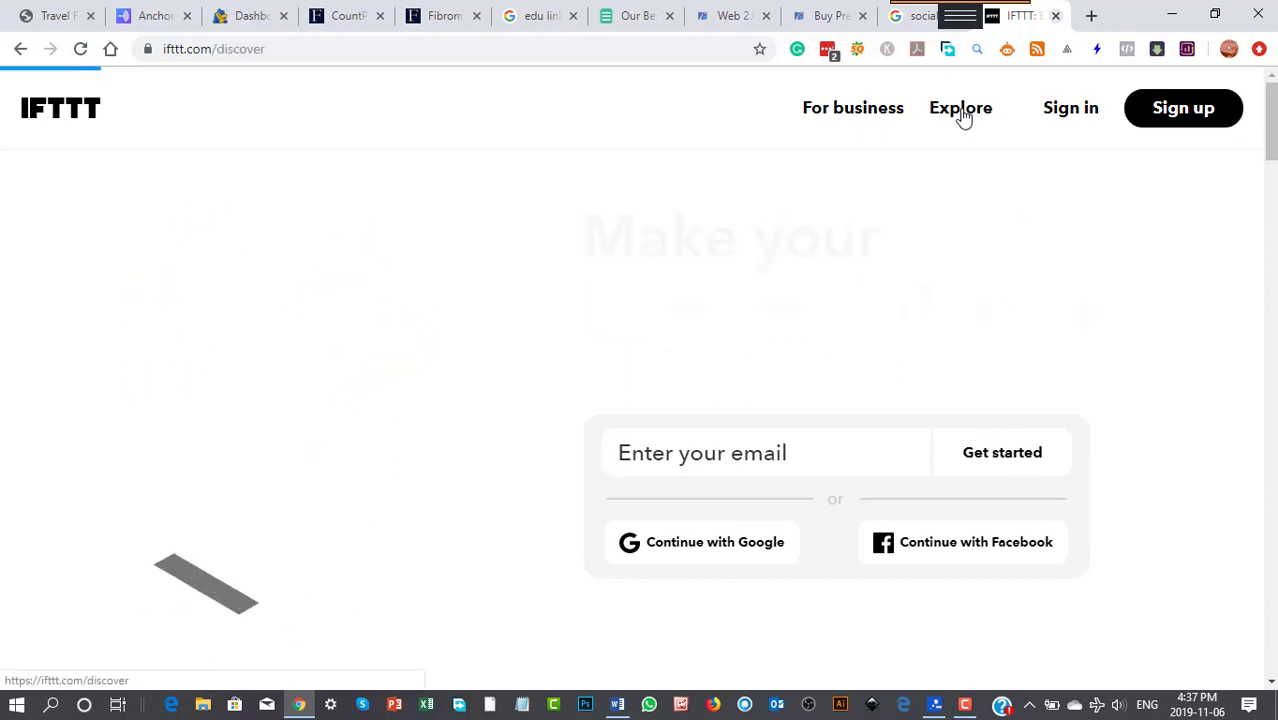
pyautogui.click(960, 108)
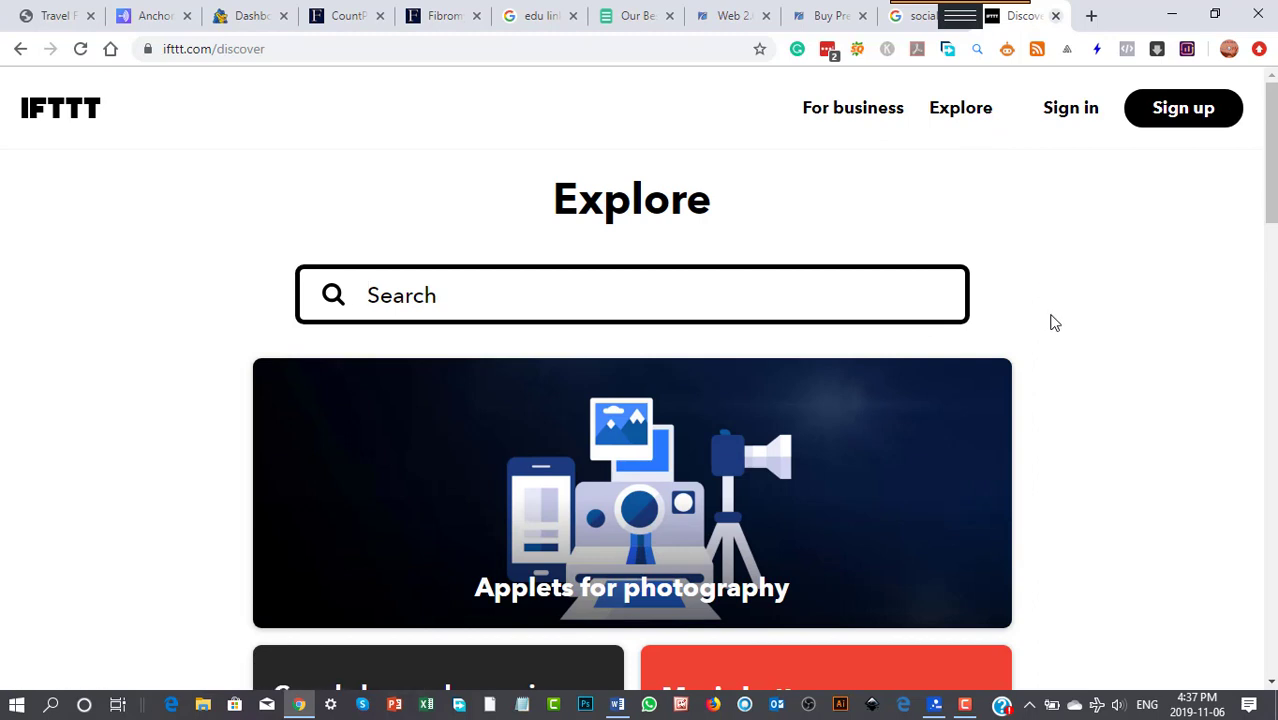
pyautogui.scroll(-3)
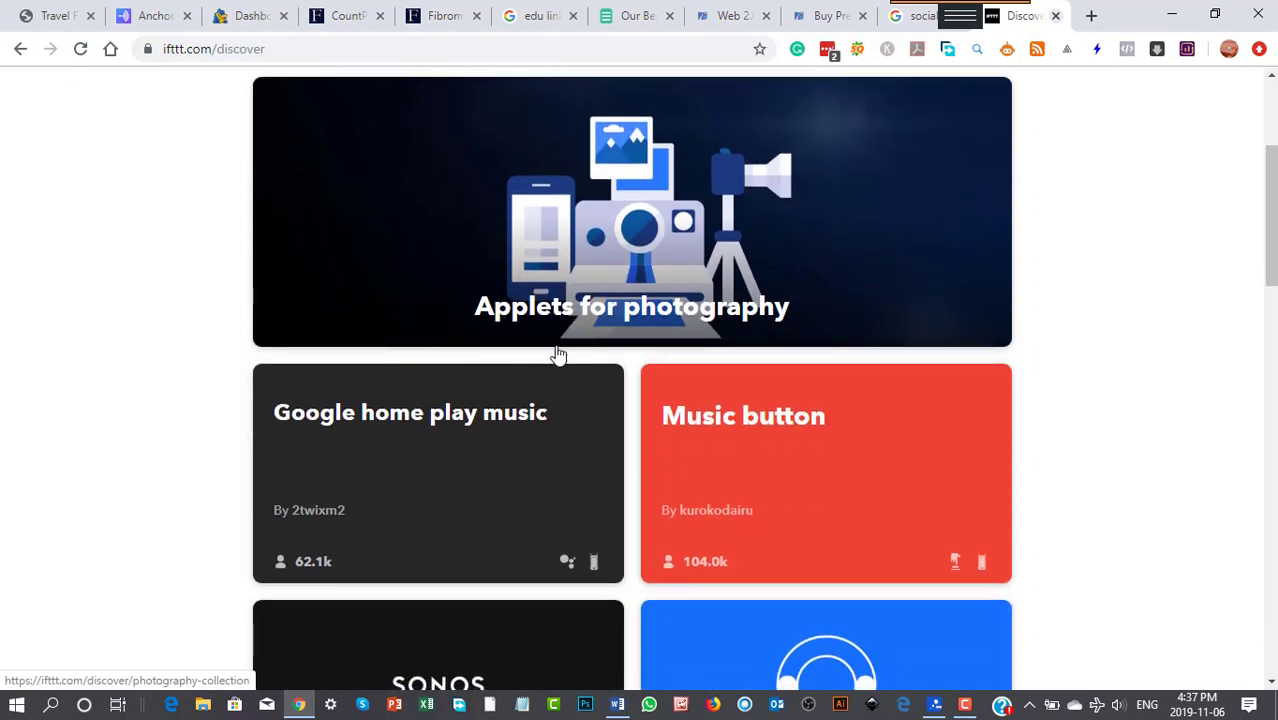
pyautogui.scroll(-3)
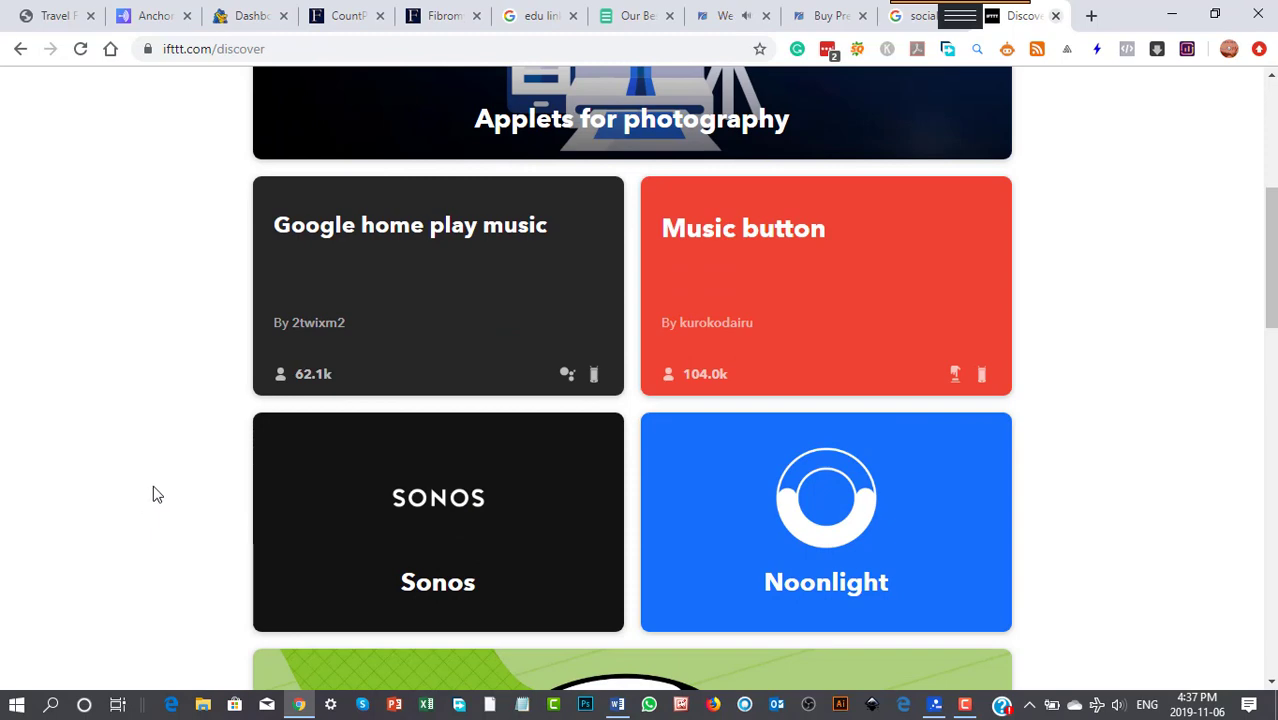
pyautogui.scroll(-3)
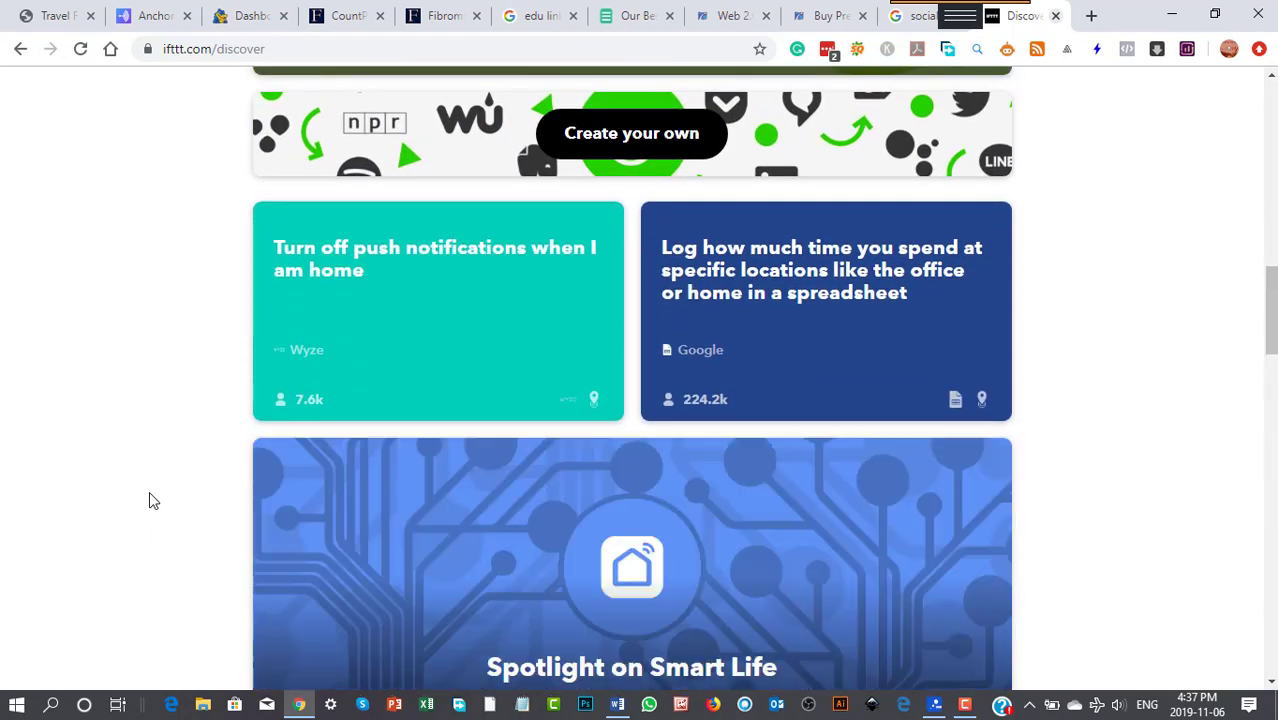
pyautogui.scroll(-3)
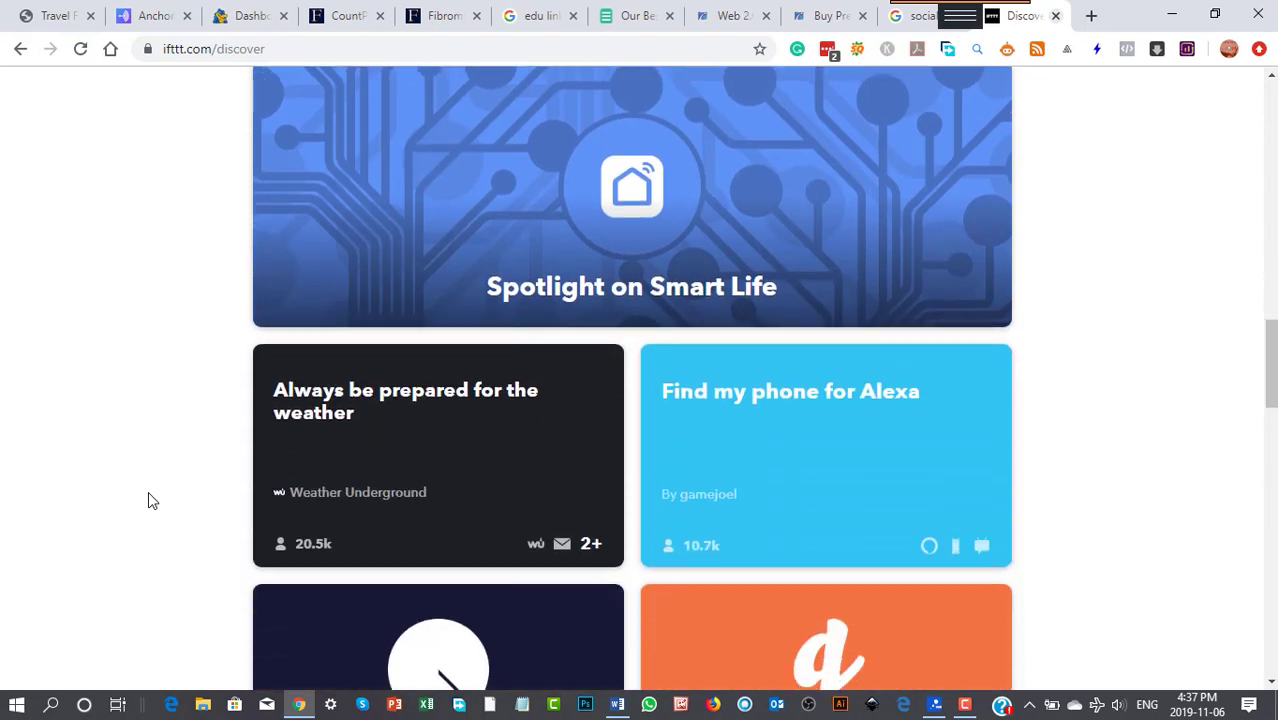
pyautogui.scroll(-3)
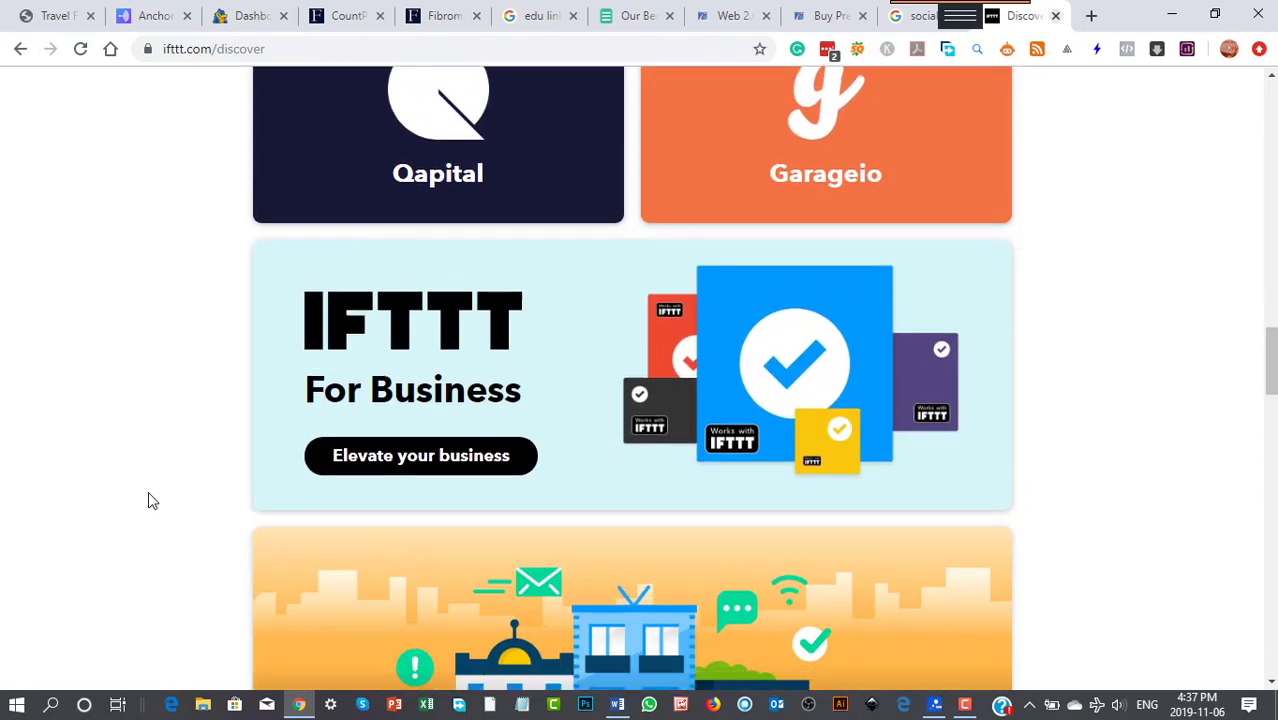
pyautogui.scroll(-3)
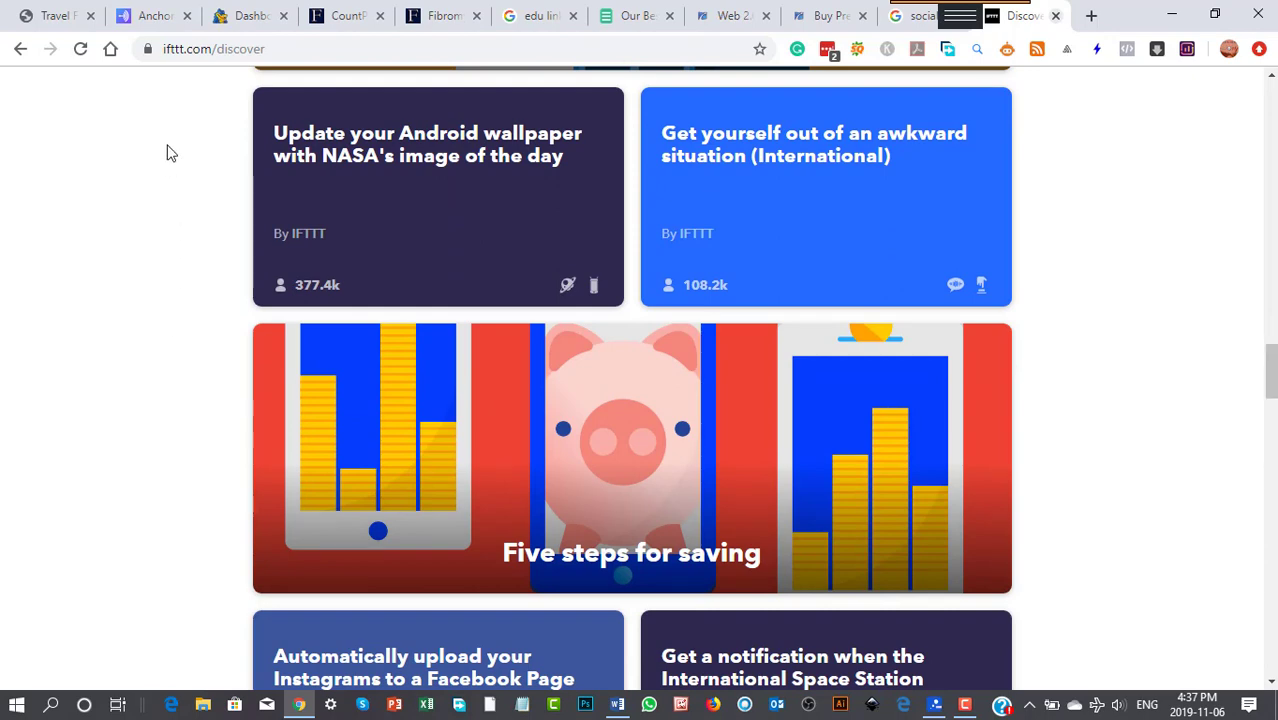
pyautogui.moveTo(920, 288)
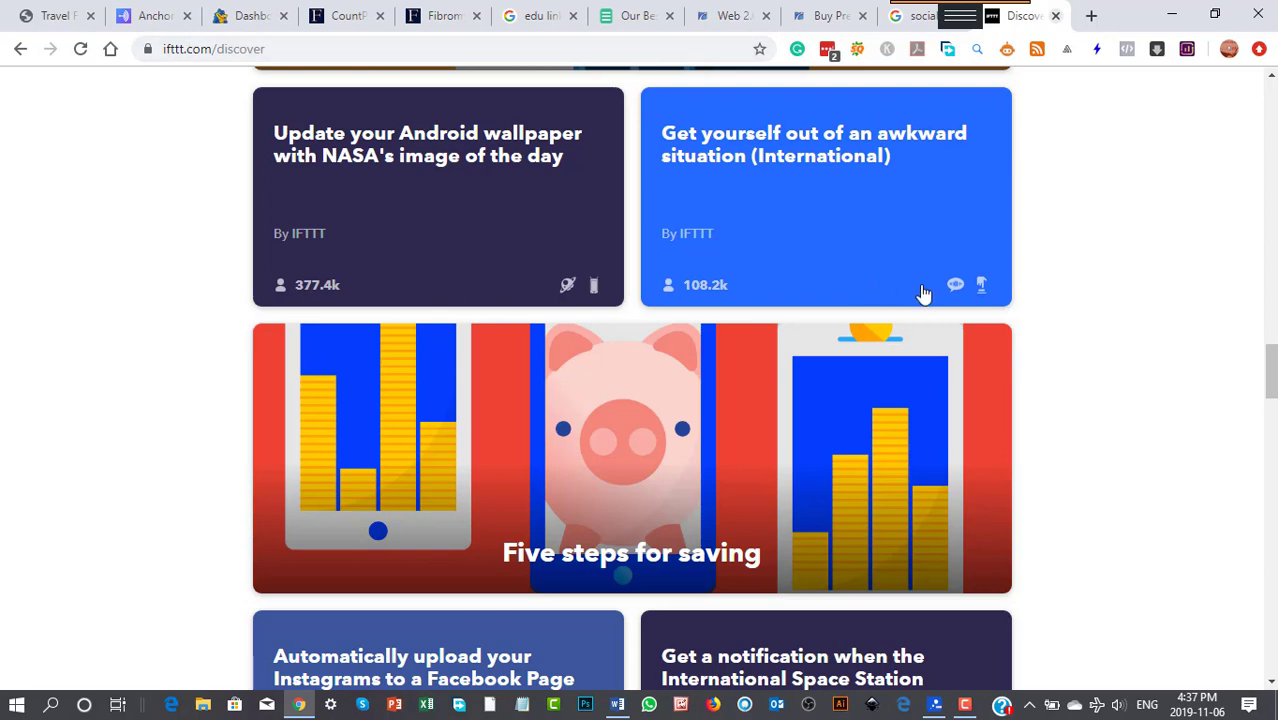
pyautogui.moveTo(1134, 422)
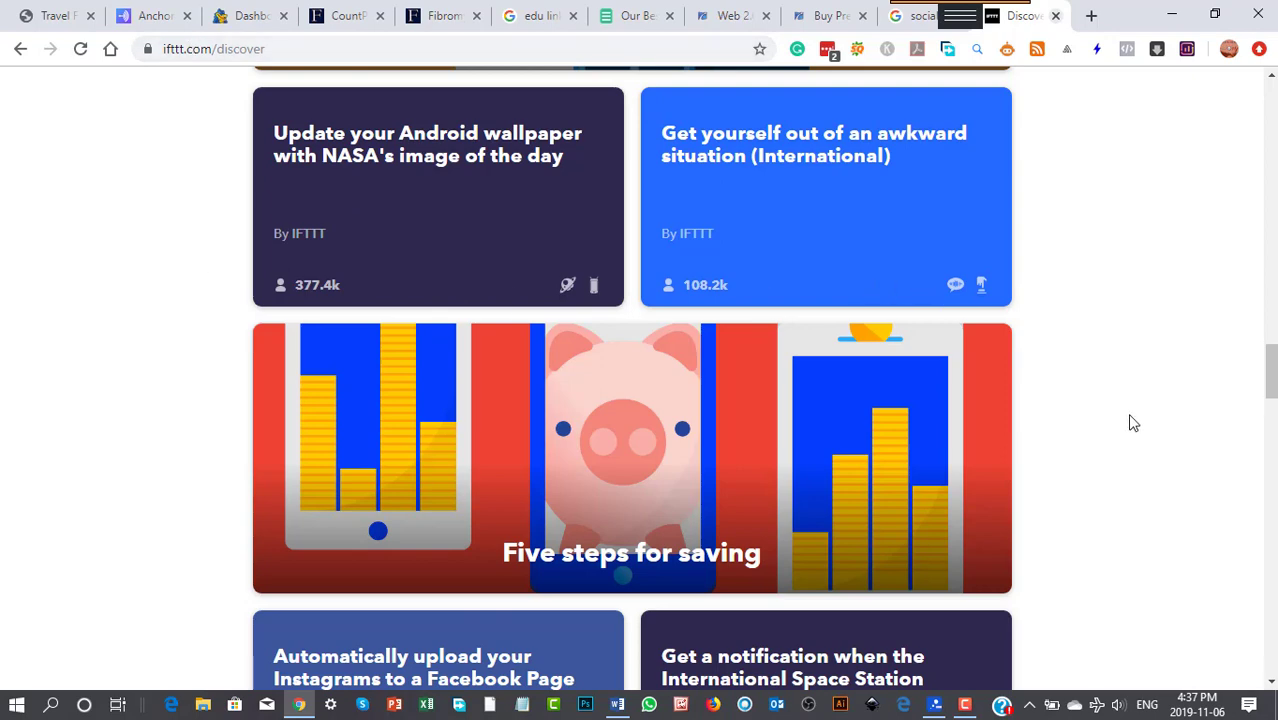
pyautogui.scroll(-3)
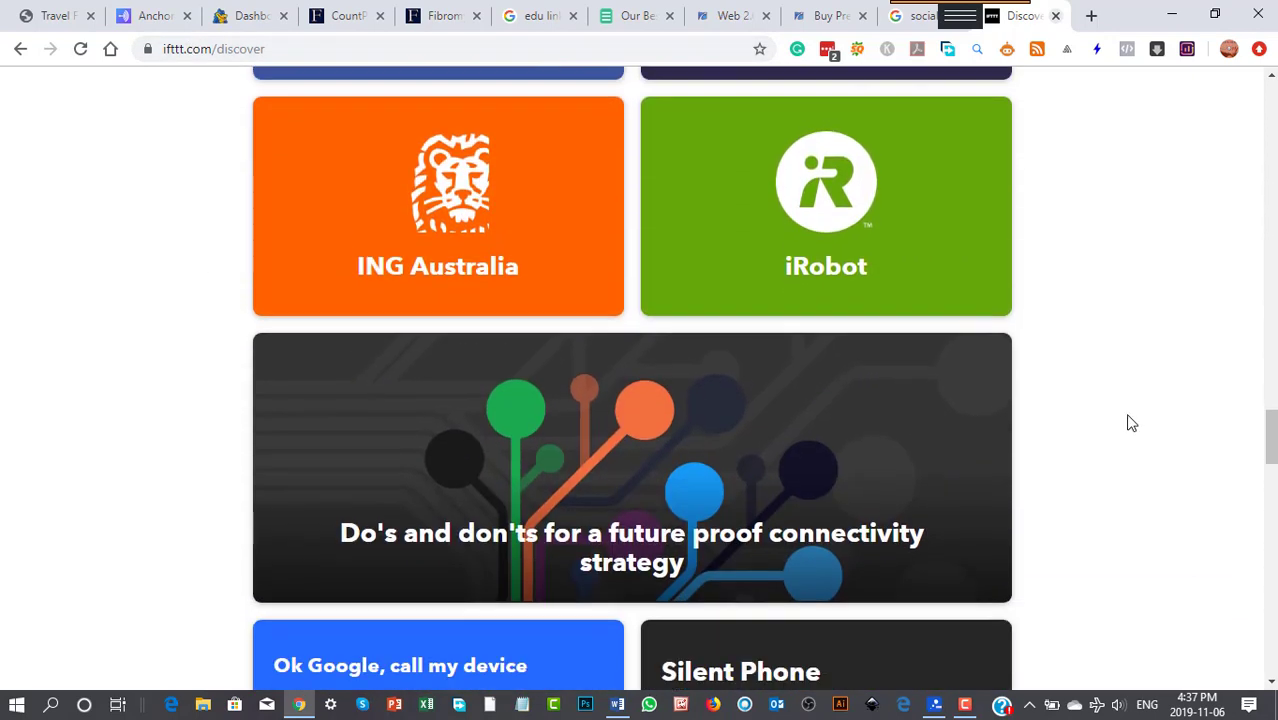
pyautogui.moveTo(1116, 400)
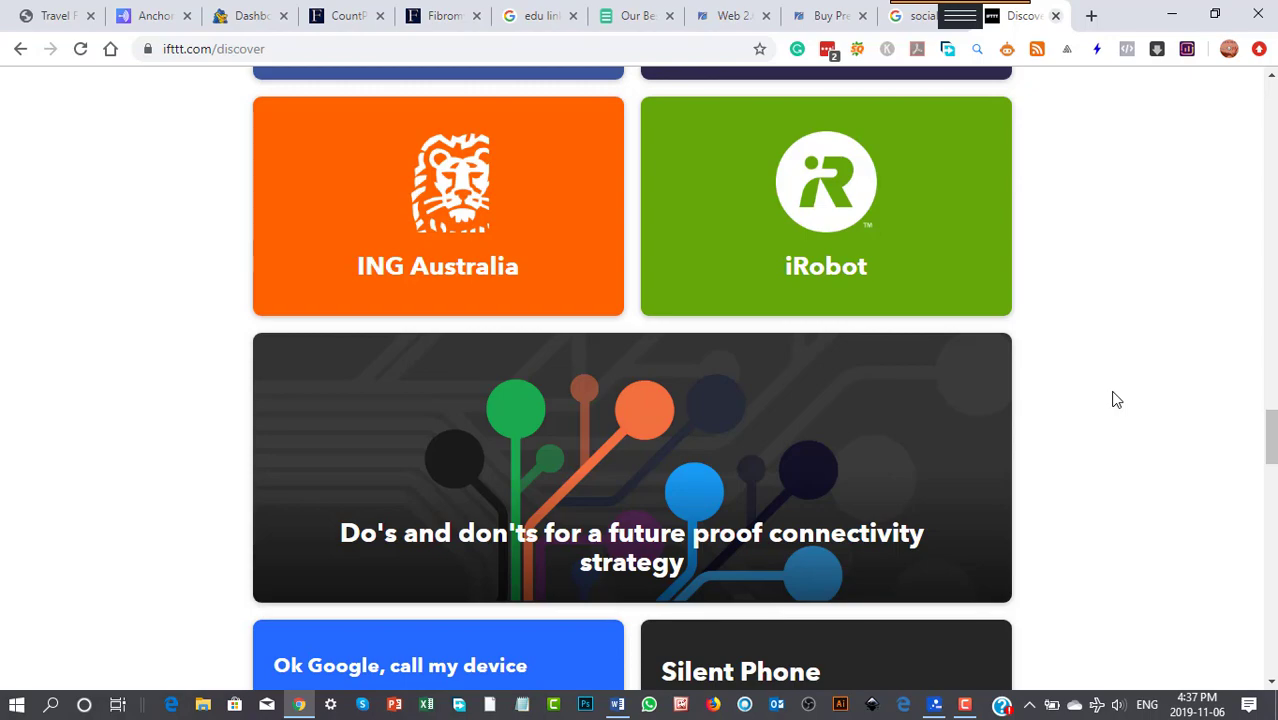
# Continue through the collections to the business footer, then return toward the top.
pyautogui.scroll(-3)
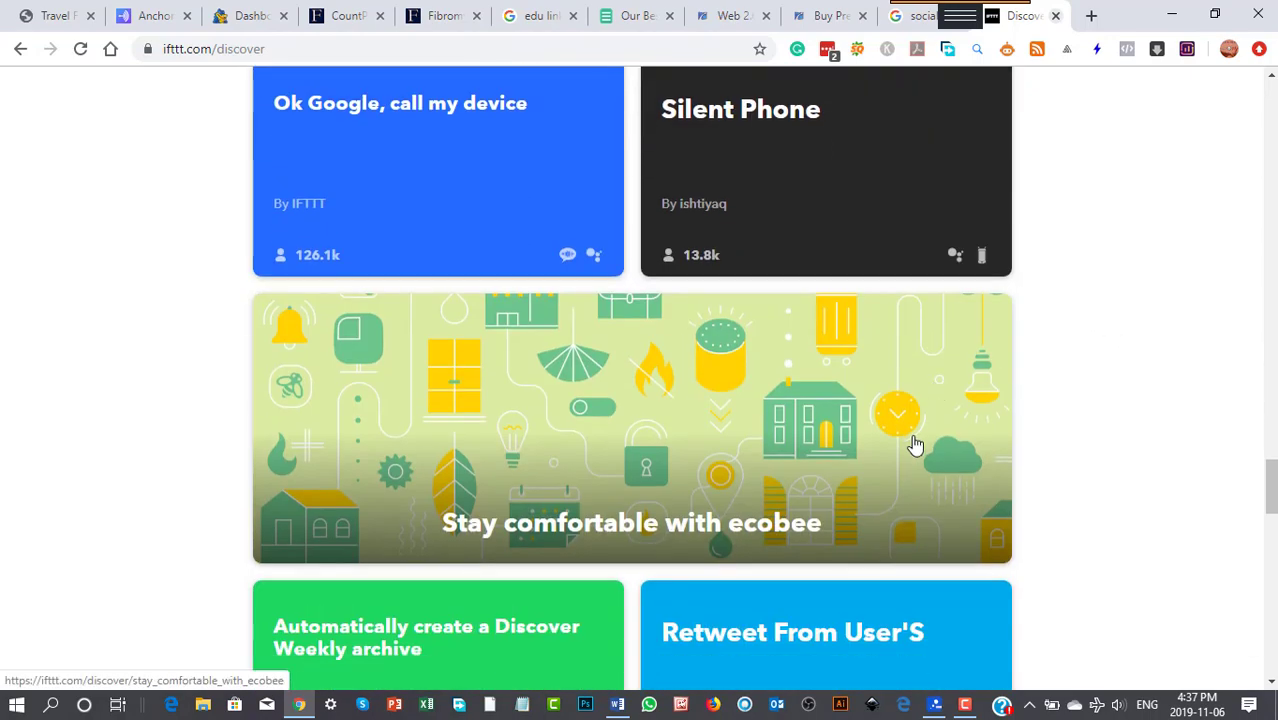
pyautogui.scroll(-3)
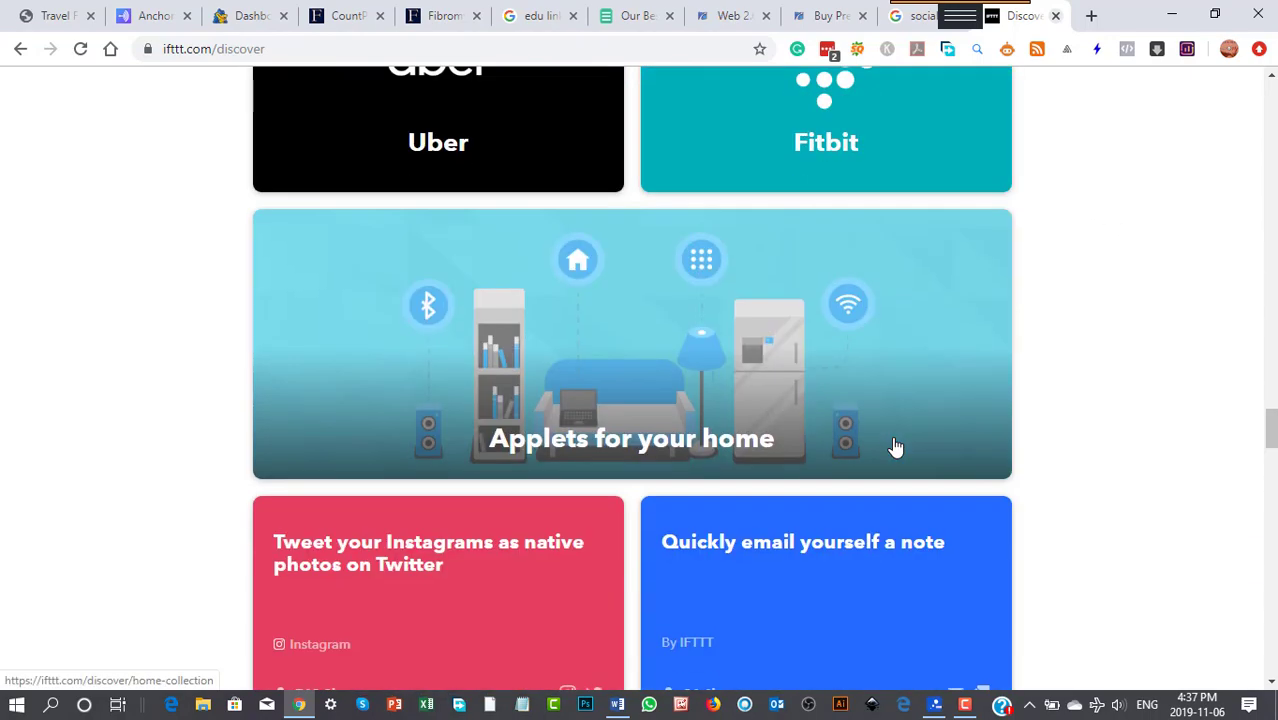
pyautogui.scroll(-3)
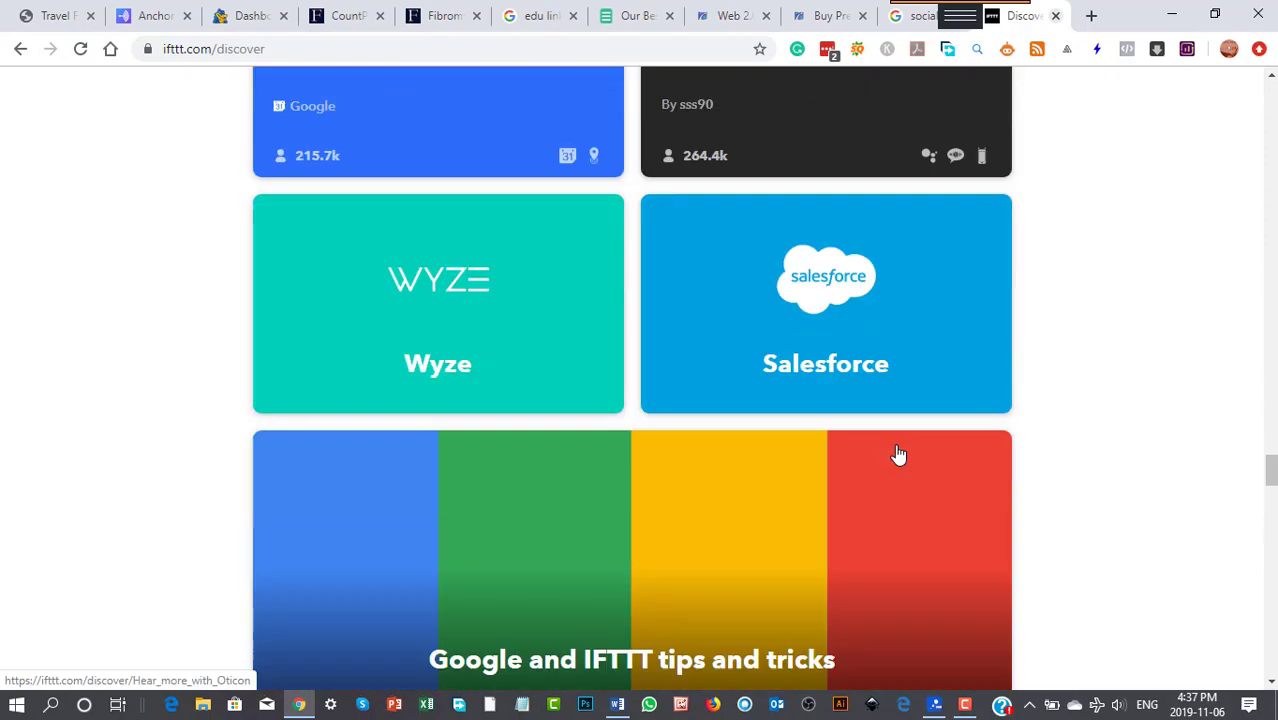
pyautogui.scroll(-3)
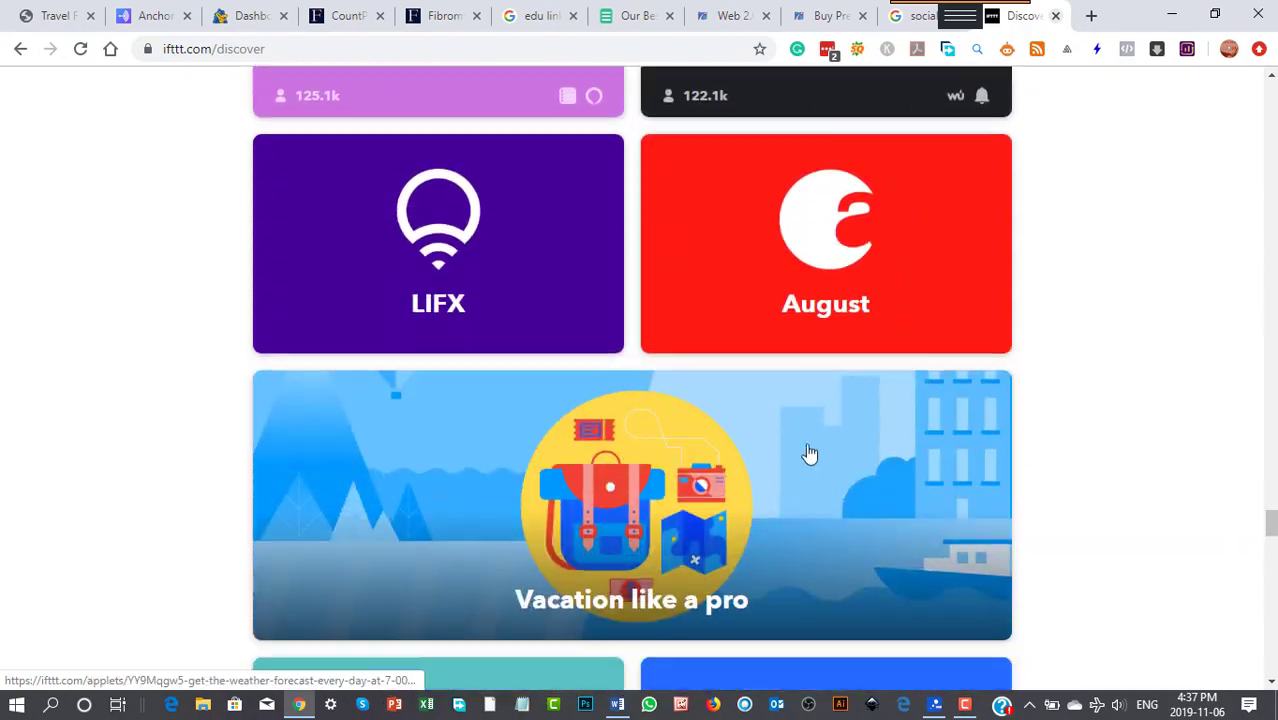
pyautogui.scroll(-3)
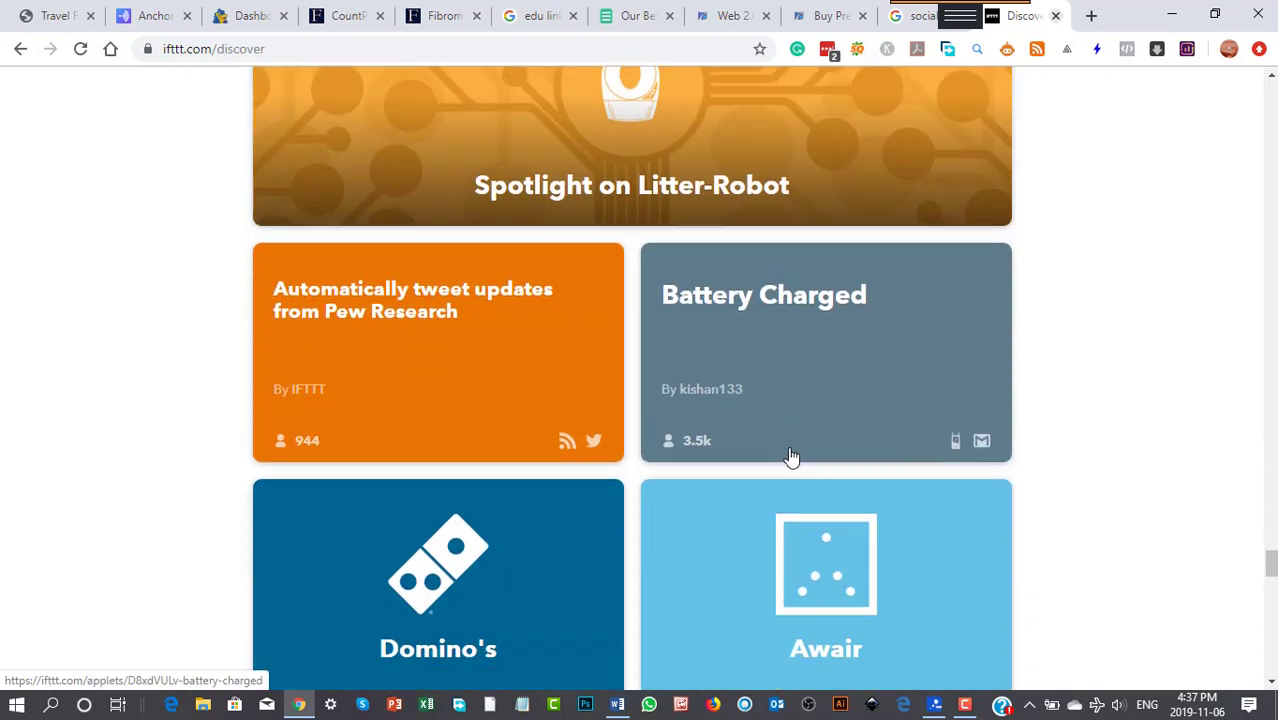
pyautogui.scroll(-3)
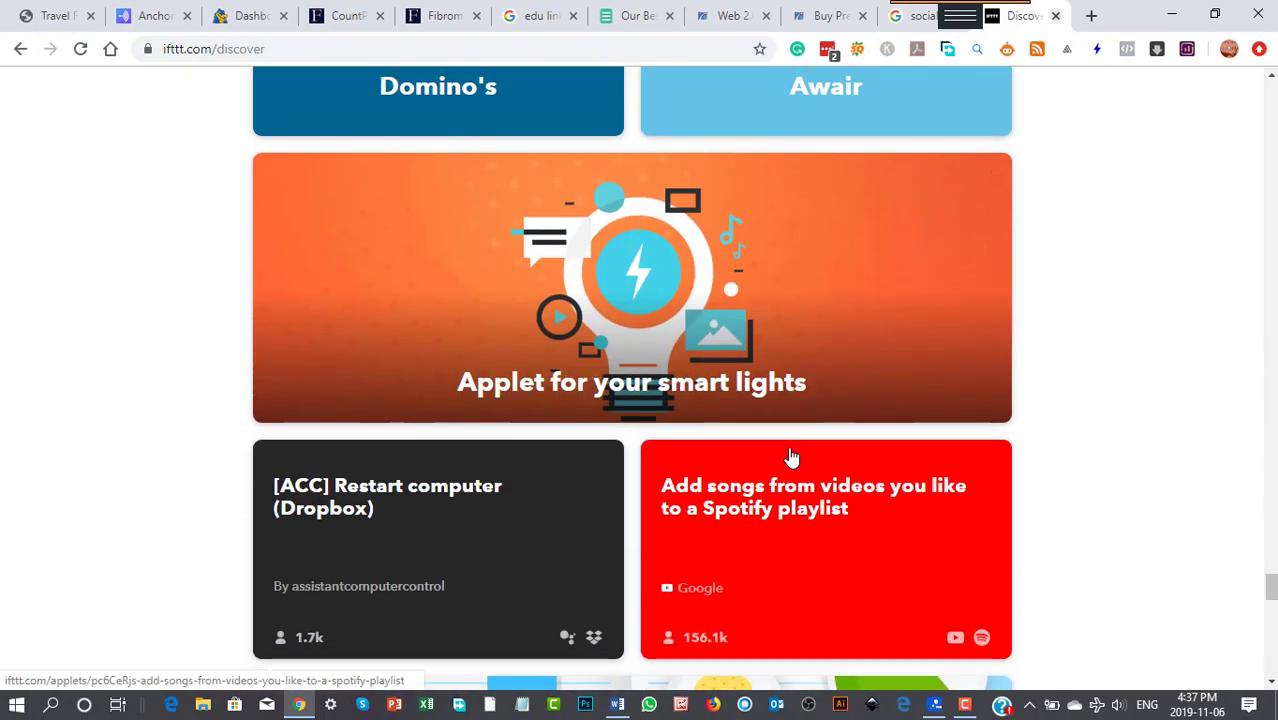
pyautogui.scroll(-3)
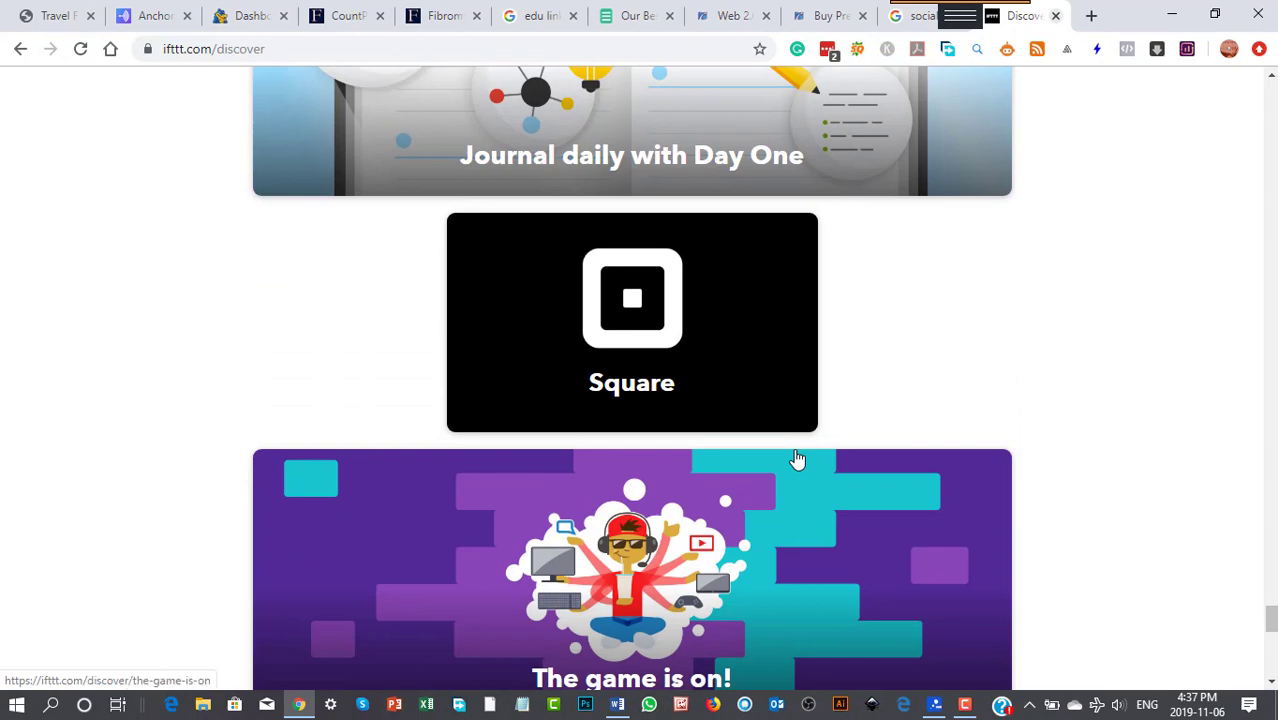
pyautogui.scroll(-3)
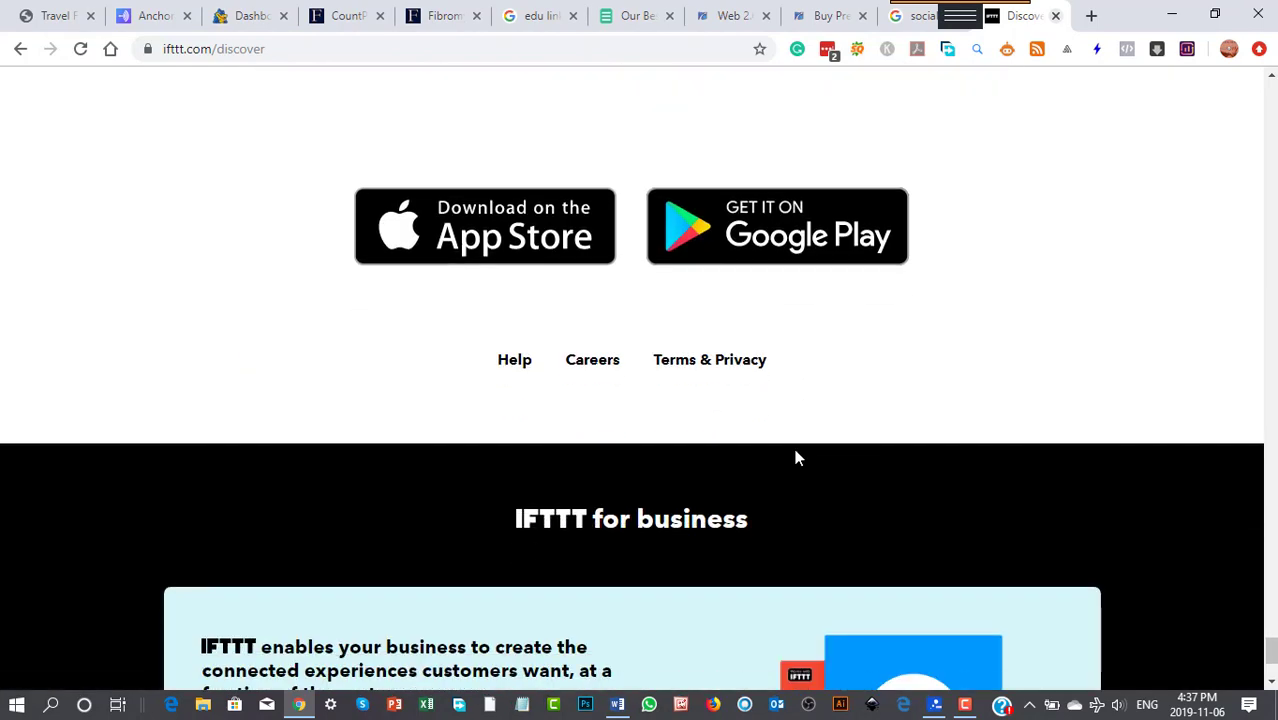
pyautogui.scroll(-3)
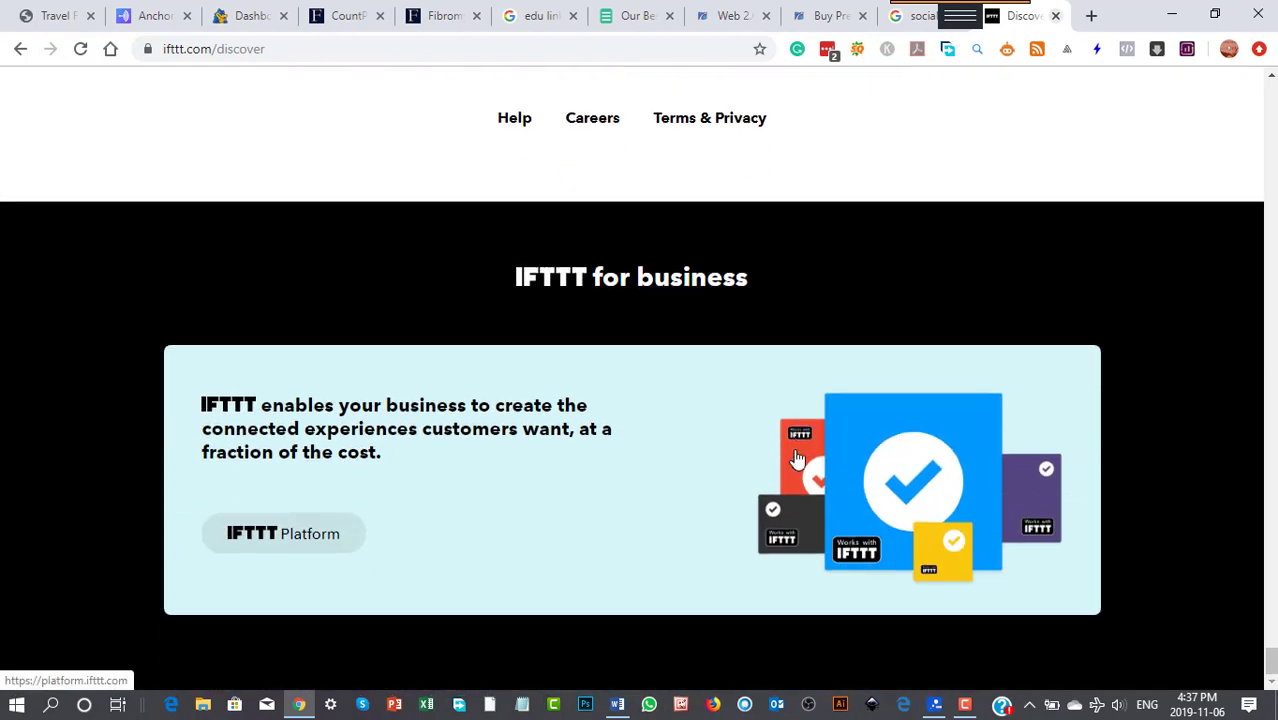
pyautogui.scroll(-3)
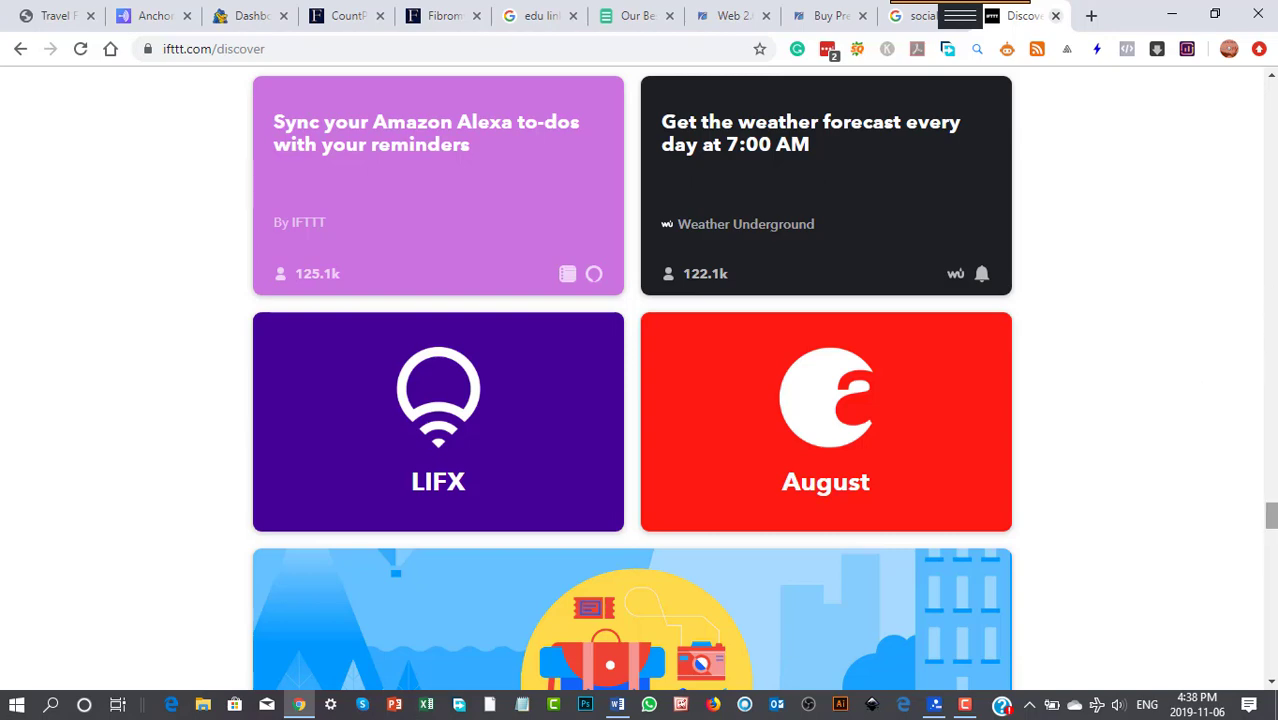
pyautogui.scroll(3)
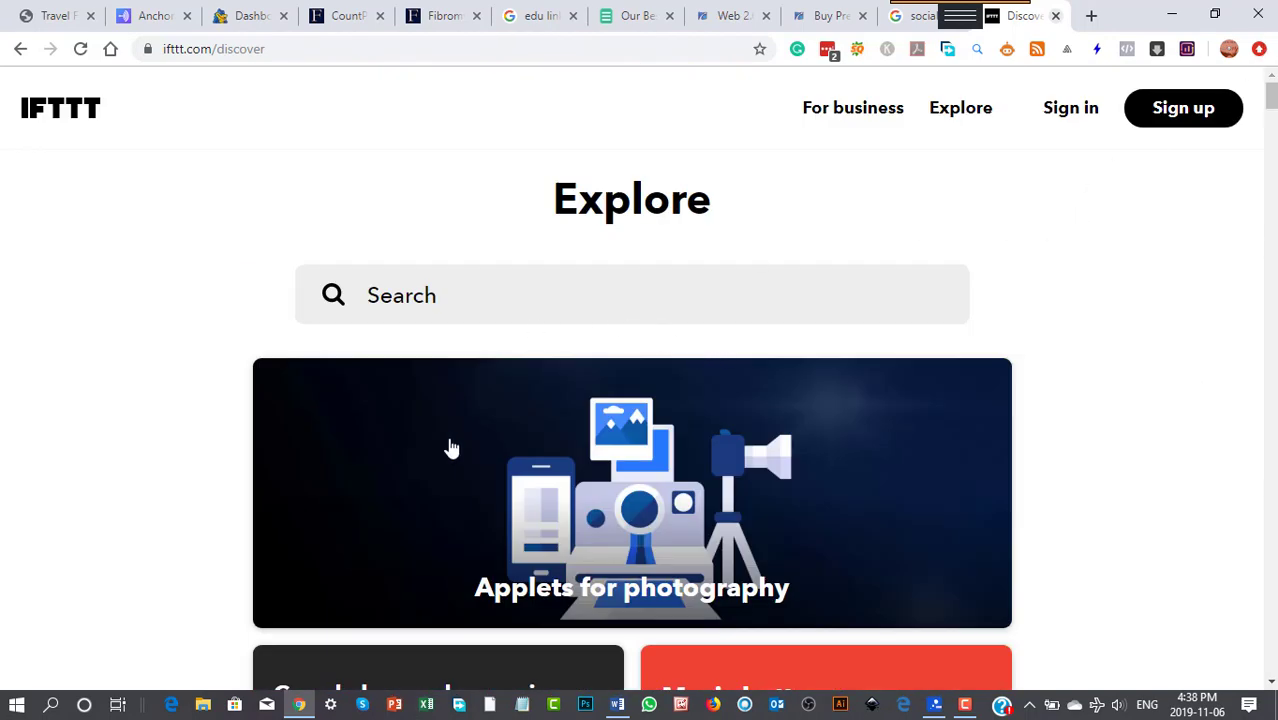
# Visit the IFTTT Platform business site and scroll through its engagement, growth and customer sections.
pyautogui.click(852, 108)
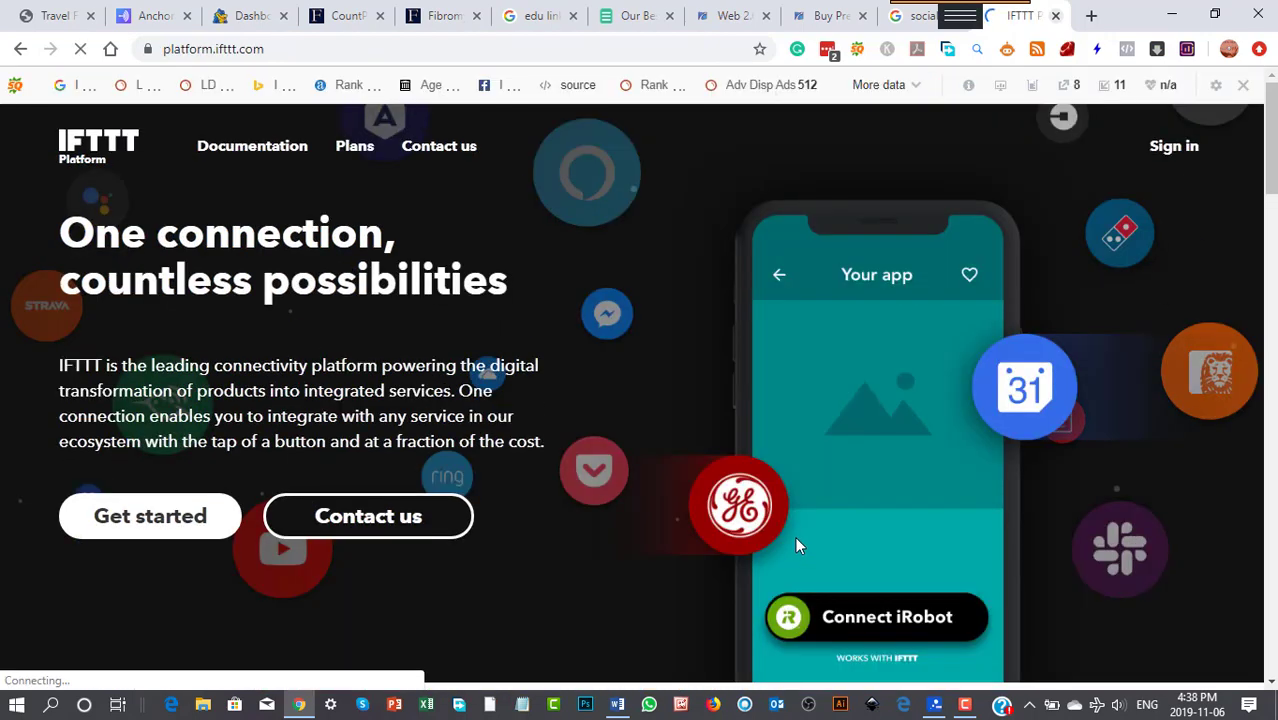
pyautogui.scroll(-3)
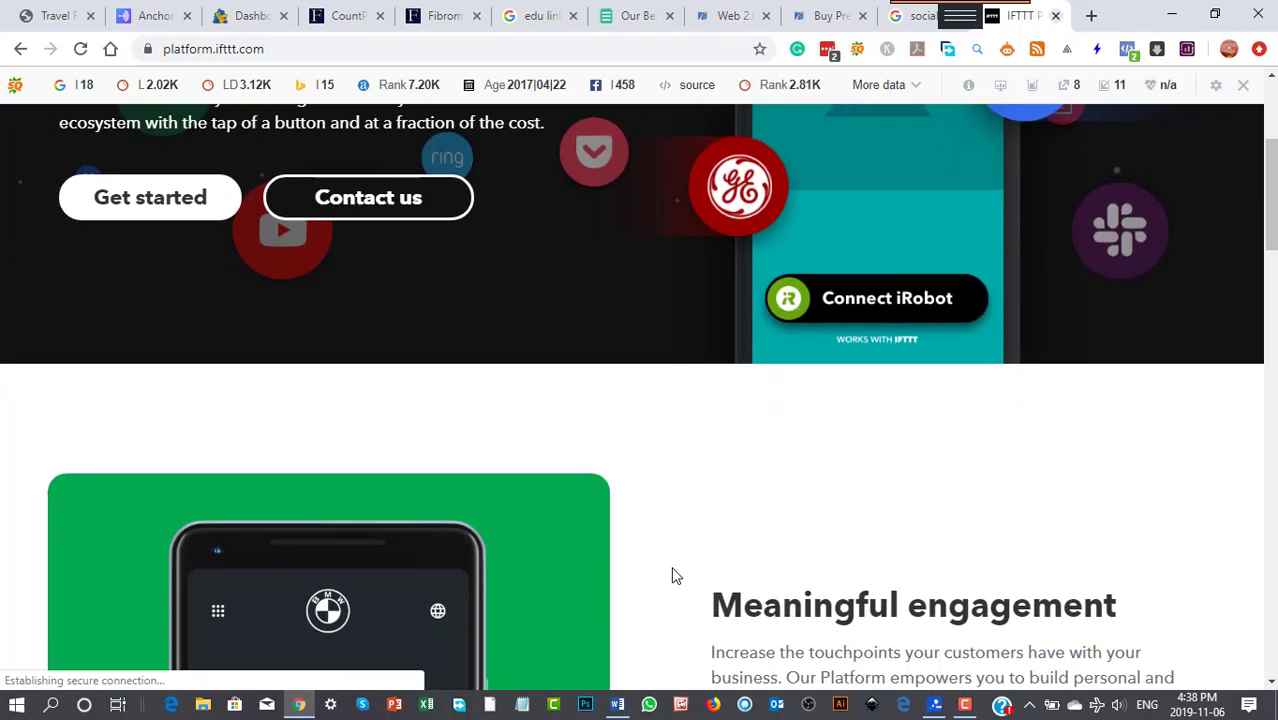
pyautogui.scroll(-3)
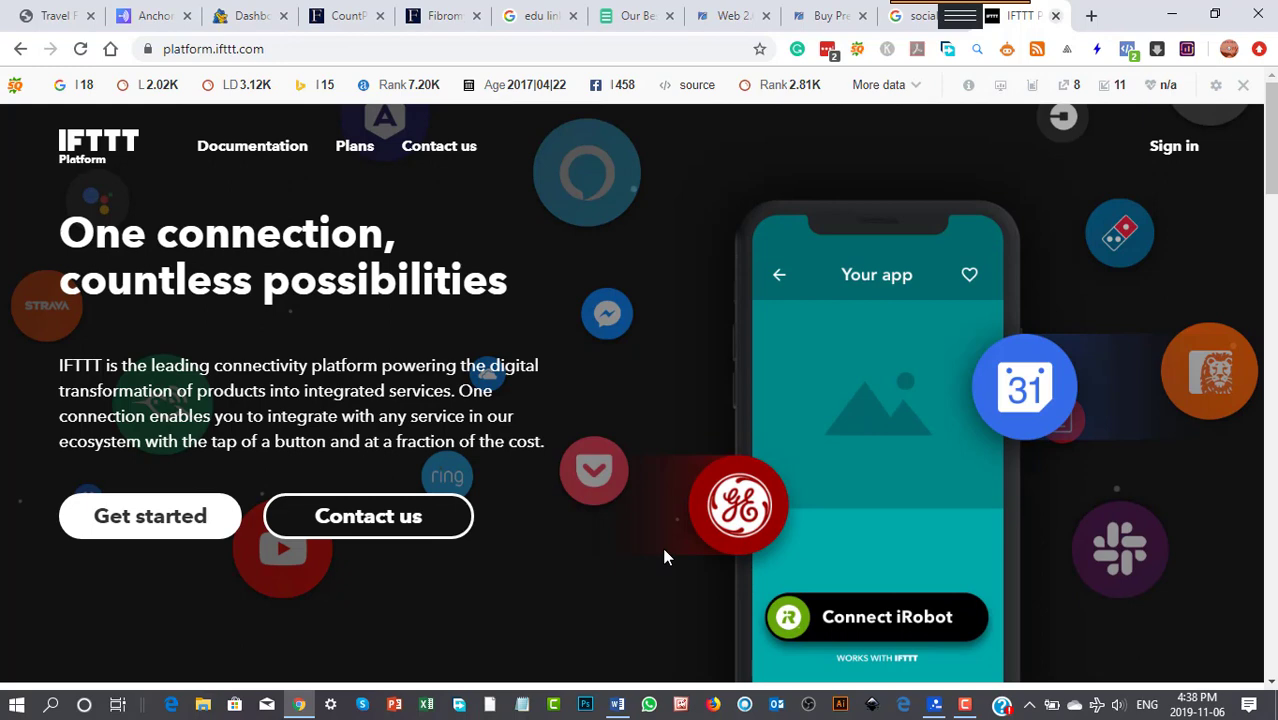
pyautogui.moveTo(354, 144)
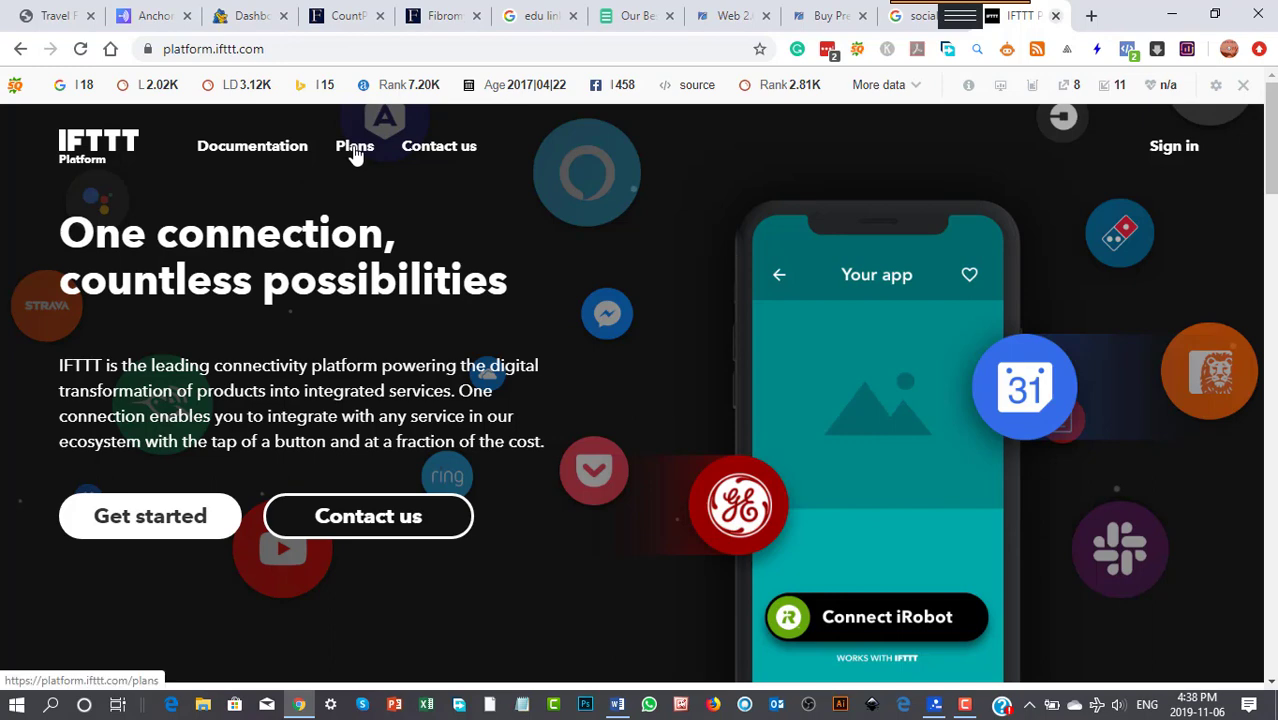
pyautogui.scroll(-3)
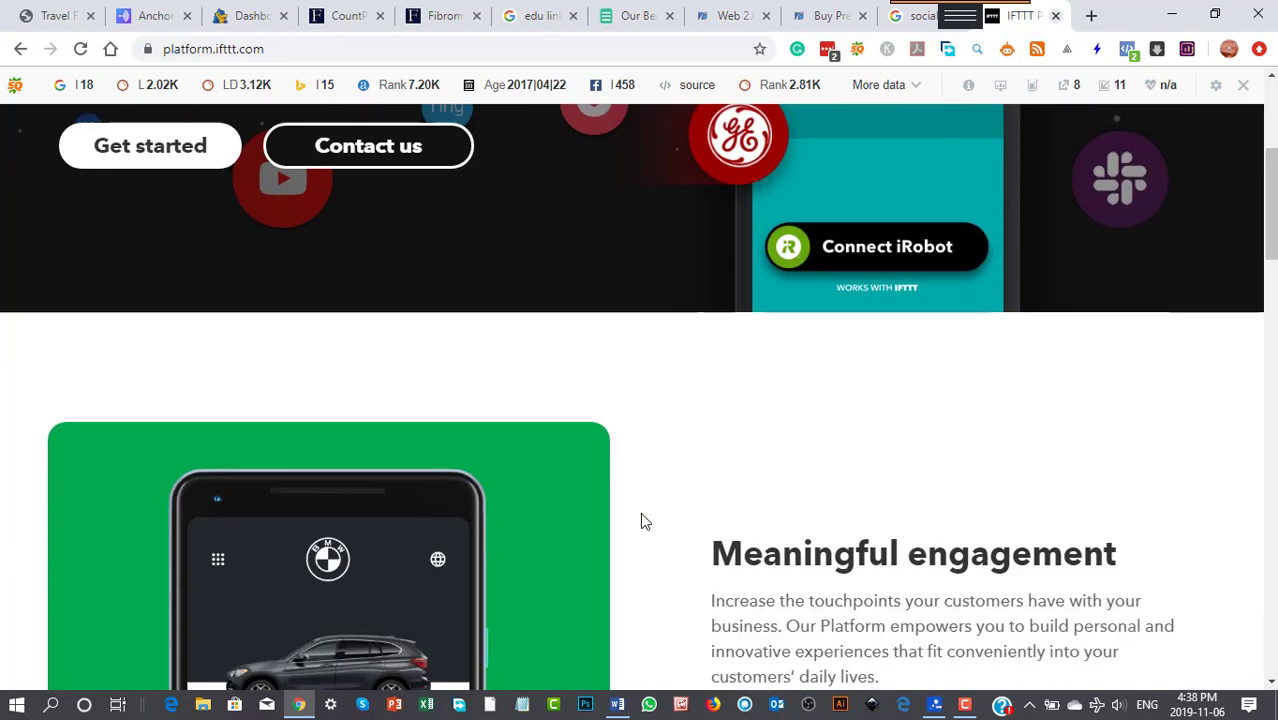
pyautogui.scroll(-3)
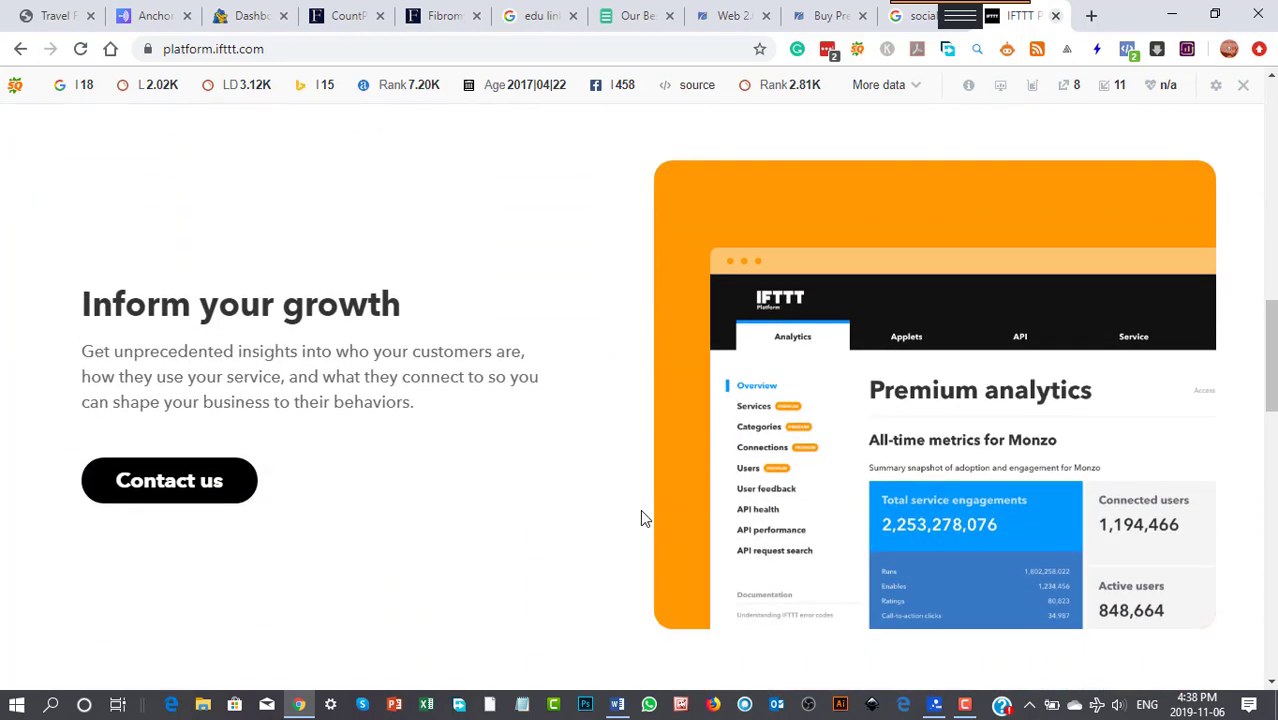
pyautogui.scroll(-3)
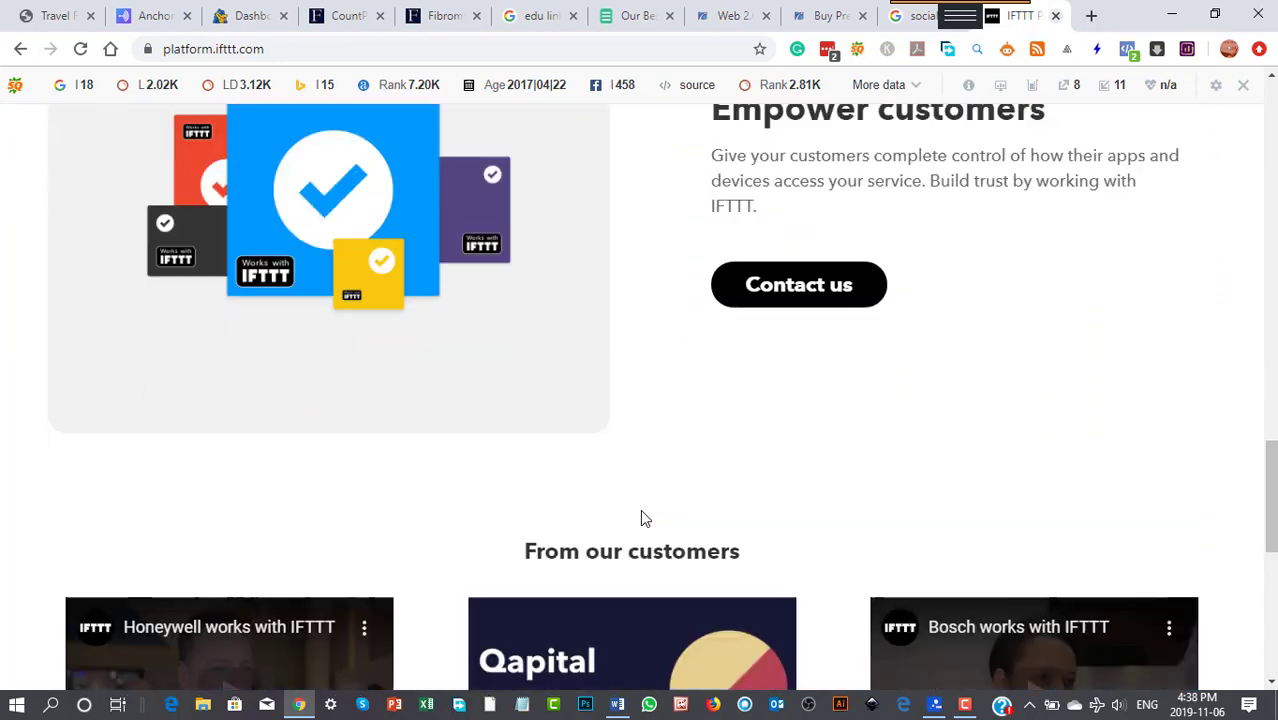
pyautogui.scroll(-3)
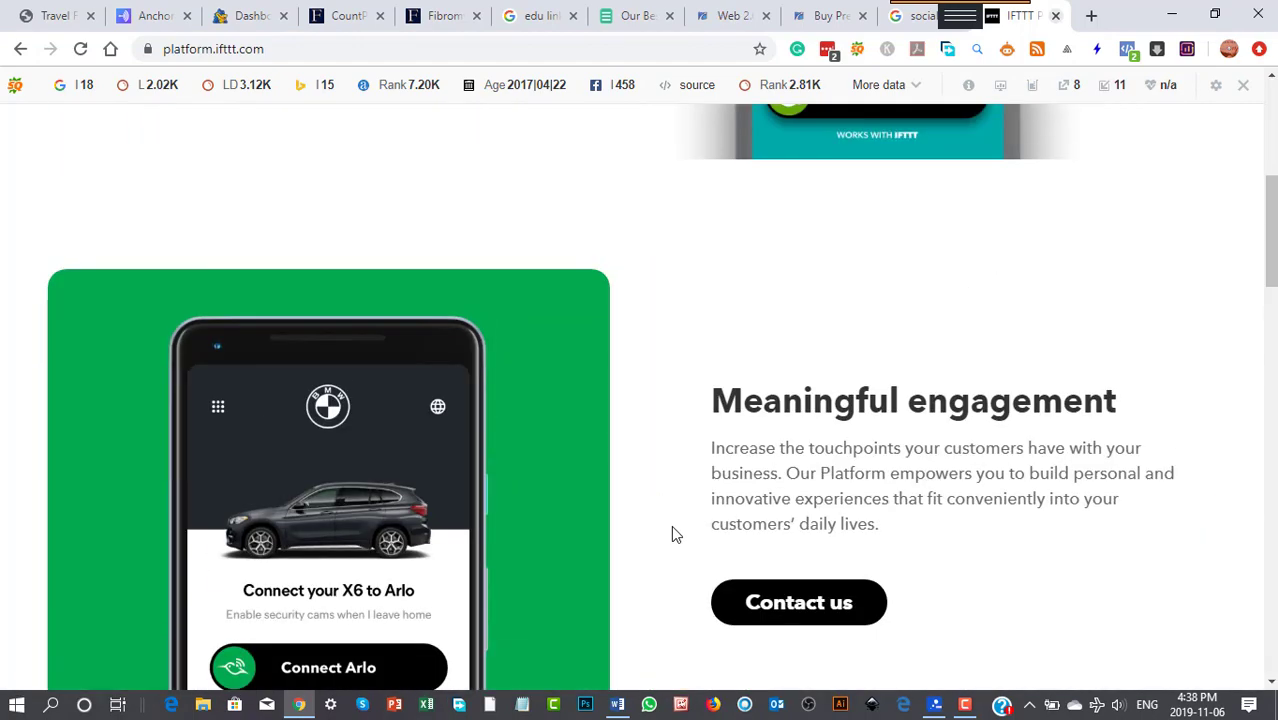
# Head to the IFTTT Platform's Plans page.
pyautogui.click(354, 144)
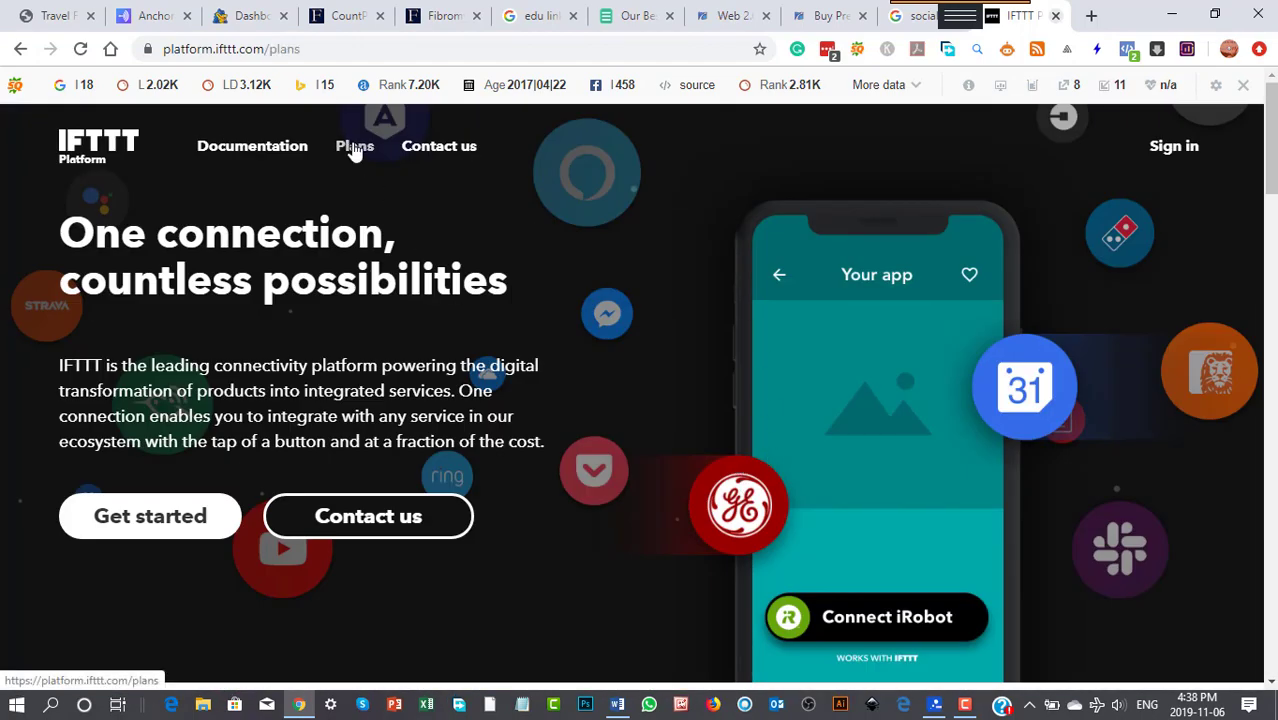
# Review the Developer and Business plan tiers, then move on to the SocialAdr tab.
pyautogui.click(356, 144)
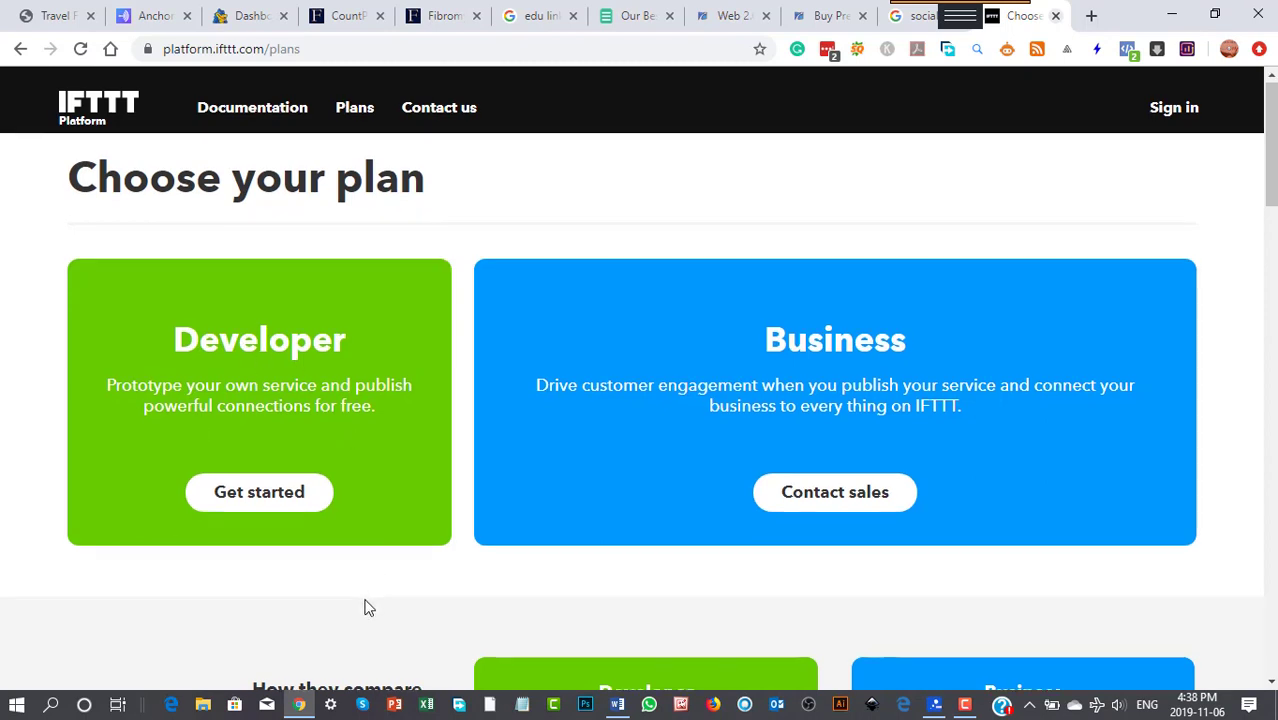
pyautogui.scroll(-3)
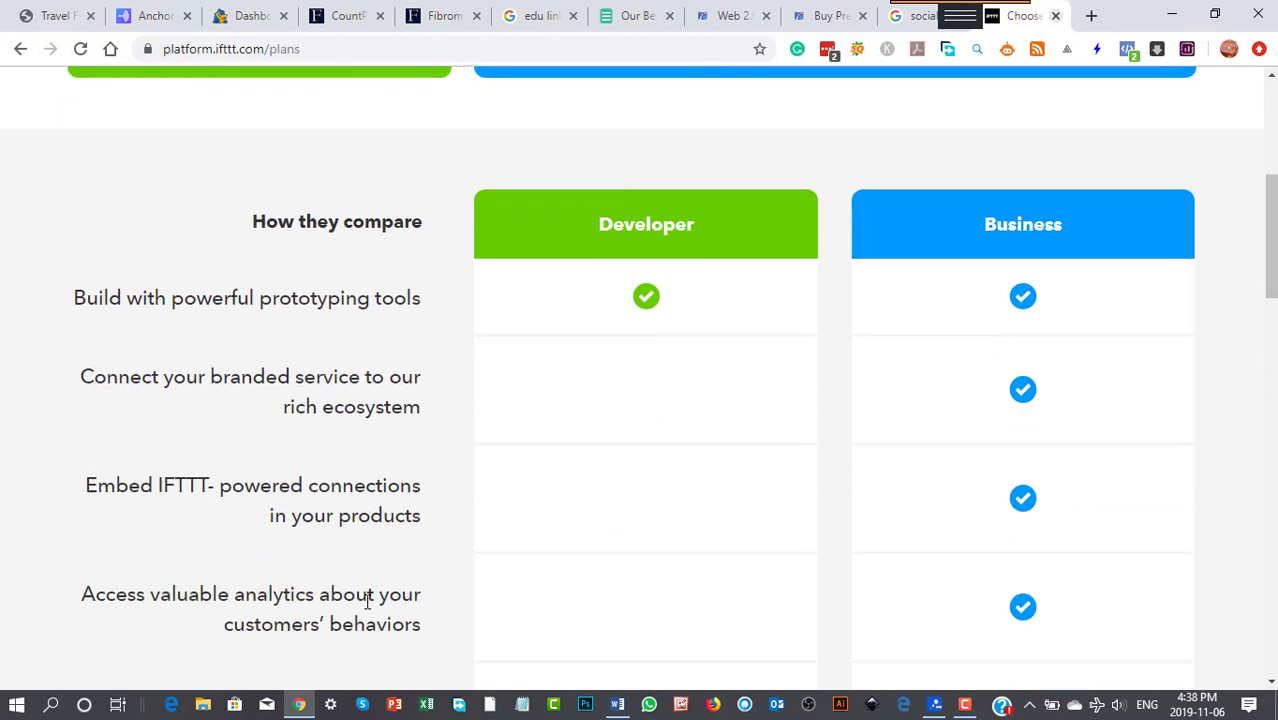
pyautogui.scroll(-3)
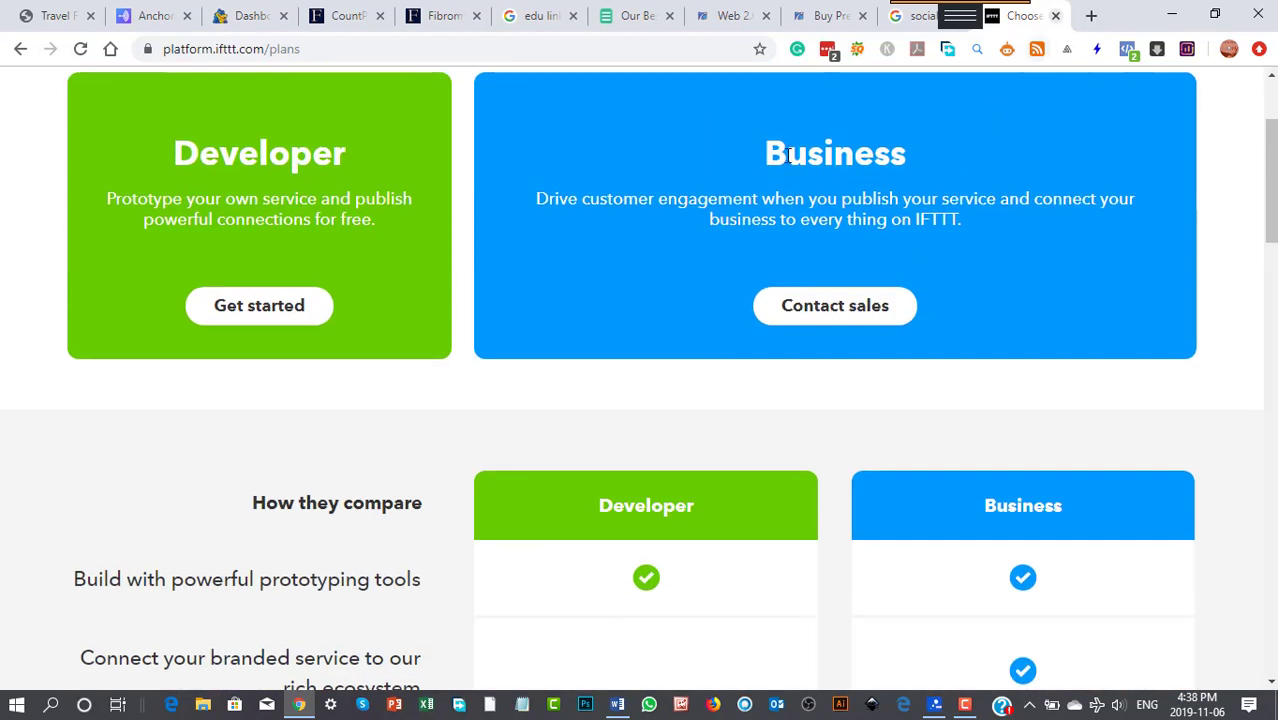
pyautogui.moveTo(710, 496)
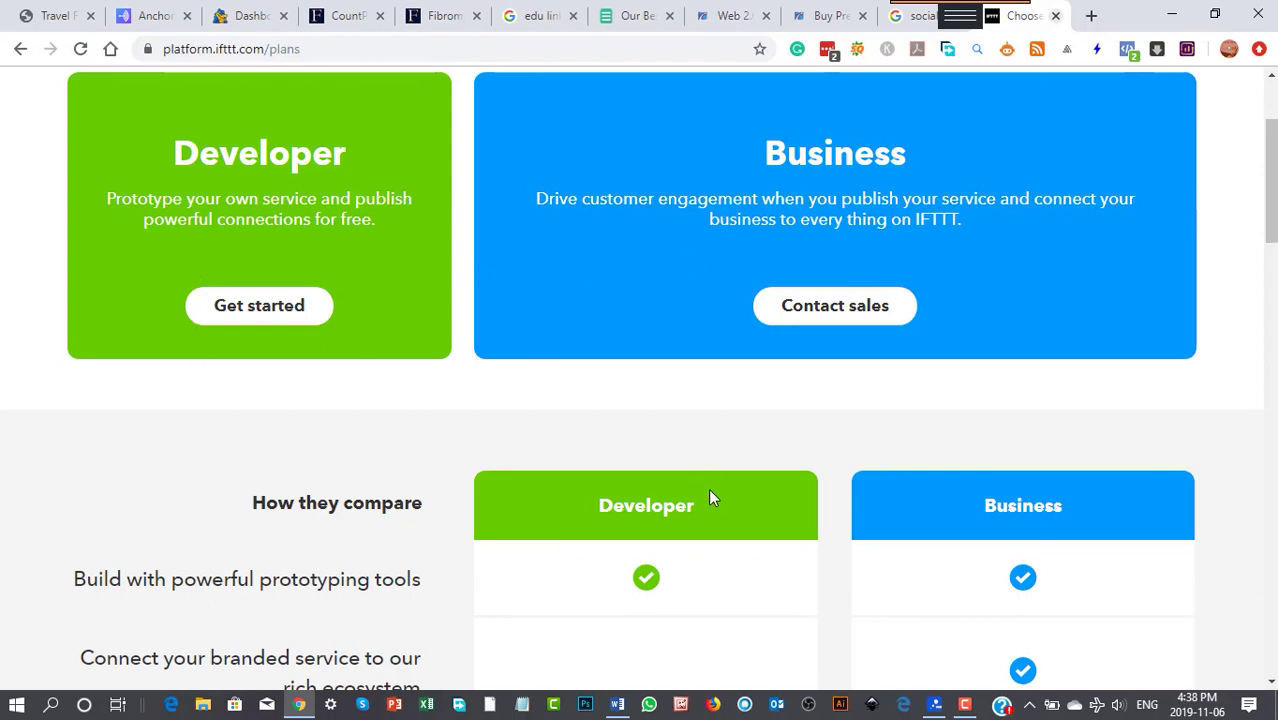
pyautogui.scroll(3)
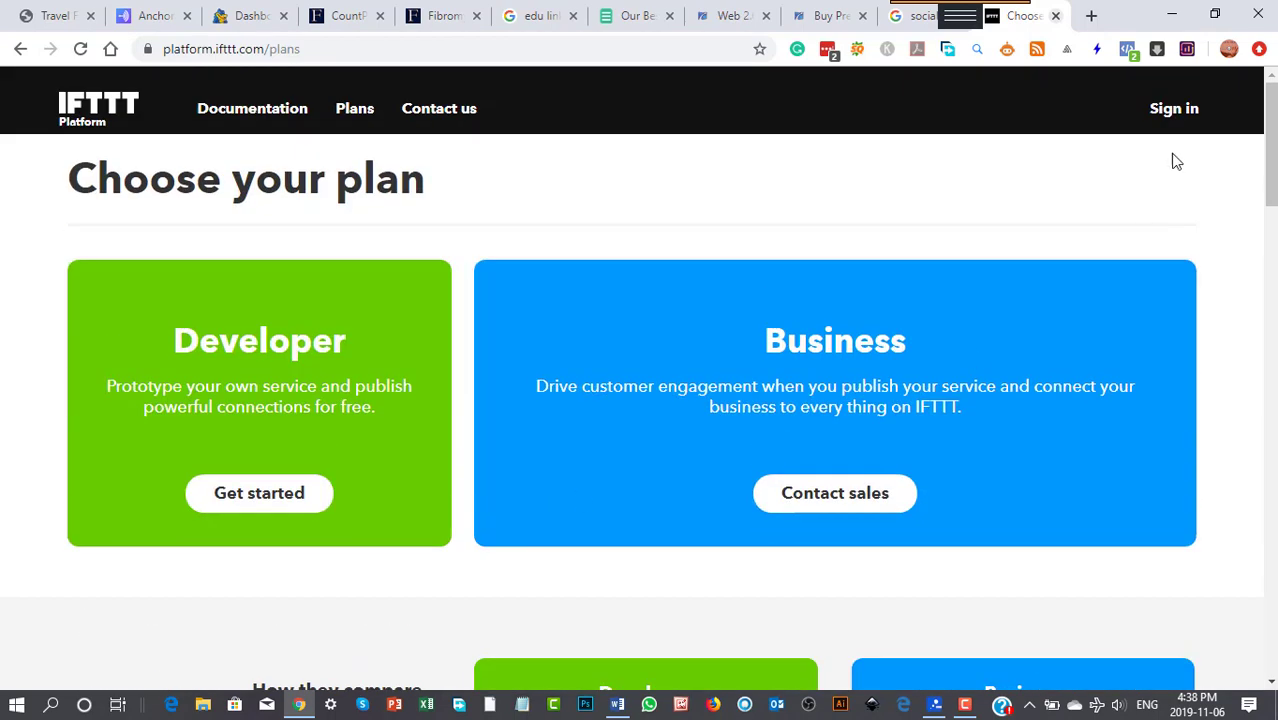
pyautogui.moveTo(1032, 370)
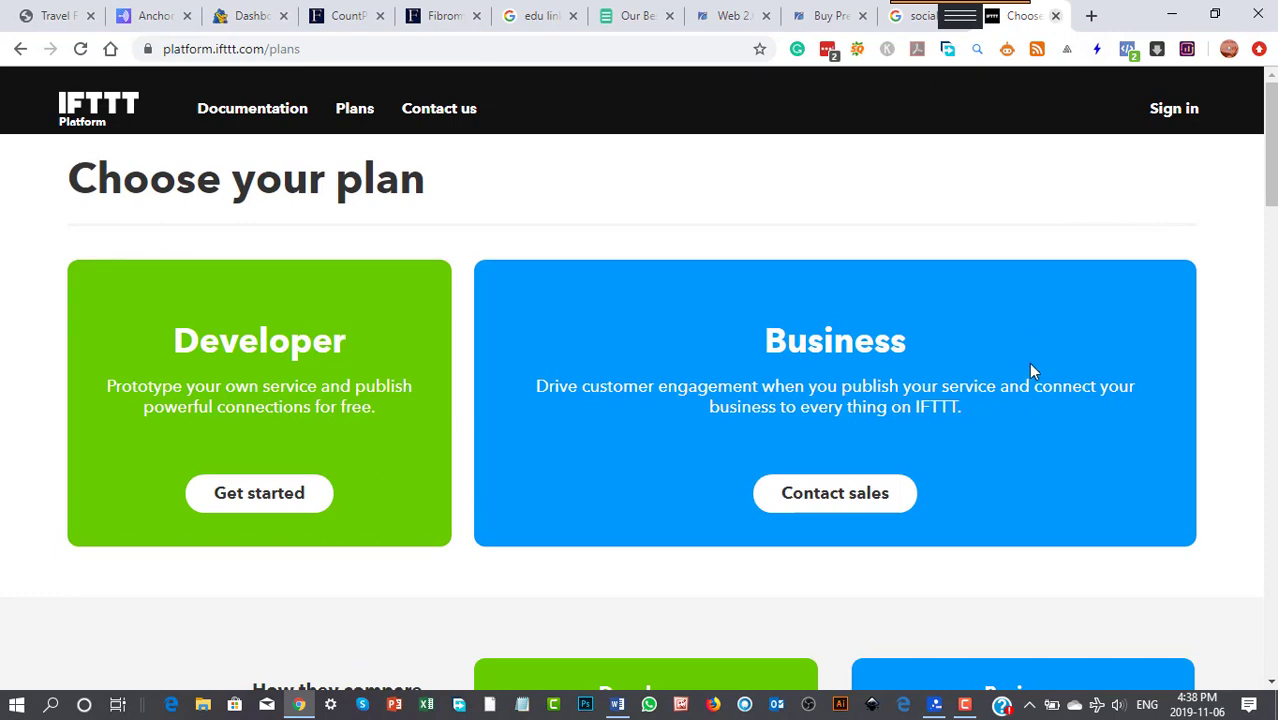
pyautogui.click(1018, 16)
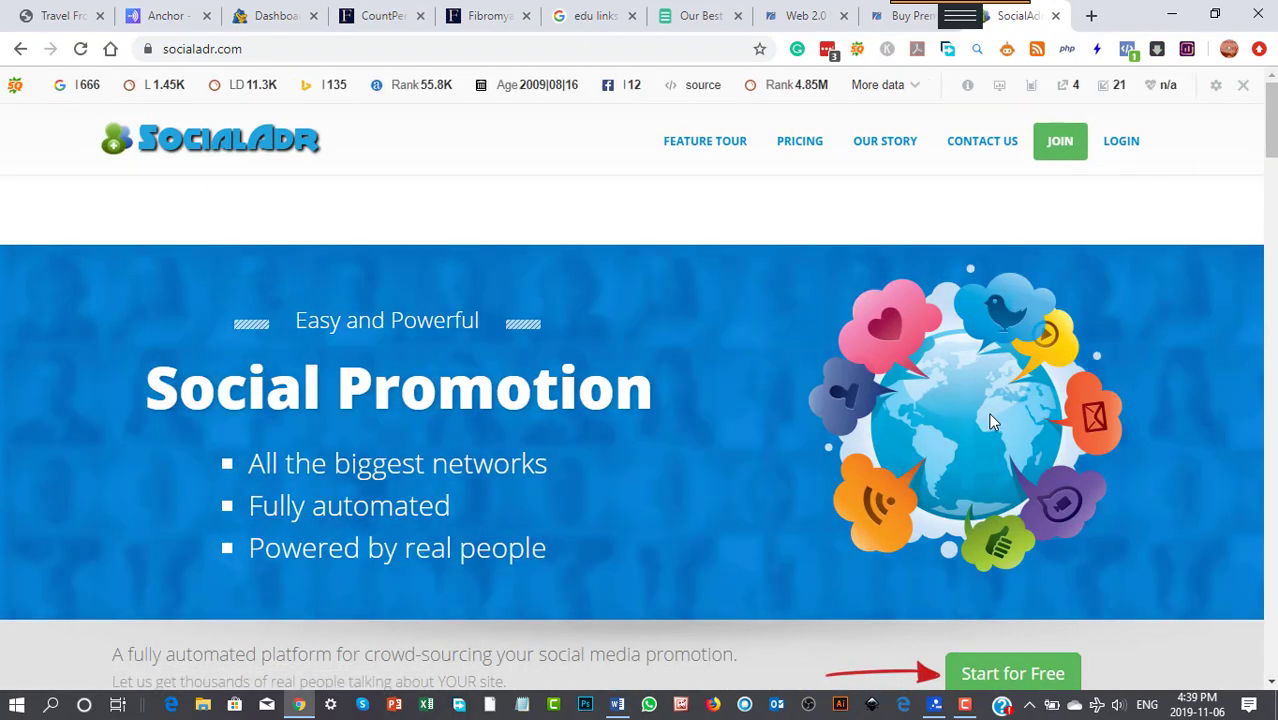
pyautogui.moveTo(616, 522)
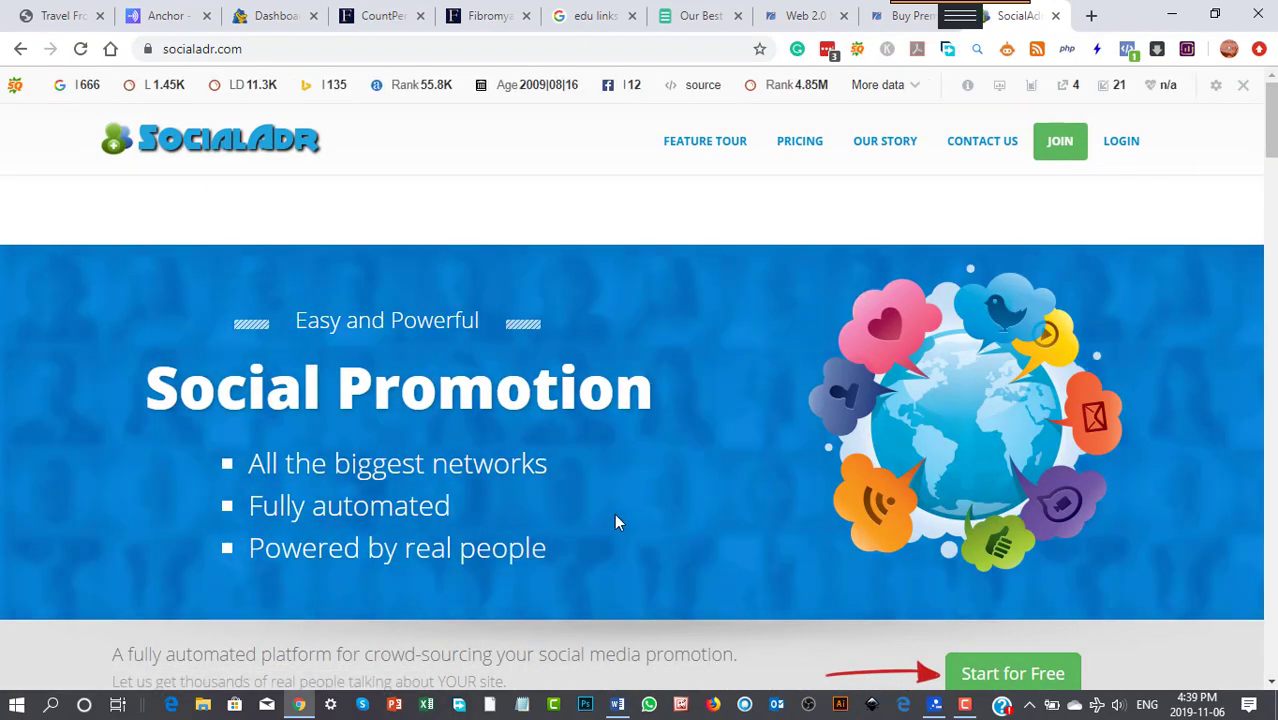
pyautogui.moveTo(590, 452)
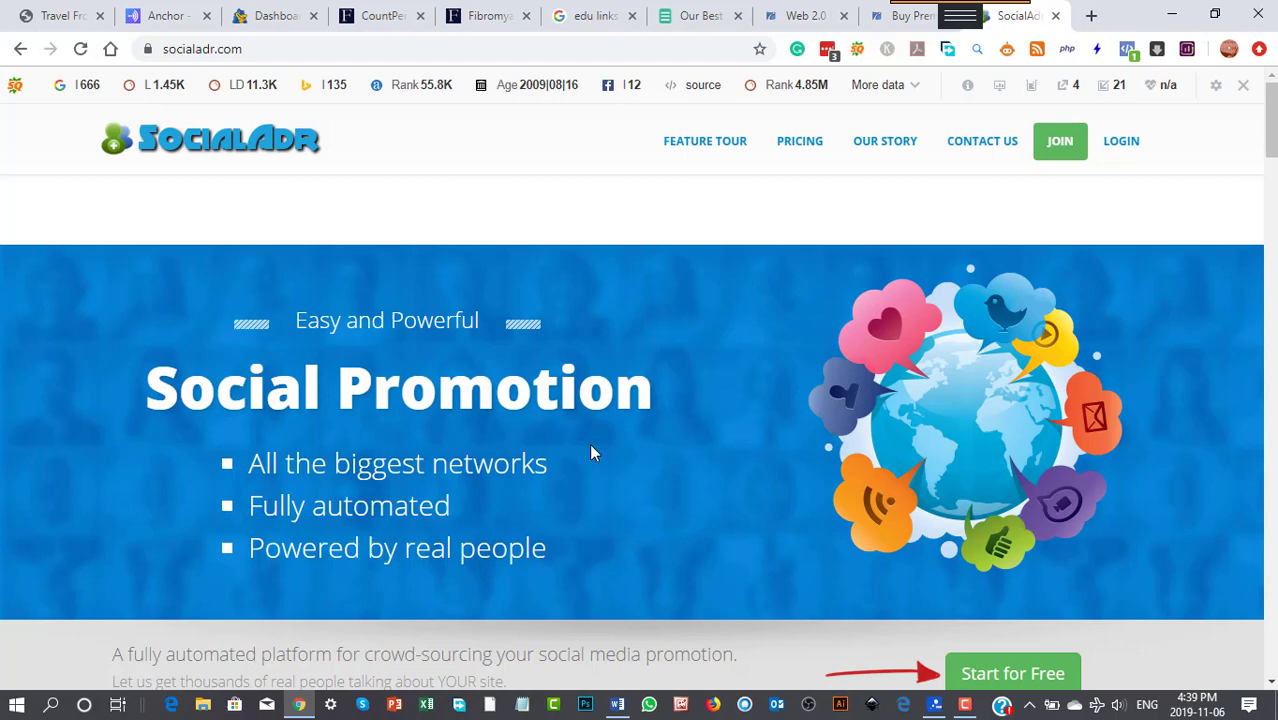
# Scroll through SocialAdr's homepage features, including 'But wait, there's more', and back up.
pyautogui.scroll(-3)
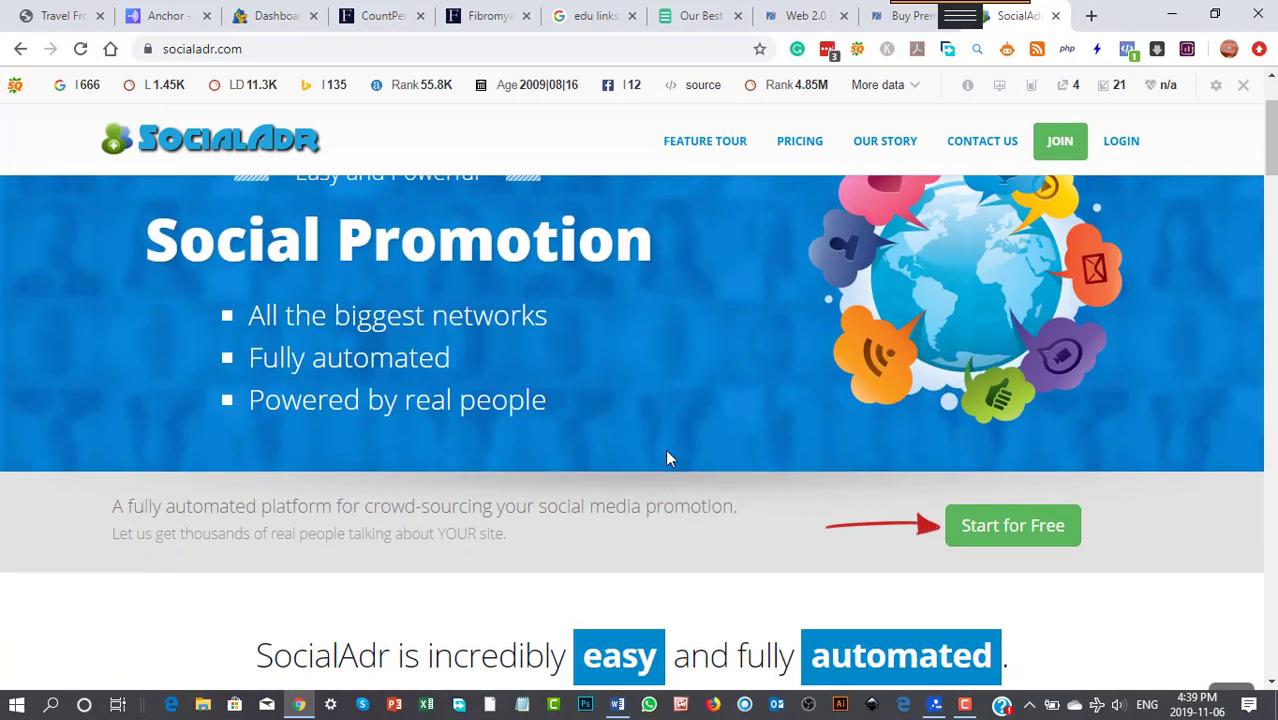
pyautogui.scroll(3)
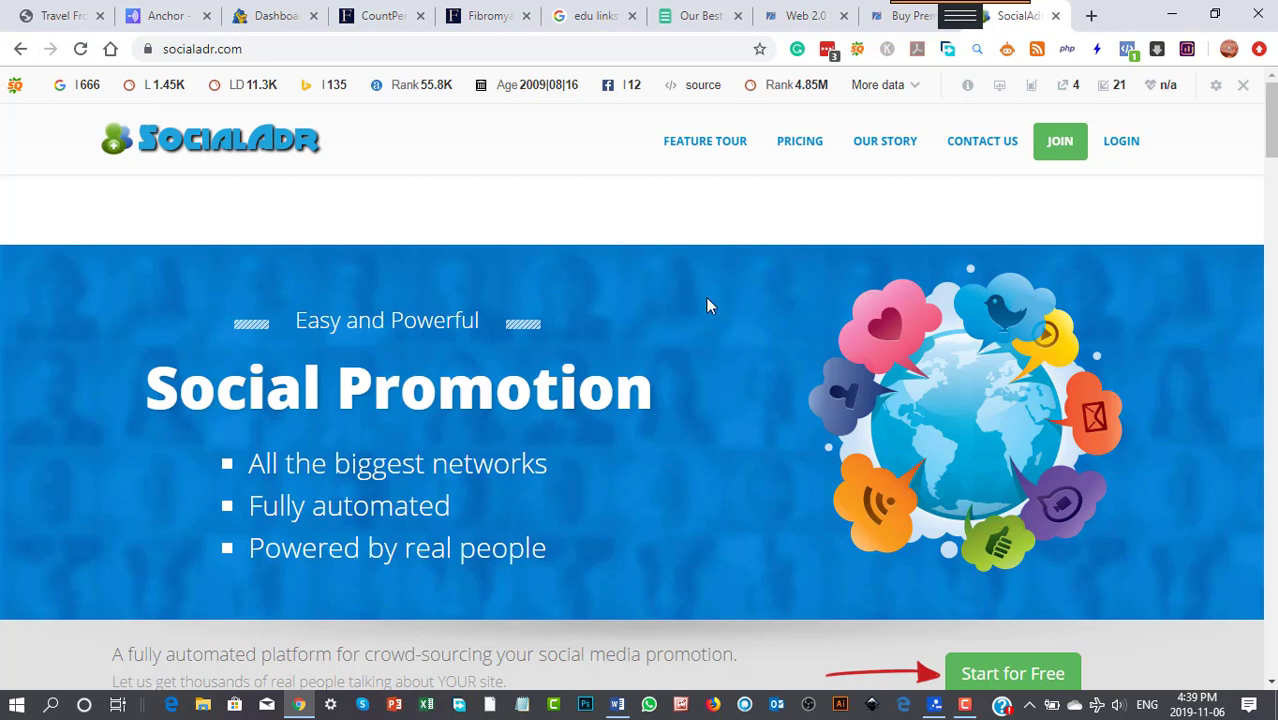
pyautogui.scroll(-3)
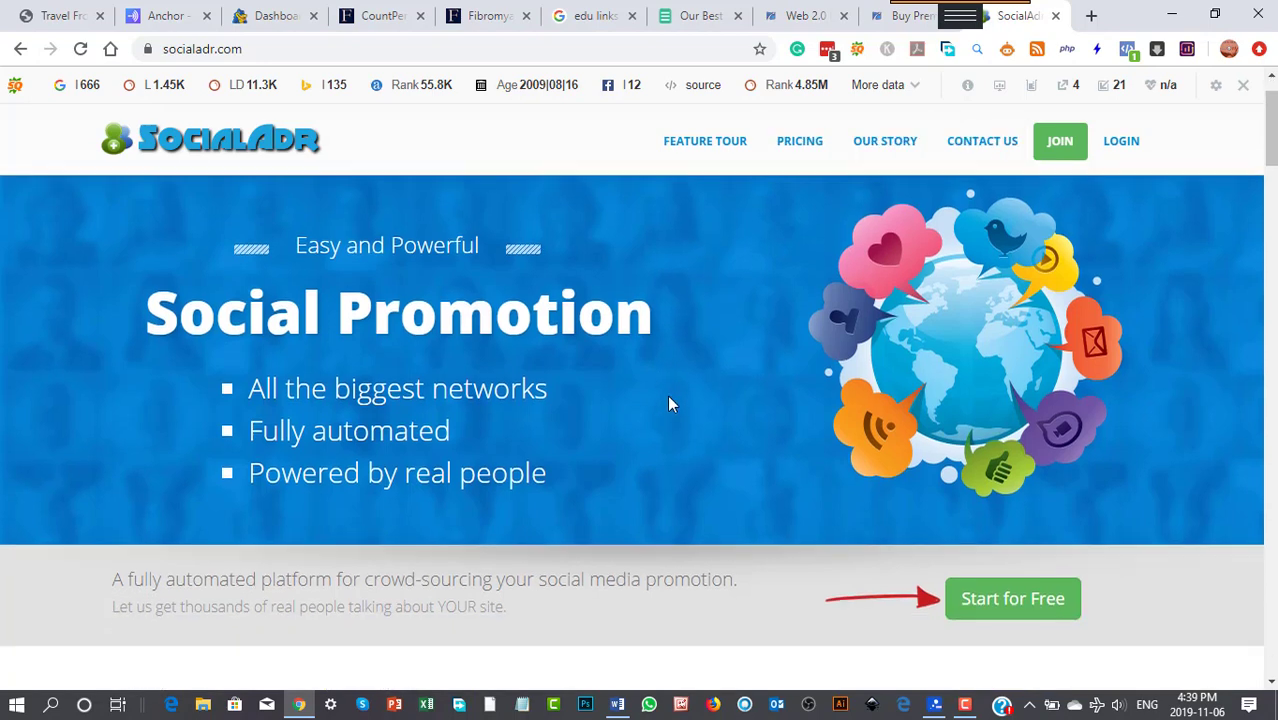
pyautogui.scroll(-3)
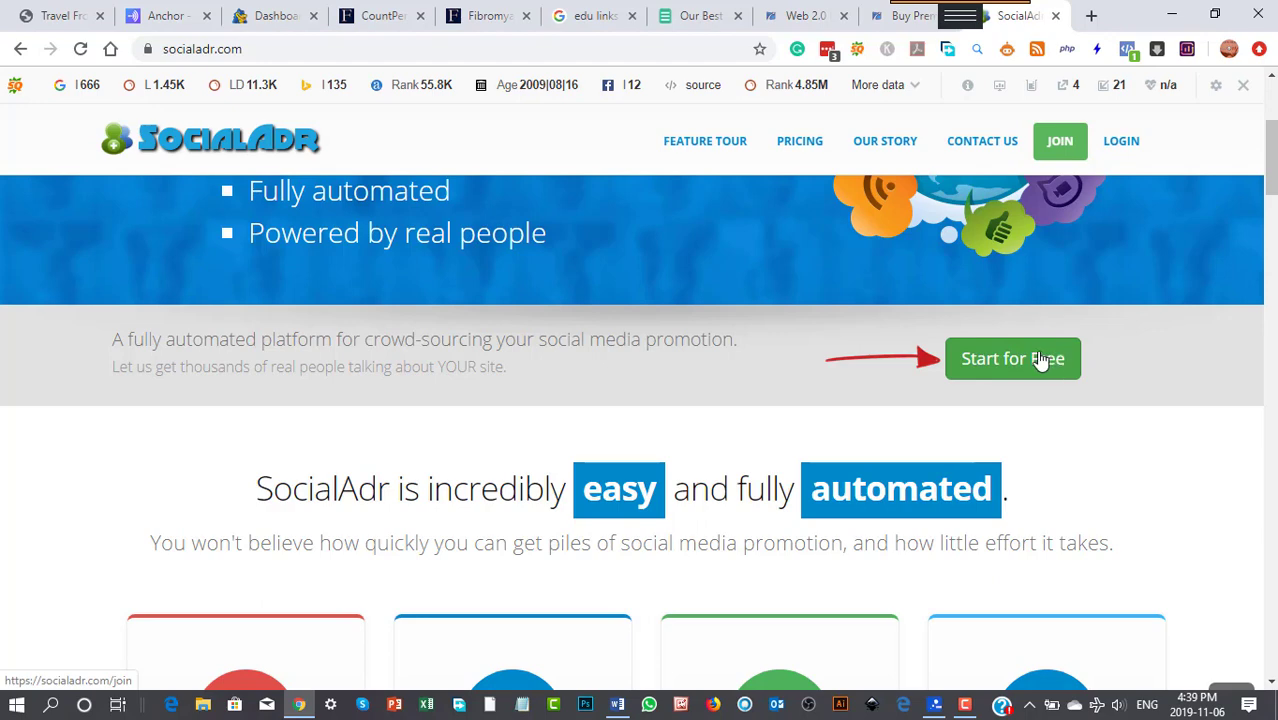
pyautogui.scroll(-3)
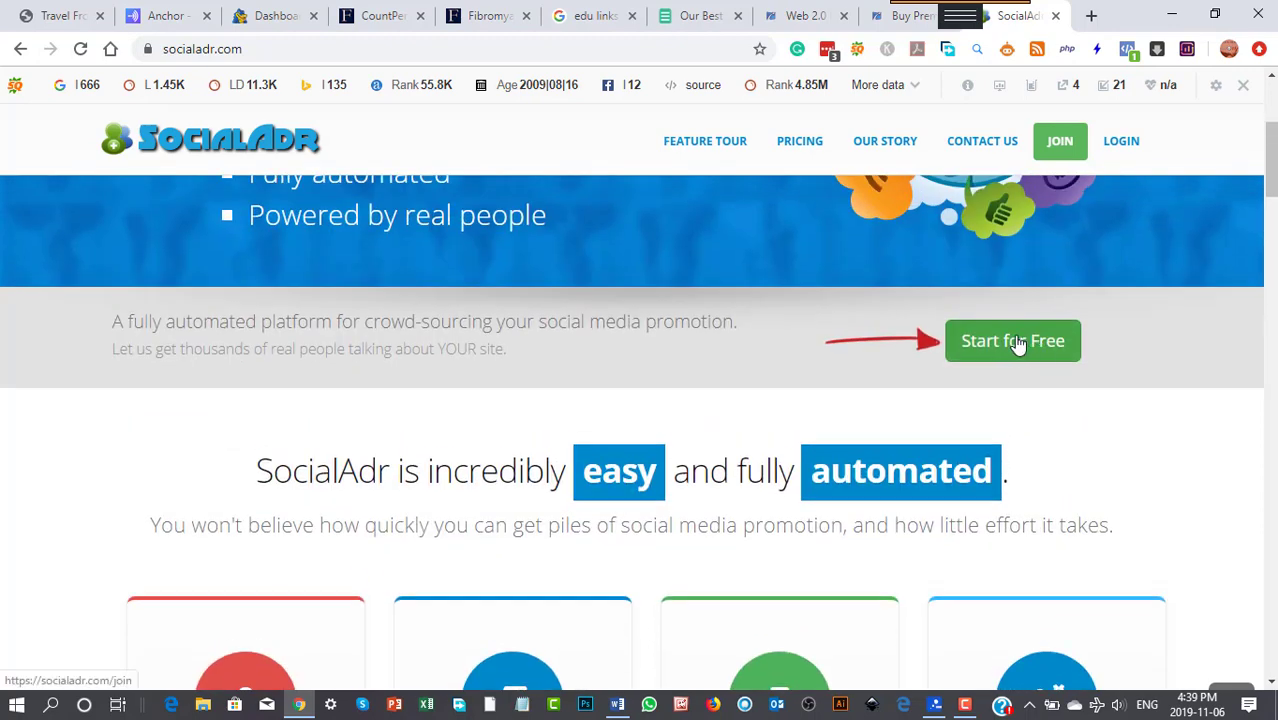
pyautogui.scroll(-3)
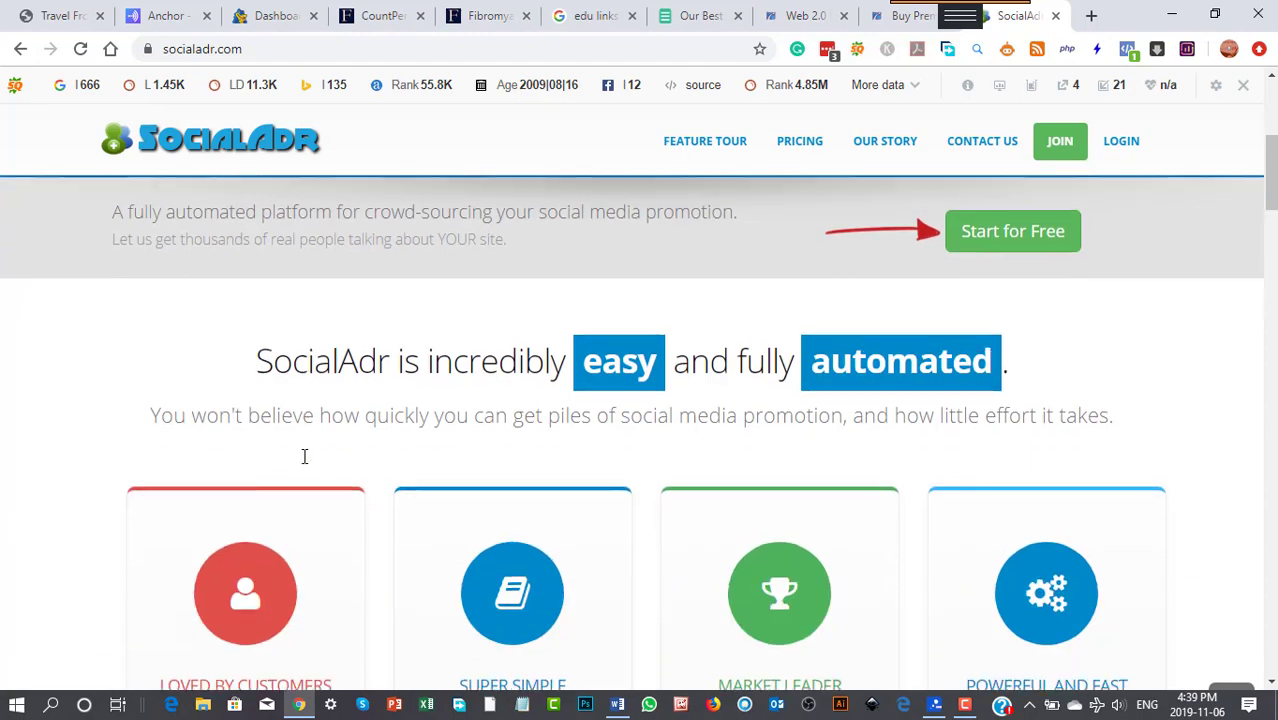
pyautogui.scroll(-3)
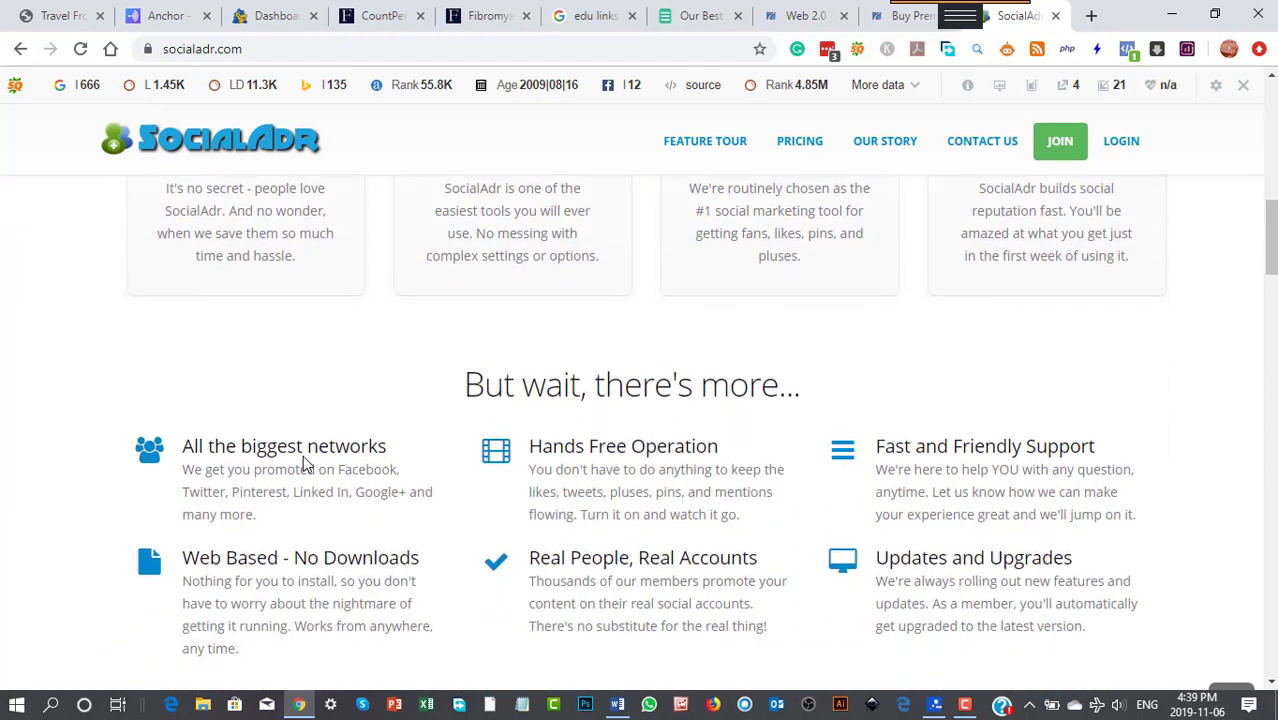
pyautogui.scroll(3)
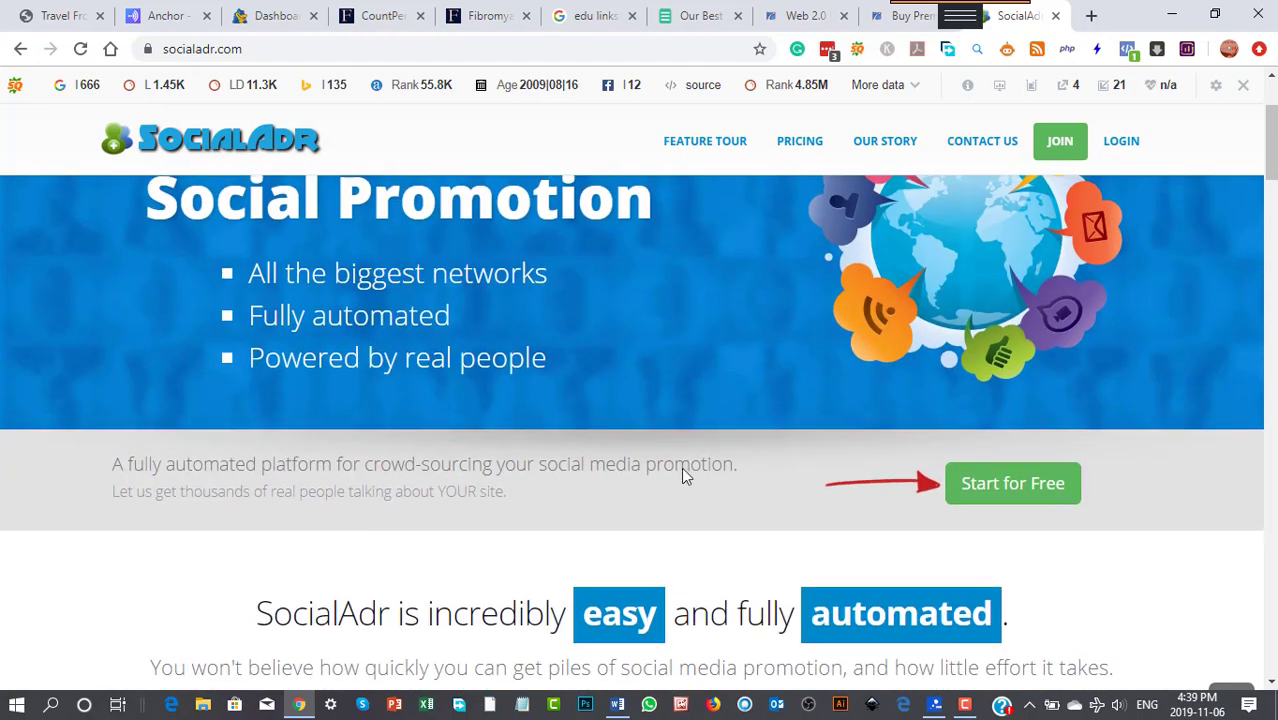
pyautogui.moveTo(946, 356)
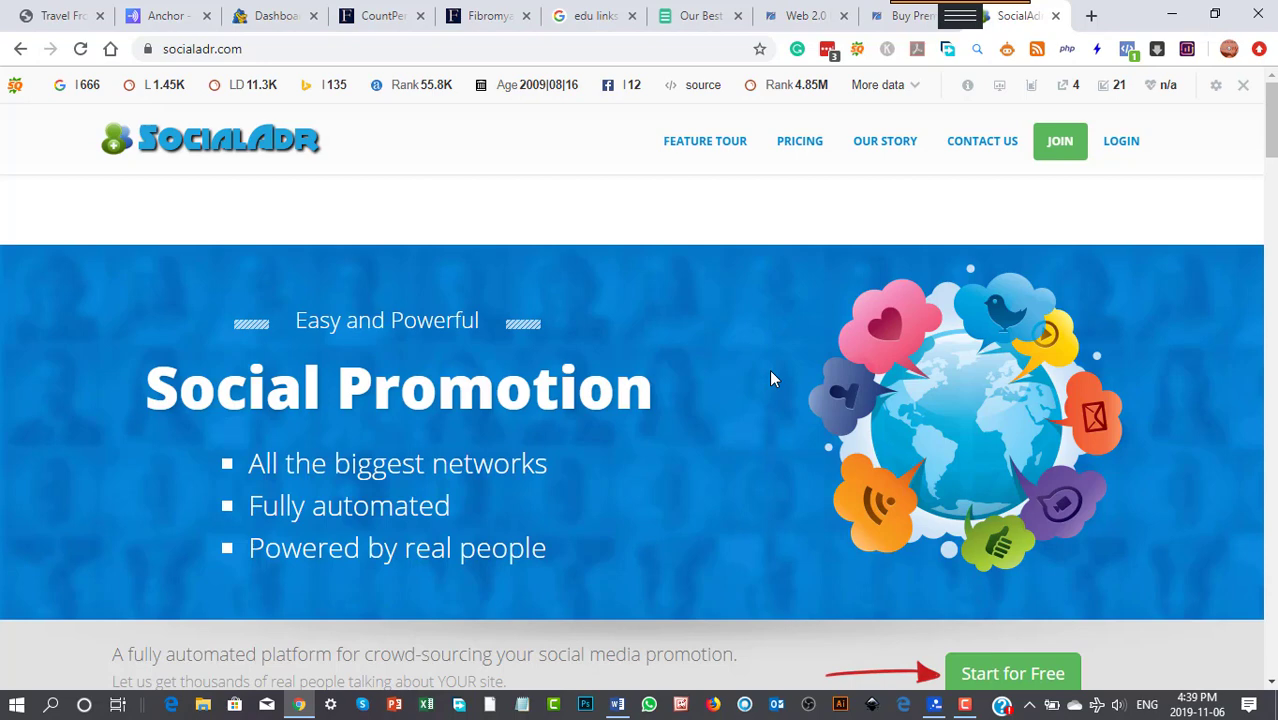
pyautogui.moveTo(840, 364)
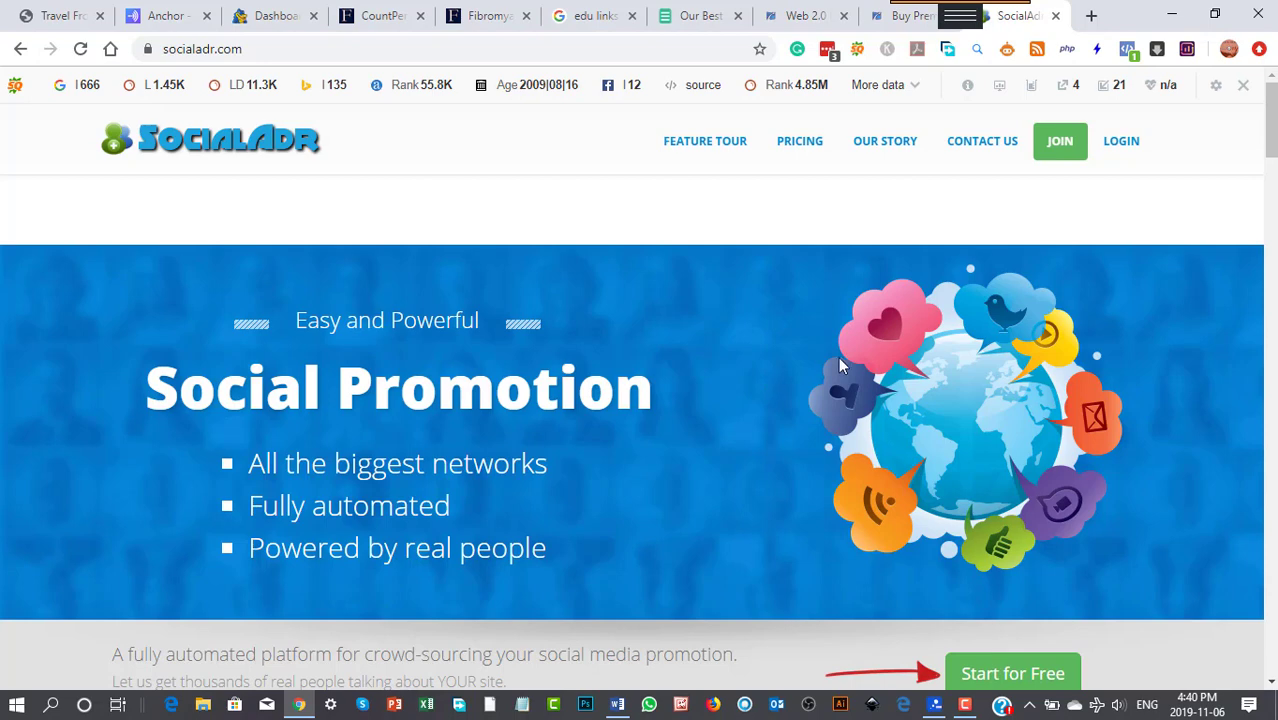
pyautogui.moveTo(240, 236)
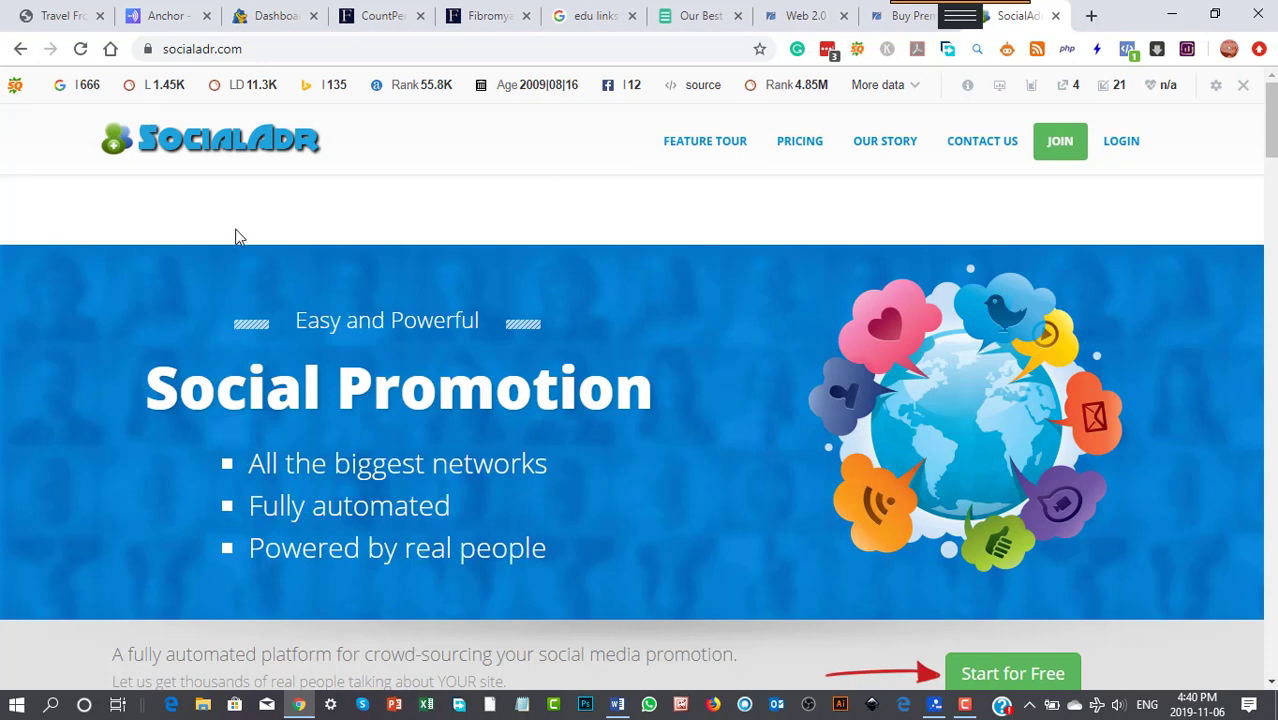
pyautogui.moveTo(1056, 20)
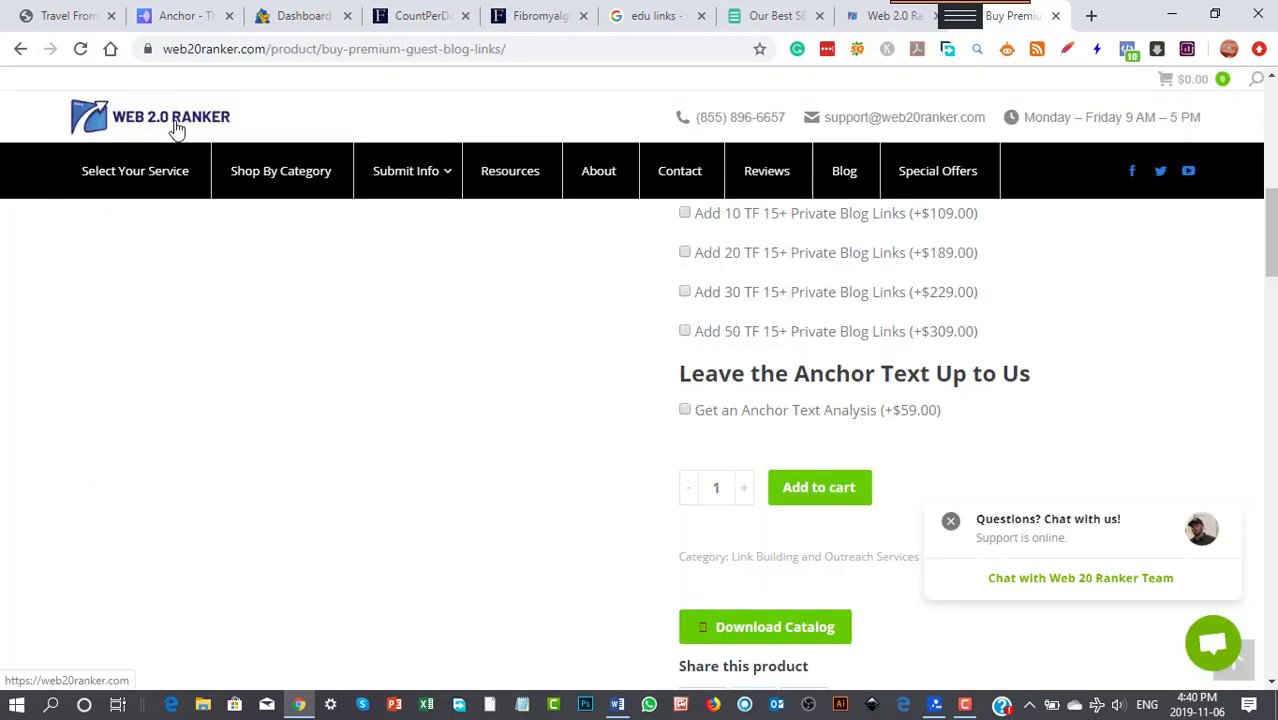
# Expand Web 2.0 Ranker's Select Your Service menu to browse its service categories.
pyautogui.click(136, 170)
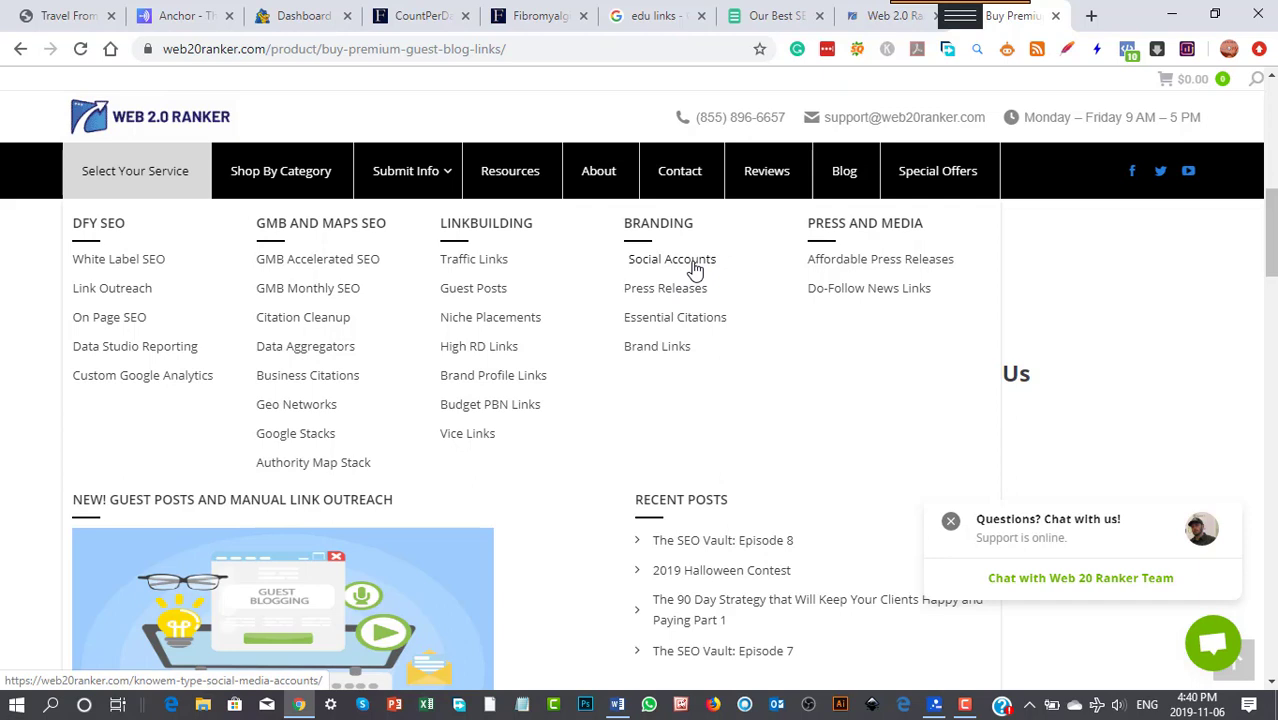
pyautogui.moveTo(560, 332)
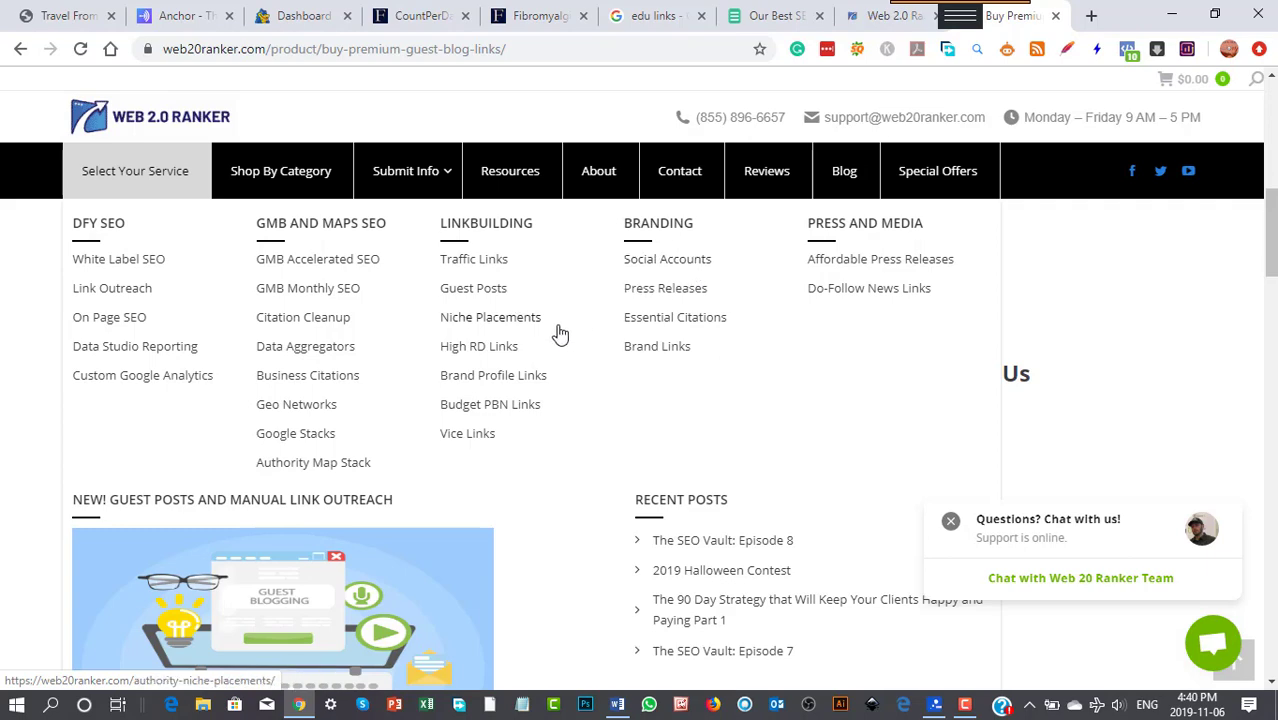
pyautogui.moveTo(758, 200)
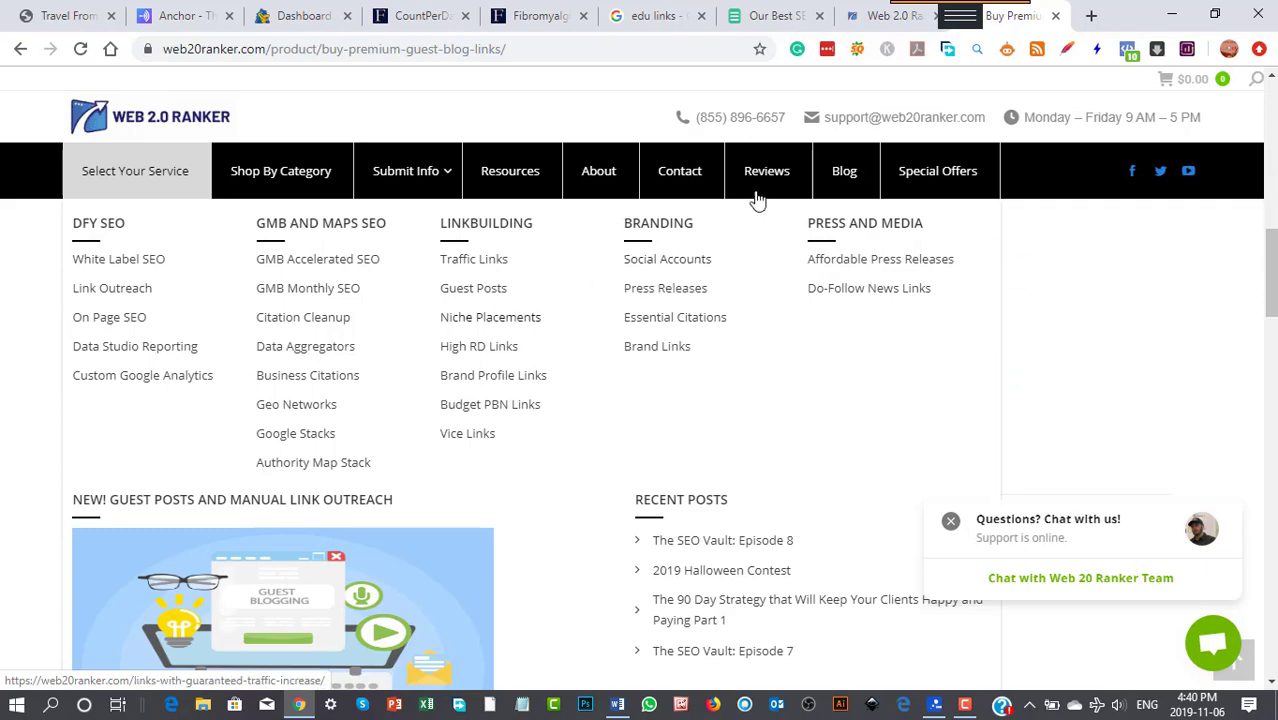
# Switch to the SerpSpace marketplace and look over its product listings and filters.
pyautogui.click(770, 16)
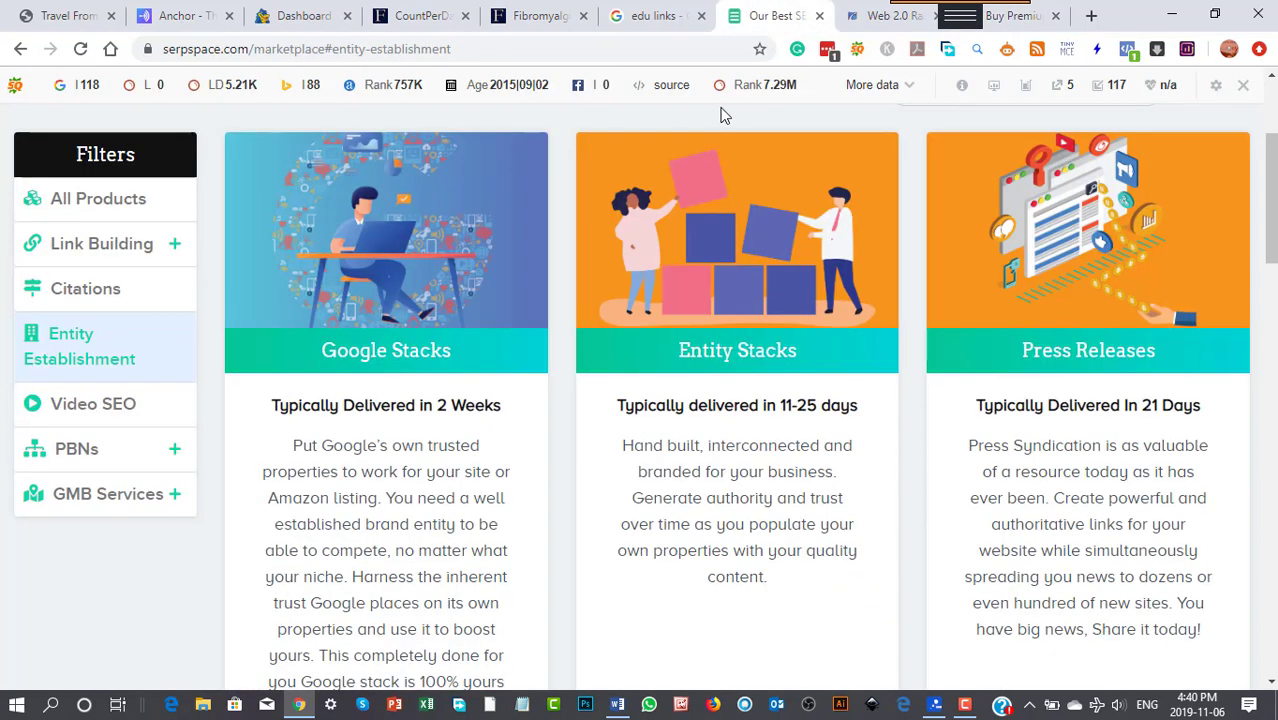
pyautogui.scroll(3)
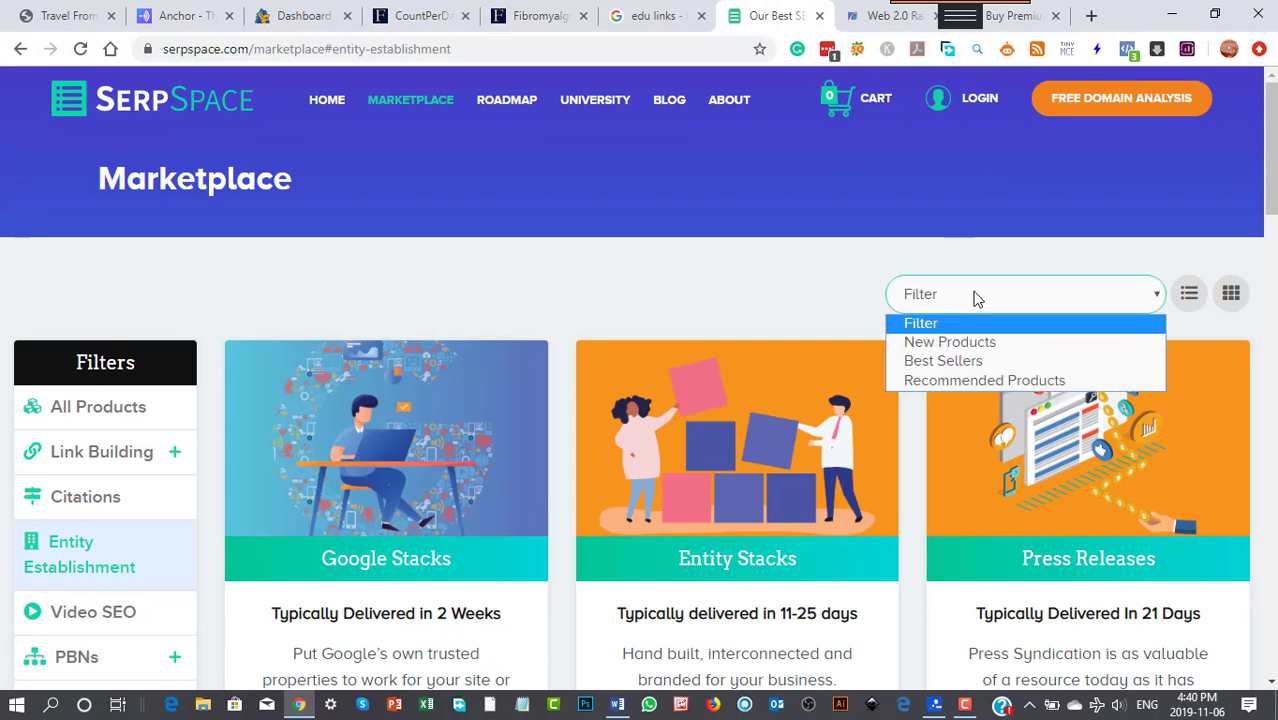
pyautogui.moveTo(490, 304)
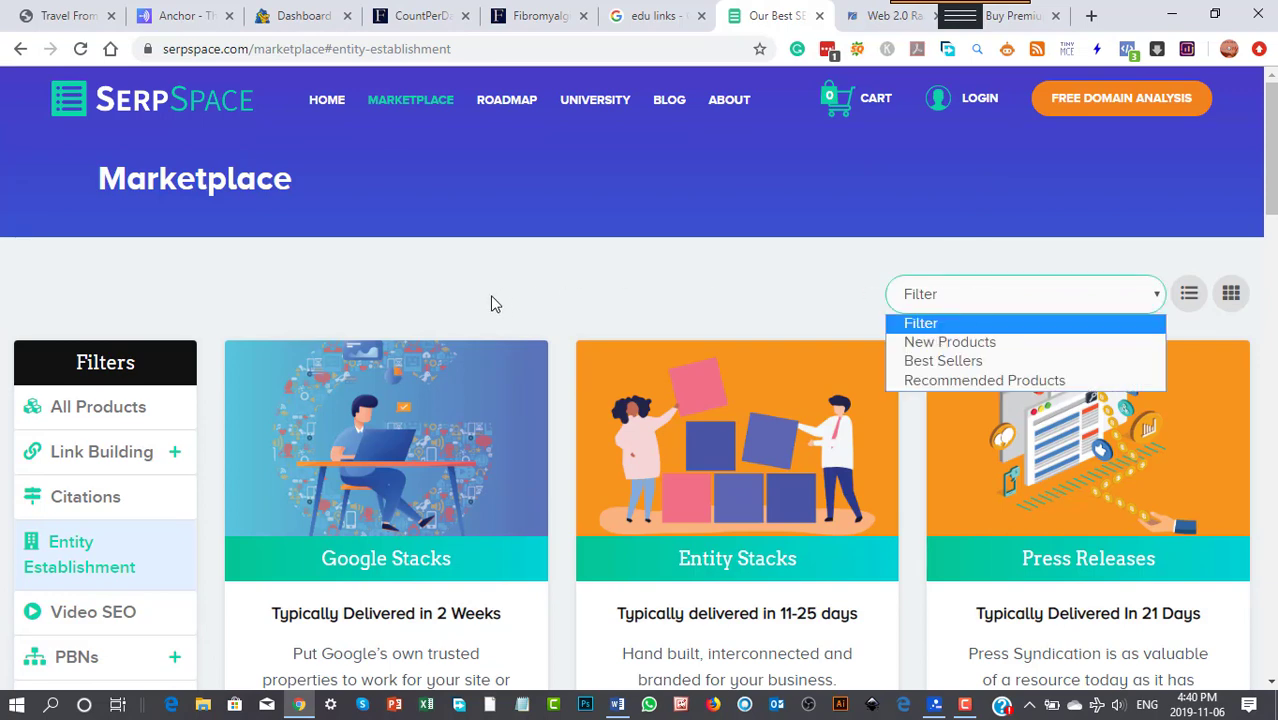
pyautogui.scroll(-3)
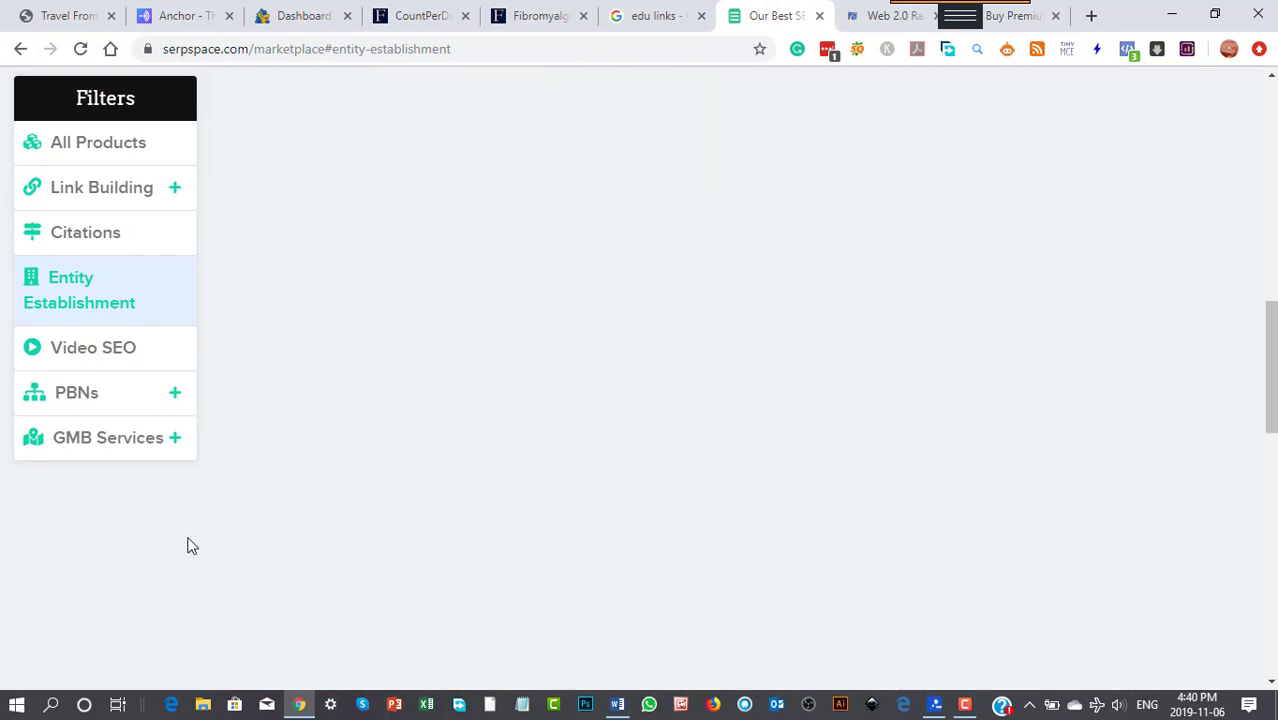
pyautogui.scroll(-3)
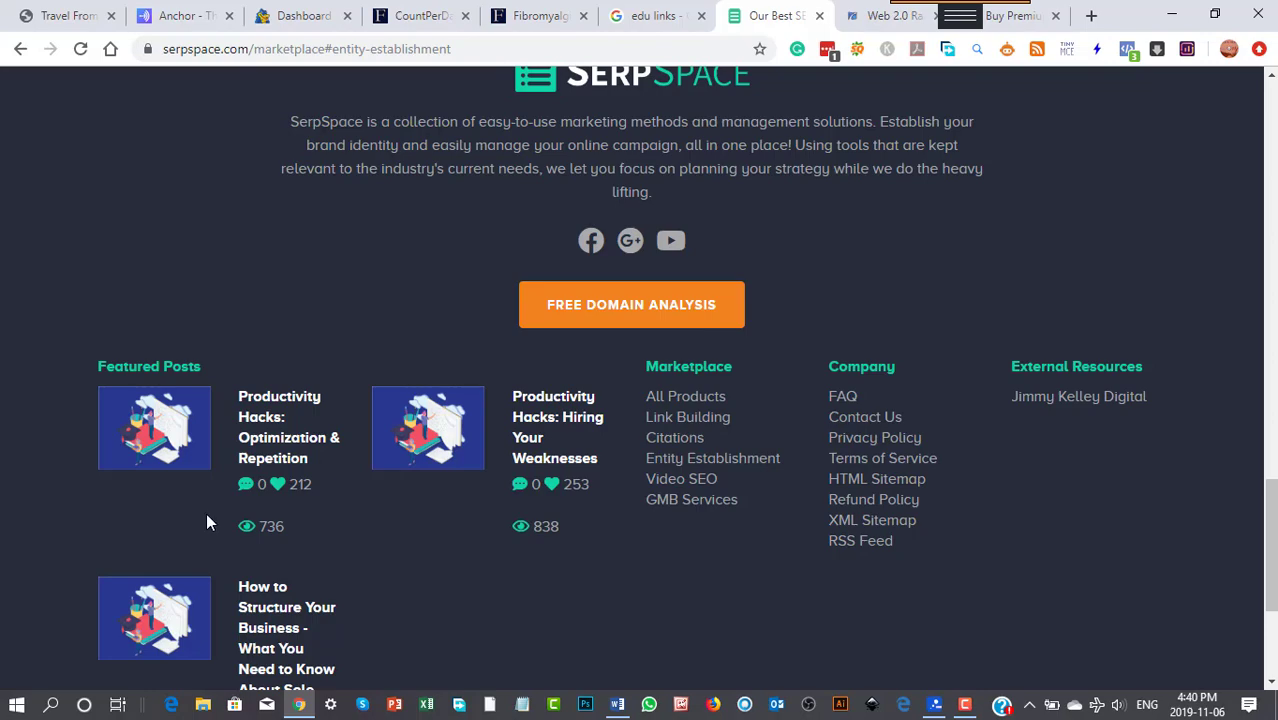
pyautogui.scroll(-3)
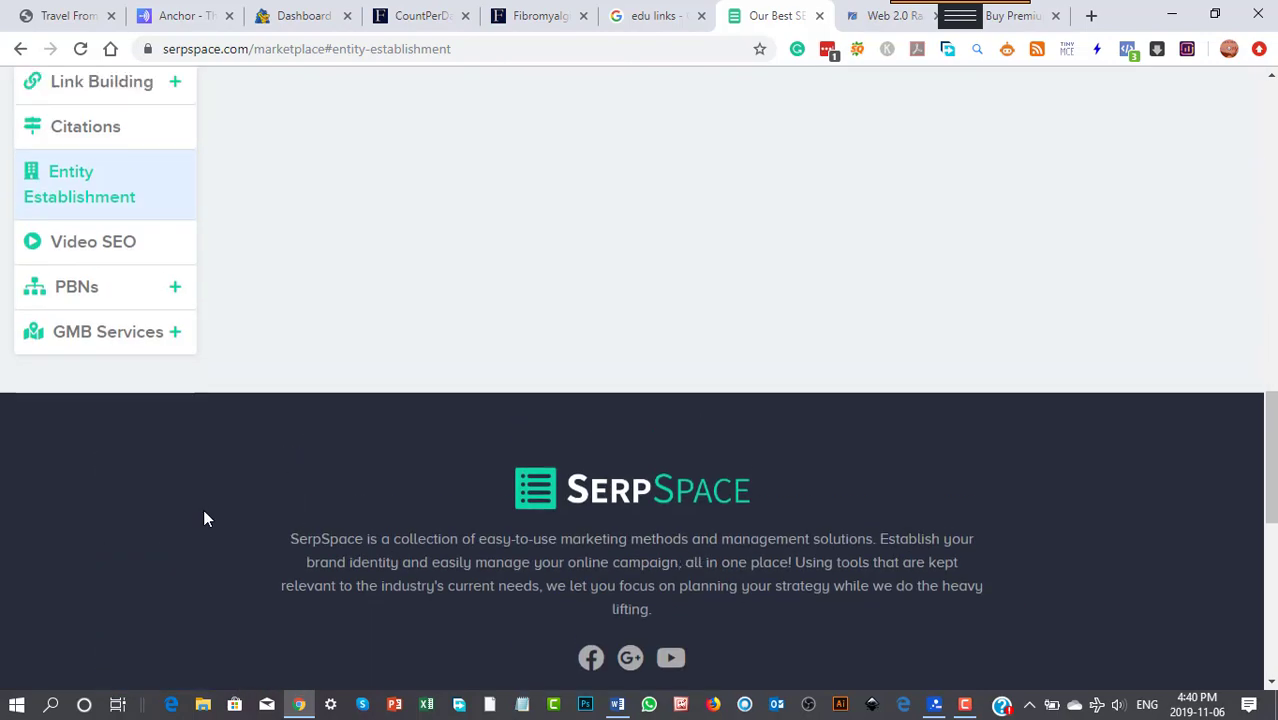
pyautogui.scroll(3)
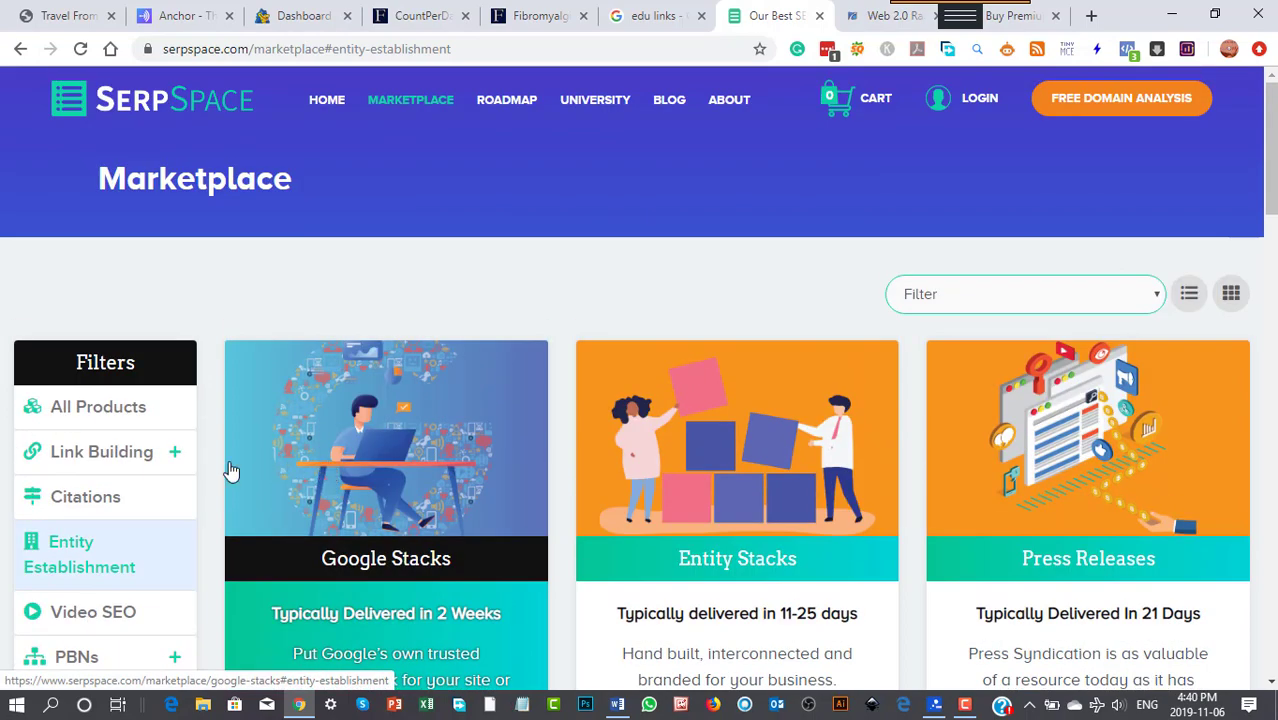
pyautogui.click(100, 452)
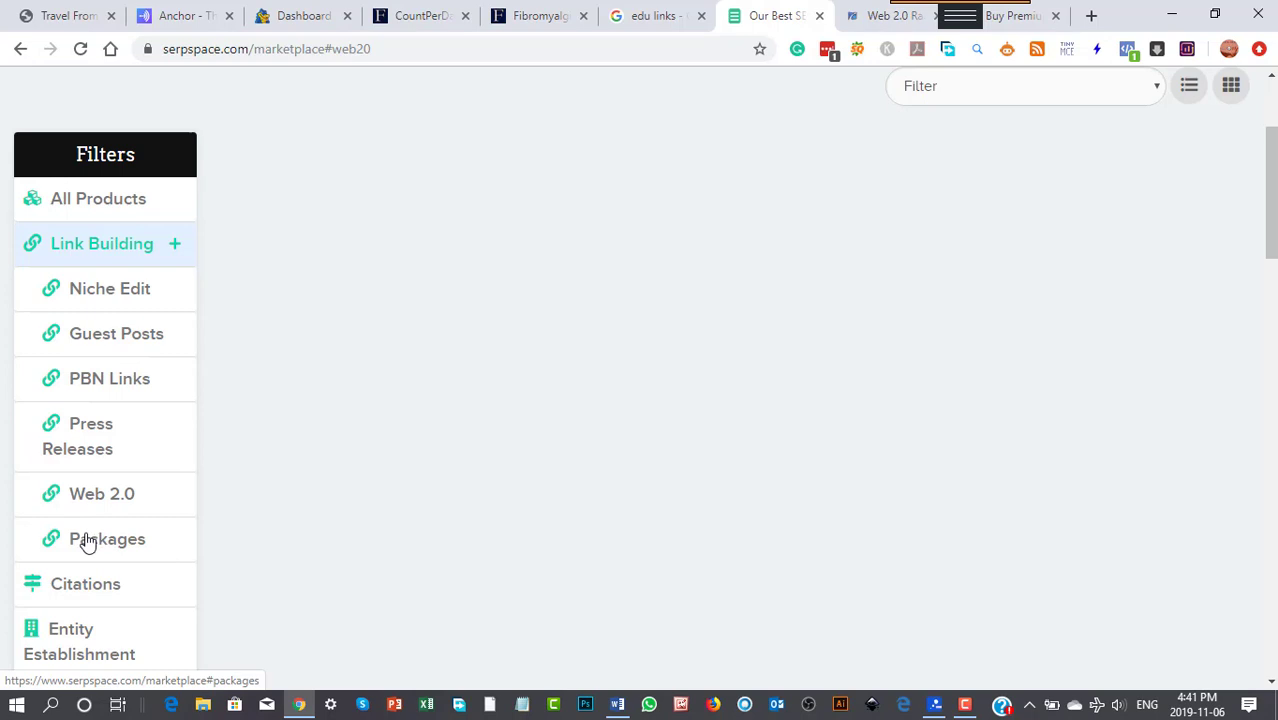
# Filter to link building packages, then to Entity Establishment showing Google Stacks, Entity Stacks and Press Releases.
pyautogui.click(108, 538)
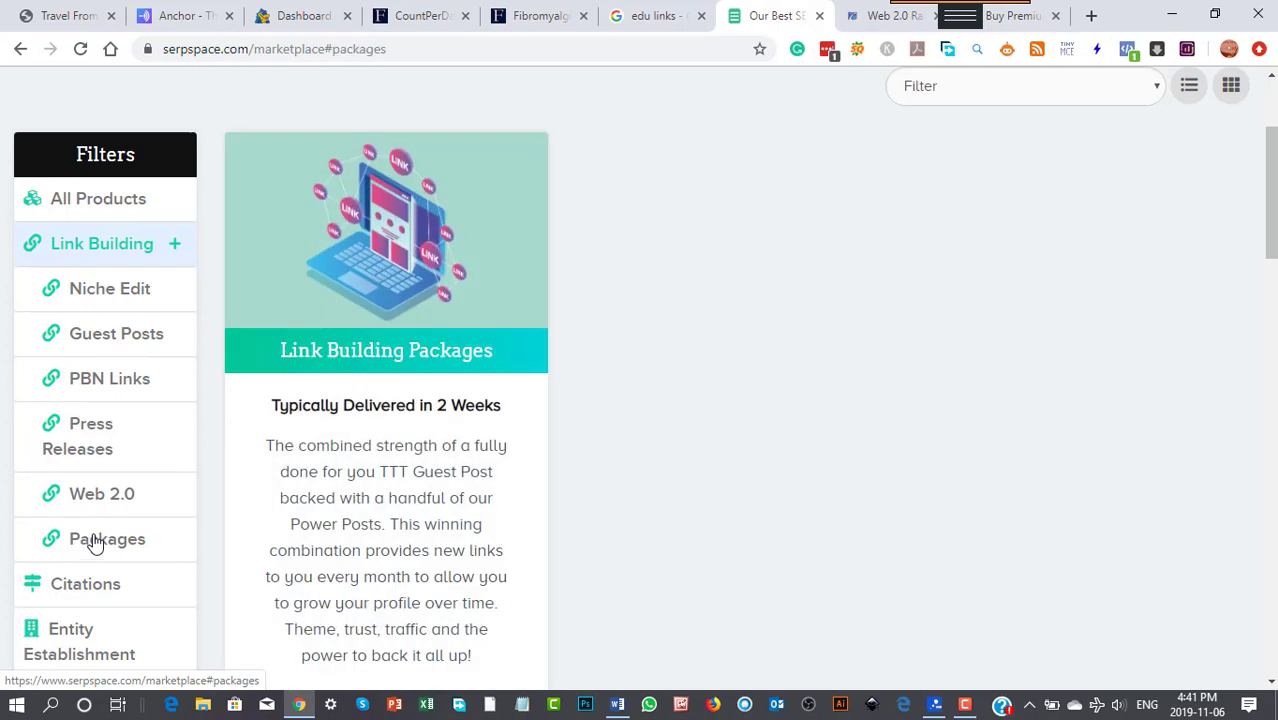
pyautogui.scroll(-3)
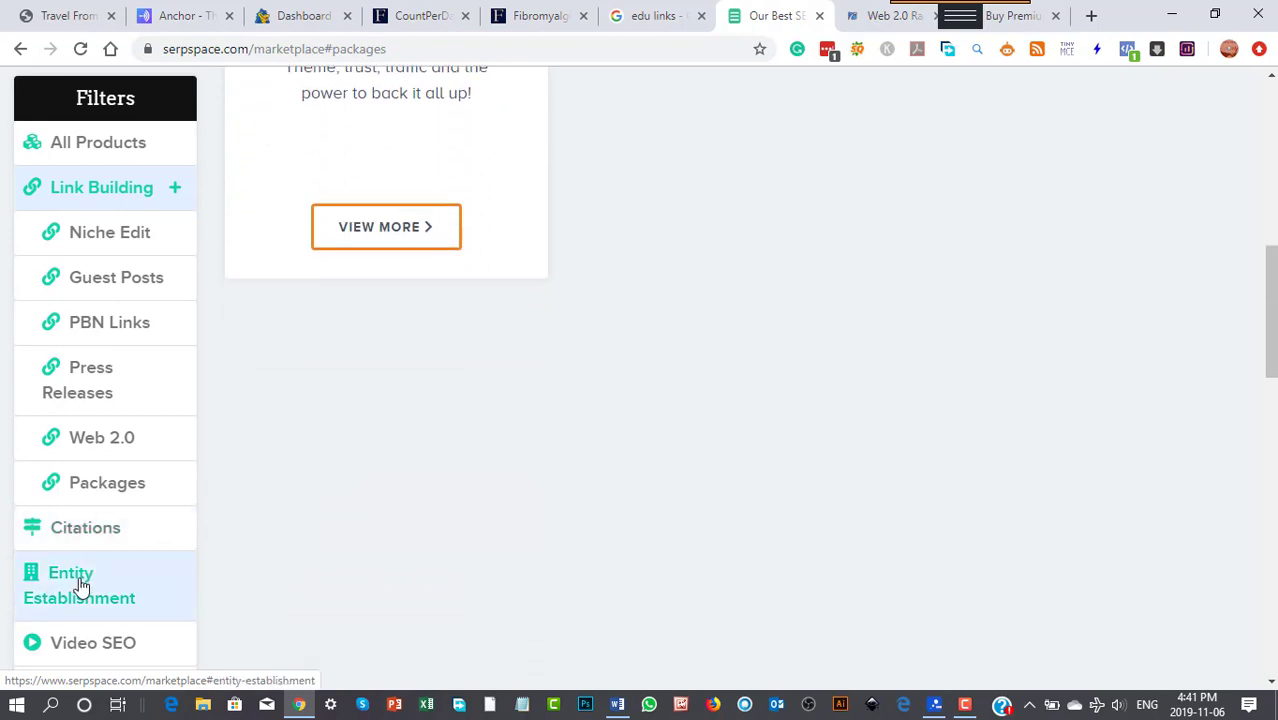
pyautogui.click(80, 584)
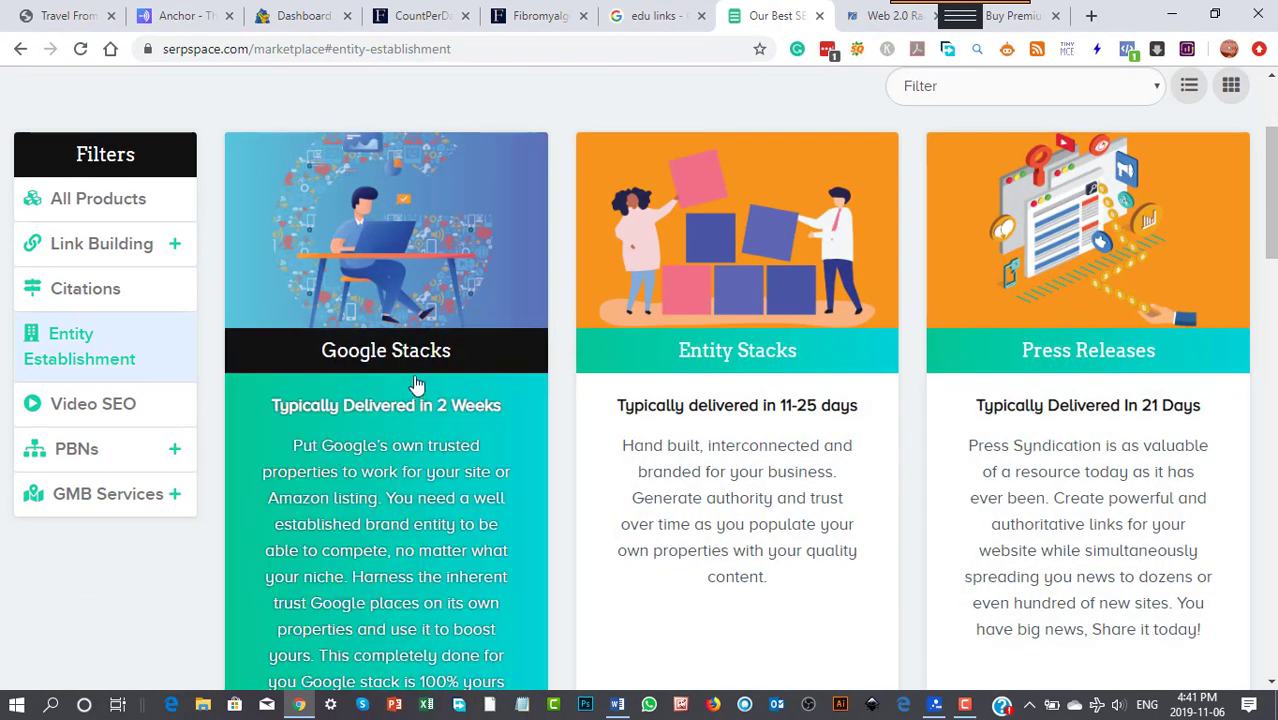
pyautogui.moveTo(392, 490)
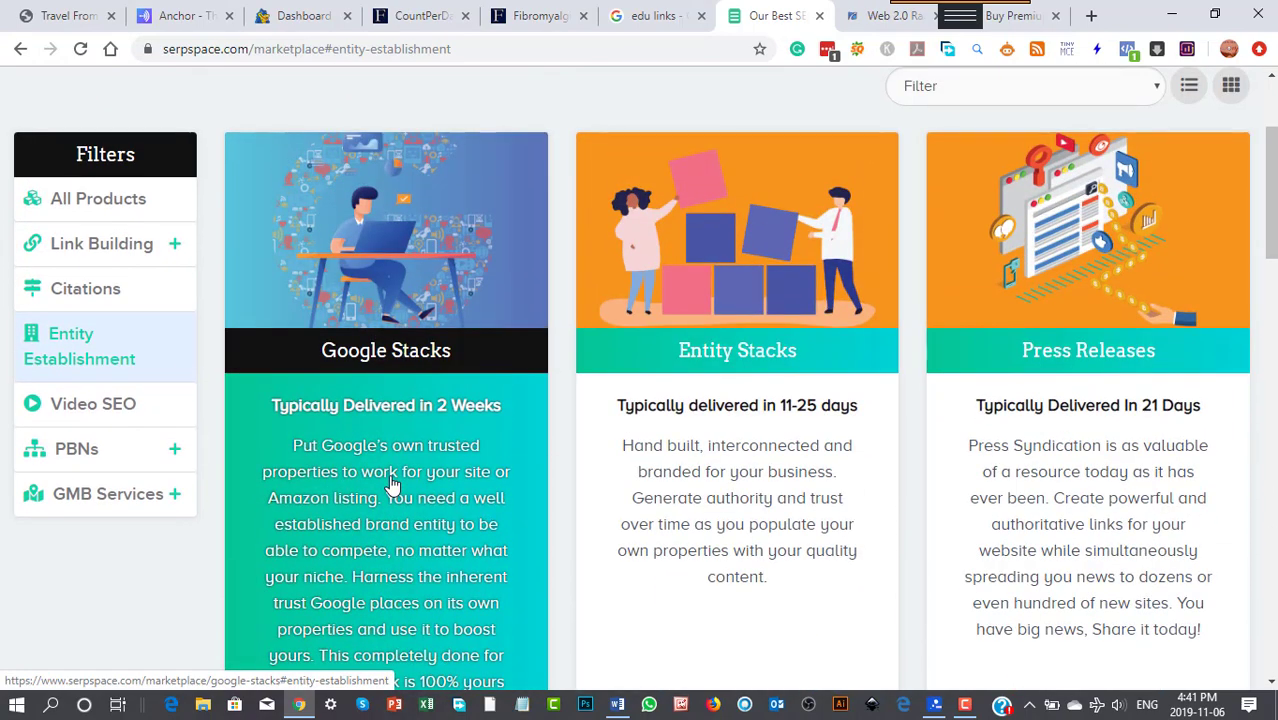
pyautogui.scroll(-3)
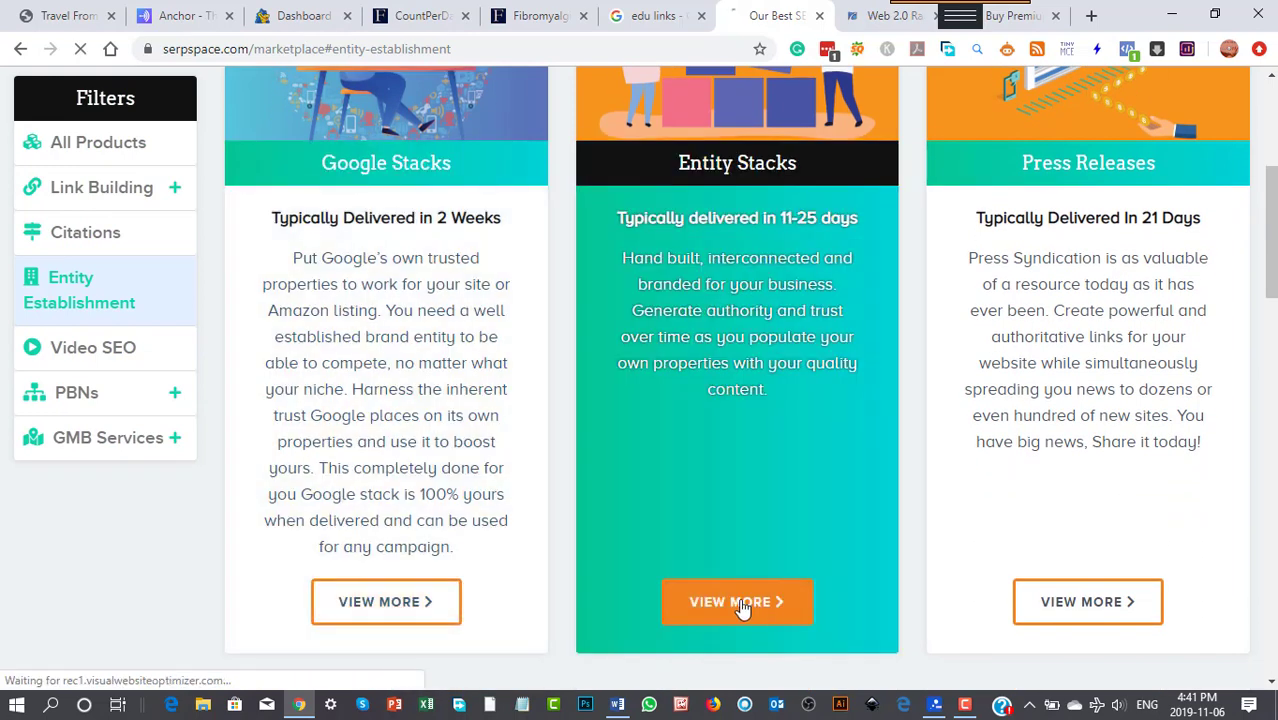
# View the Entity Stacks details, highlight its IFTTT mention and scroll to the Standard, Premium and Upgrade pricing.
pyautogui.click(736, 600)
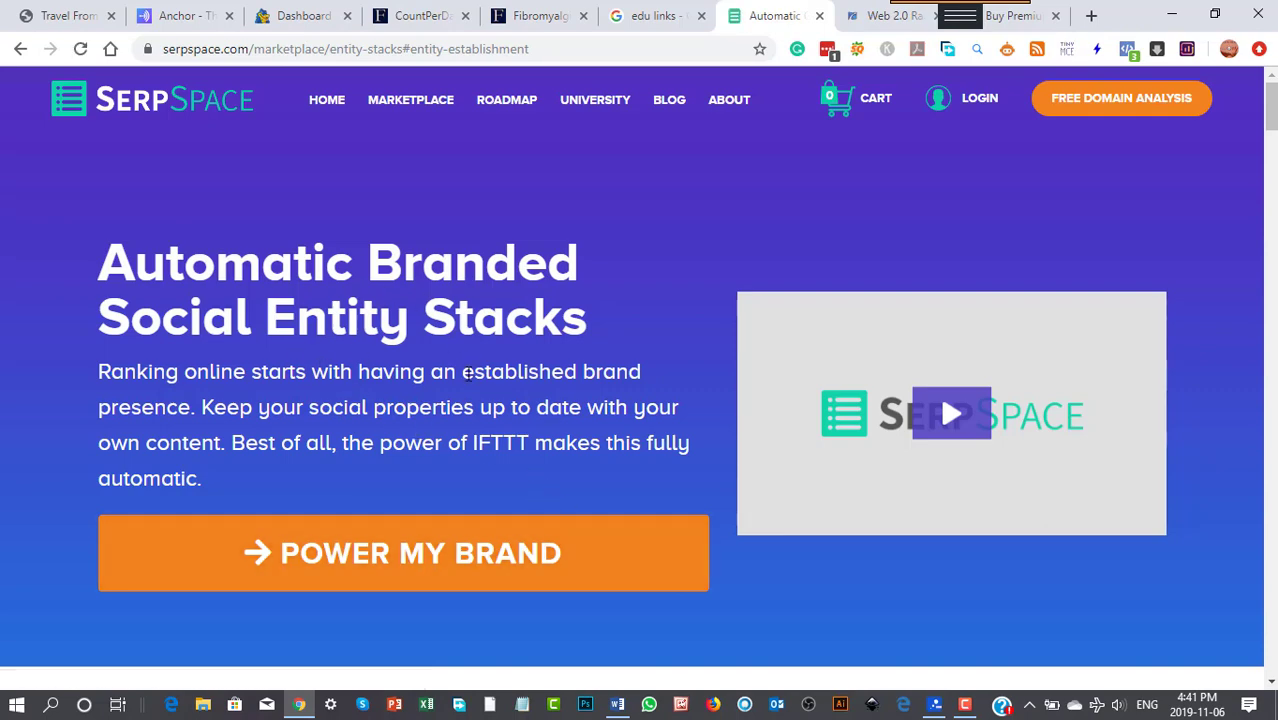
pyautogui.scroll(-3)
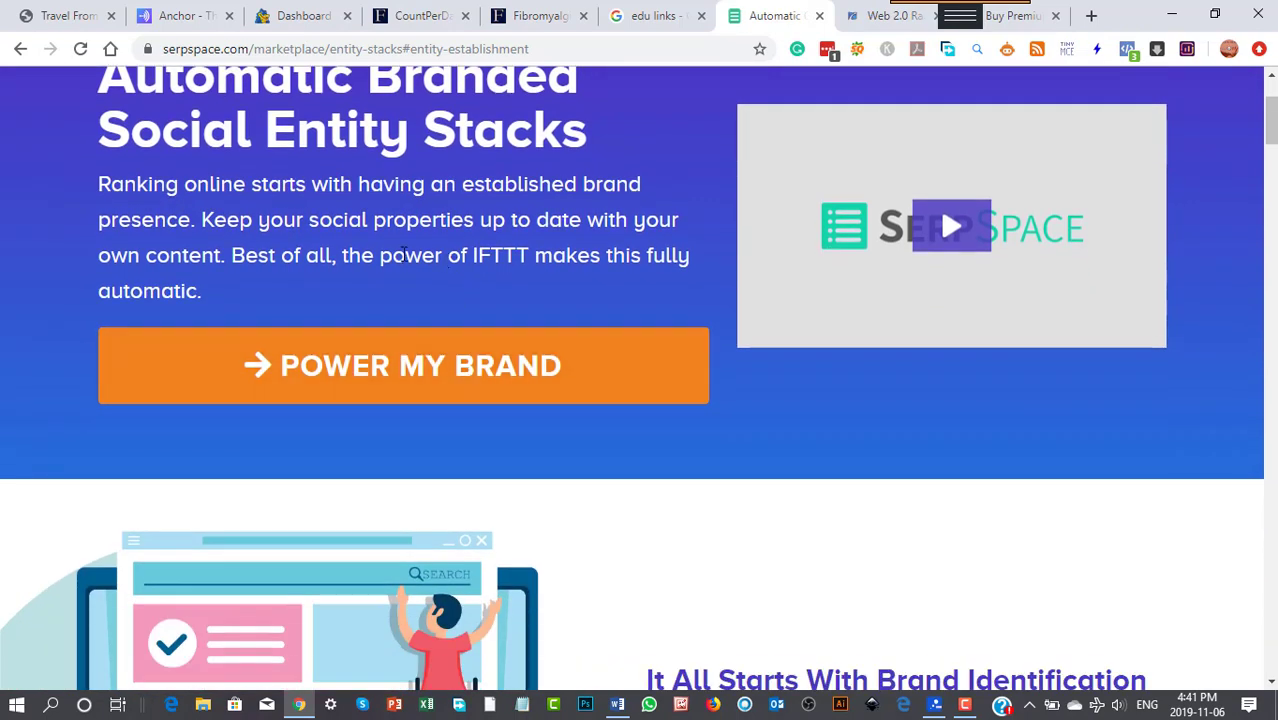
pyautogui.moveTo(436, 256); pyautogui.dragTo(576, 256)
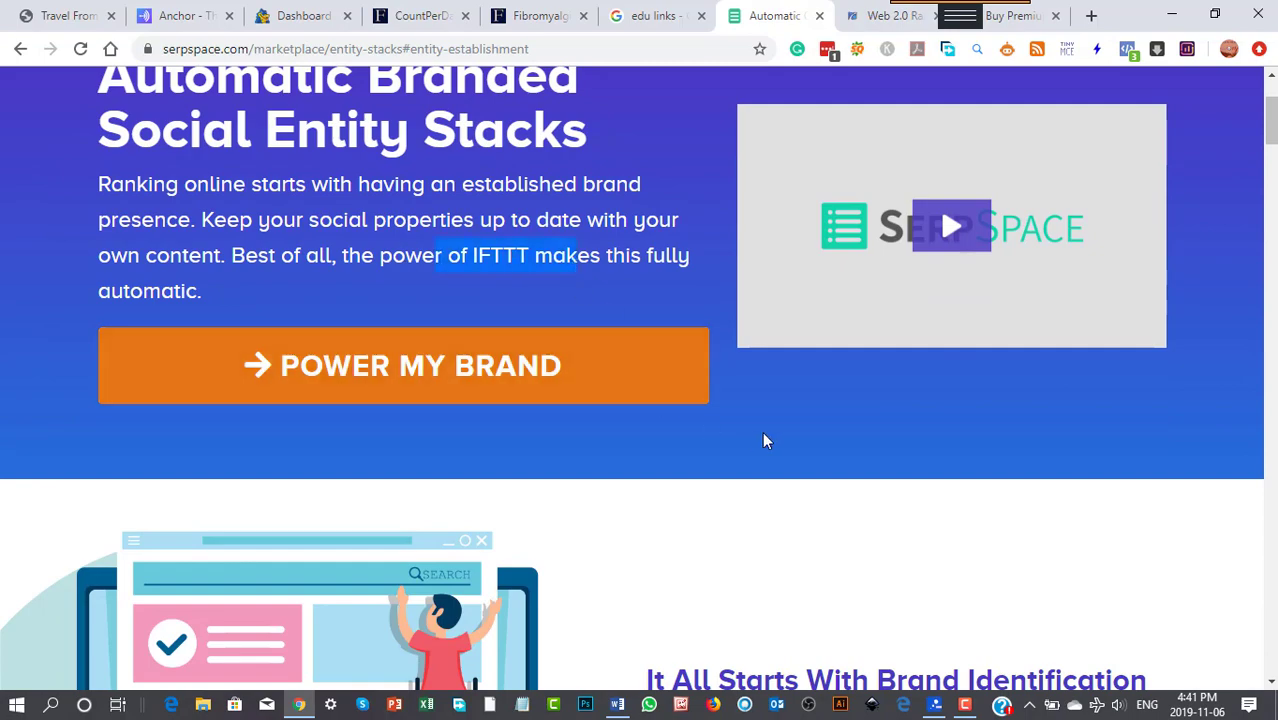
pyautogui.scroll(-3)
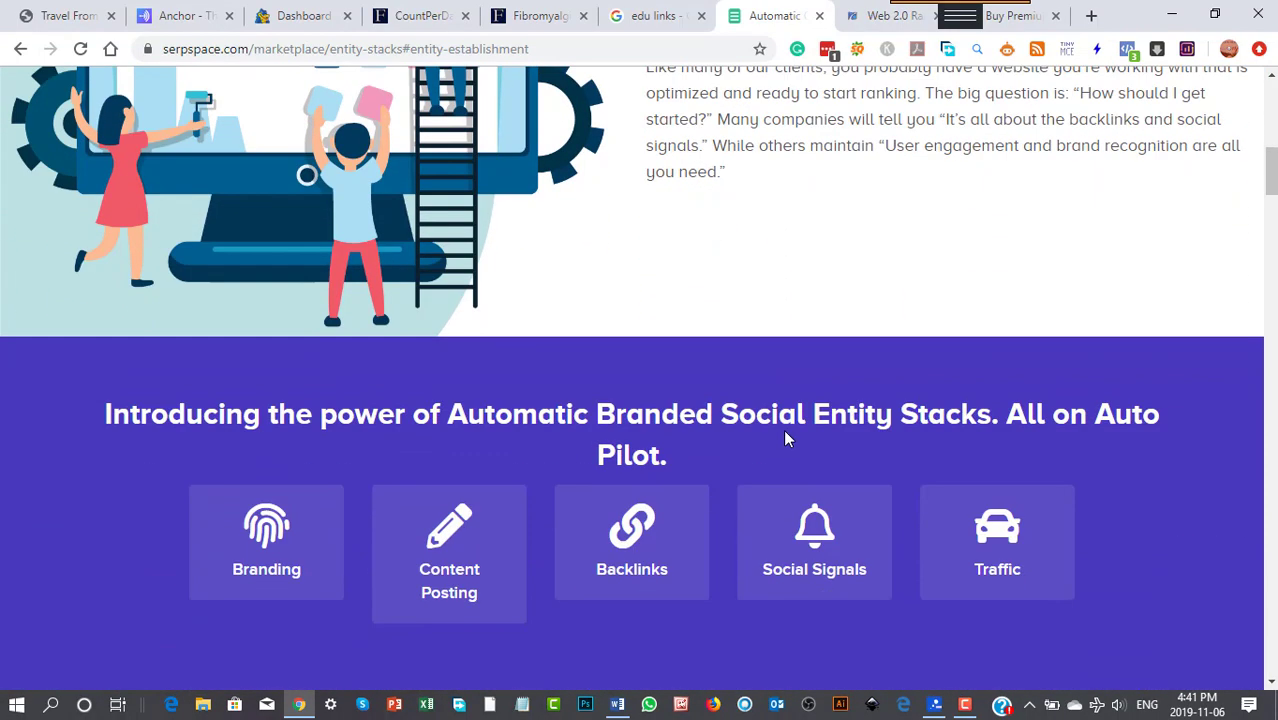
pyautogui.scroll(-3)
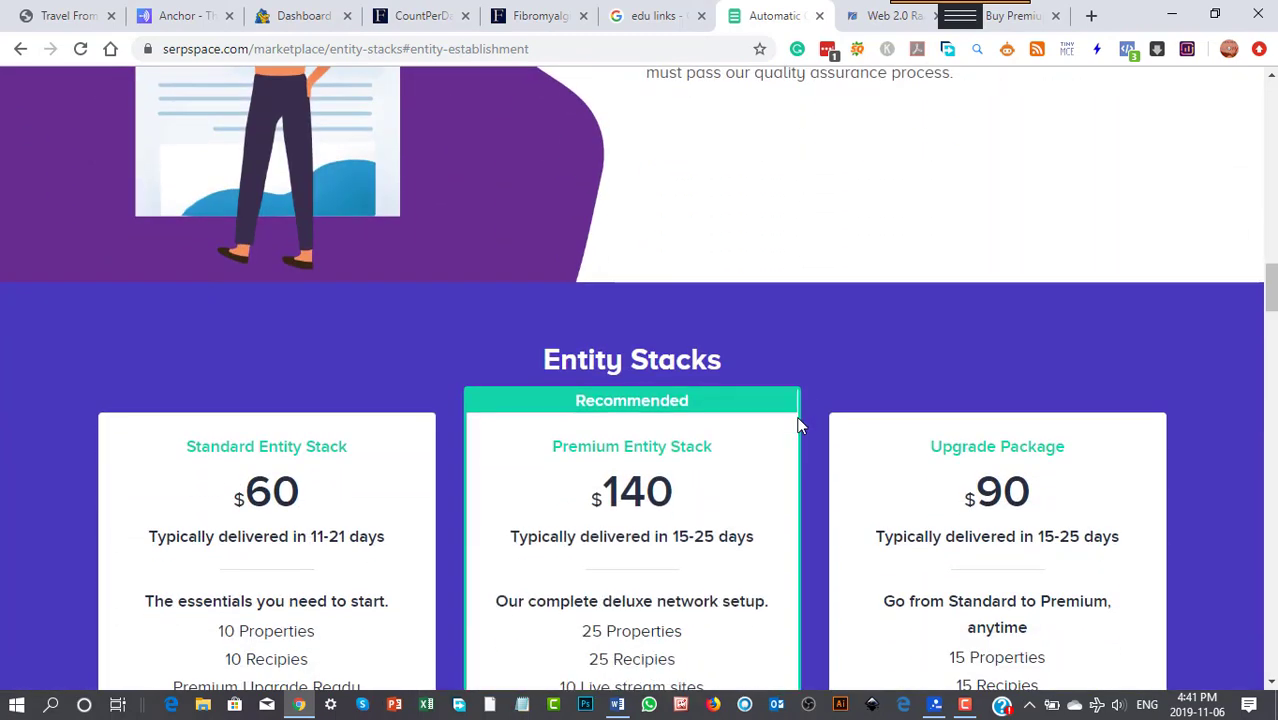
pyautogui.scroll(-3)
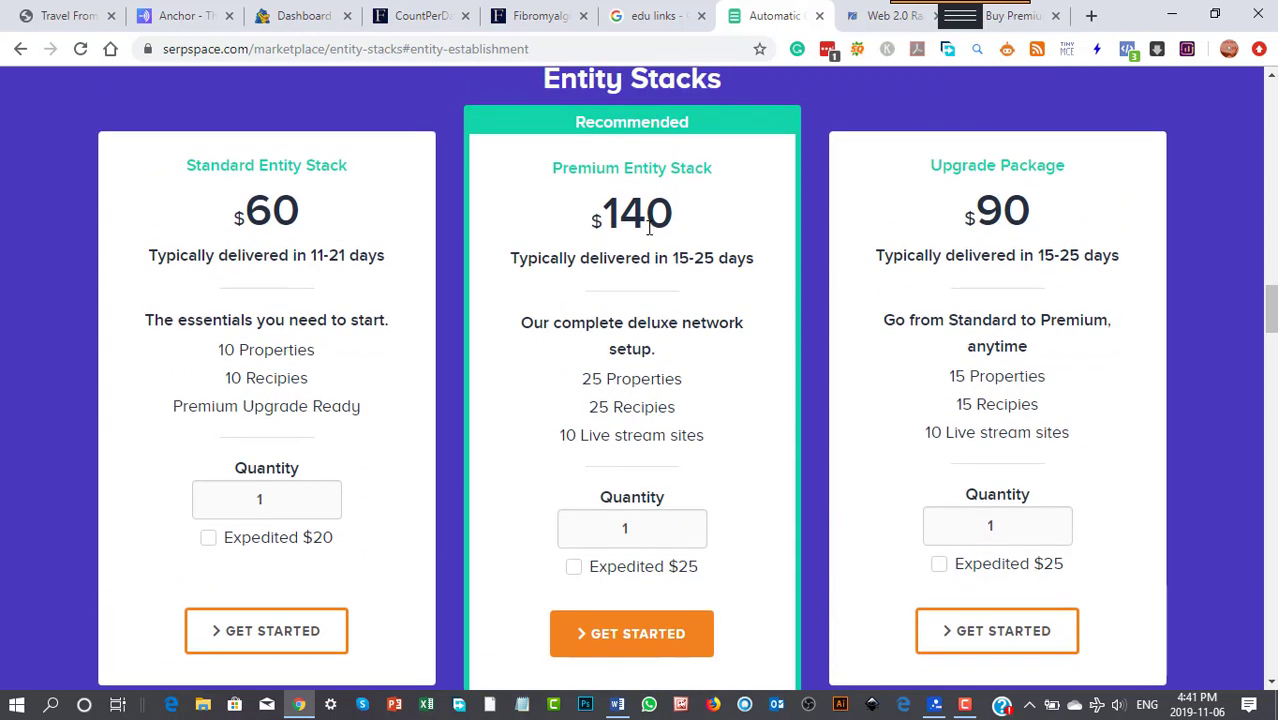
pyautogui.scroll(-3)
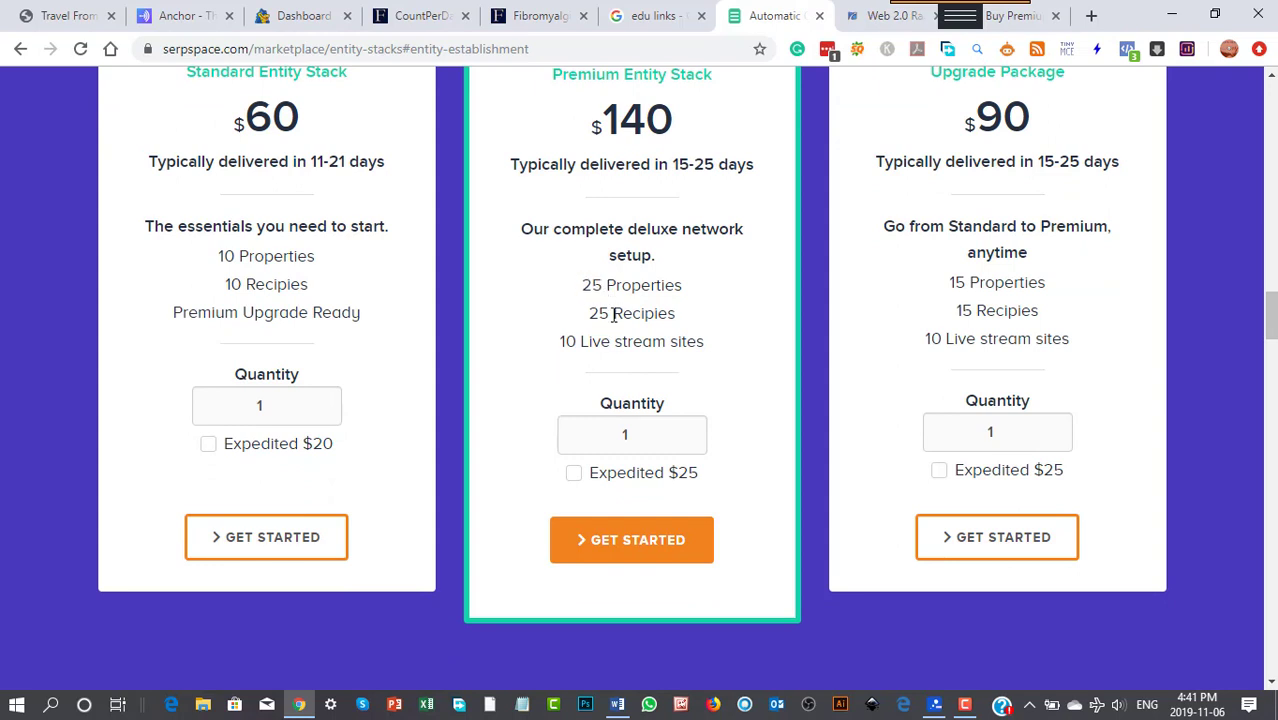
pyautogui.doubleClick(598, 312)
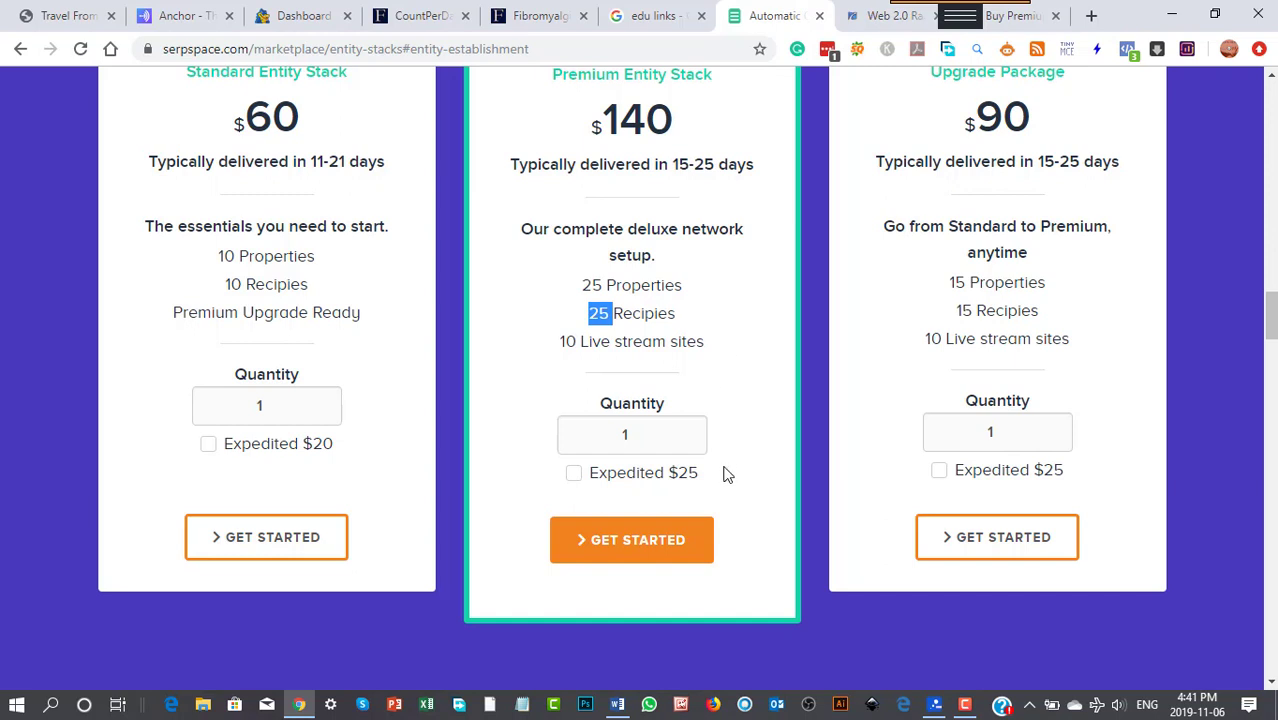
pyautogui.moveTo(672, 132)
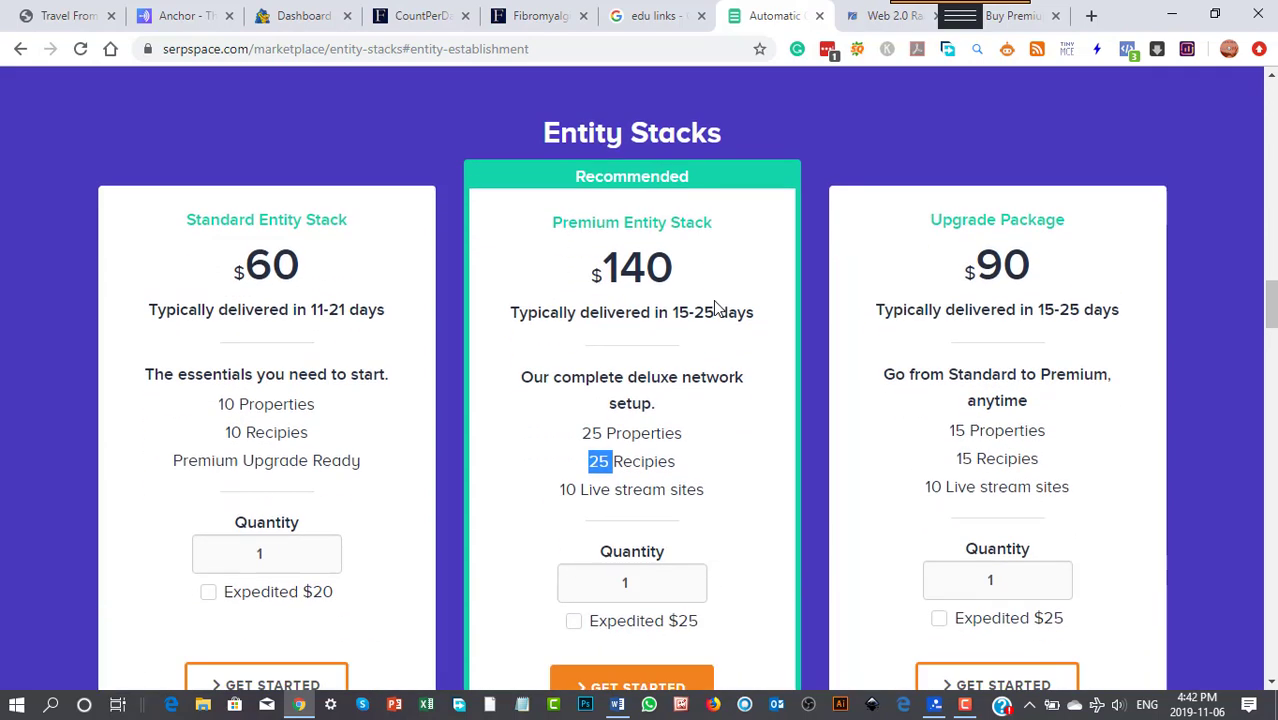
pyautogui.scroll(-3)
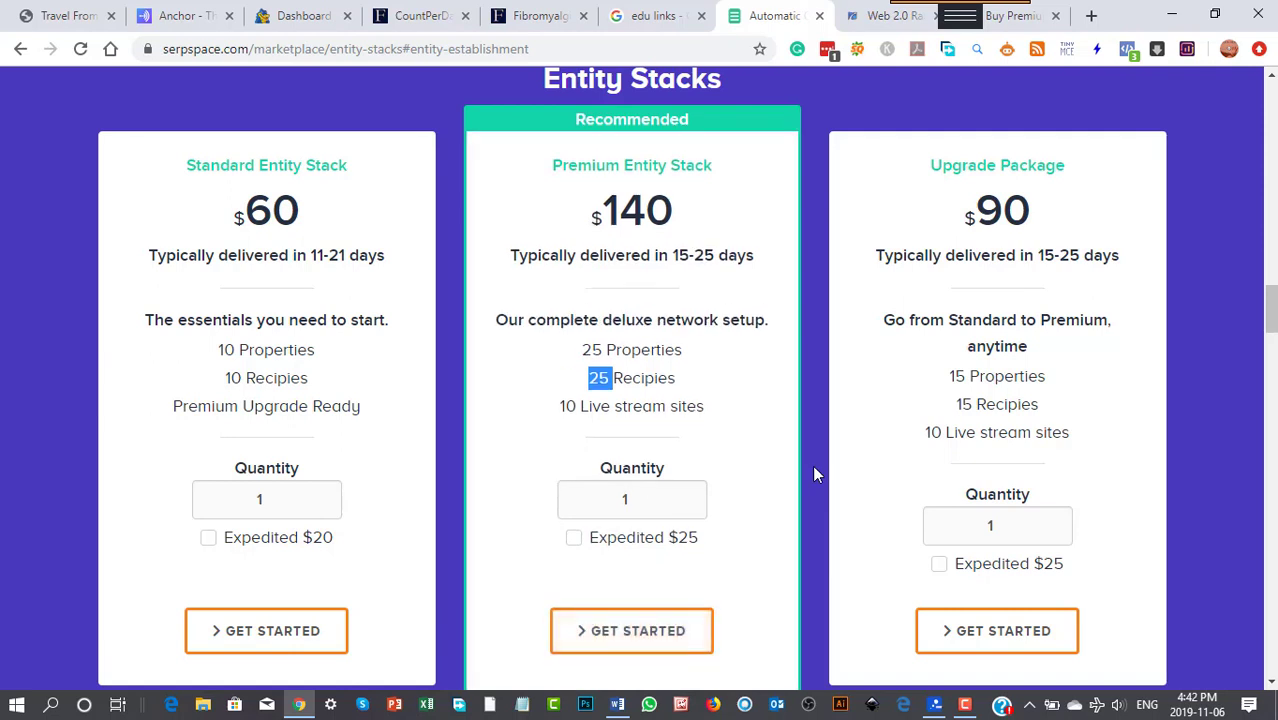
pyautogui.scroll(-3)
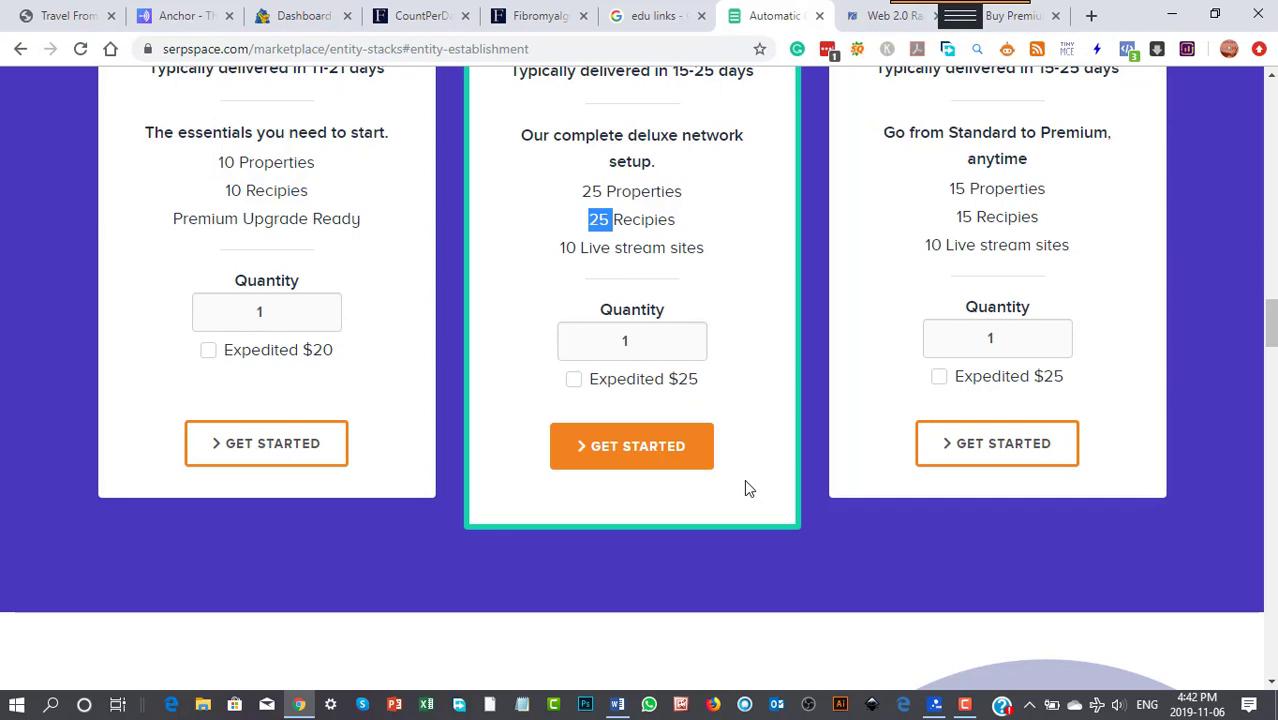
pyautogui.scroll(-3)
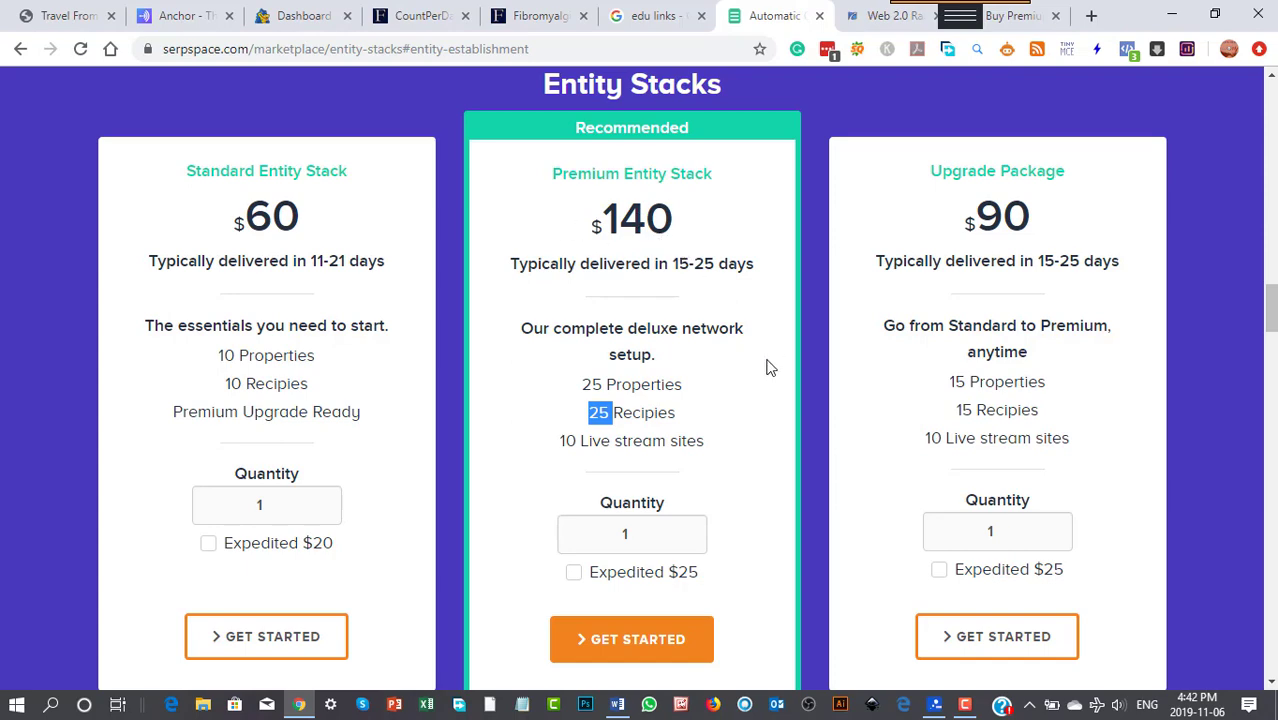
pyautogui.scroll(-3)
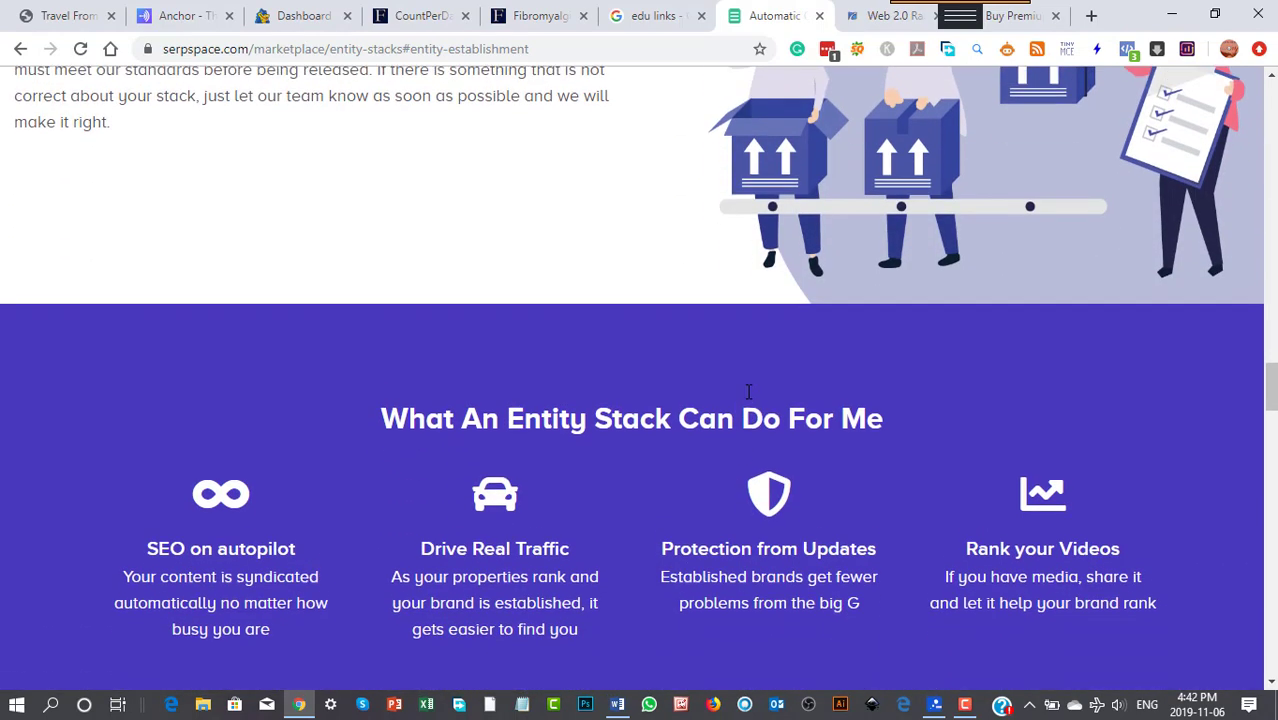
pyautogui.scroll(-3)
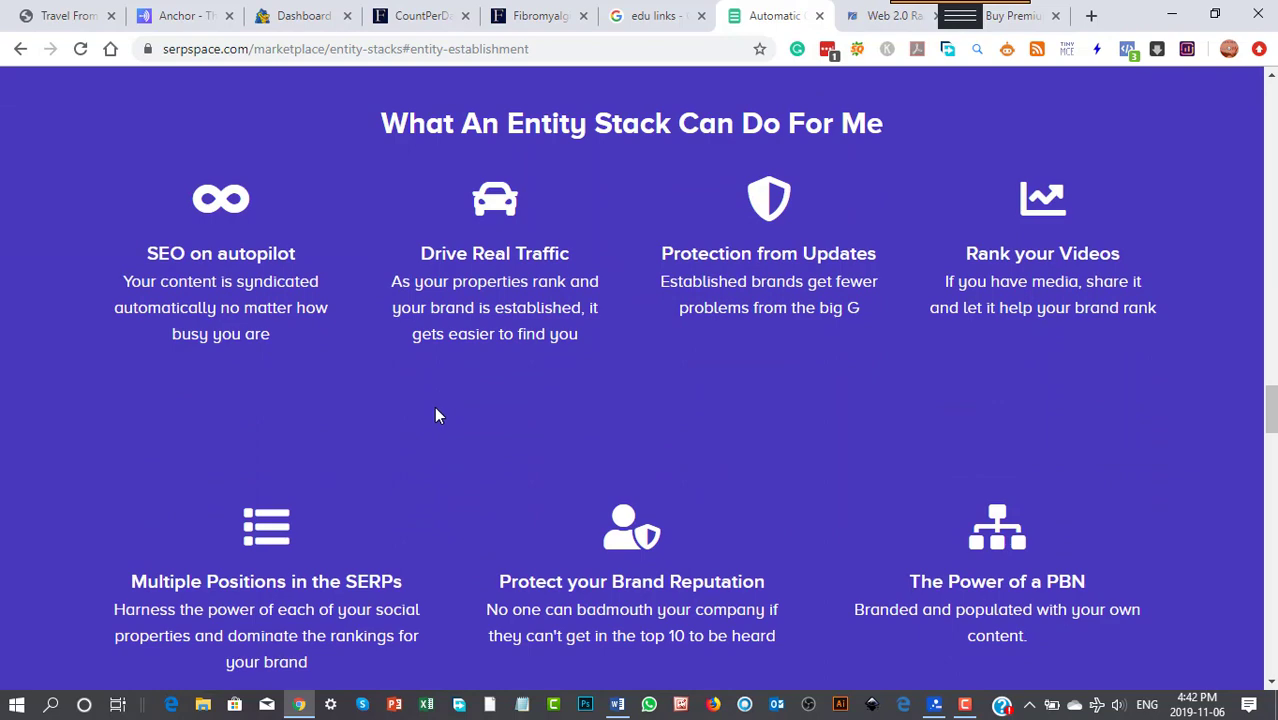
pyautogui.scroll(3)
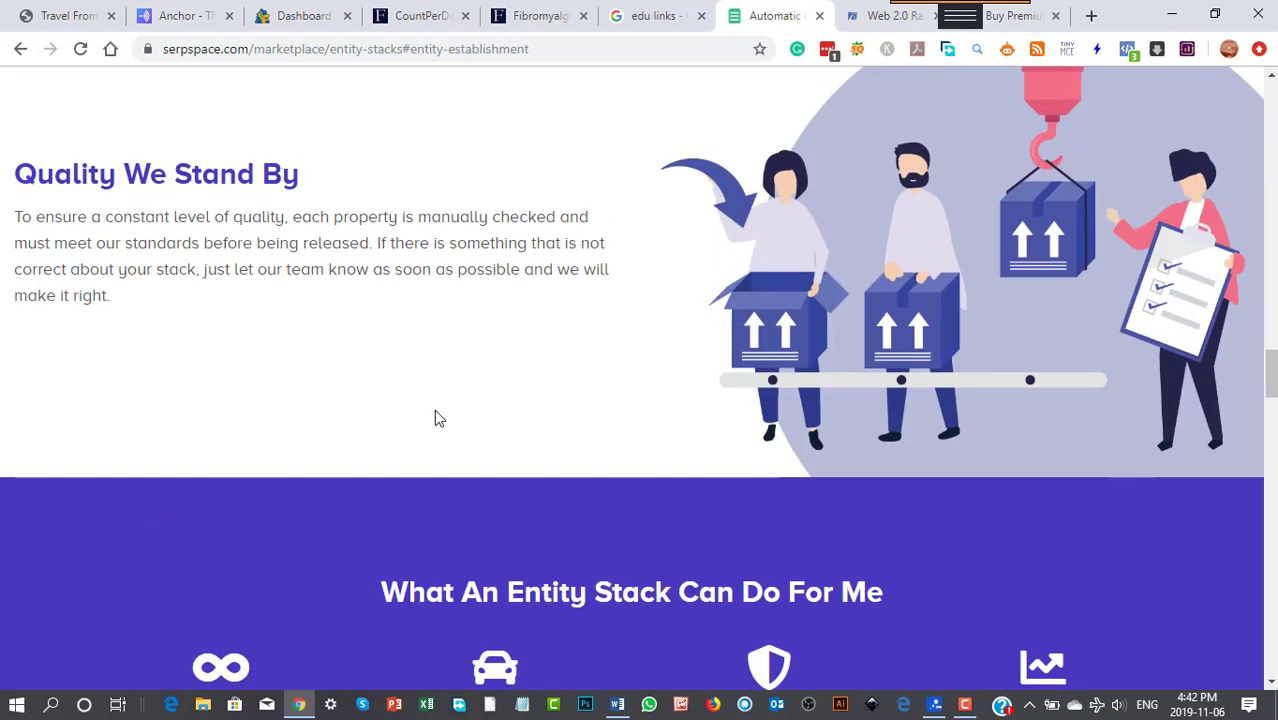
pyautogui.scroll(-3)
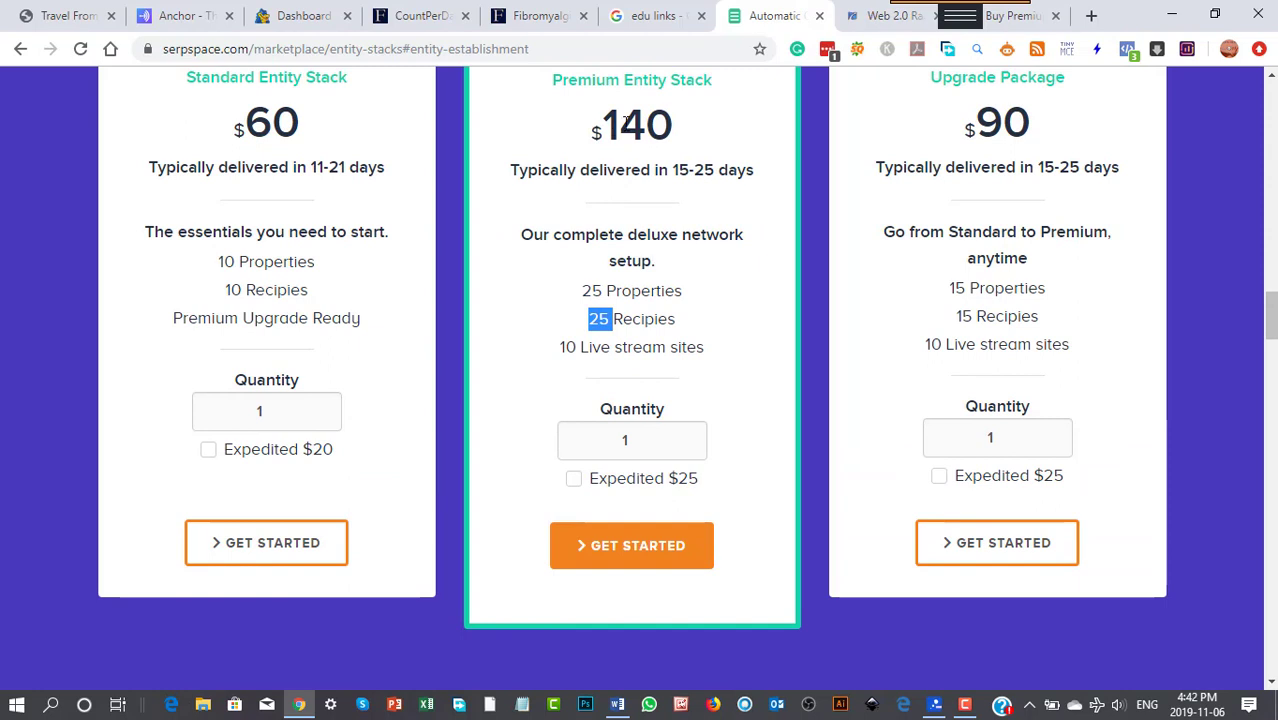
pyautogui.moveTo(622, 130)
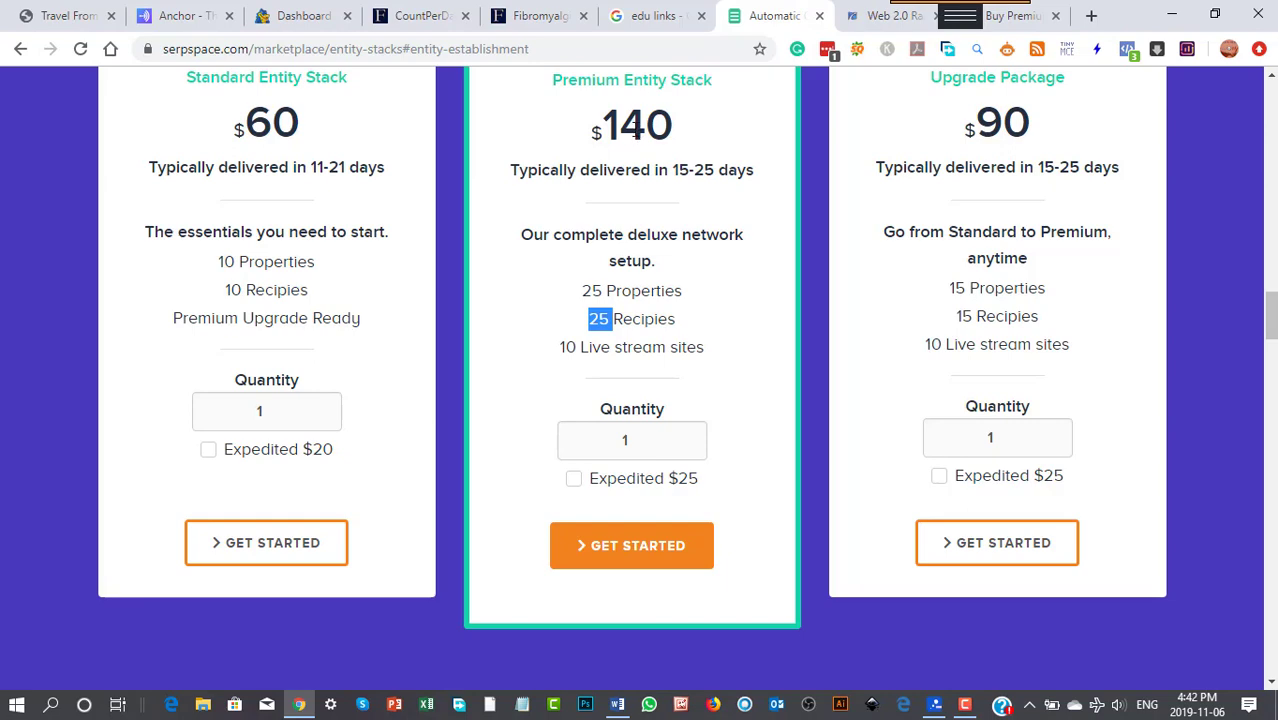
pyautogui.moveTo(584, 138)
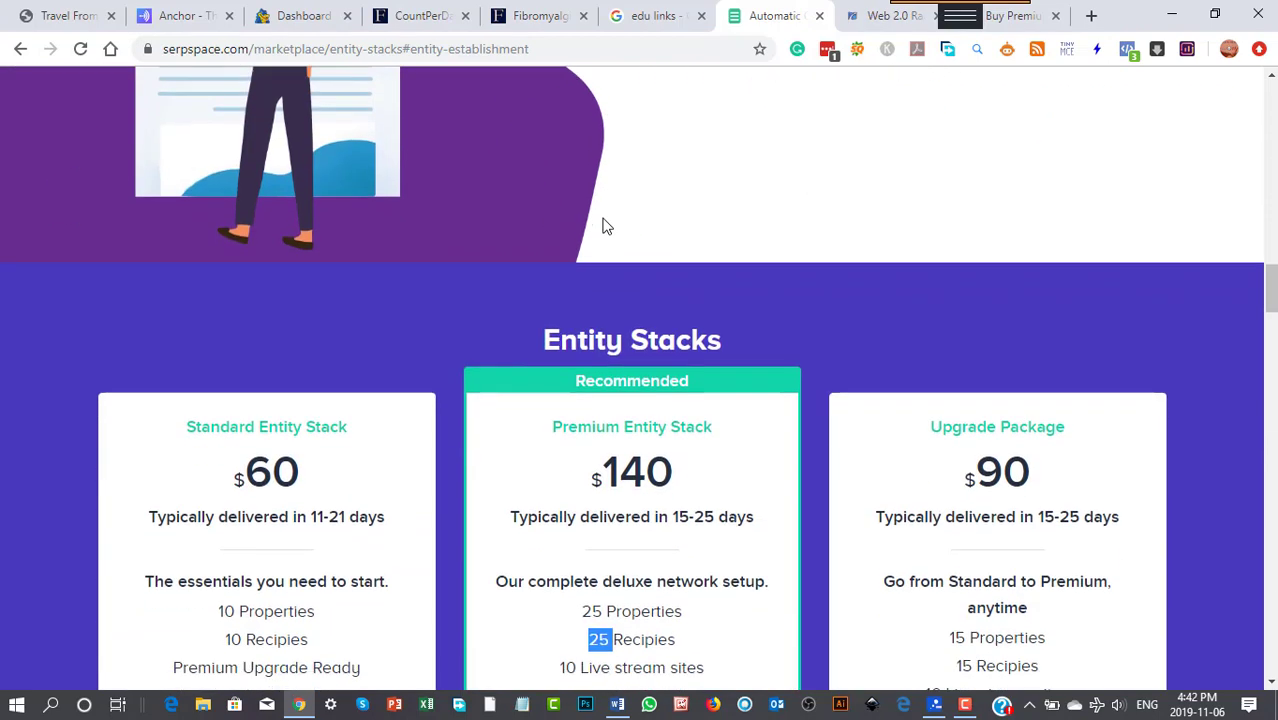
pyautogui.scroll(-3)
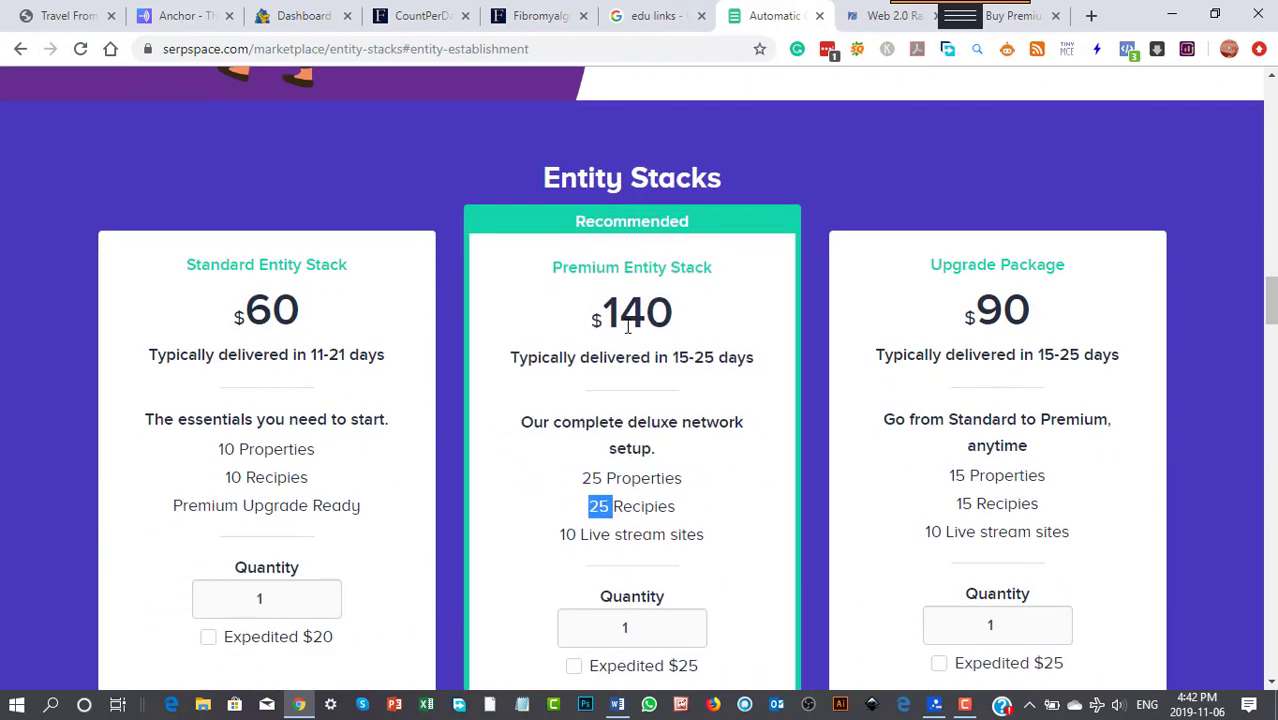
pyautogui.moveTo(702, 472)
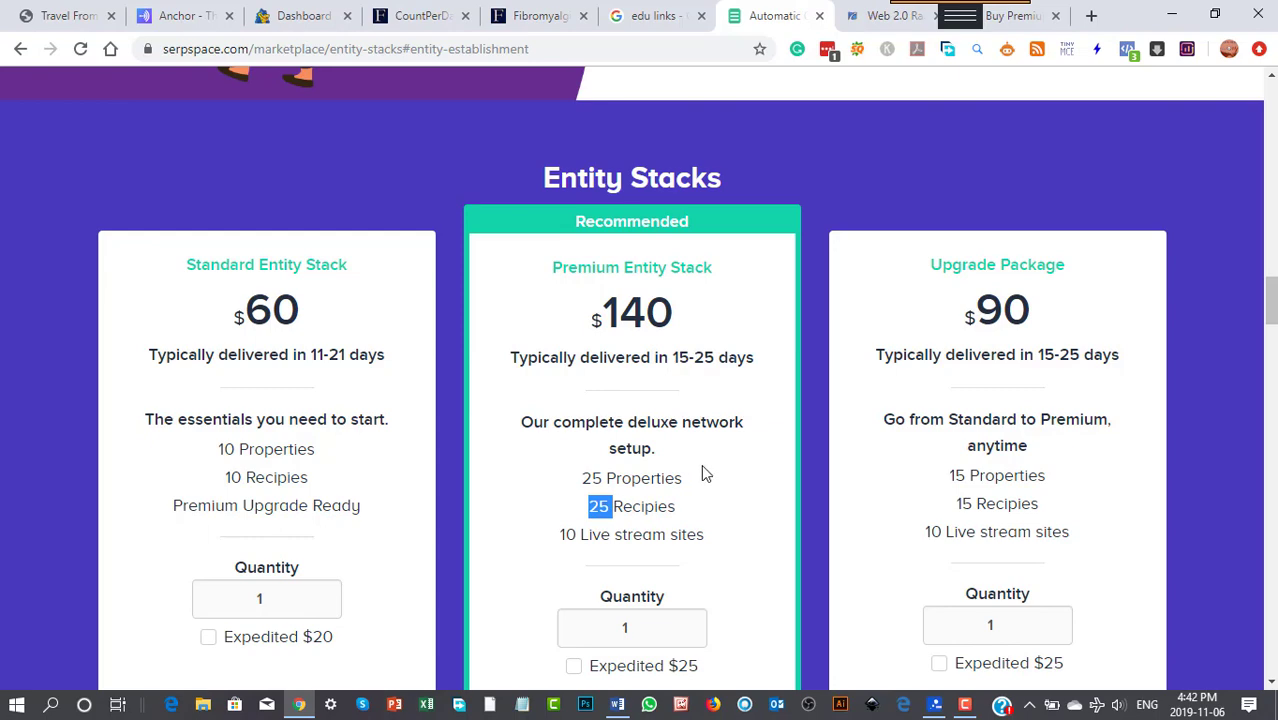
pyautogui.scroll(-3)
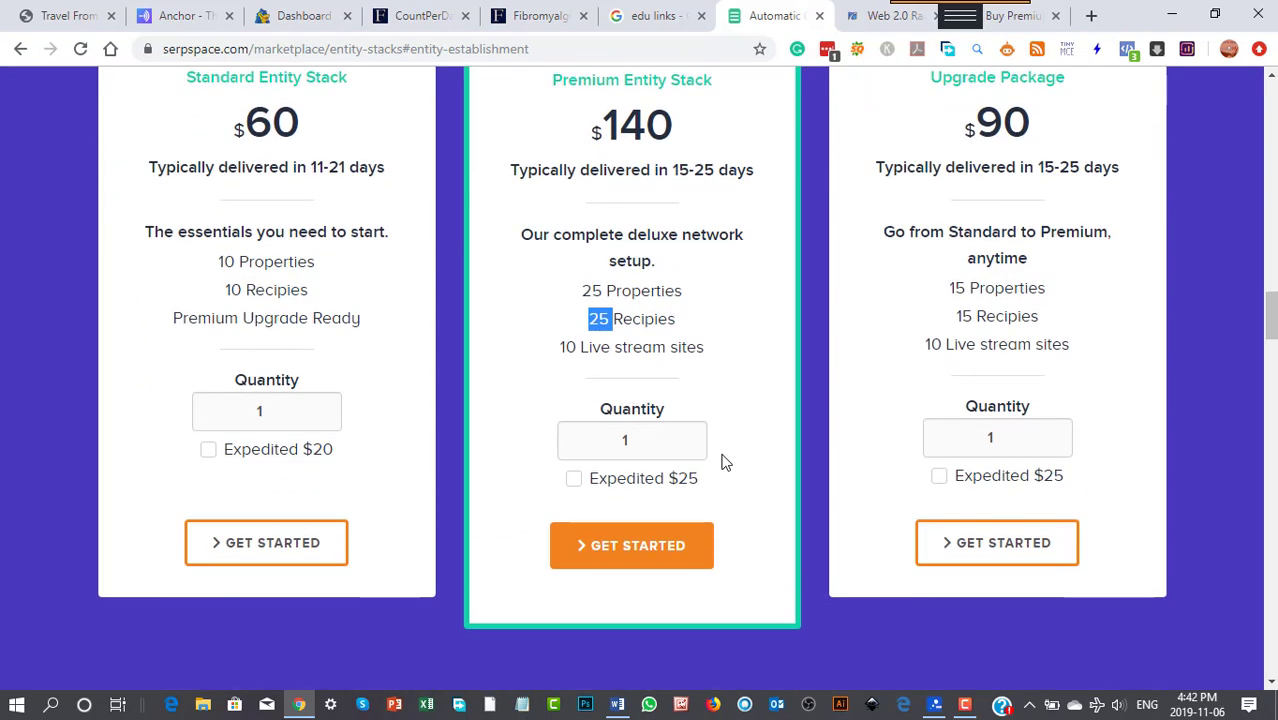
pyautogui.scroll(-3)
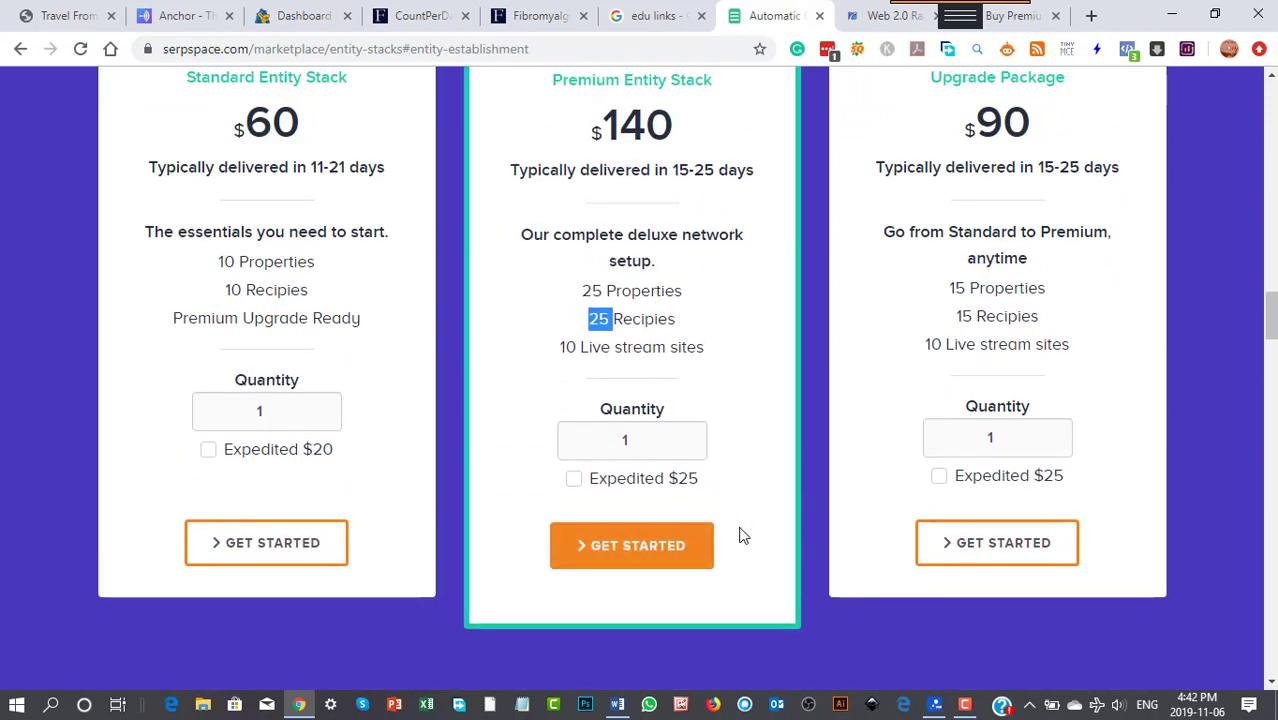
pyautogui.moveTo(716, 504)
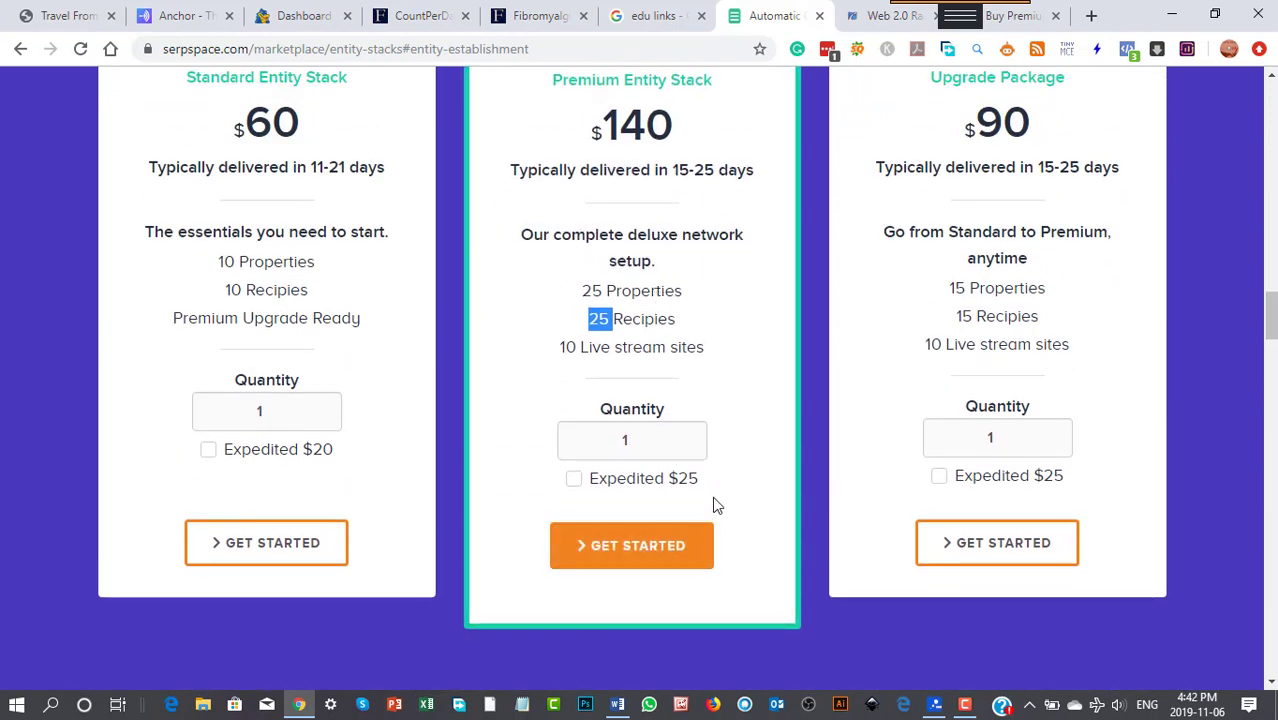
pyautogui.moveTo(752, 332)
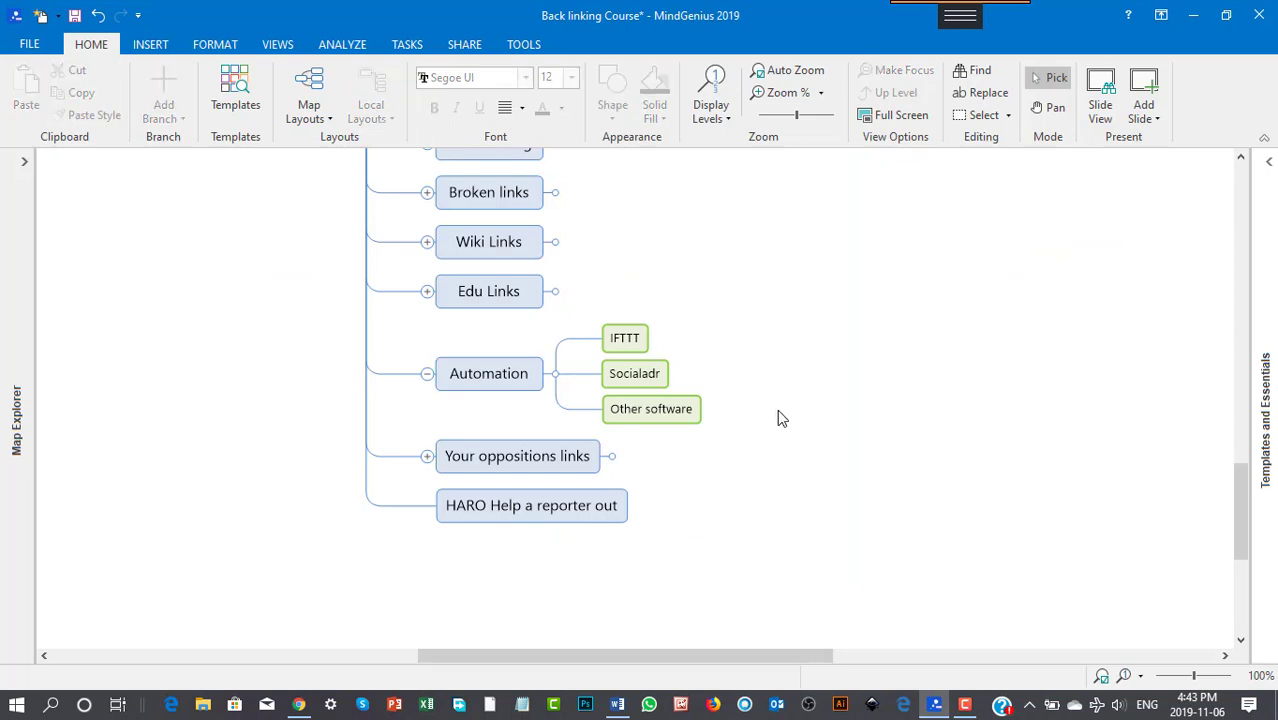
pyautogui.moveTo(640, 390)
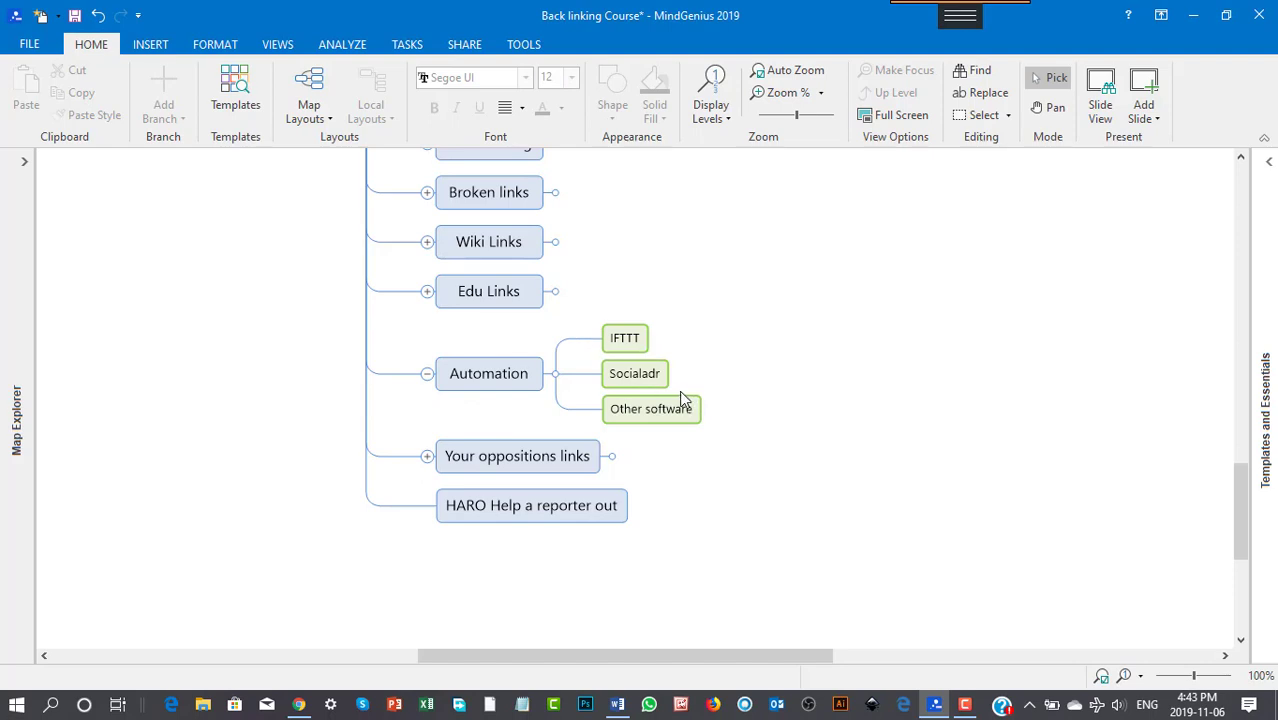
pyautogui.moveTo(684, 396)
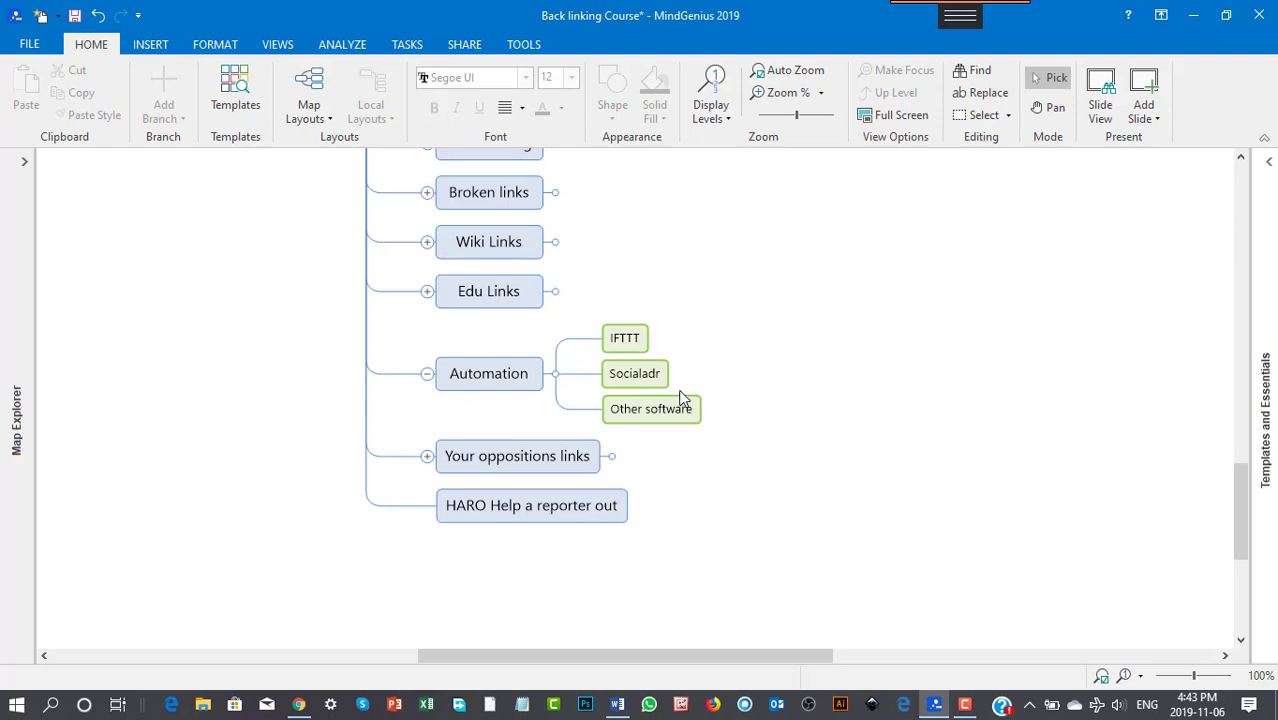
pyautogui.moveTo(668, 380)
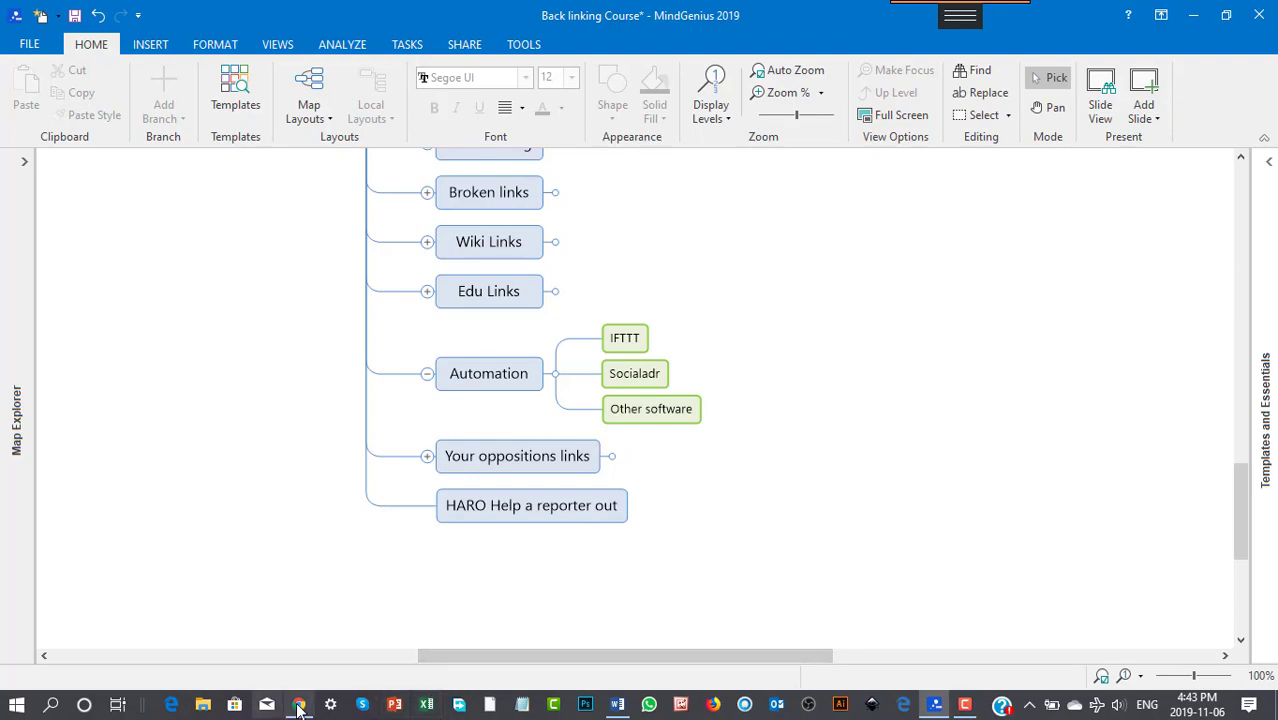
# Return to the SerpSpace Entity Stacks tab and read it down to the footer.
pyautogui.click(298, 704)
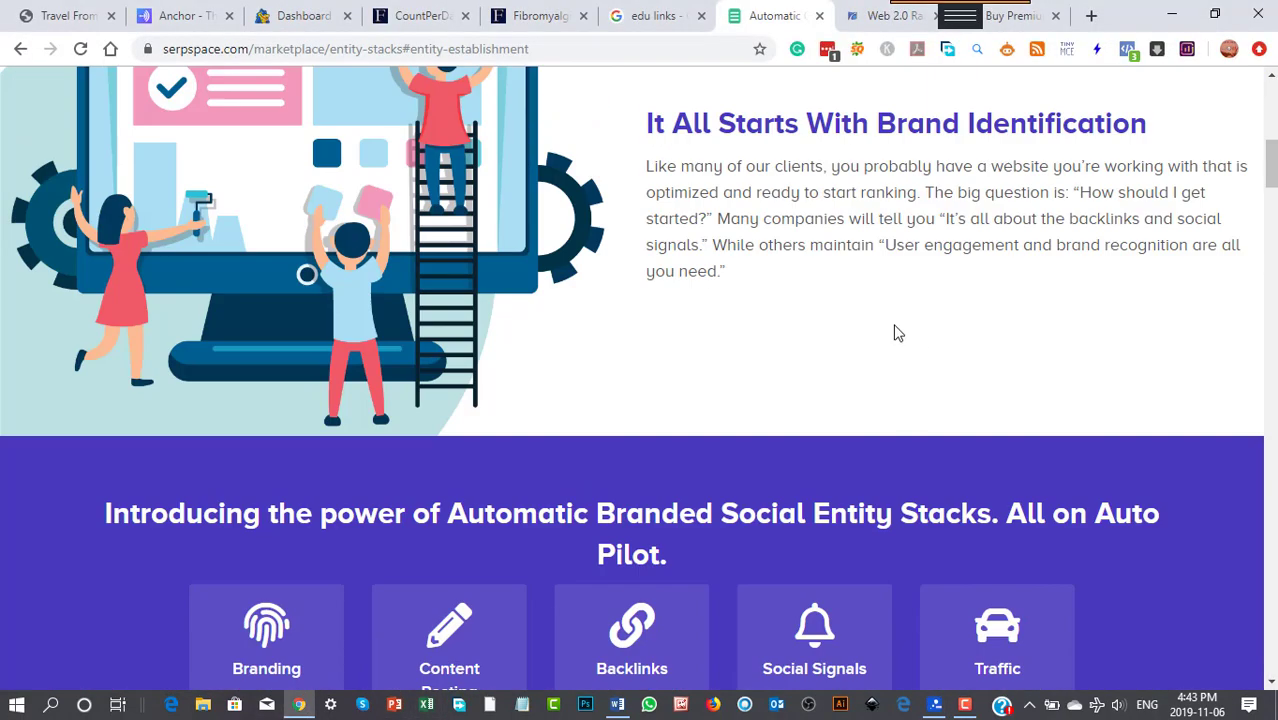
pyautogui.scroll(3)
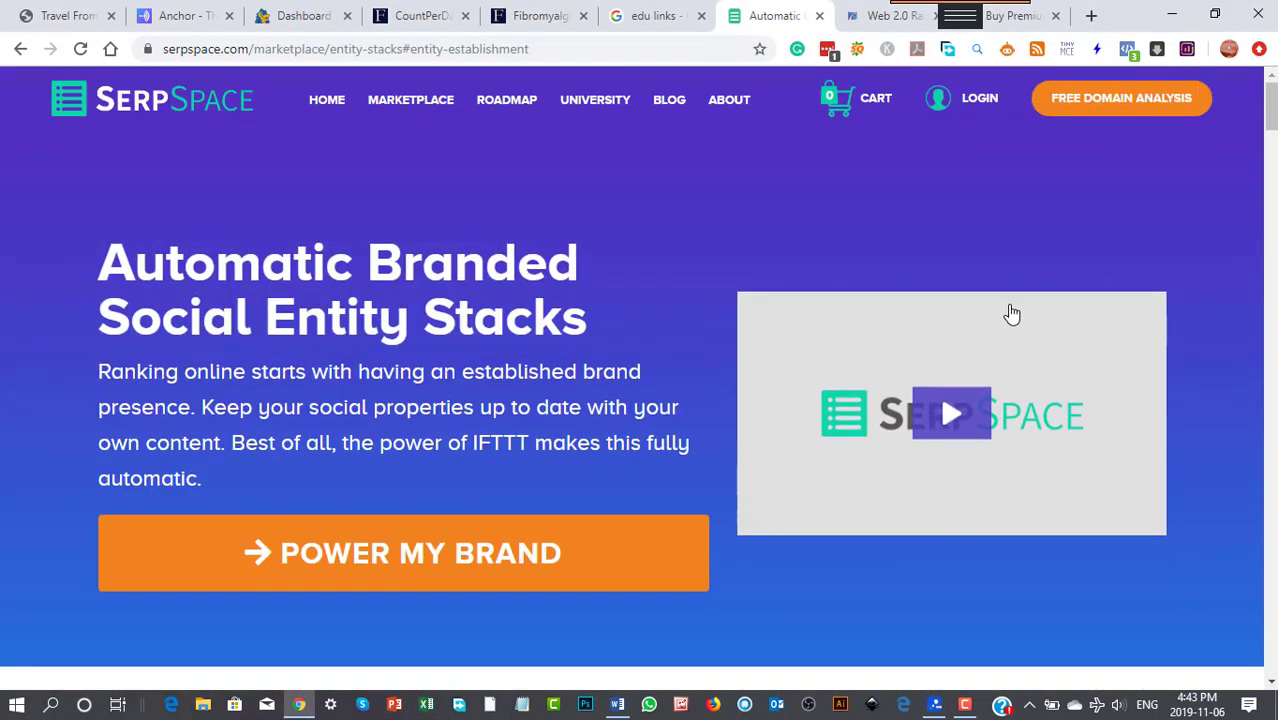
pyautogui.scroll(-3)
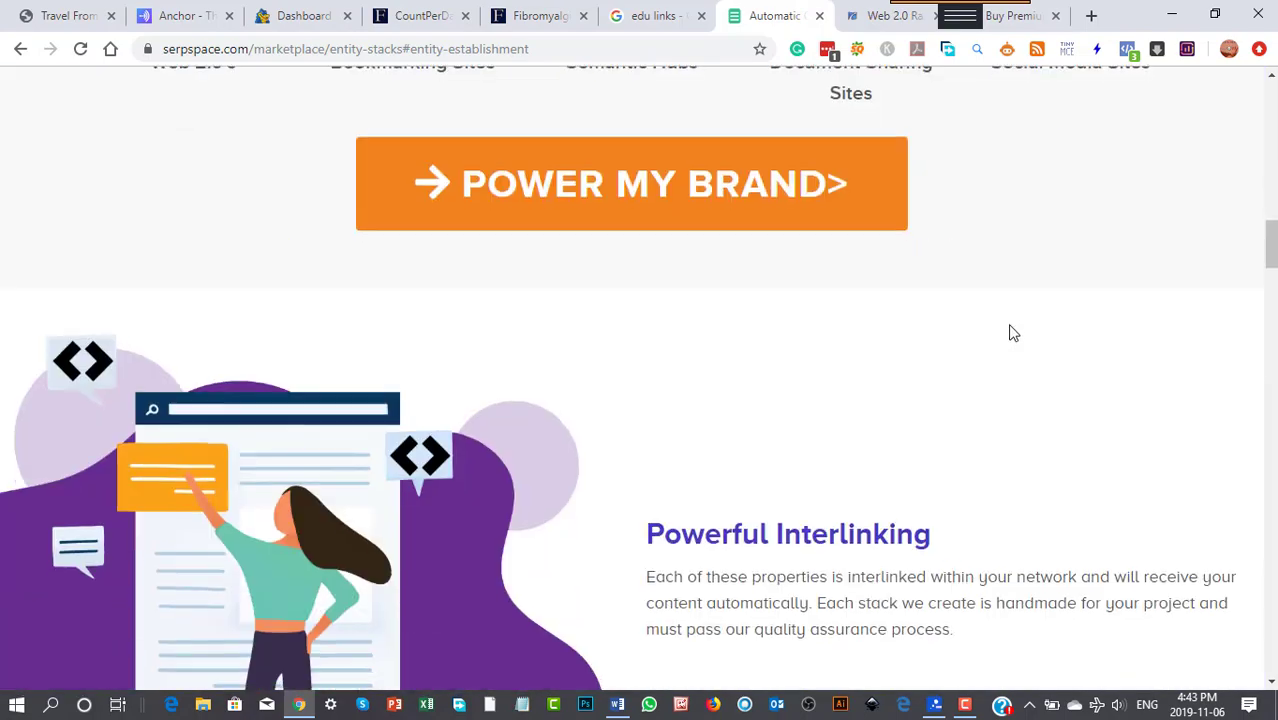
pyautogui.scroll(-3)
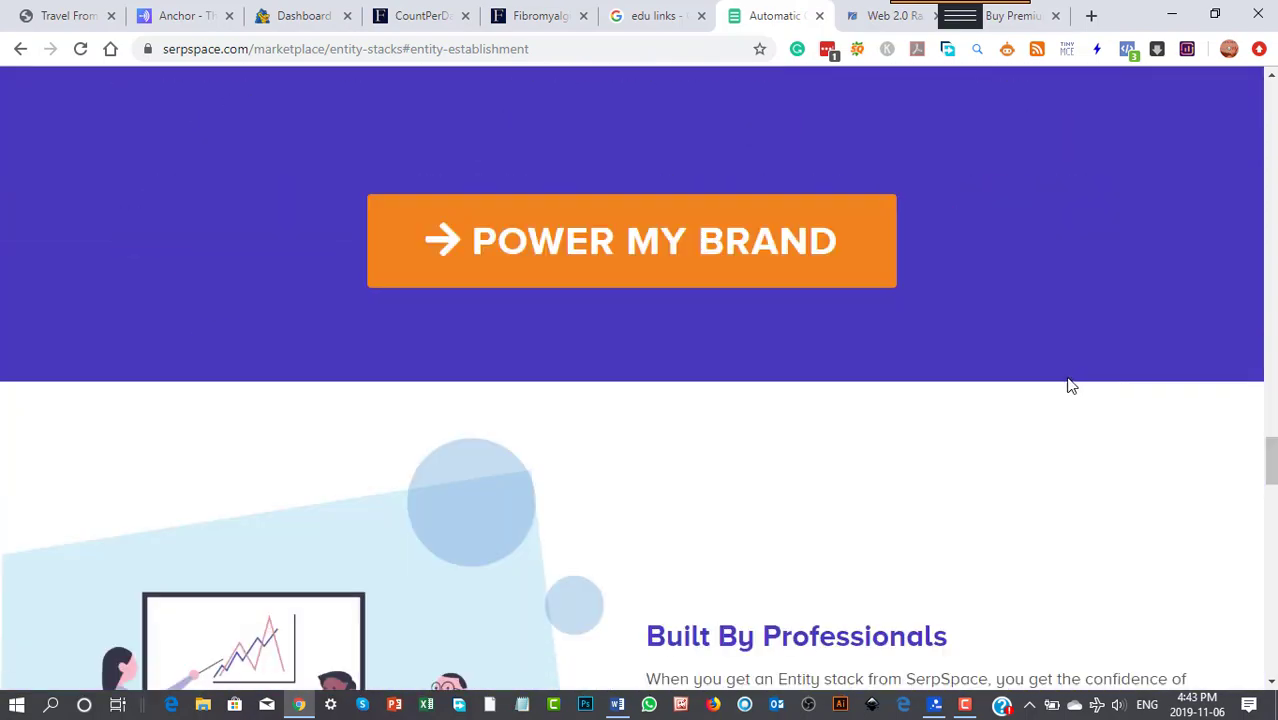
pyautogui.scroll(-3)
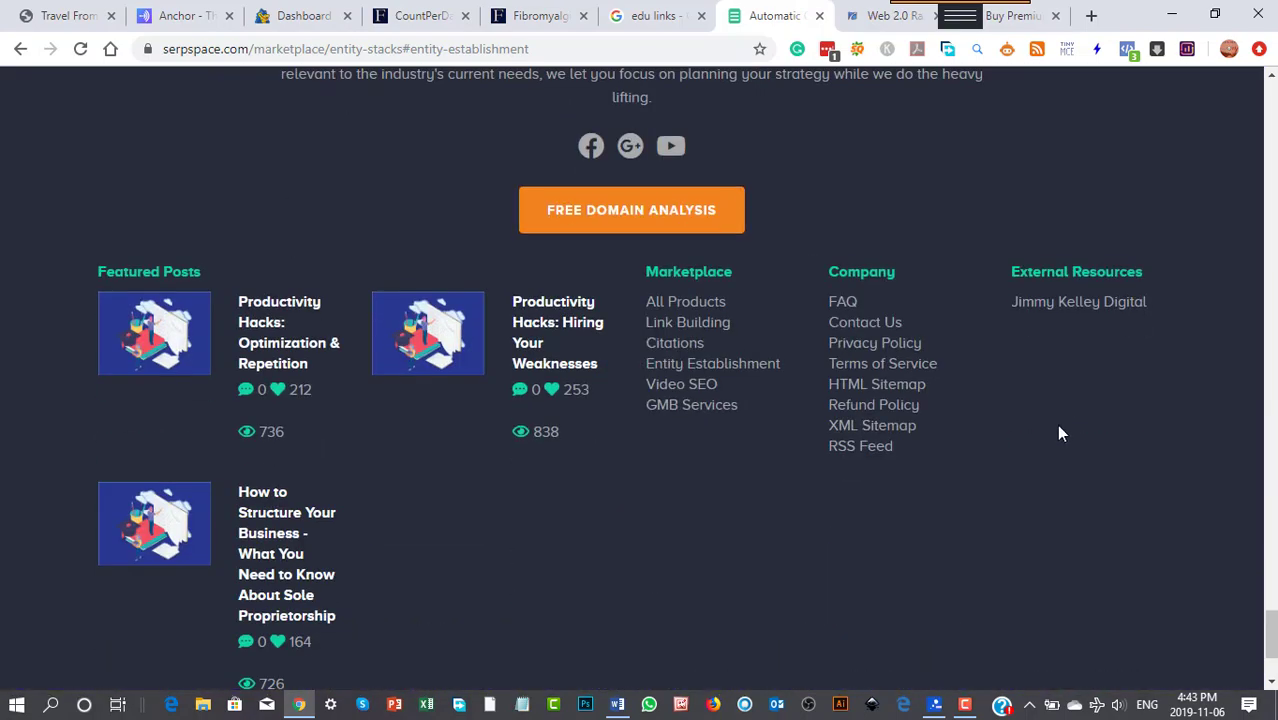
pyautogui.moveTo(884, 432)
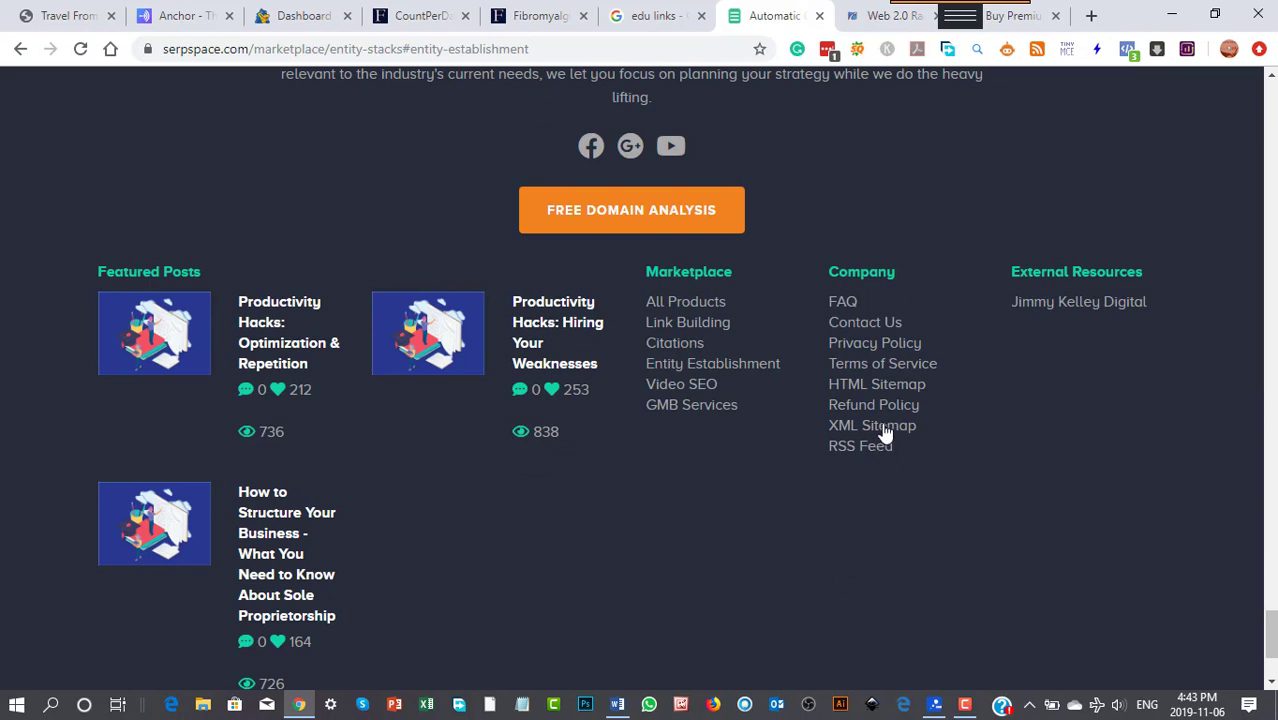
pyautogui.moveTo(984, 280)
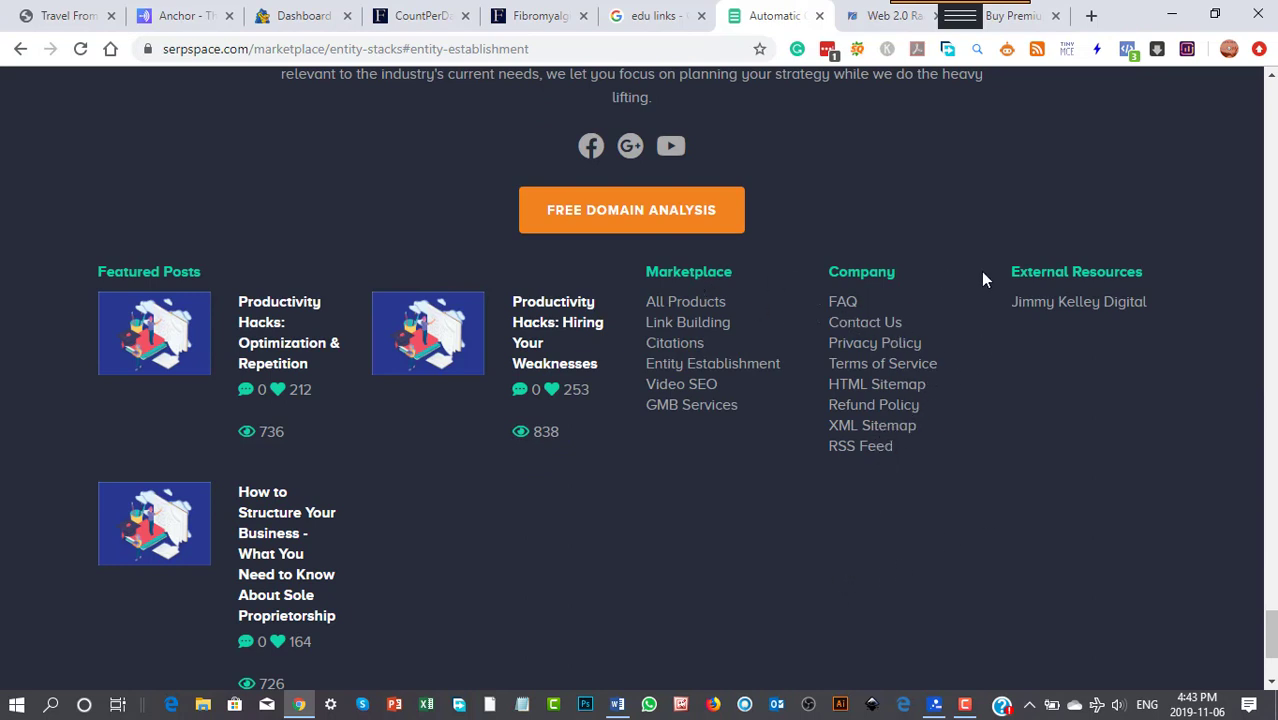
pyautogui.moveTo(692, 404)
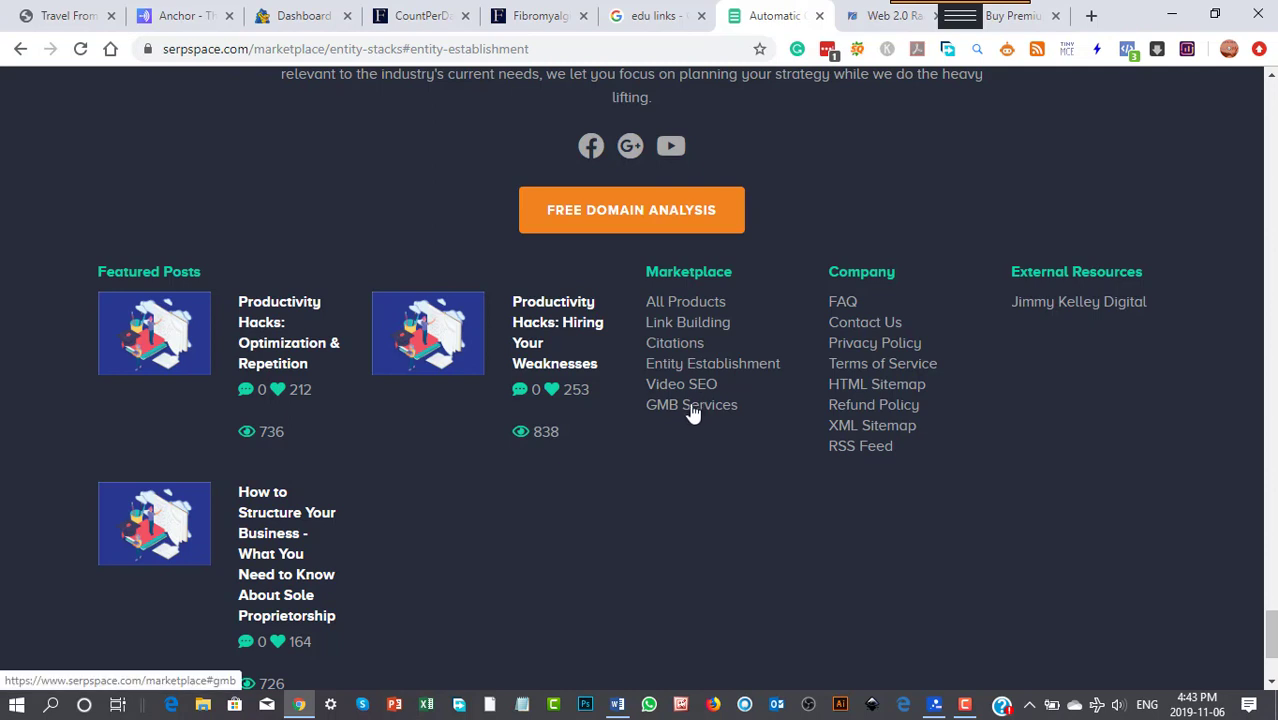
pyautogui.moveTo(686, 300)
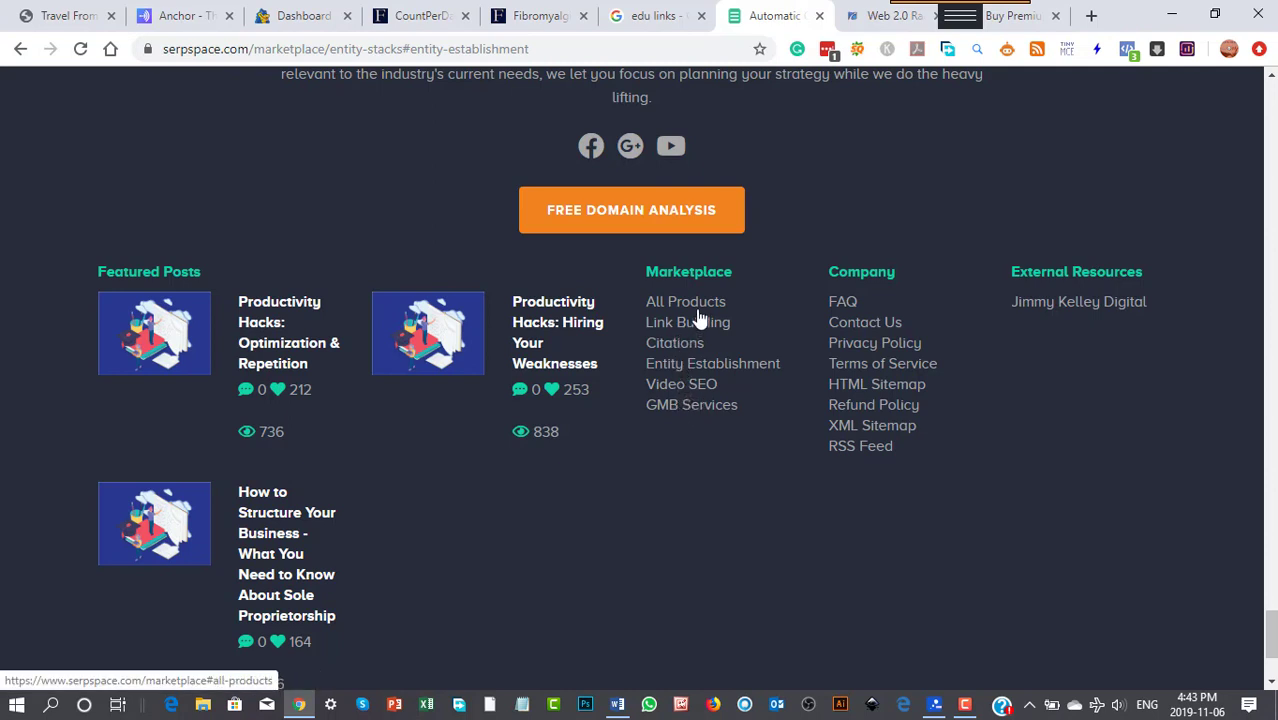
pyautogui.moveTo(694, 308)
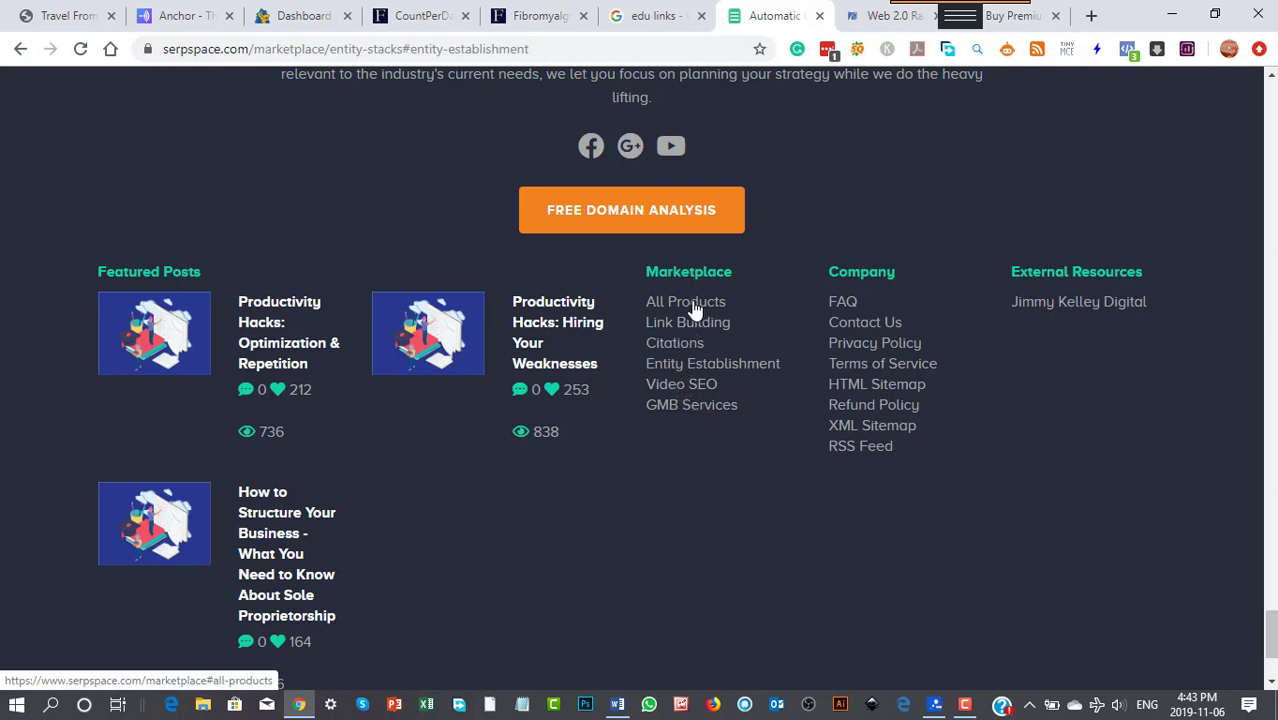
pyautogui.scroll(3)
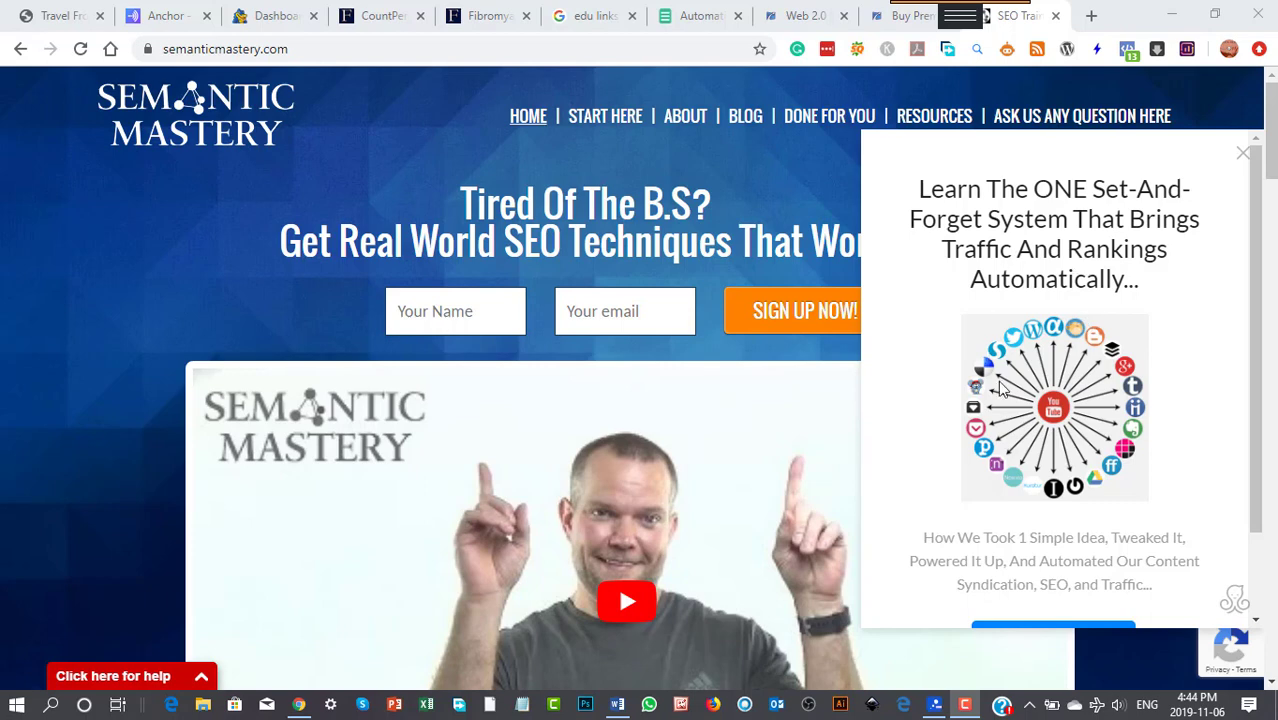
pyautogui.moveTo(1014, 438)
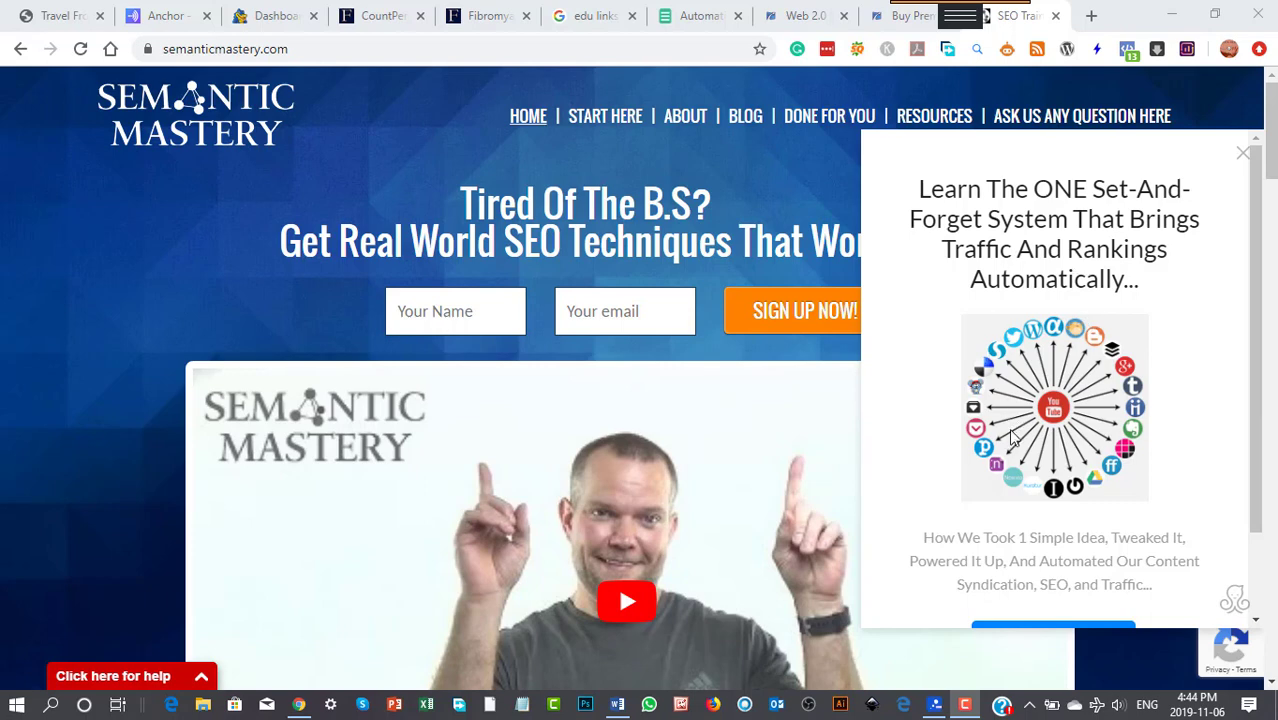
pyautogui.moveTo(936, 418)
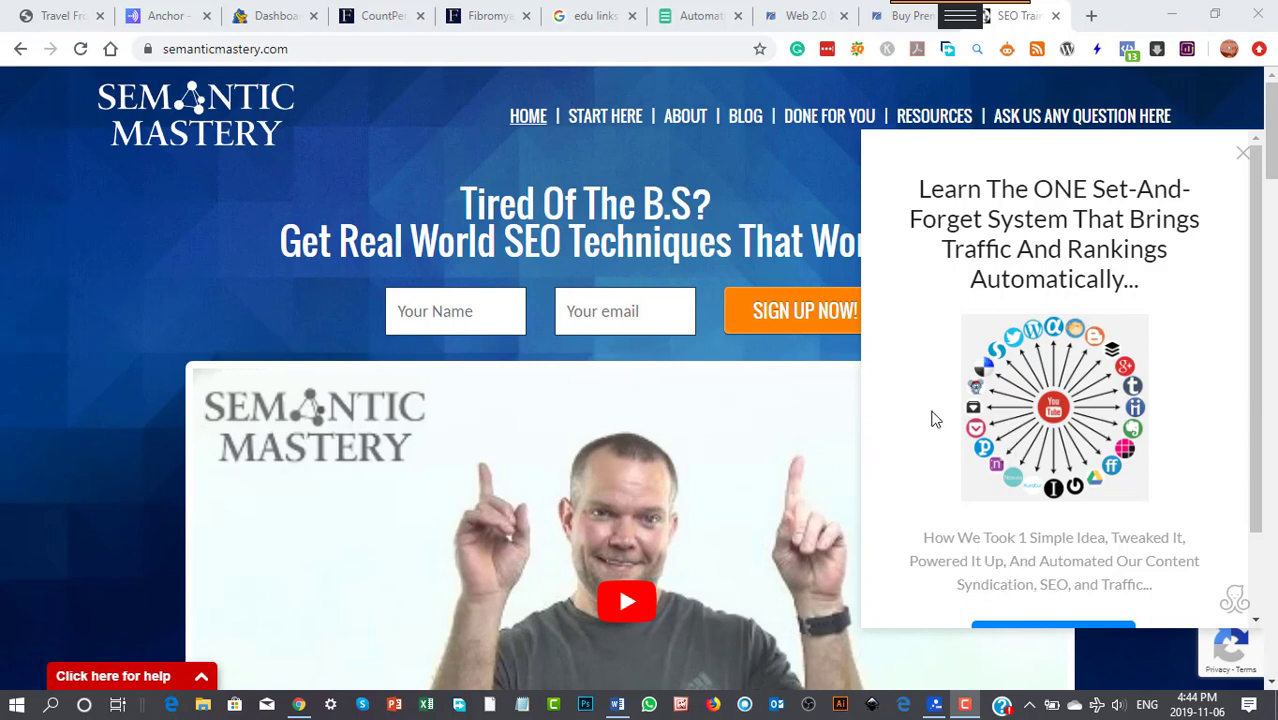
# Scroll the Semantic Mastery popup offer down to its Send to Messenger option.
pyautogui.scroll(-3)
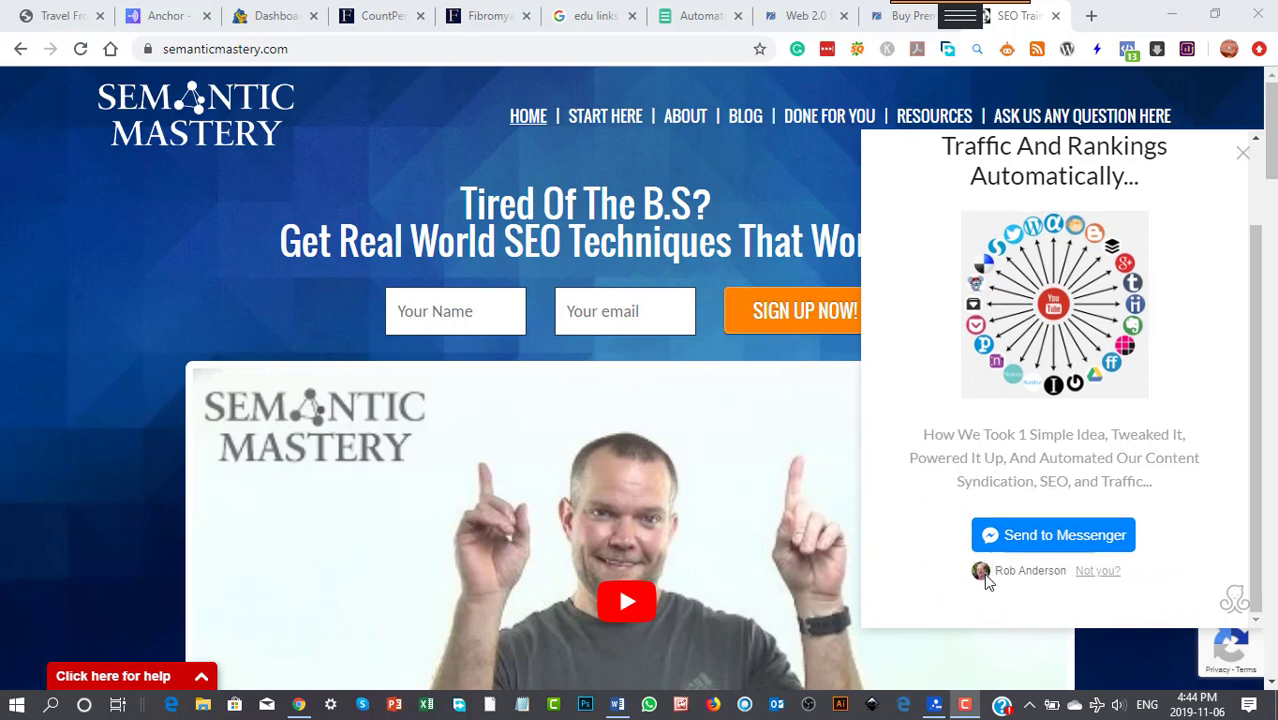
pyautogui.moveTo(1054, 440)
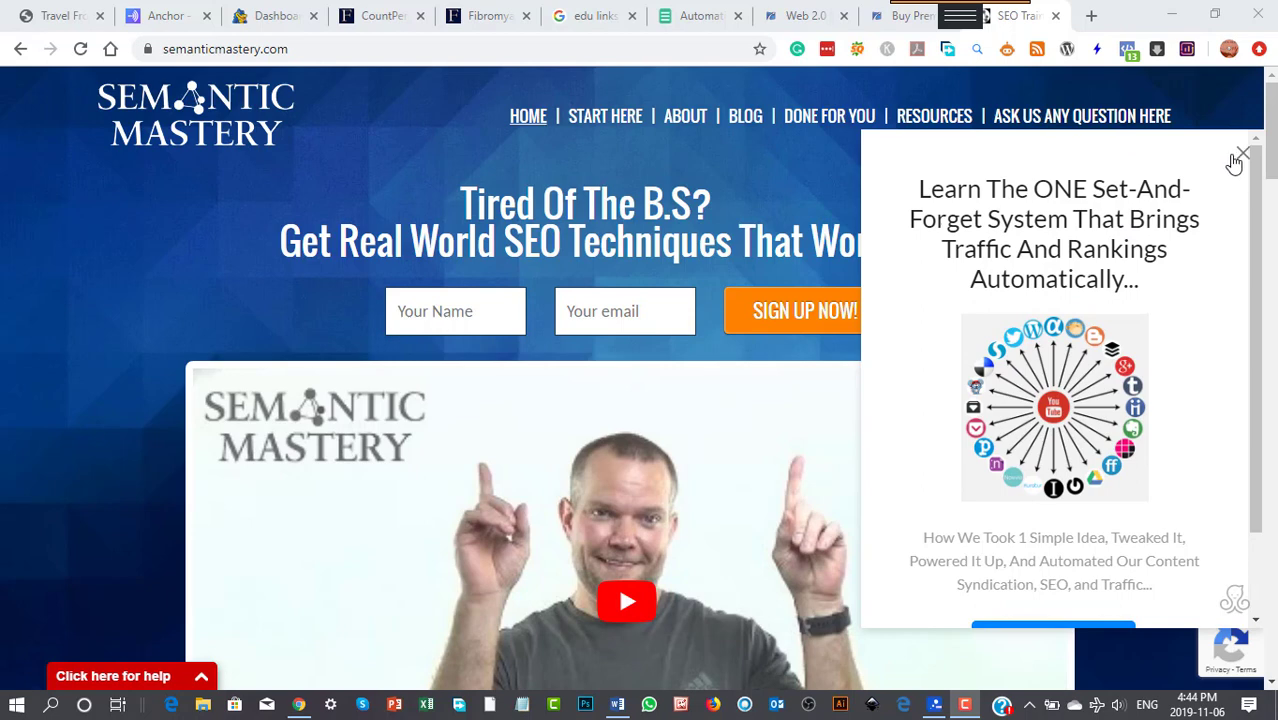
# Dismiss the syndication popup and read the homepage past the Hump Day Hangout video to the footer links.
pyautogui.click(1244, 154)
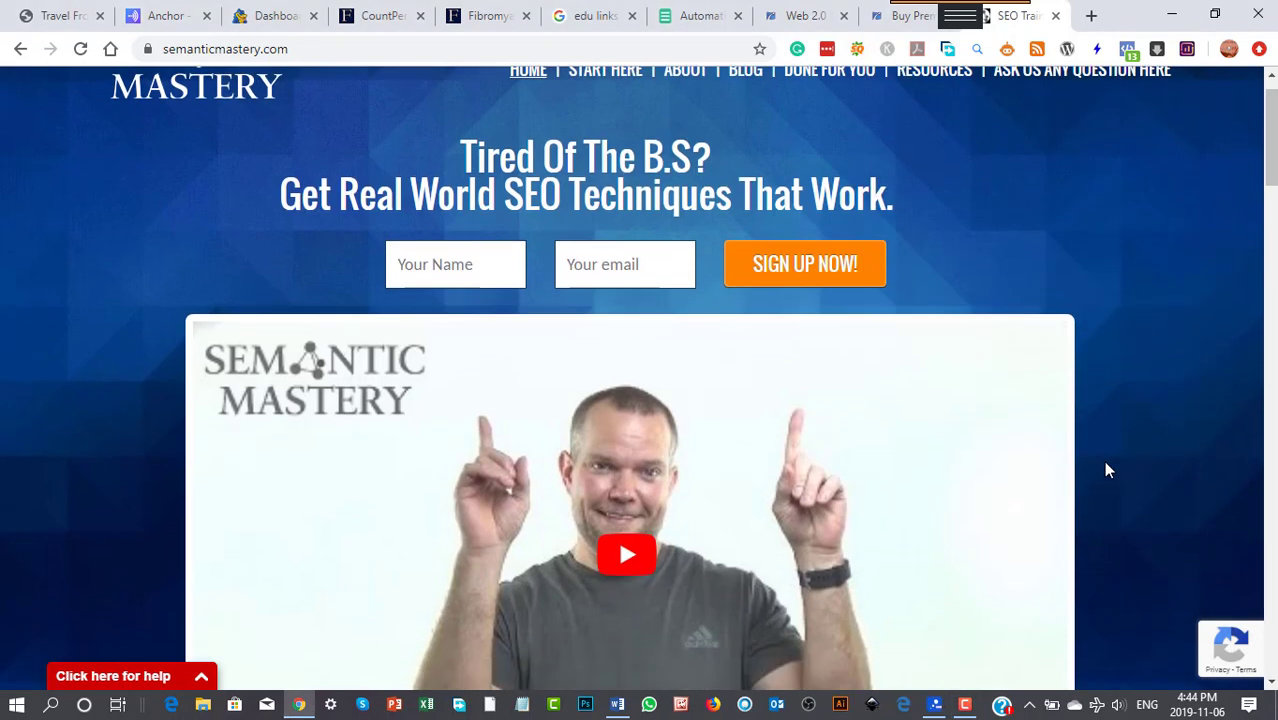
pyautogui.scroll(-3)
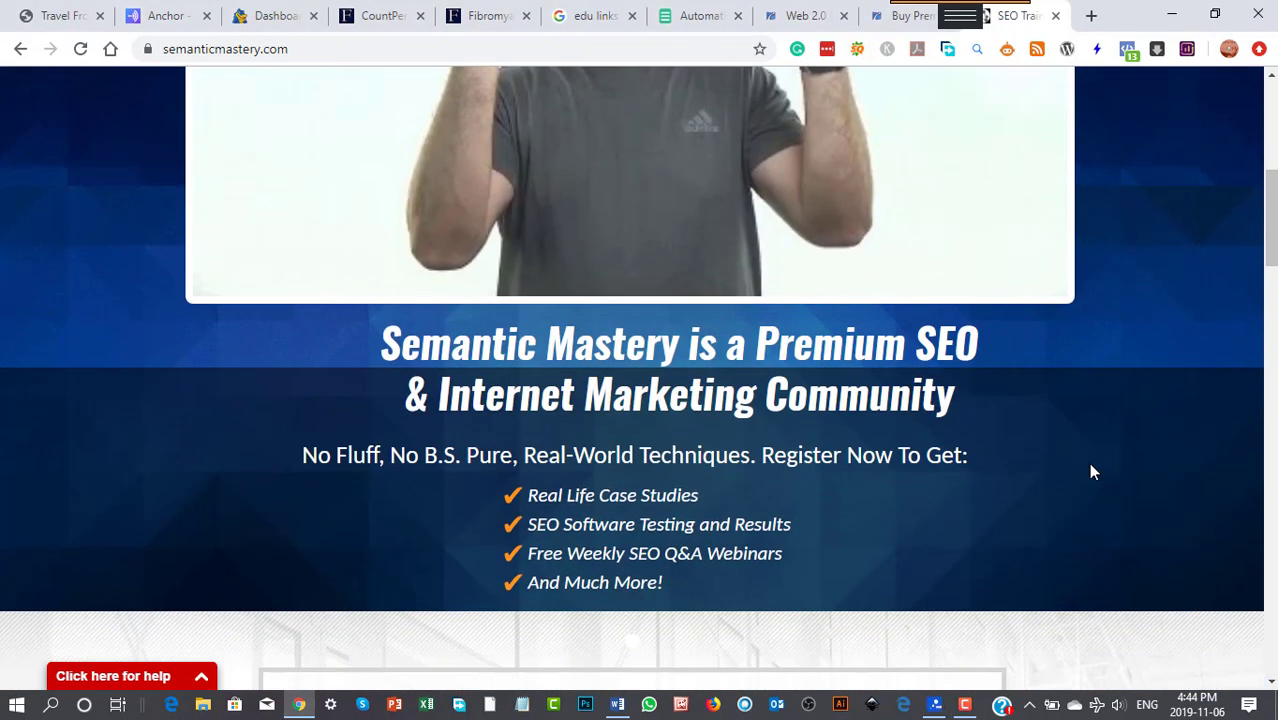
pyautogui.scroll(-3)
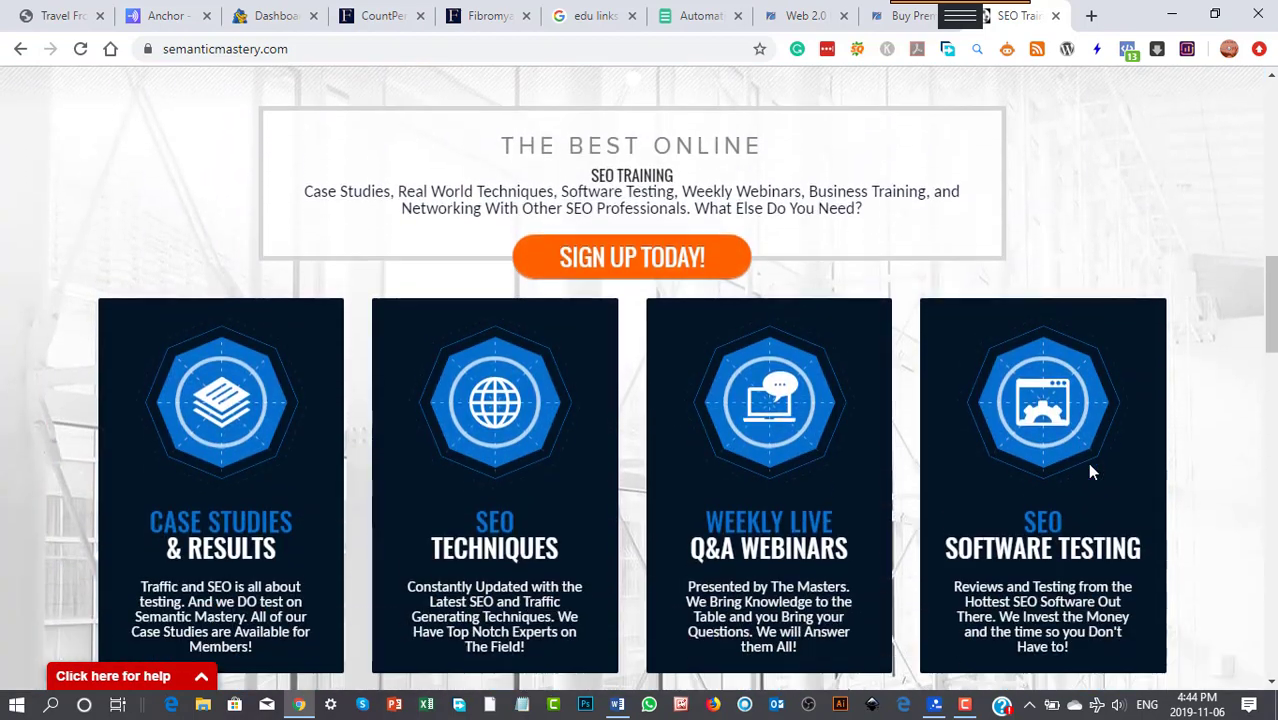
pyautogui.scroll(-3)
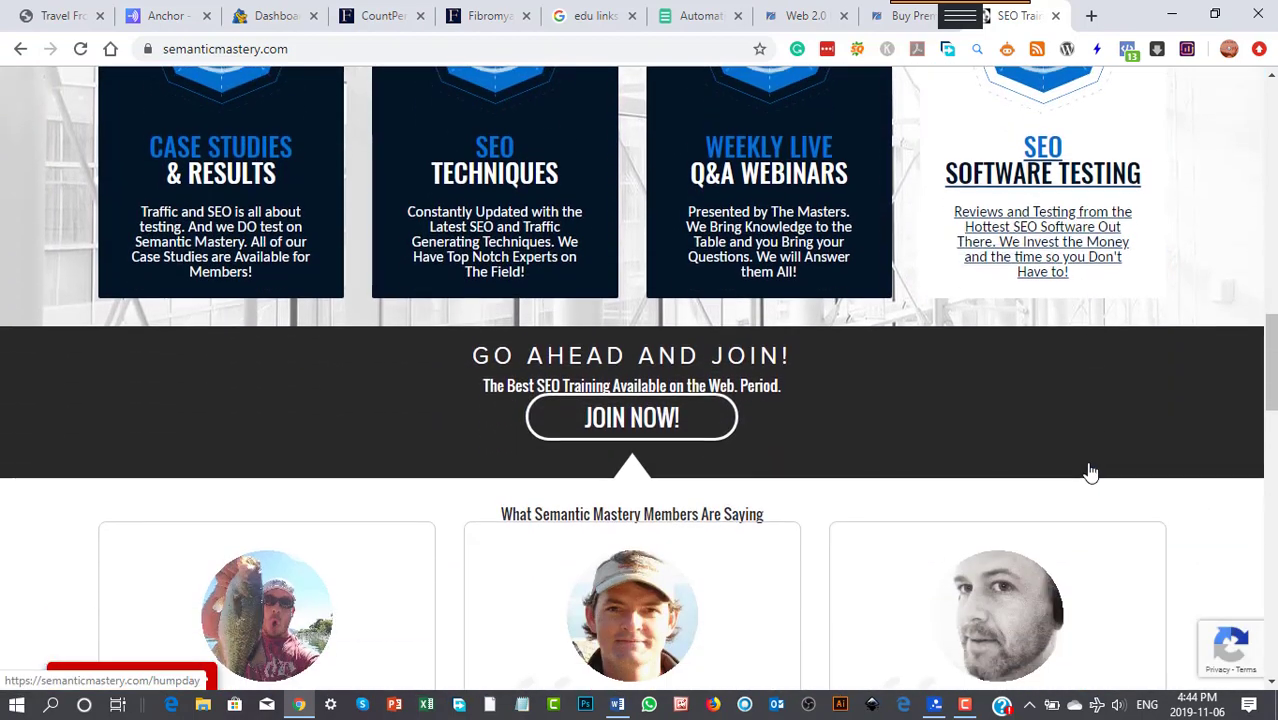
pyautogui.scroll(-3)
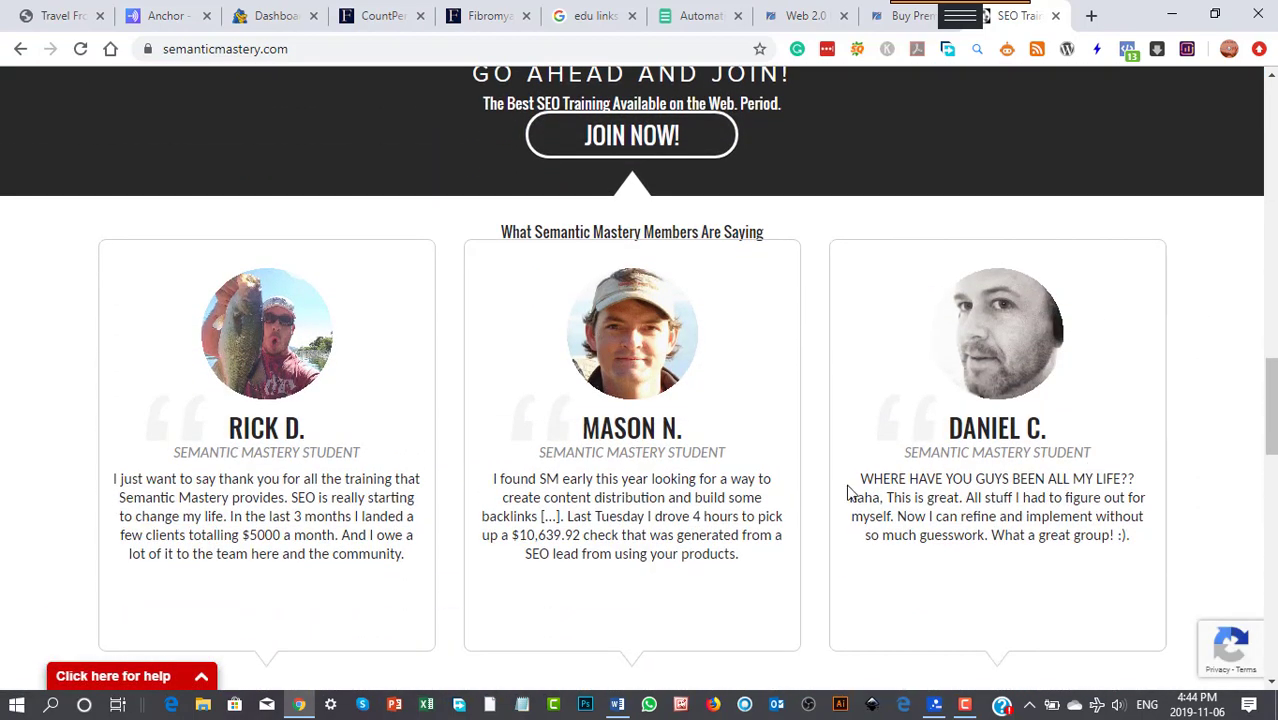
pyautogui.scroll(-3)
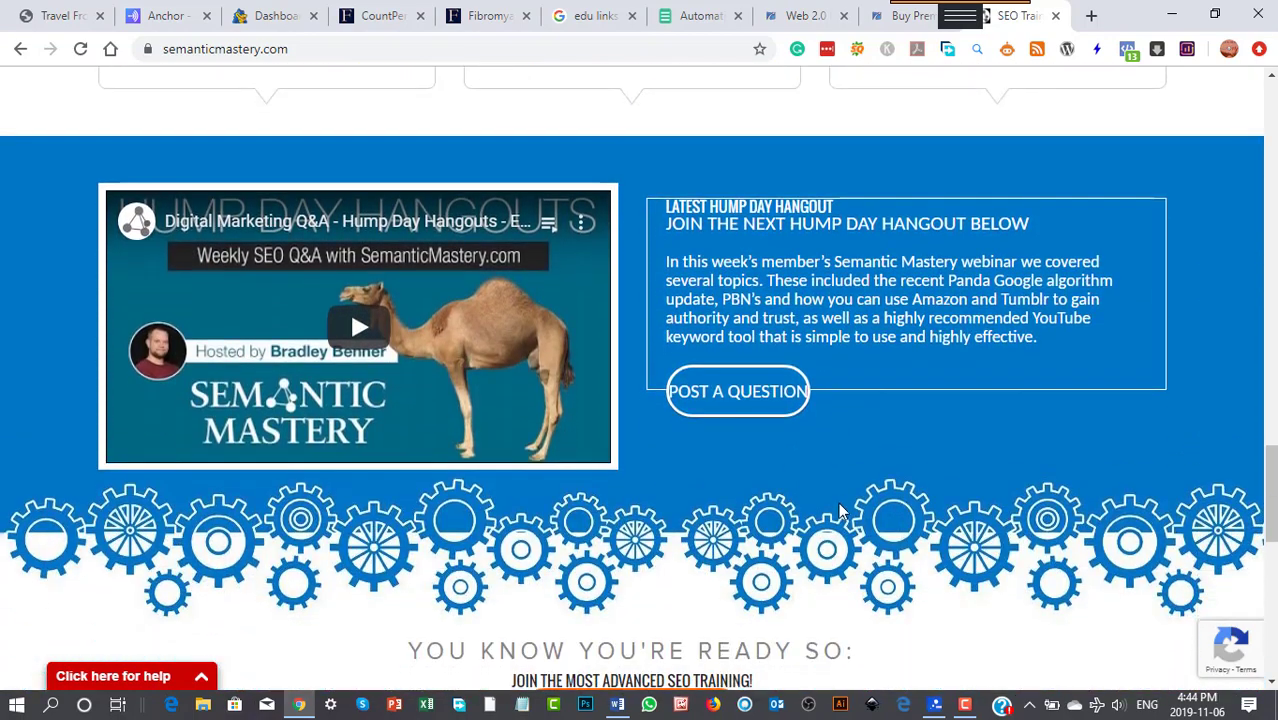
pyautogui.moveTo(276, 340)
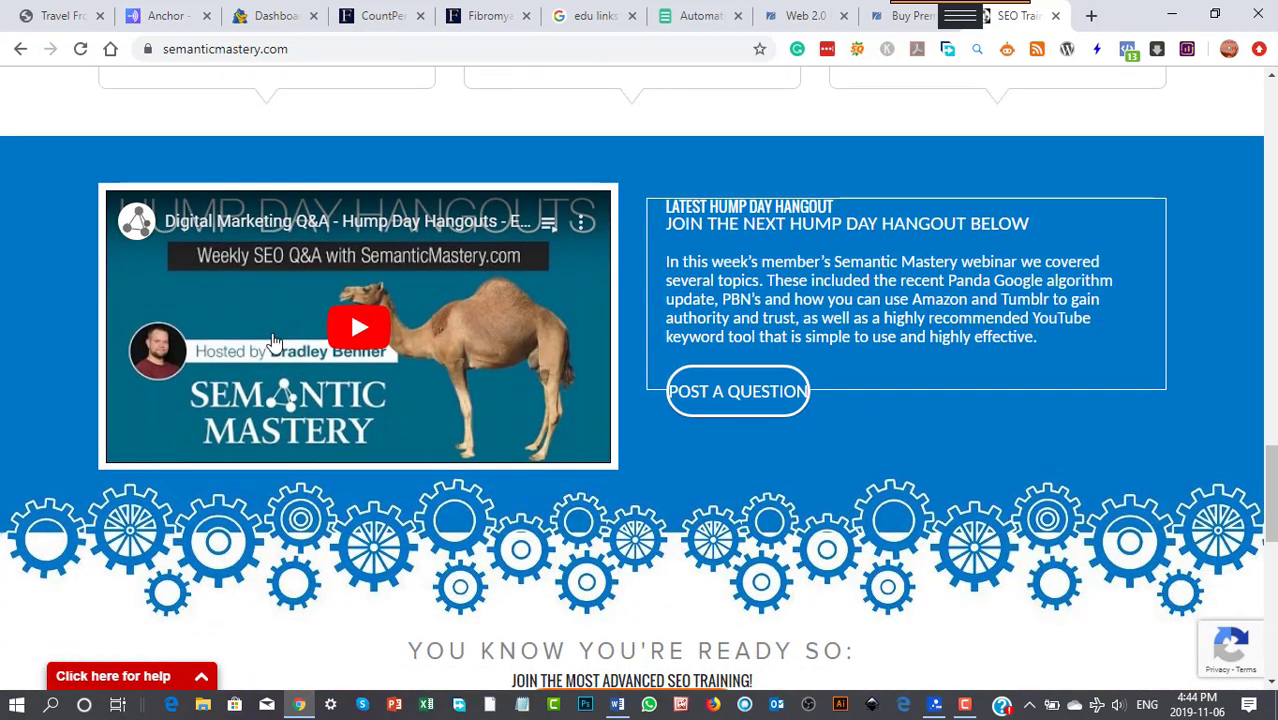
pyautogui.moveTo(356, 280)
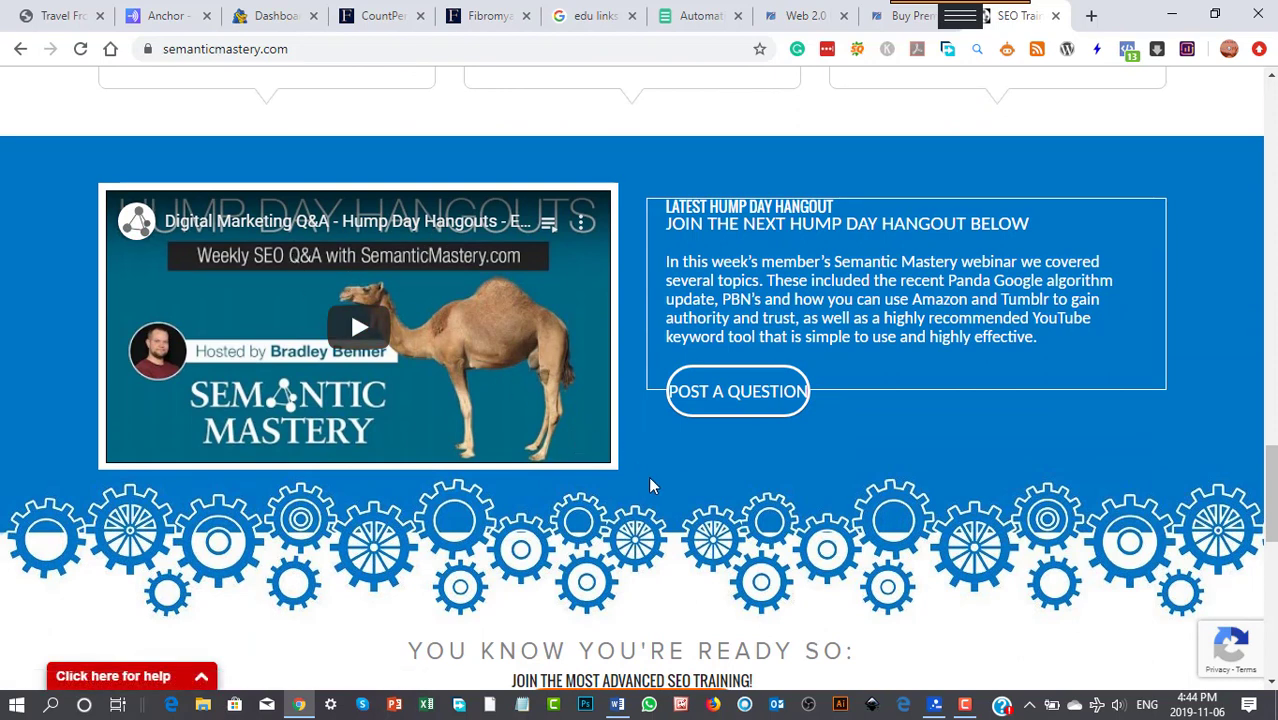
pyautogui.moveTo(636, 516)
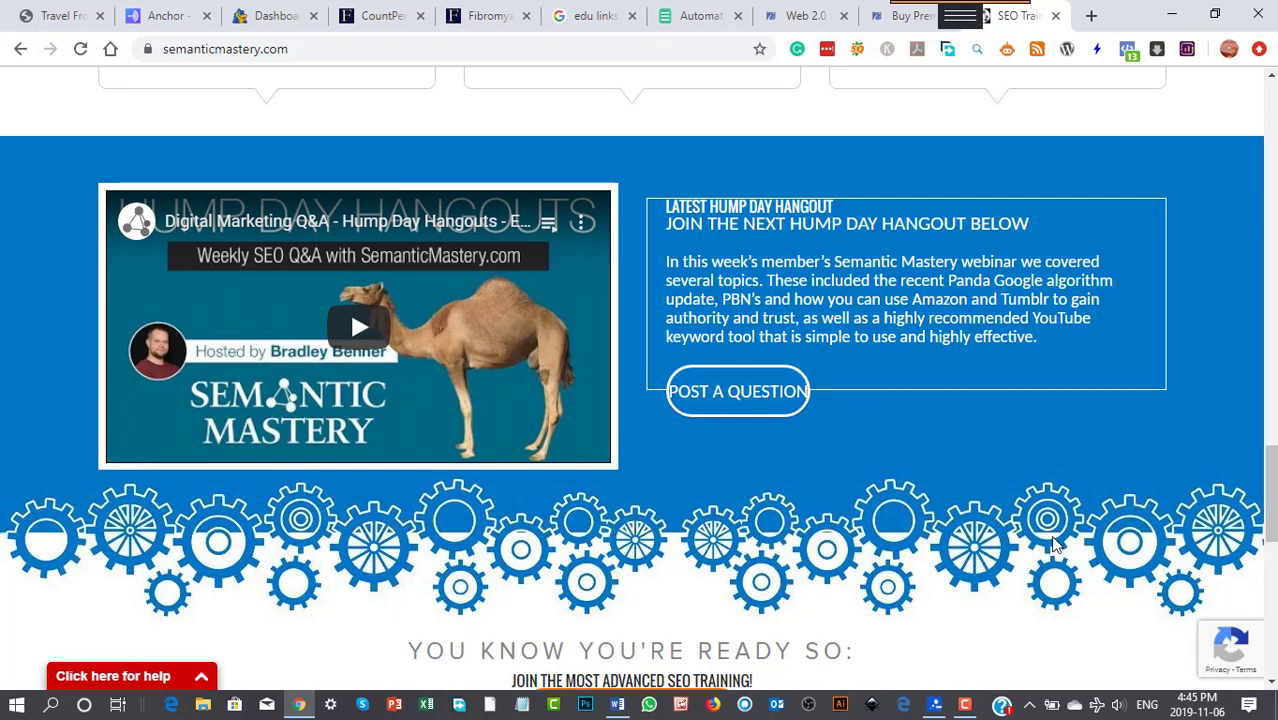
pyautogui.scroll(-3)
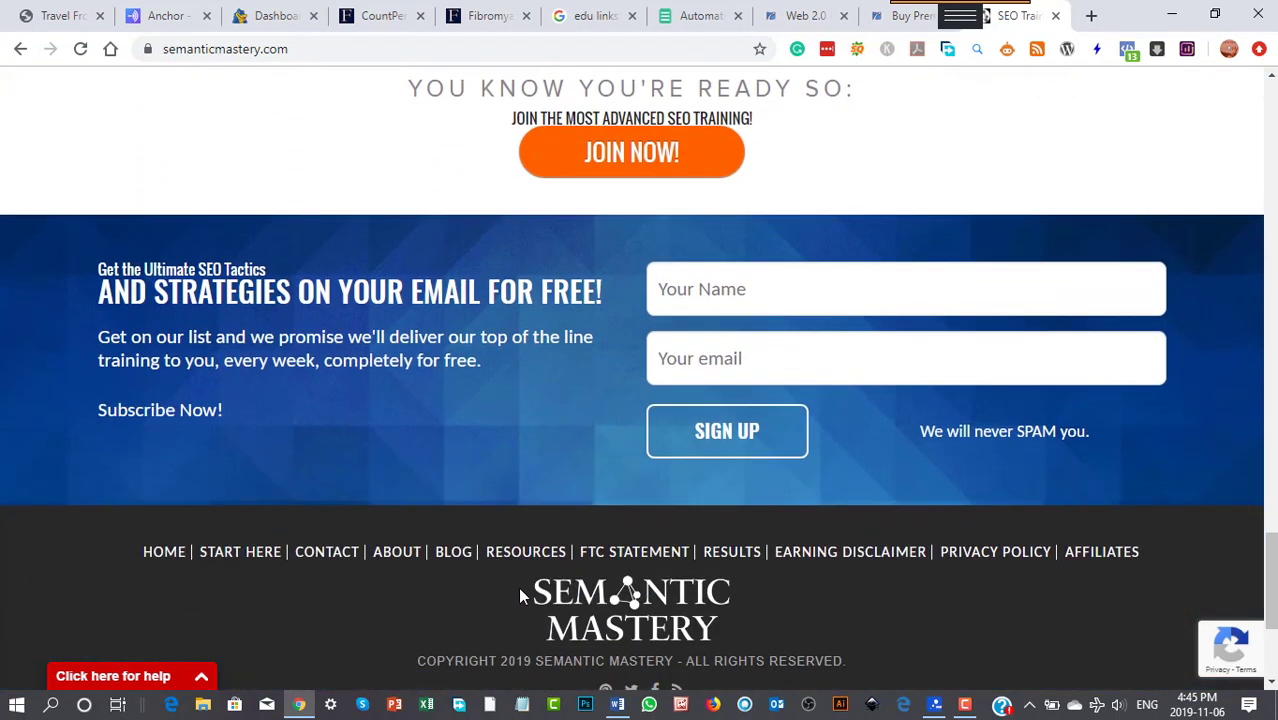
pyautogui.scroll(-3)
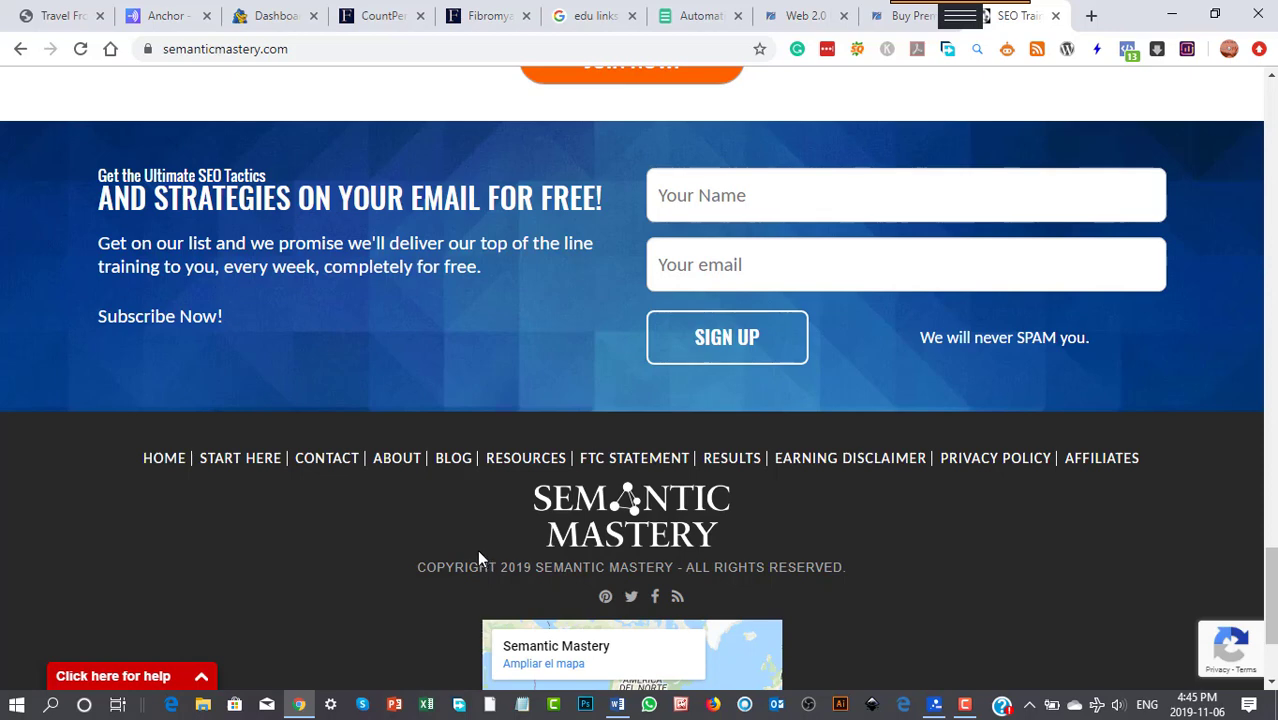
pyautogui.moveTo(1100, 458)
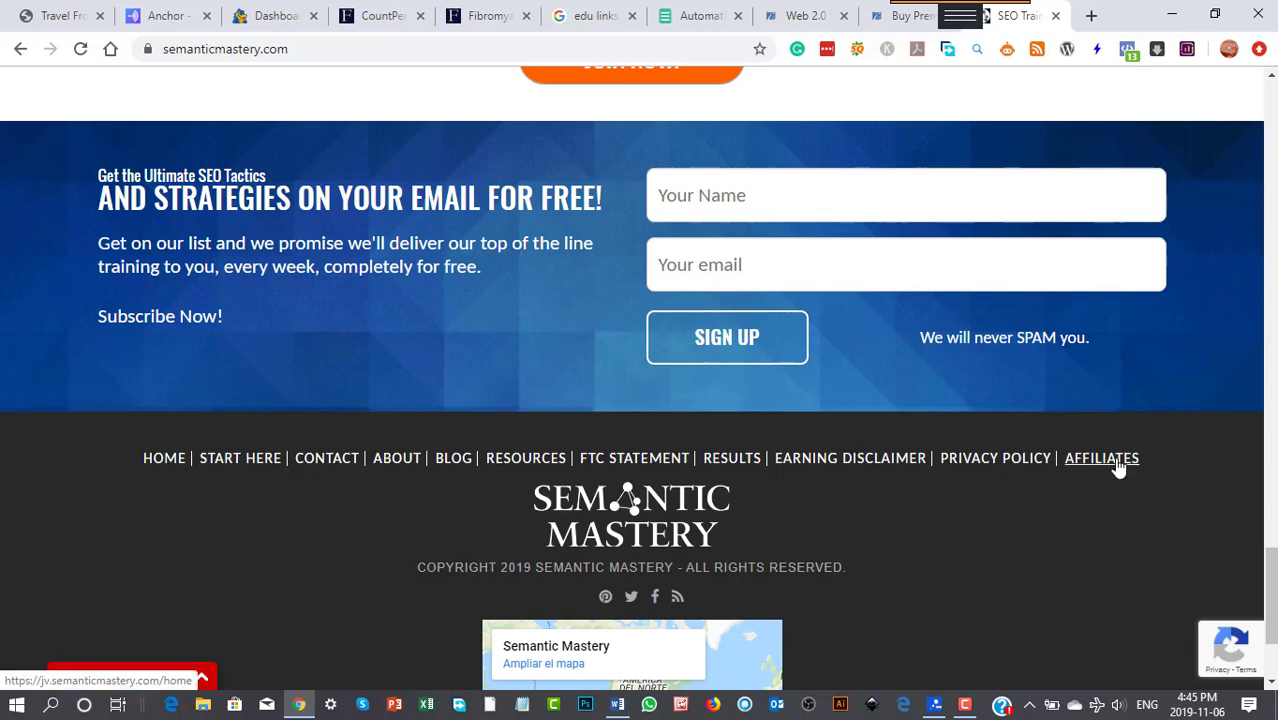
pyautogui.scroll(-3)
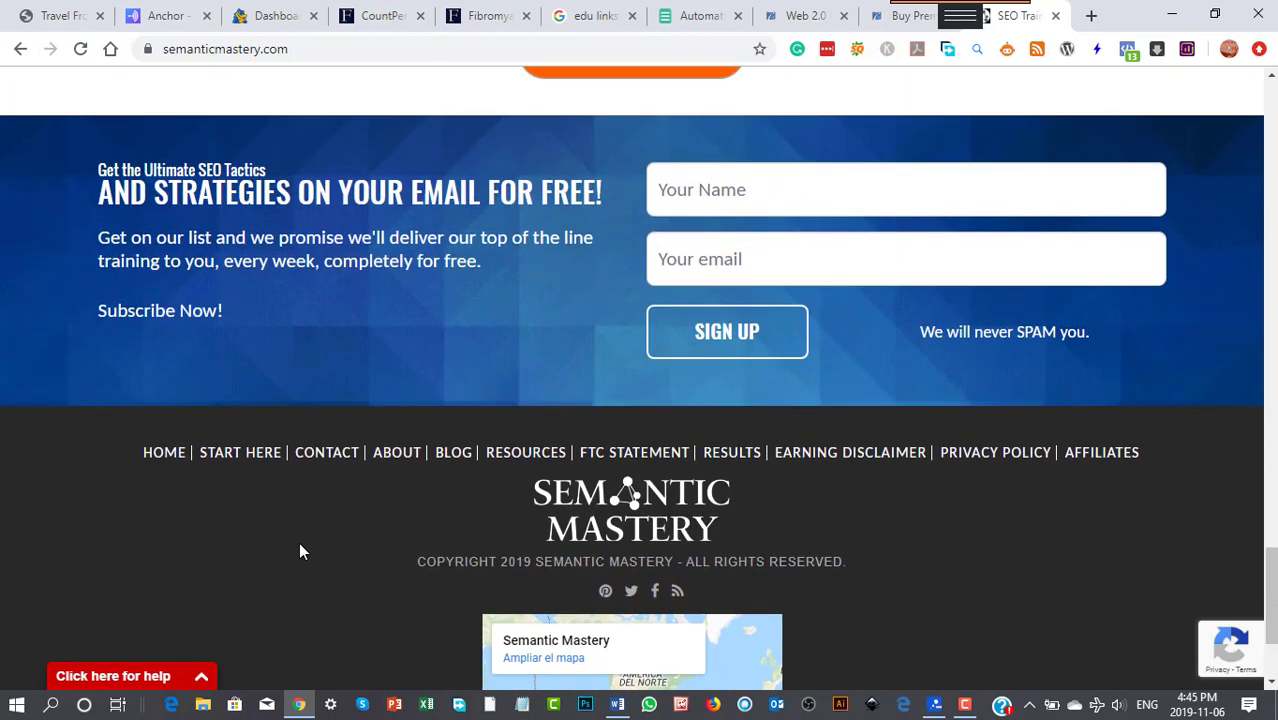
pyautogui.moveTo(524, 452)
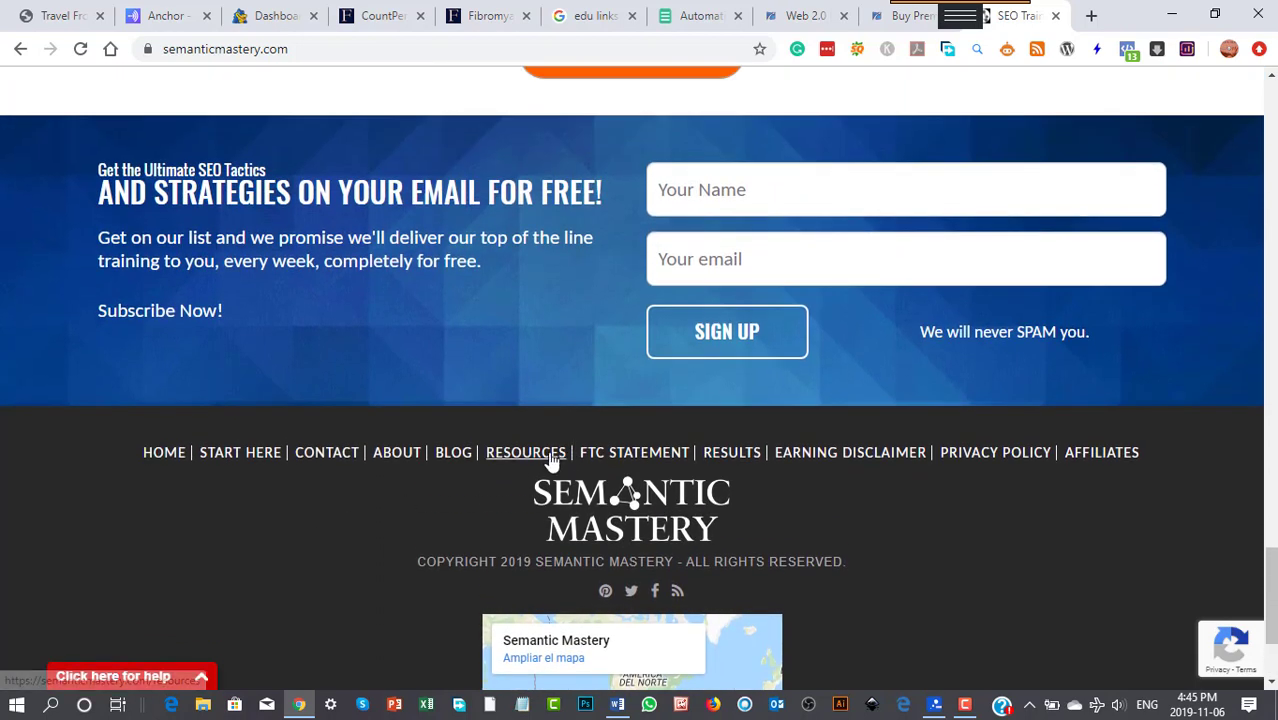
# Go to the Resources page of recommended tools and browse its tool list.
pyautogui.click(526, 452)
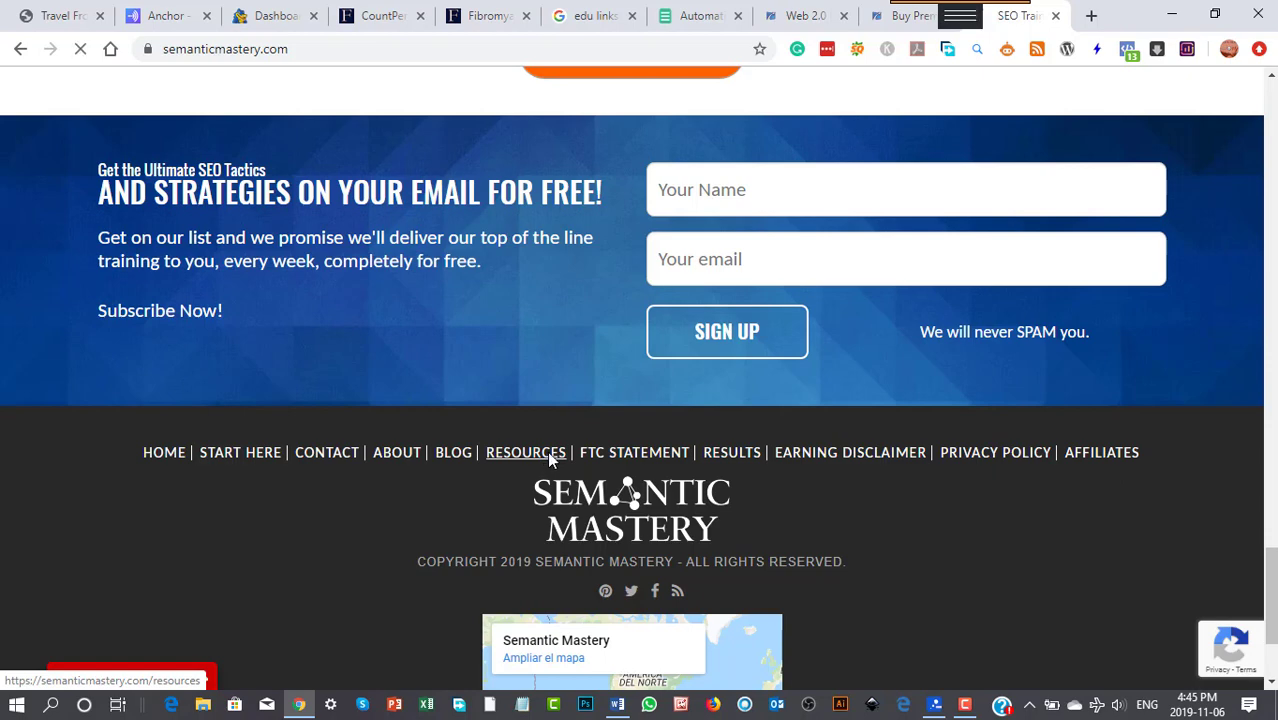
pyautogui.click(526, 452)
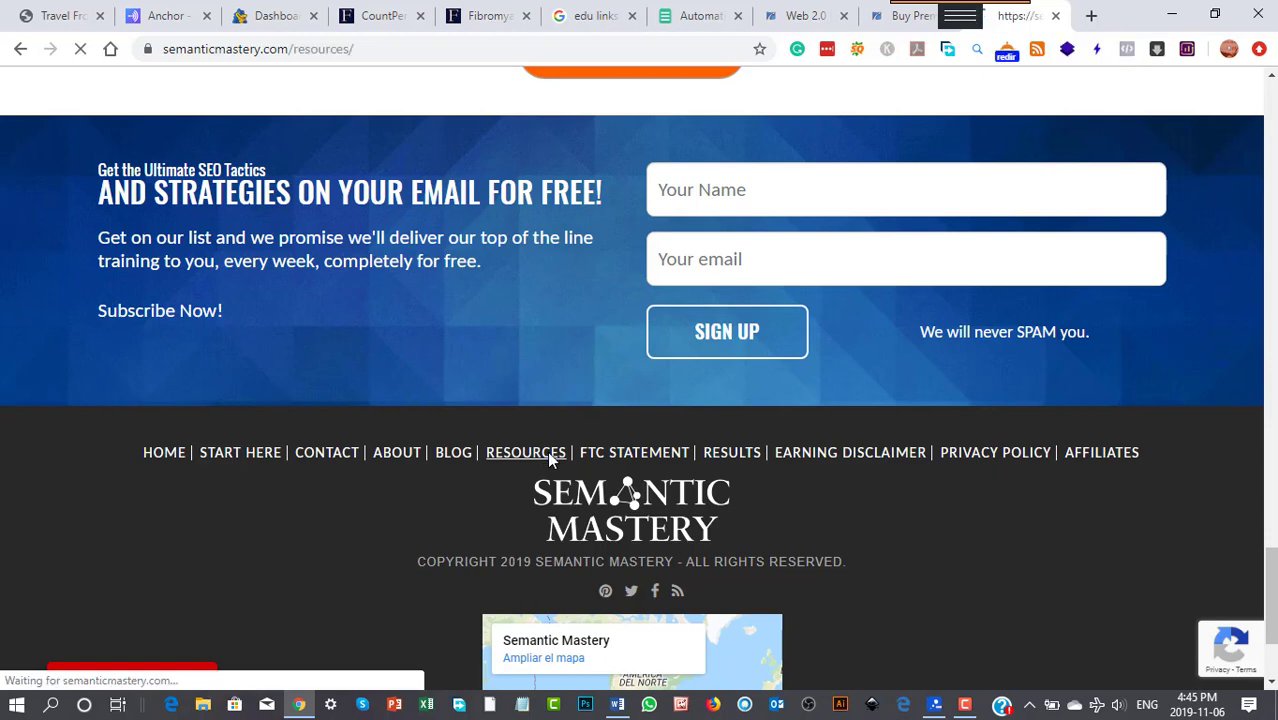
pyautogui.click(526, 452)
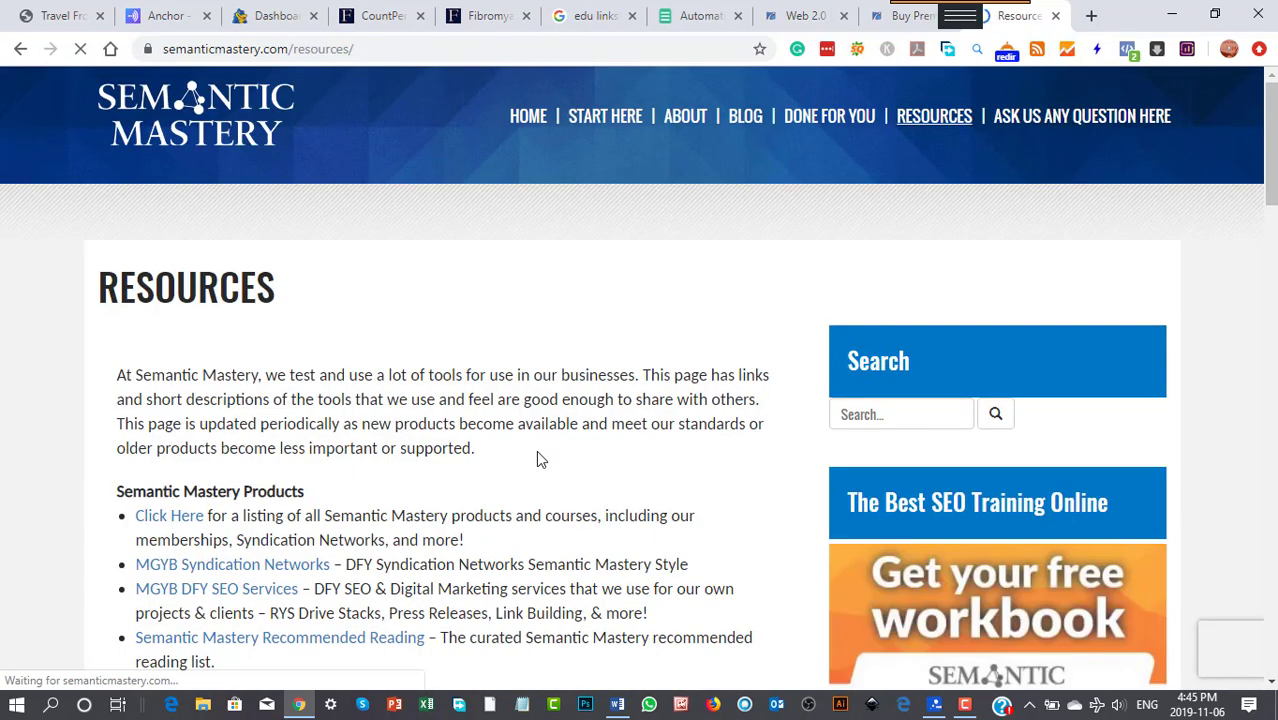
pyautogui.scroll(-3)
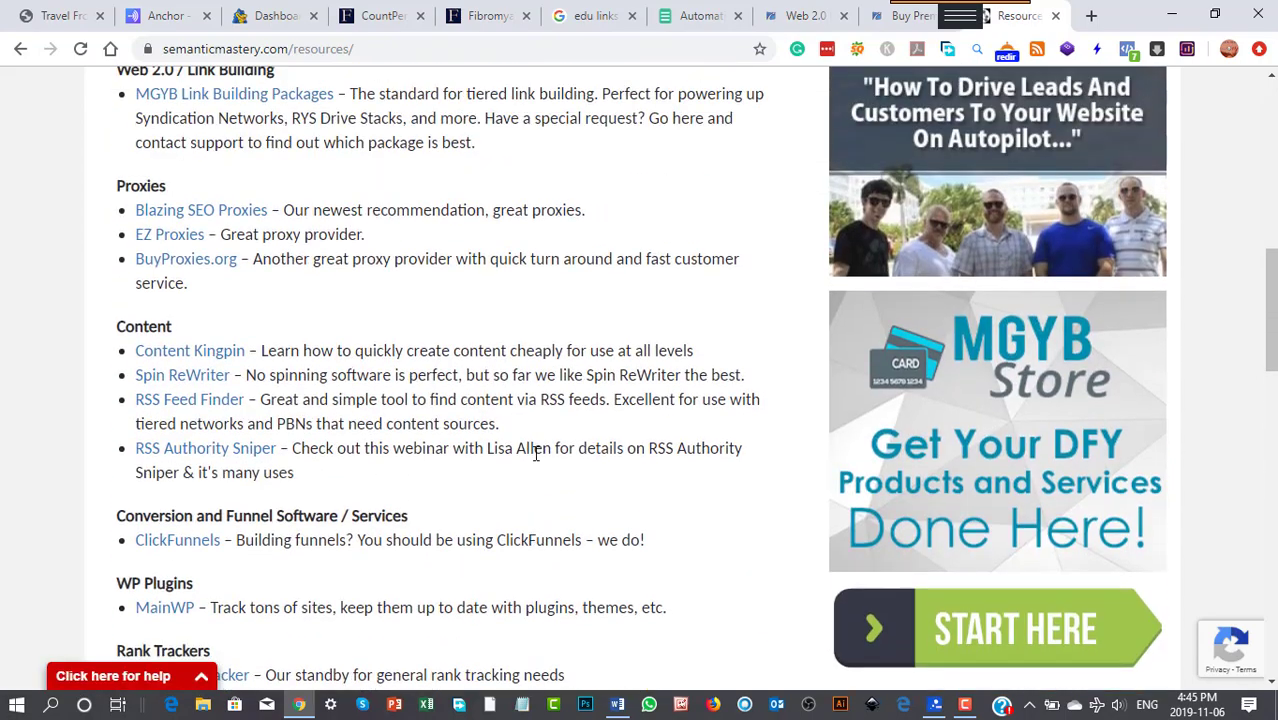
pyautogui.scroll(3)
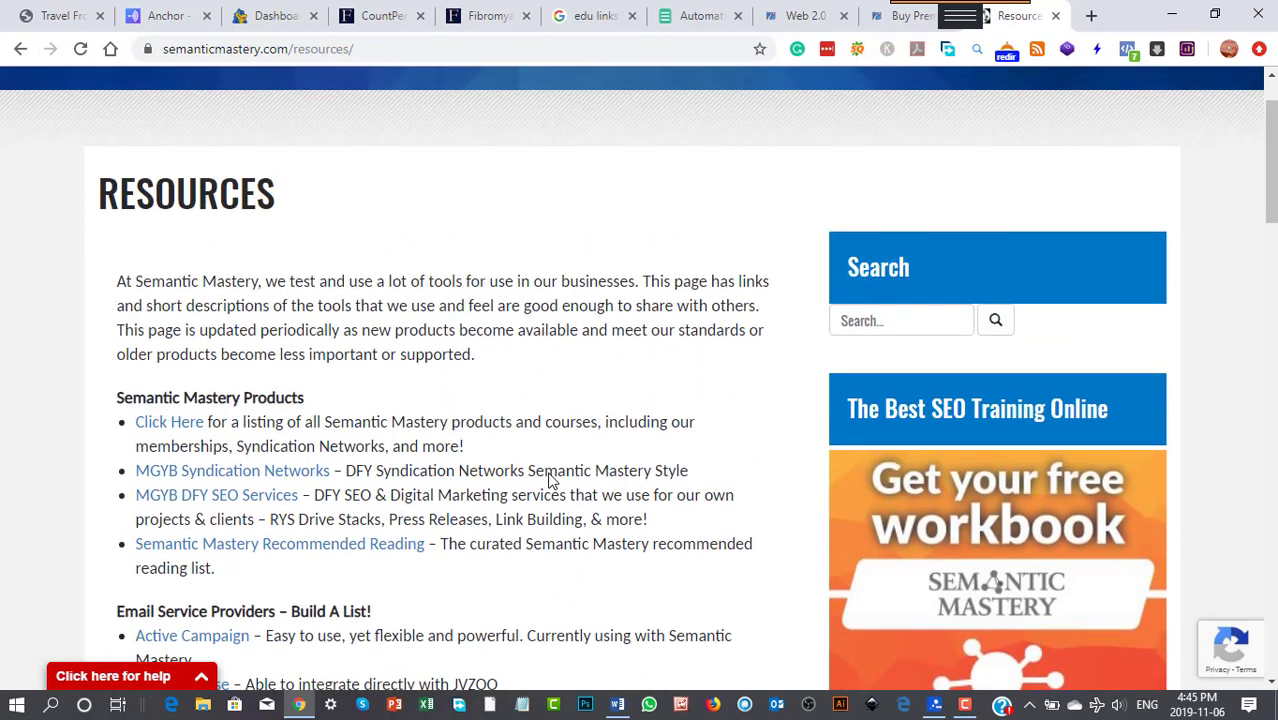
pyautogui.scroll(-3)
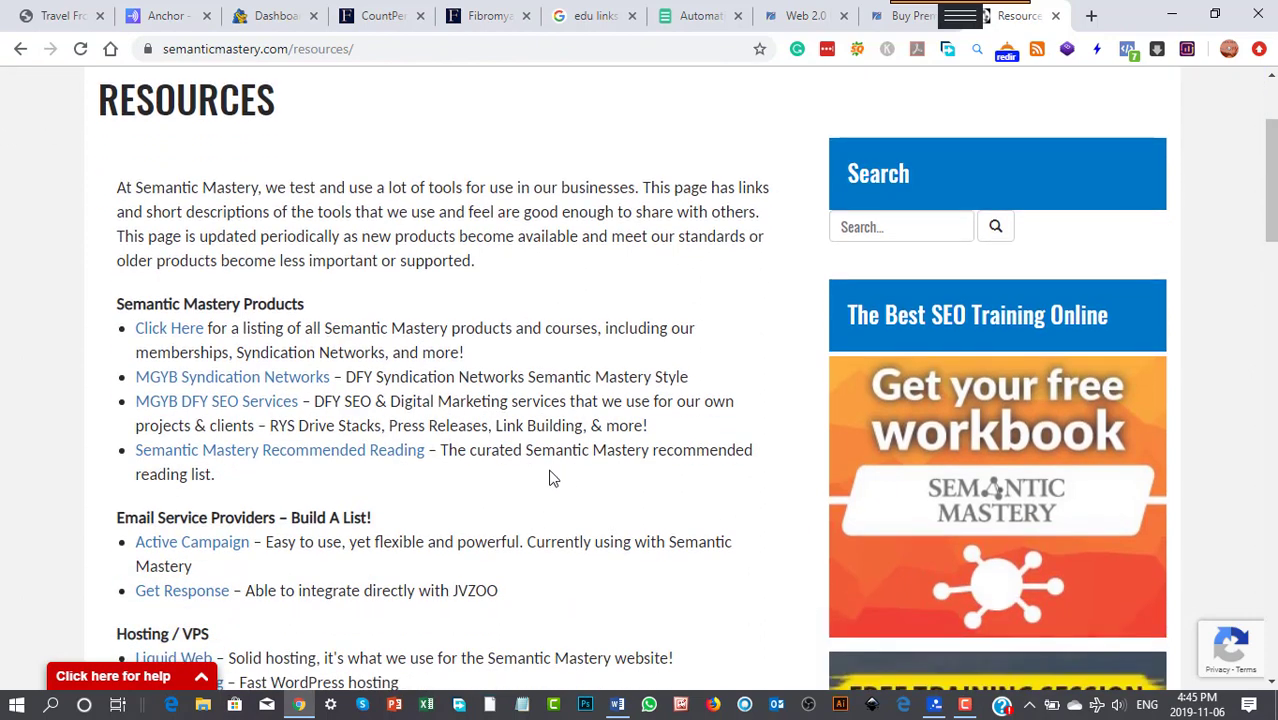
pyautogui.moveTo(232, 376)
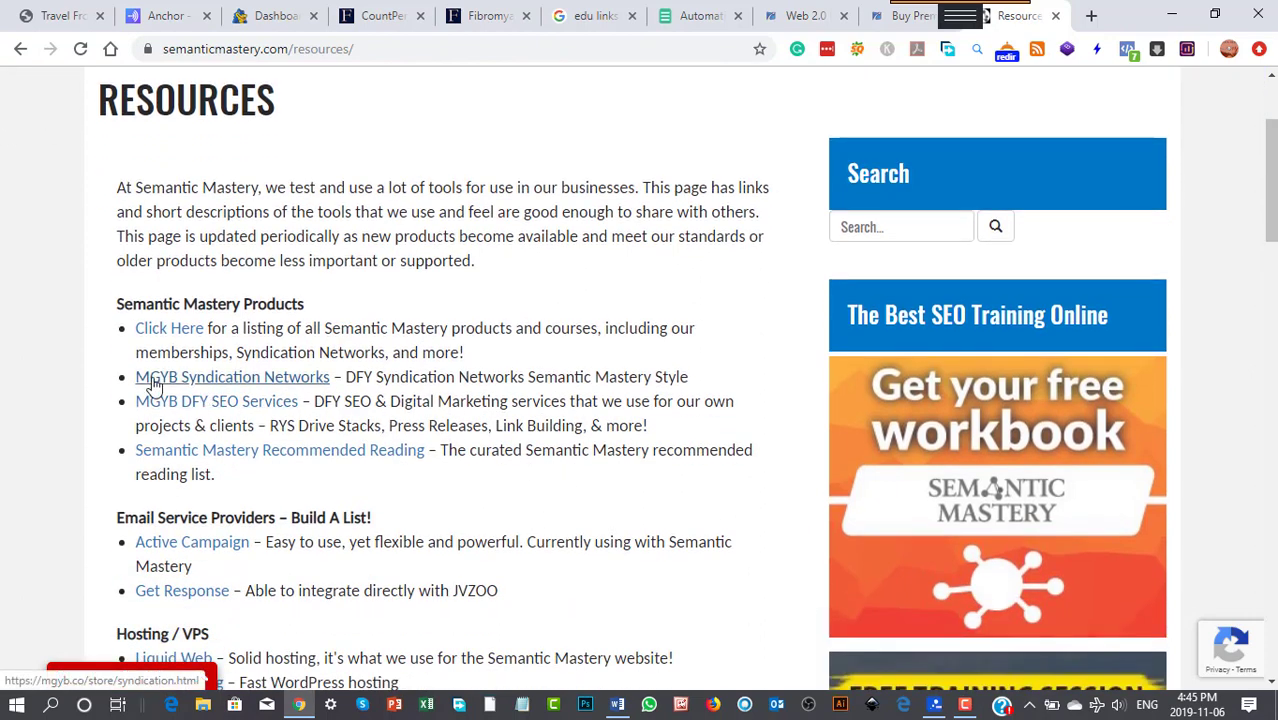
pyautogui.moveTo(420, 448)
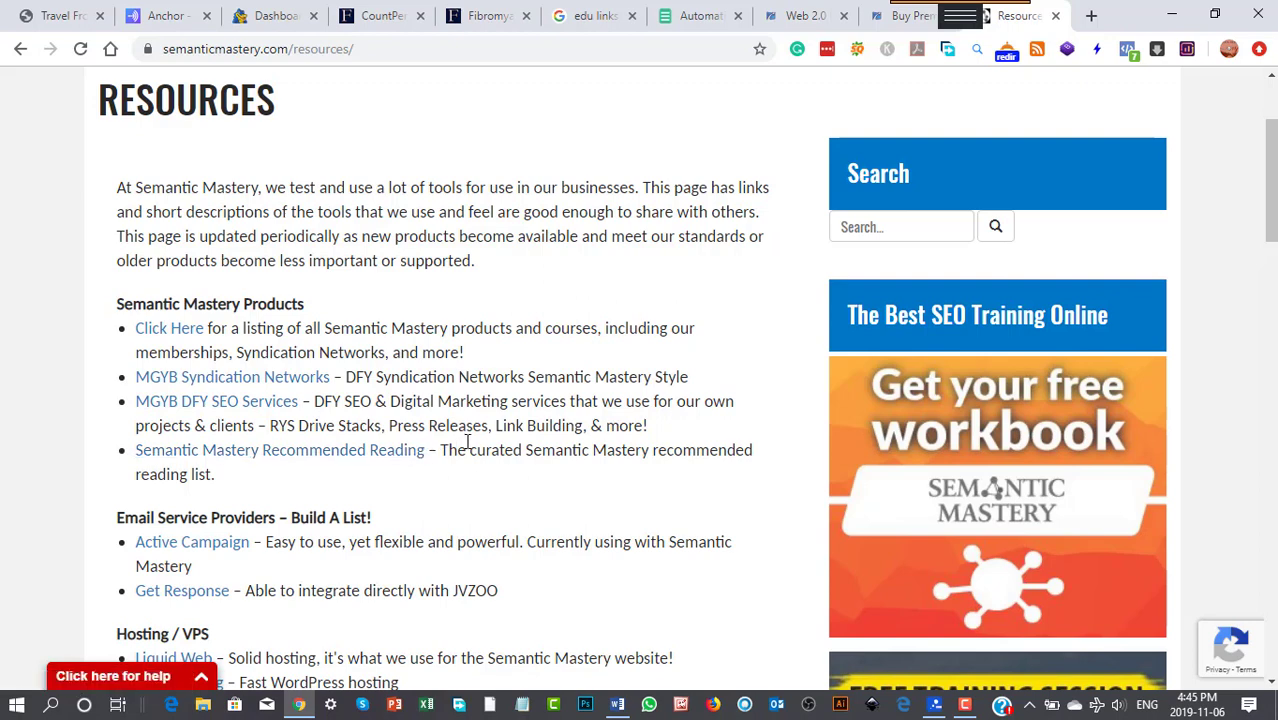
pyautogui.moveTo(274, 348)
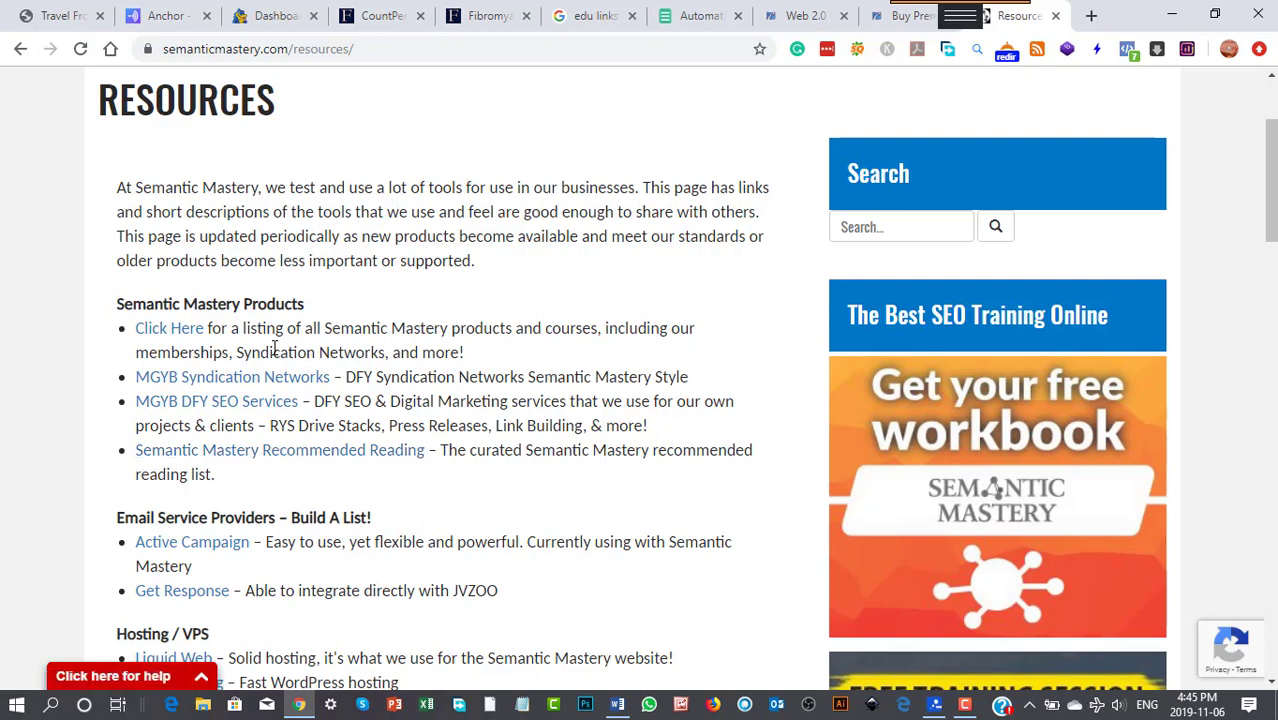
# Open the 'Click Here' full product listing in a new tab and continue reading the Resources tool lists.
pyautogui.rightClick(168, 328)
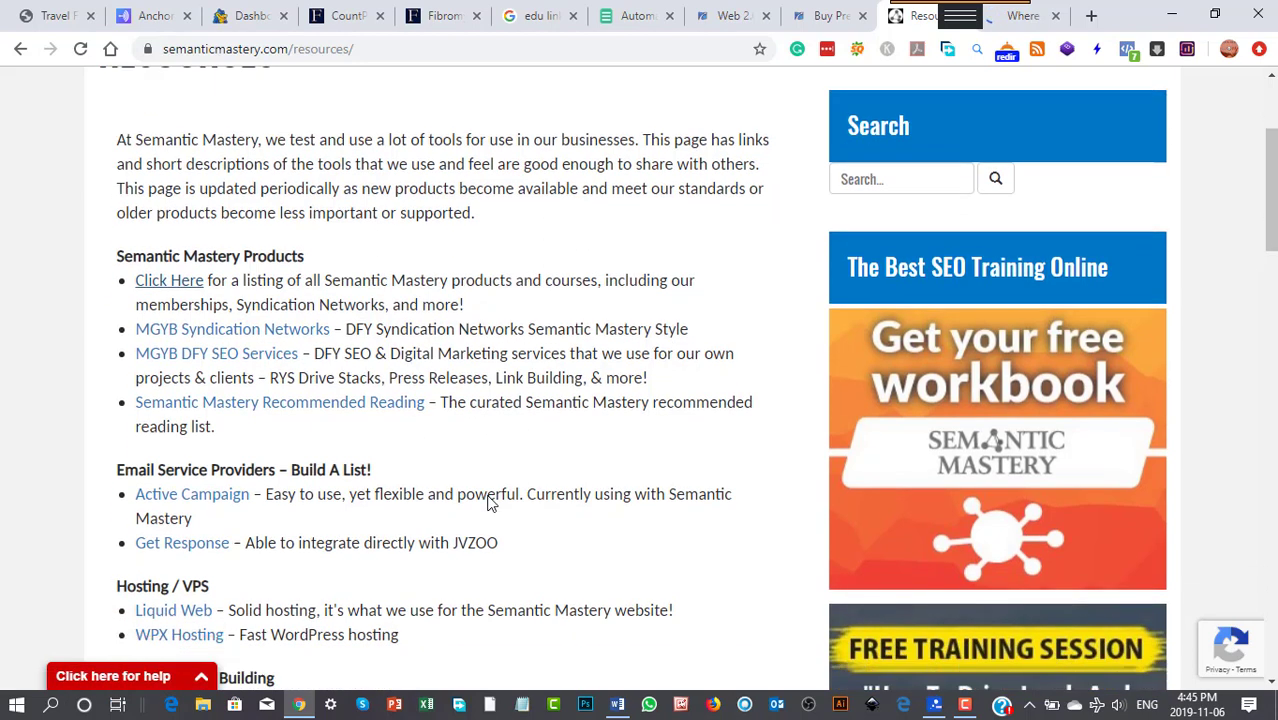
pyautogui.scroll(-3)
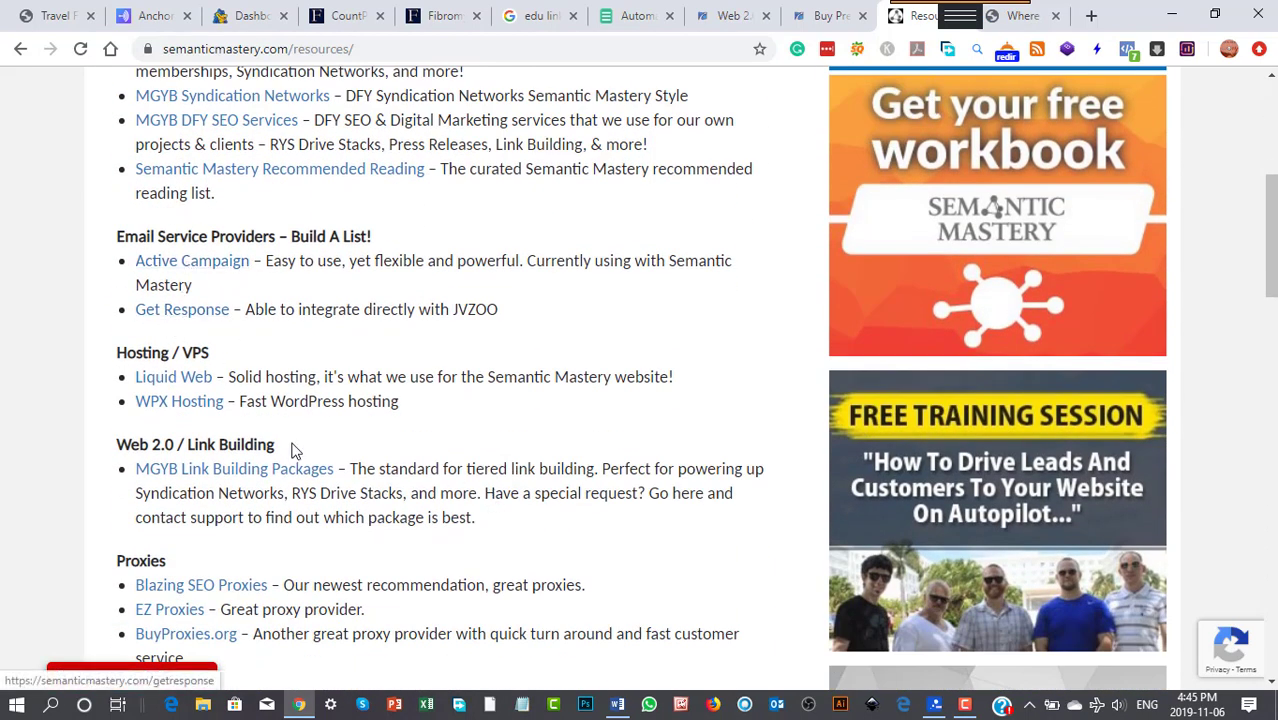
pyautogui.scroll(-3)
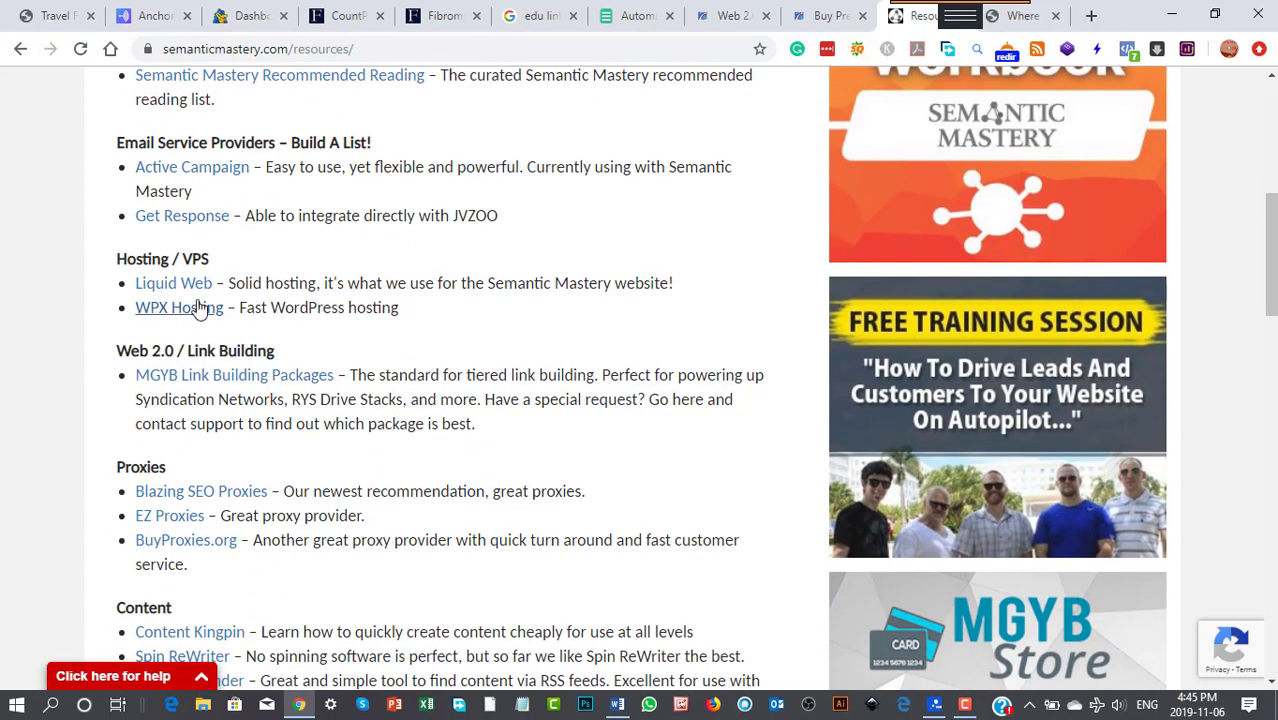
pyautogui.scroll(-3)
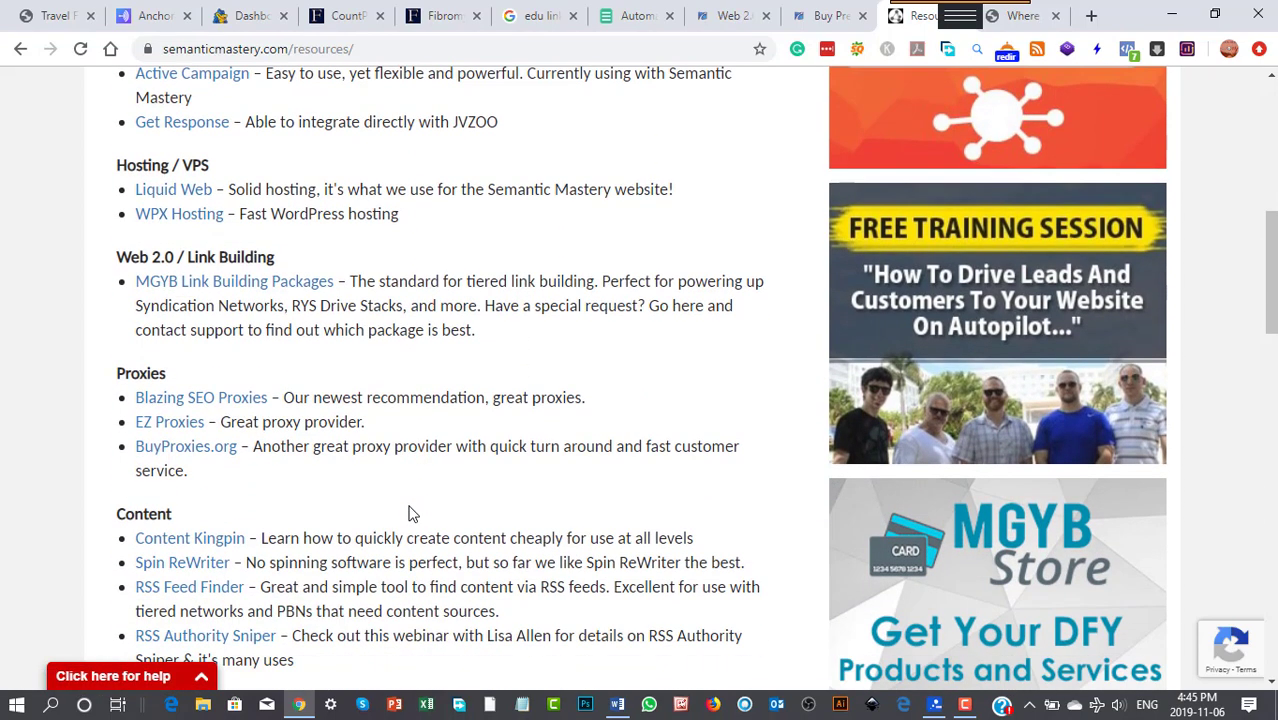
pyautogui.moveTo(278, 390)
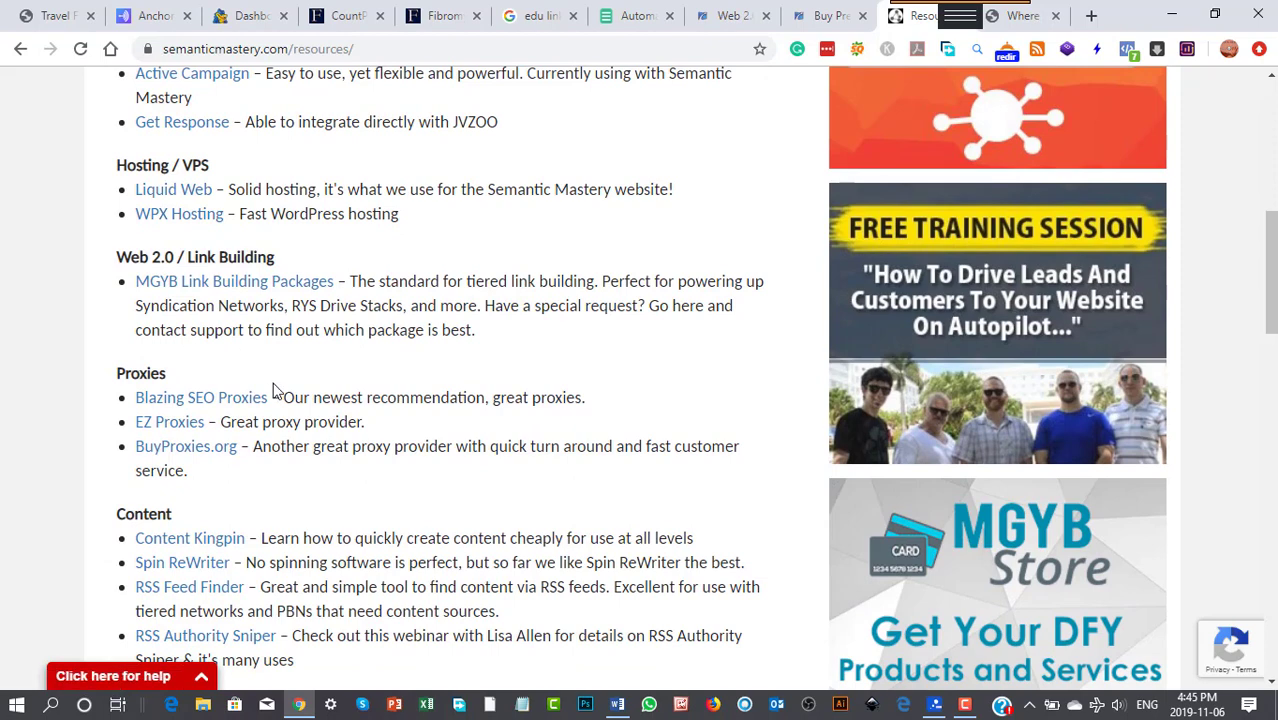
pyautogui.moveTo(136, 298)
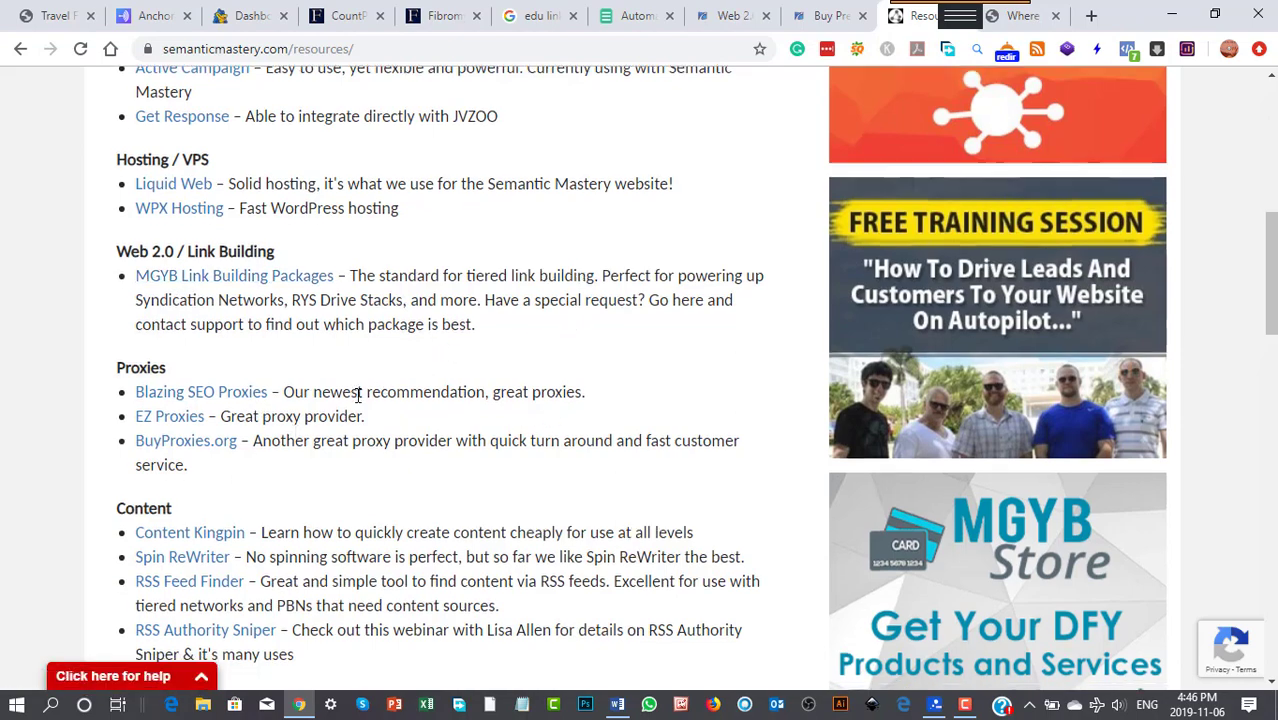
pyautogui.scroll(-3)
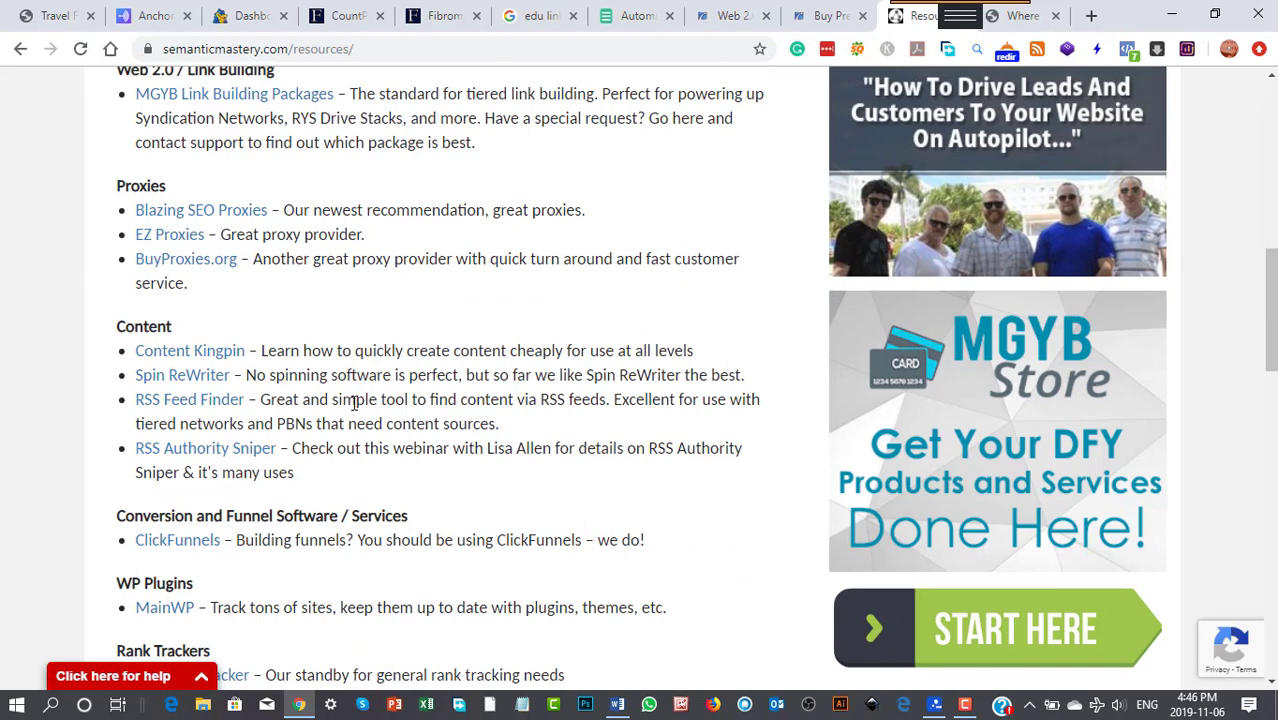
pyautogui.moveTo(182, 374)
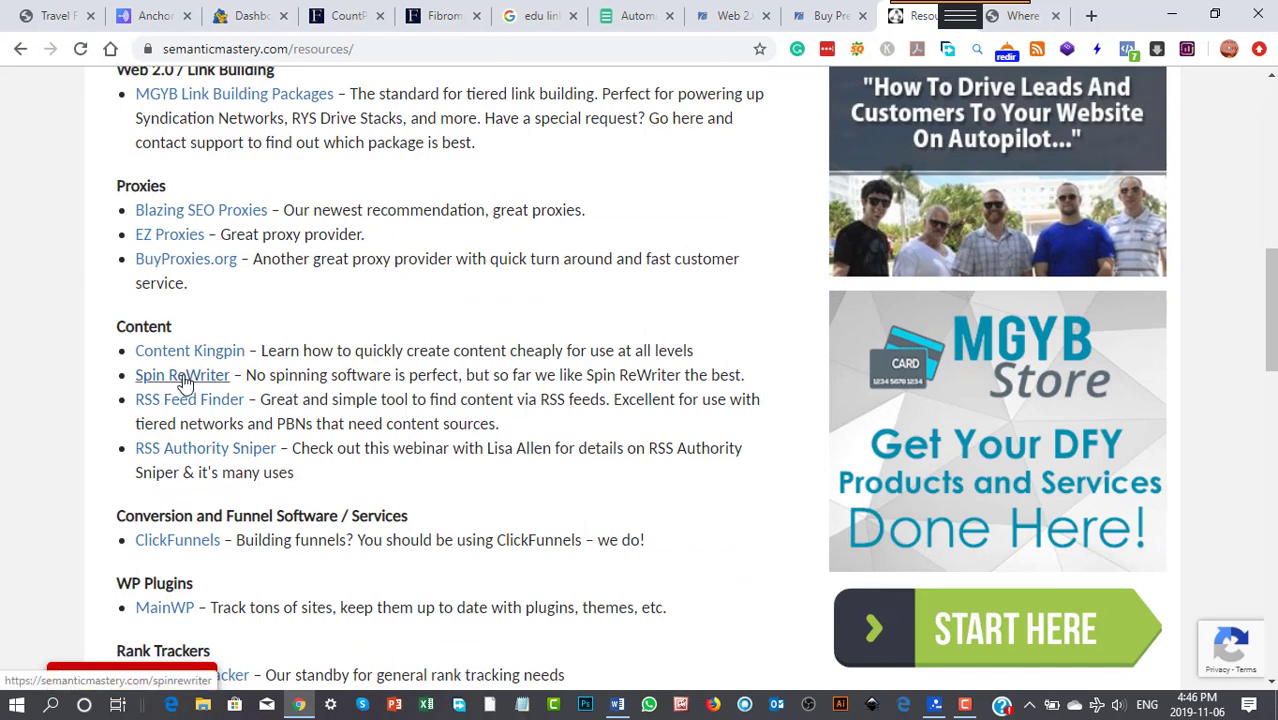
pyautogui.moveTo(310, 472)
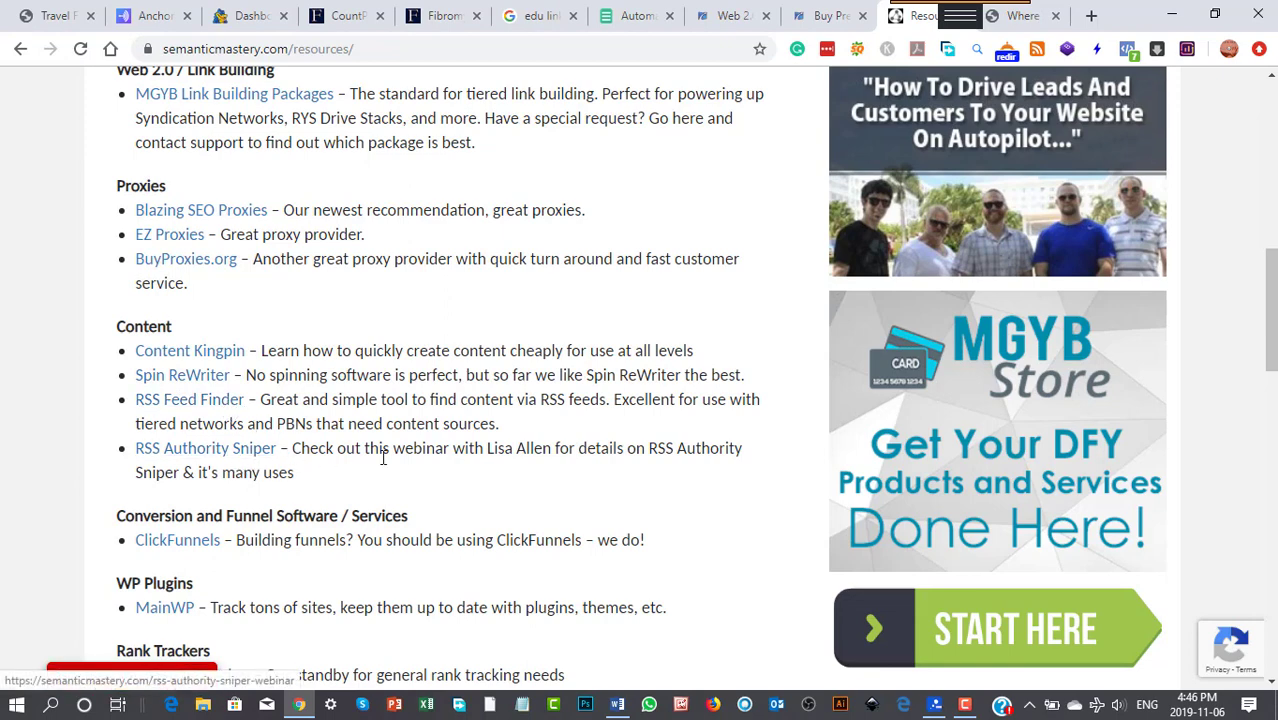
pyautogui.moveTo(206, 448)
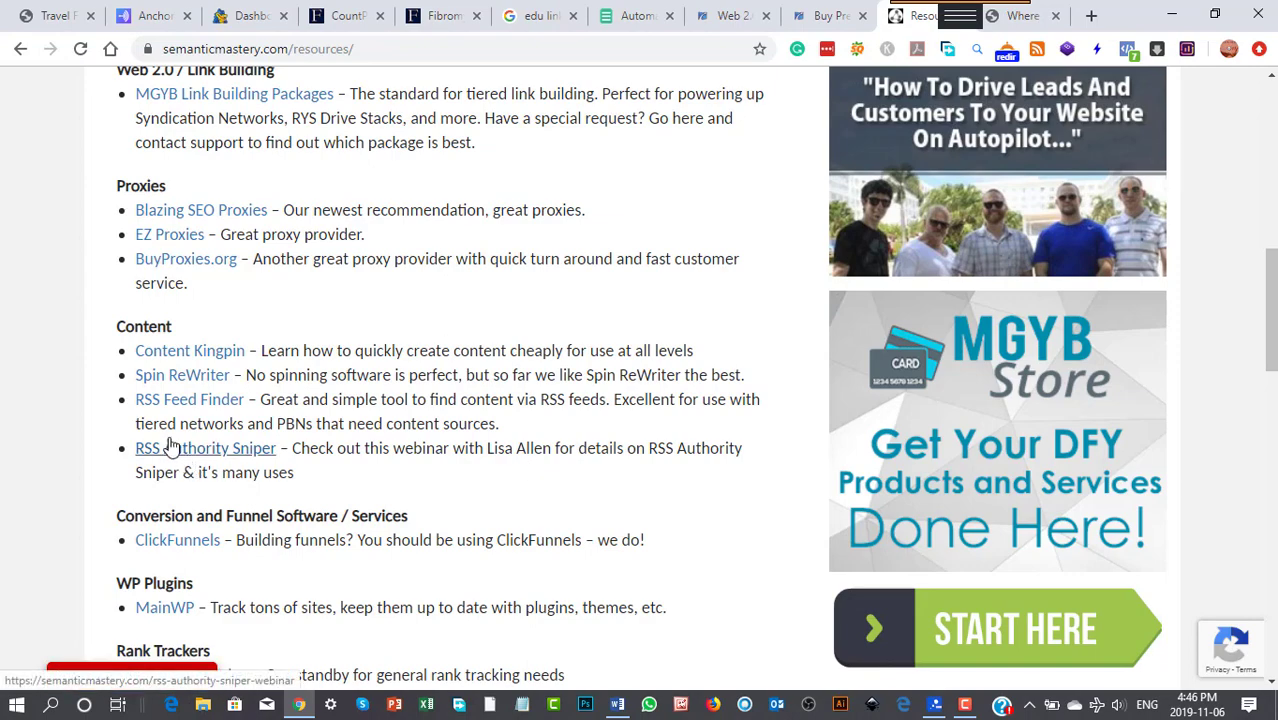
pyautogui.scroll(-3)
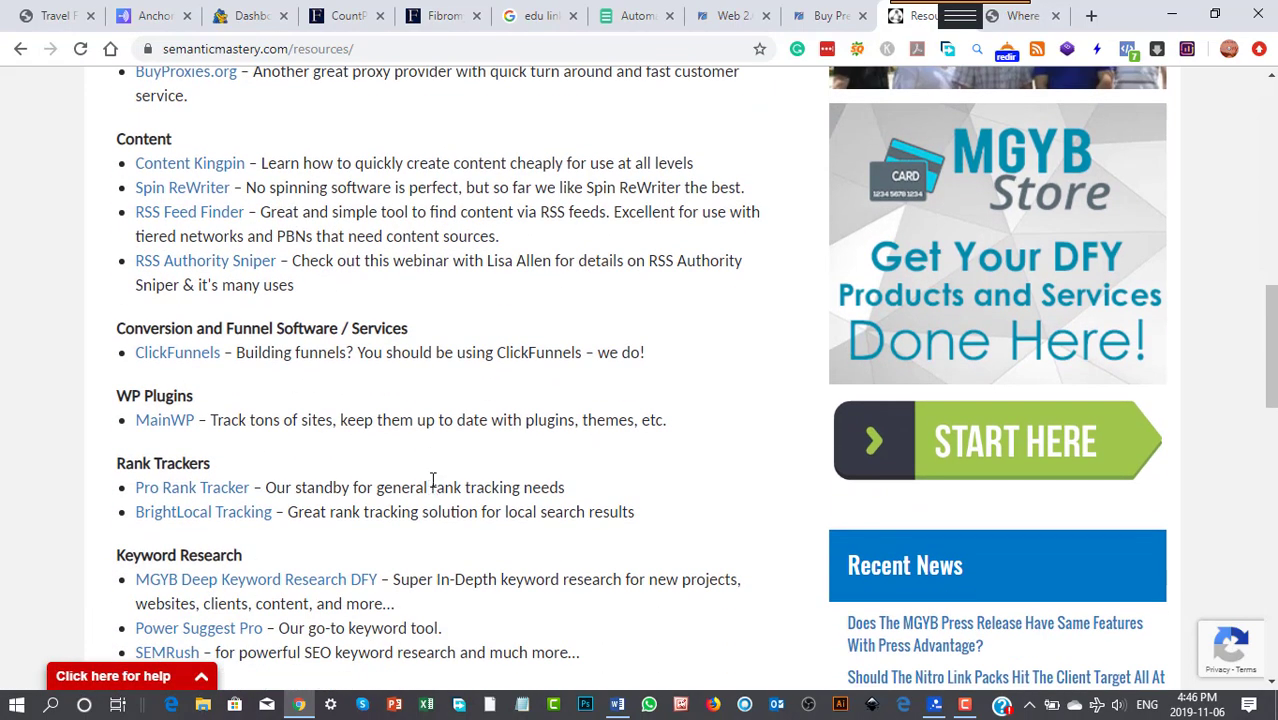
pyautogui.scroll(-3)
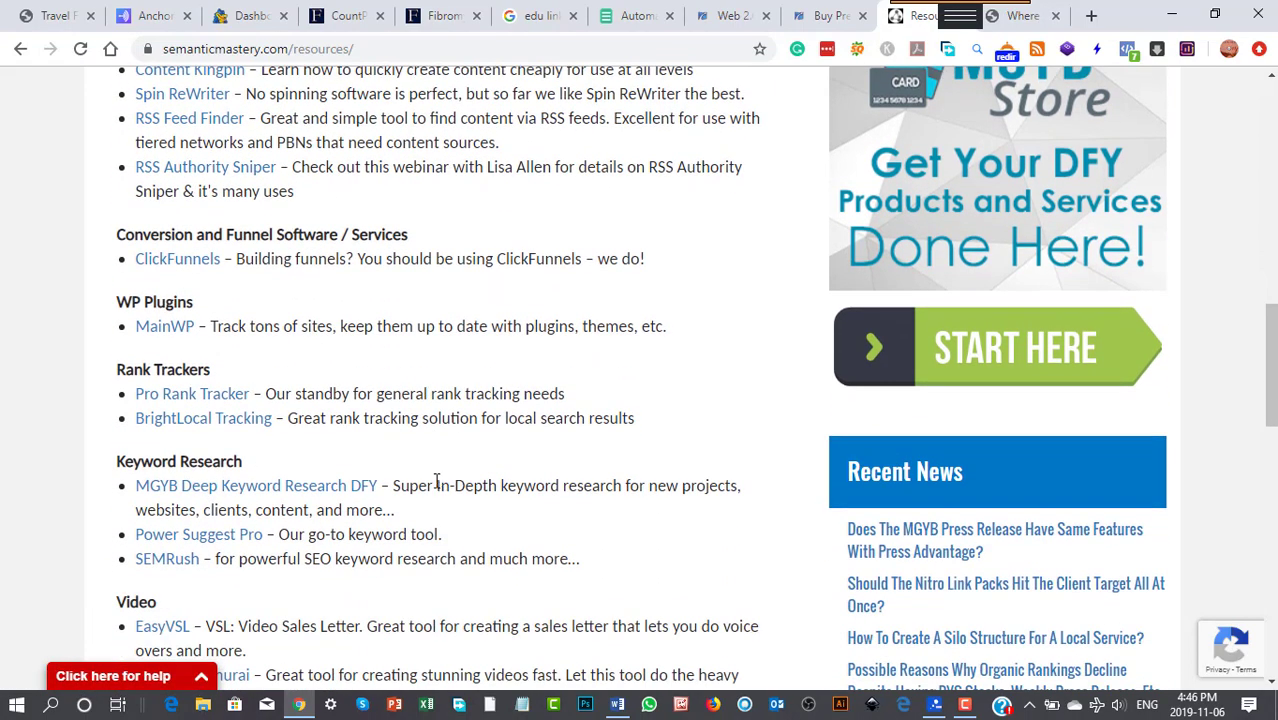
pyautogui.scroll(-3)
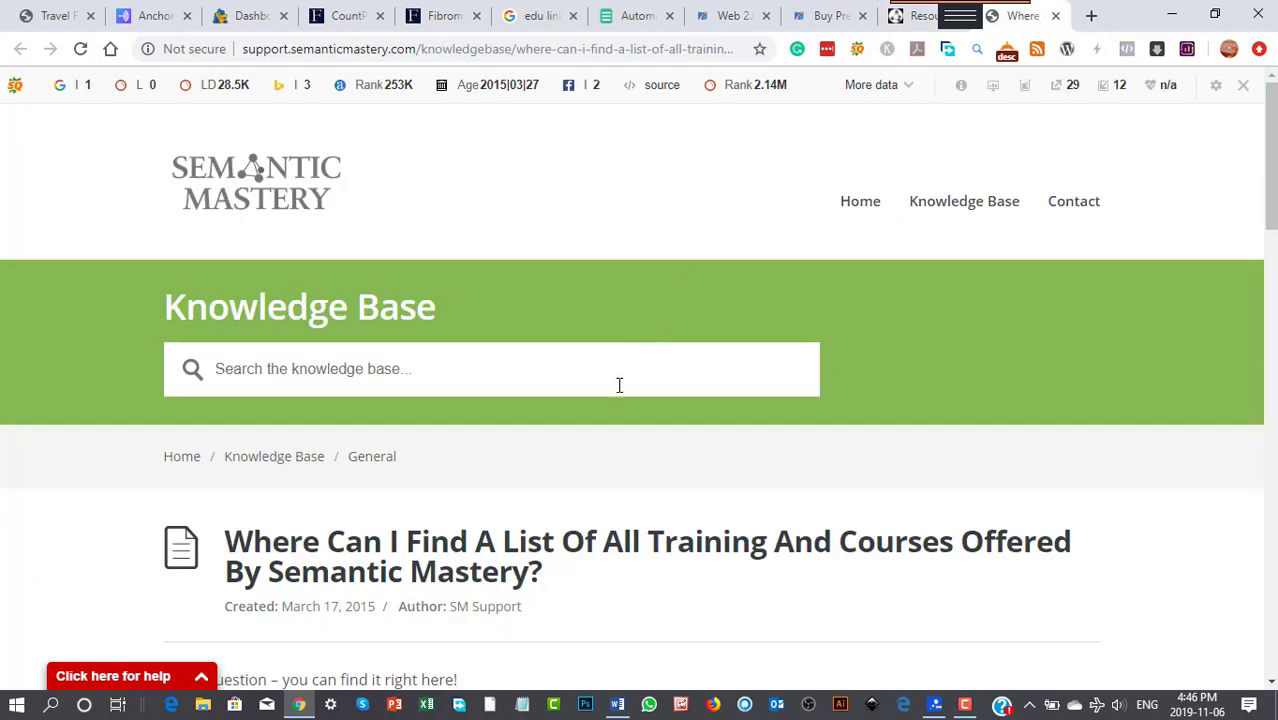
# Read the knowledge base article from Courses / Memberships / Products down to Done For You Services.
pyautogui.scroll(-3)
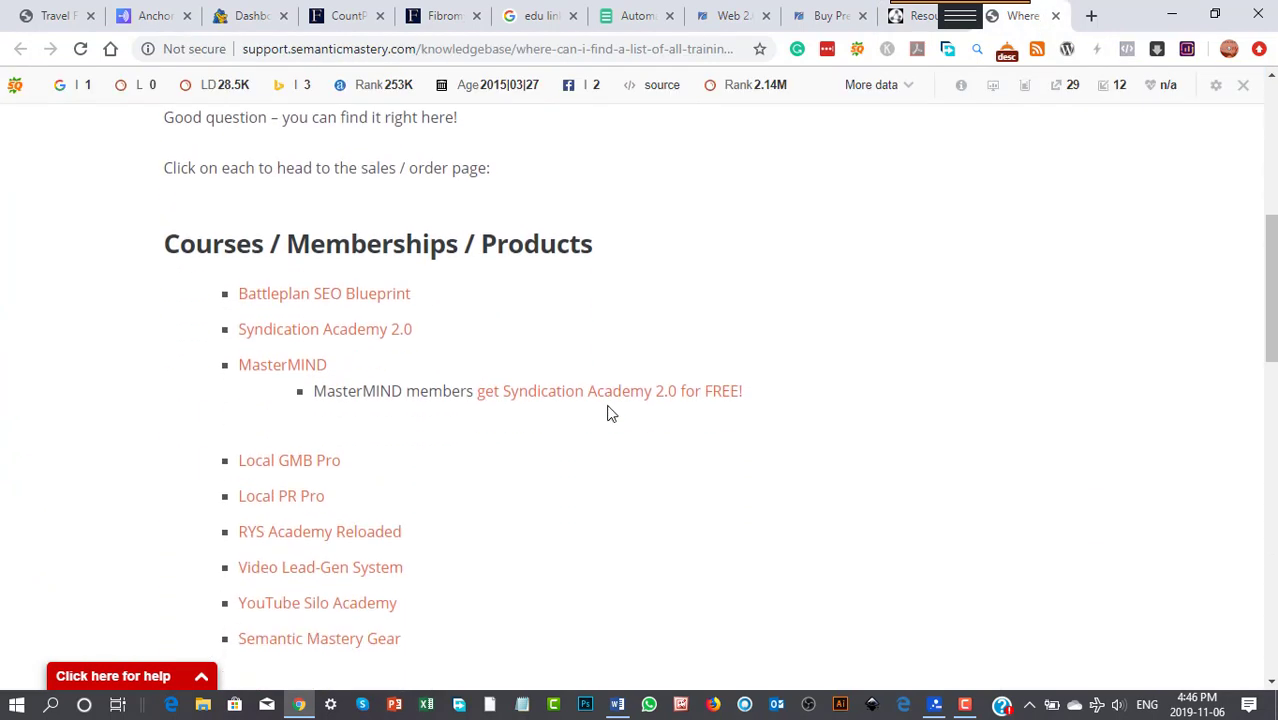
pyautogui.moveTo(388, 300)
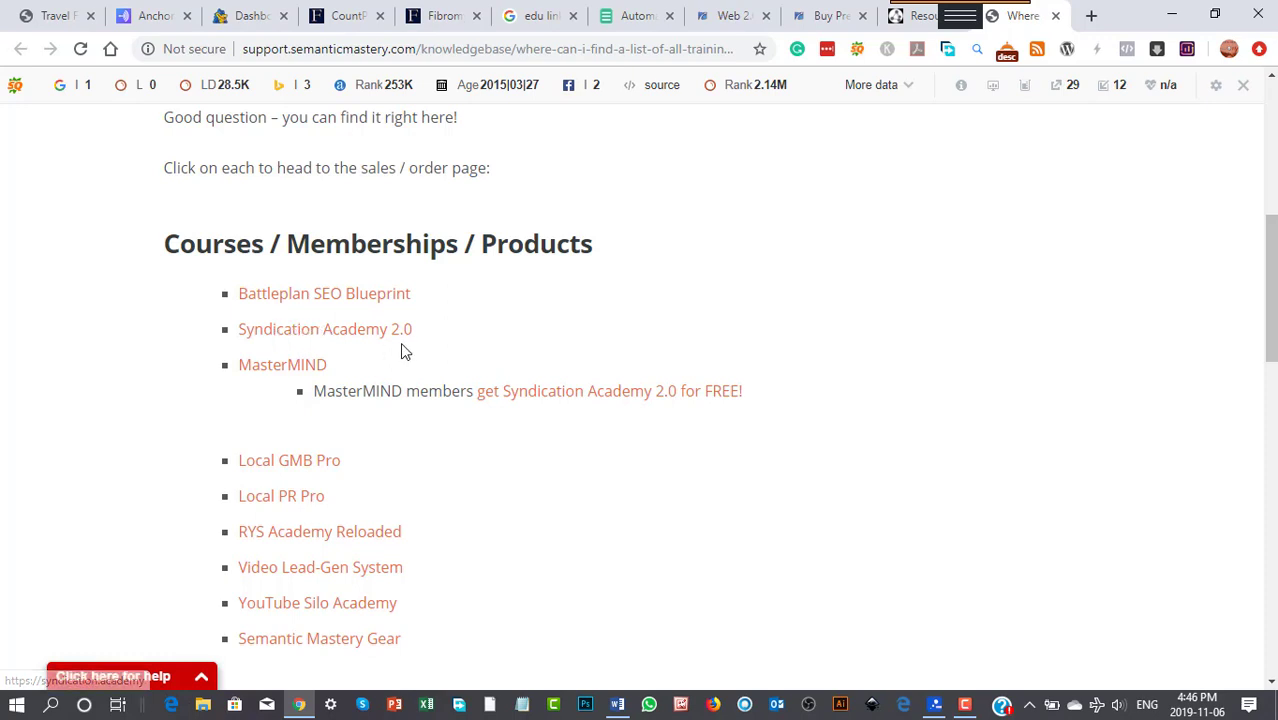
pyautogui.moveTo(500, 524)
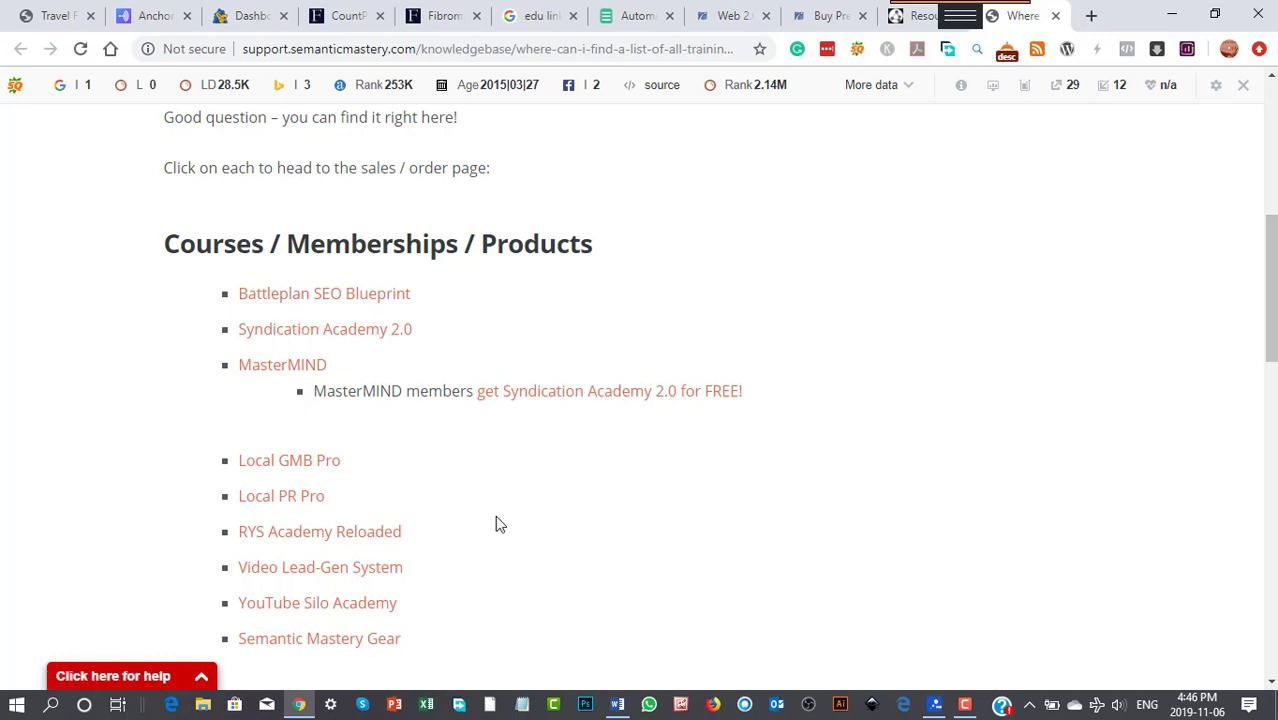
pyautogui.scroll(-3)
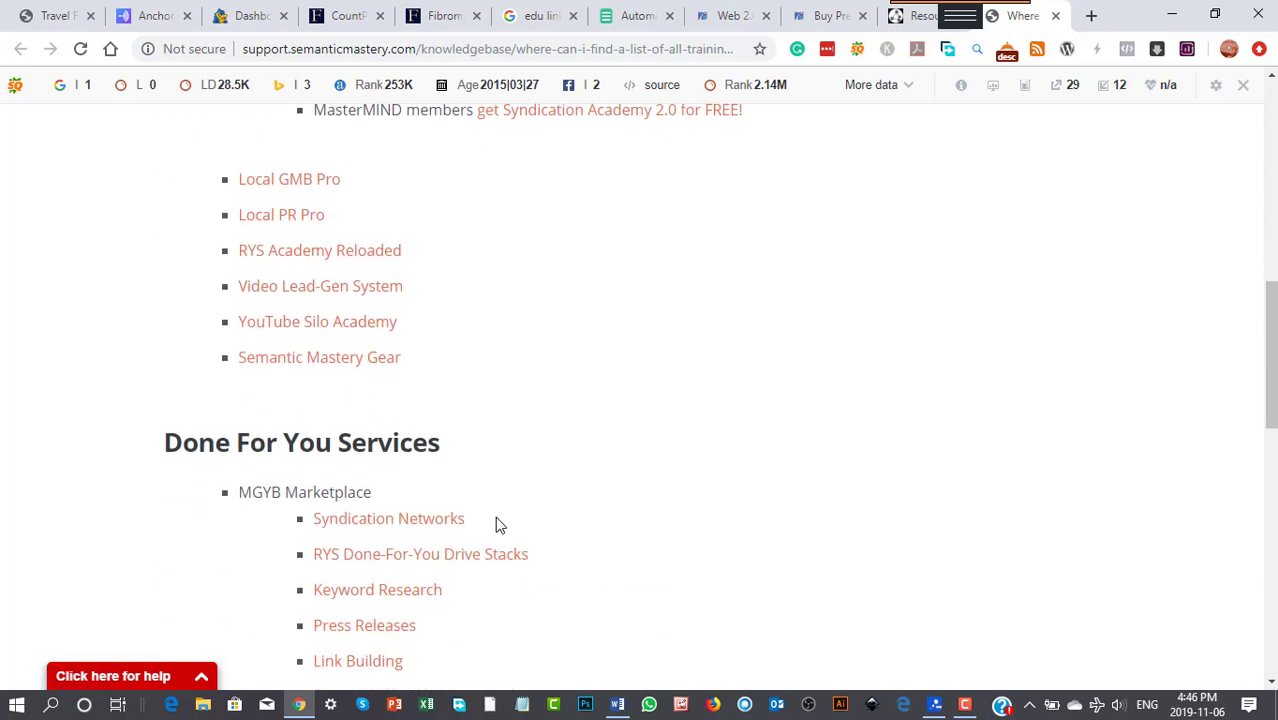
pyautogui.scroll(3)
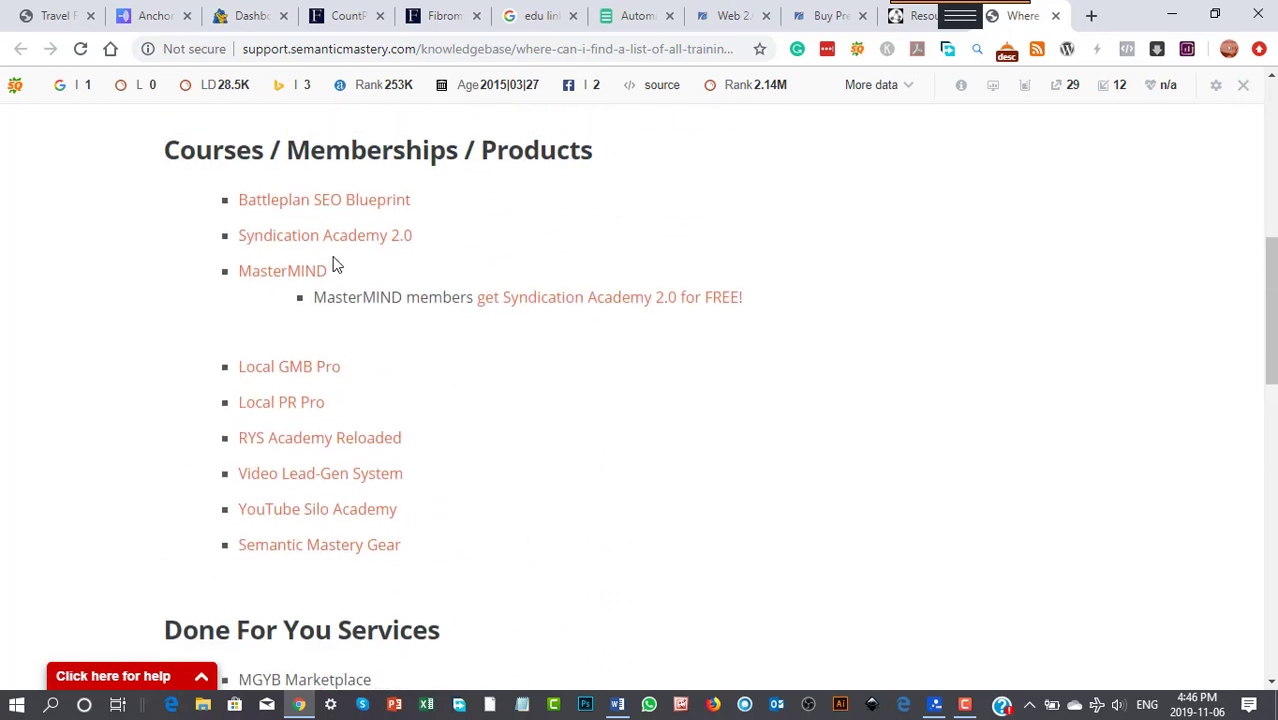
pyautogui.moveTo(332, 248)
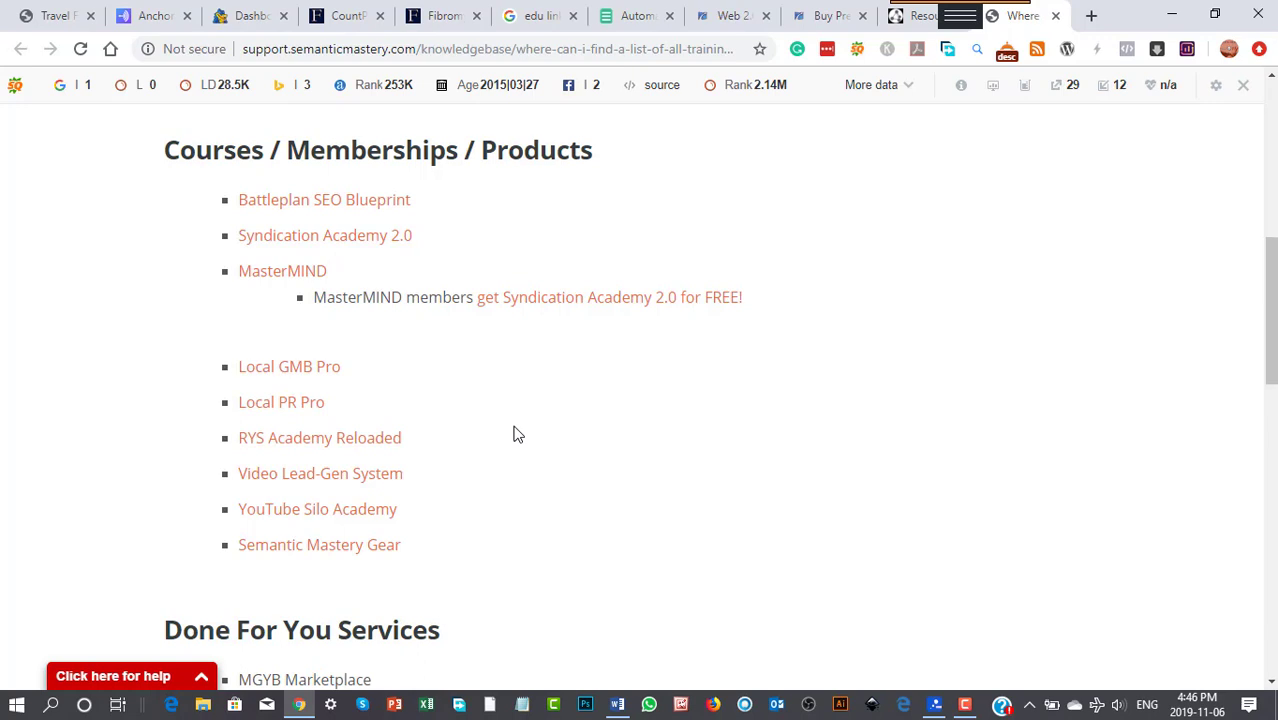
pyautogui.scroll(-3)
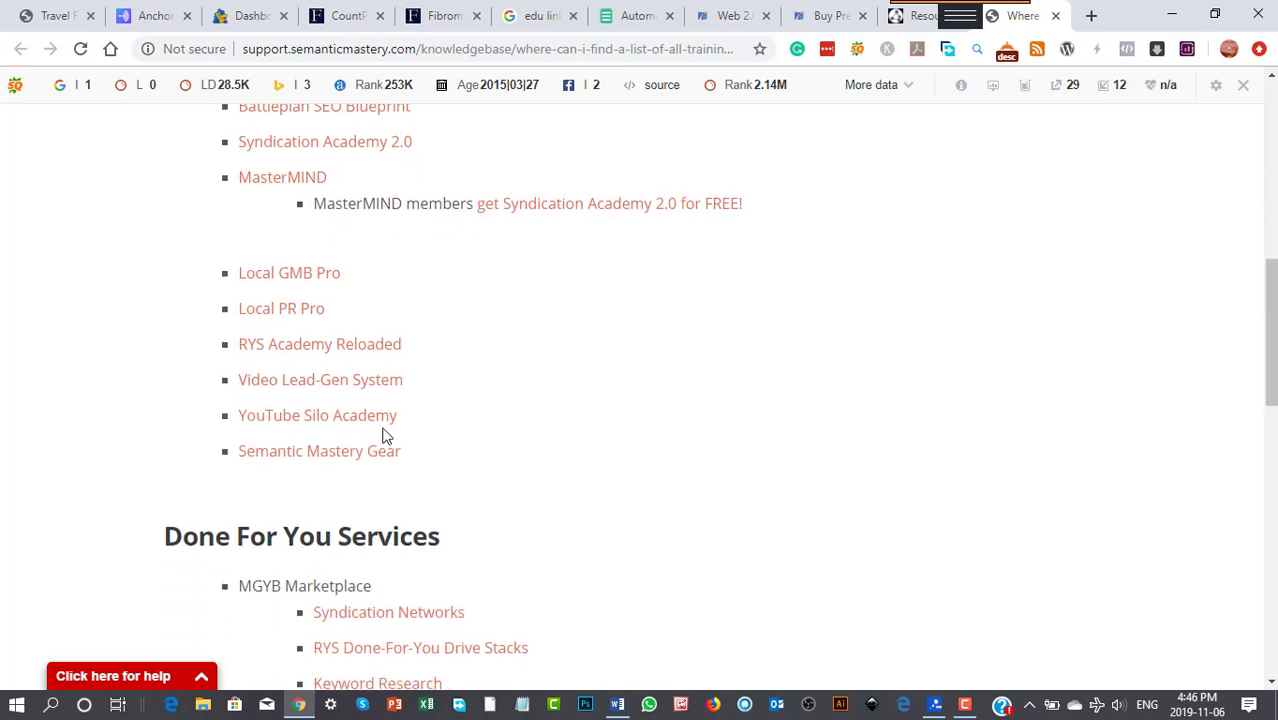
pyautogui.moveTo(656, 446)
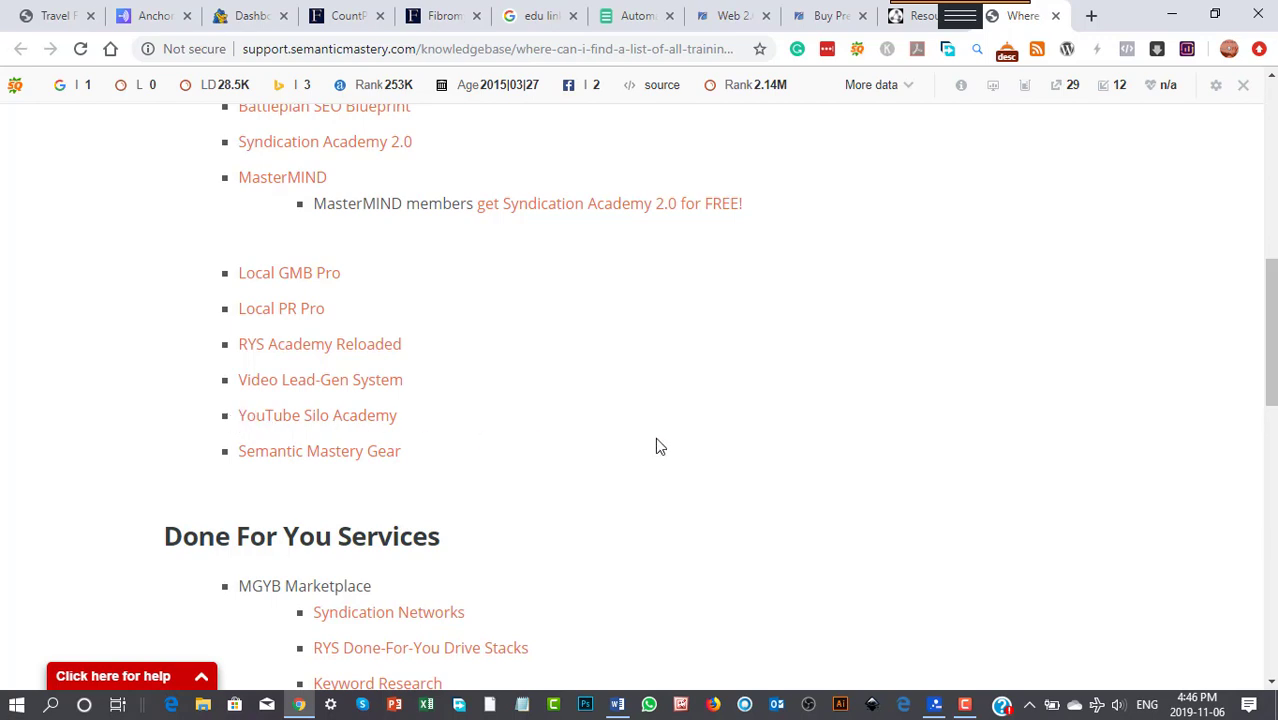
pyautogui.scroll(-3)
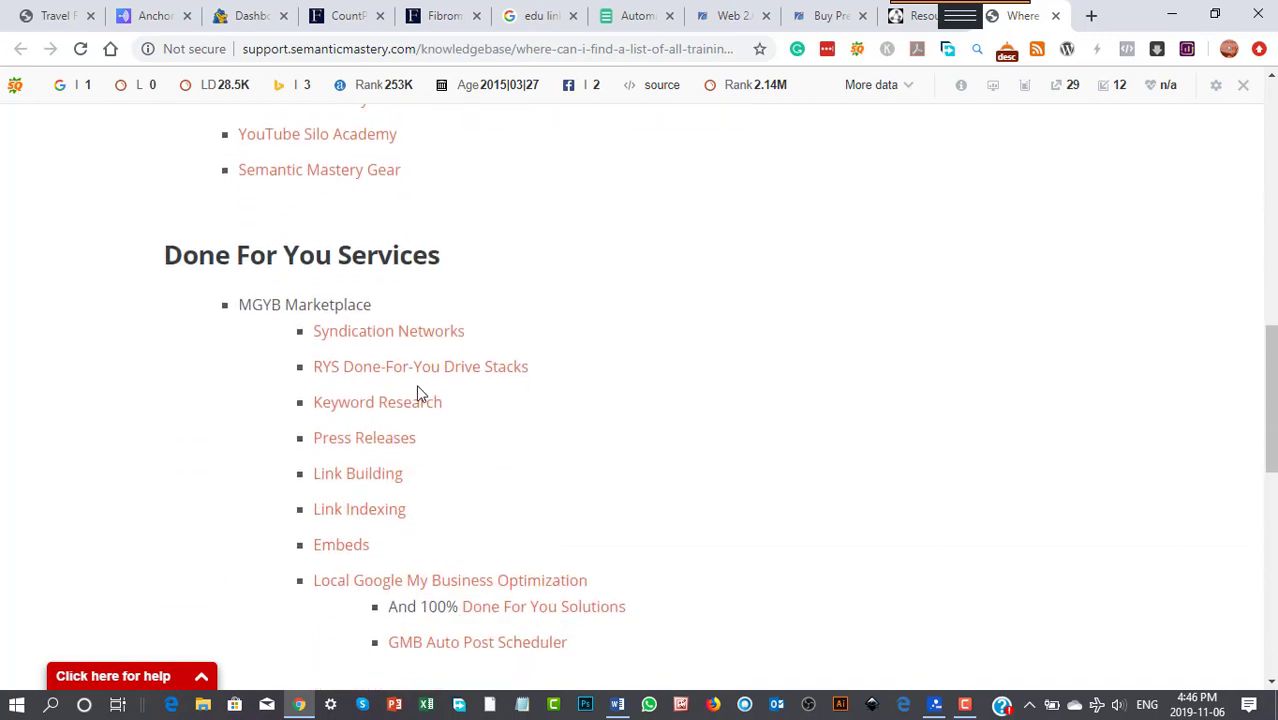
pyautogui.moveTo(516, 380)
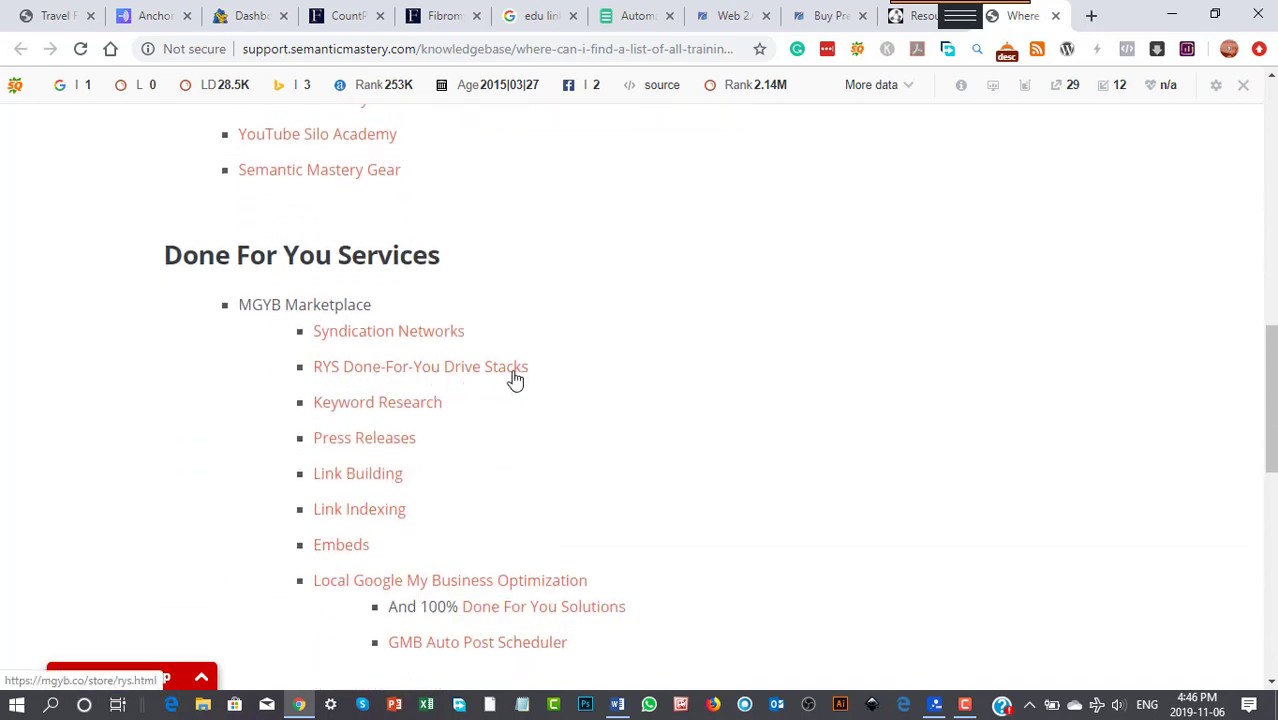
pyautogui.moveTo(504, 382)
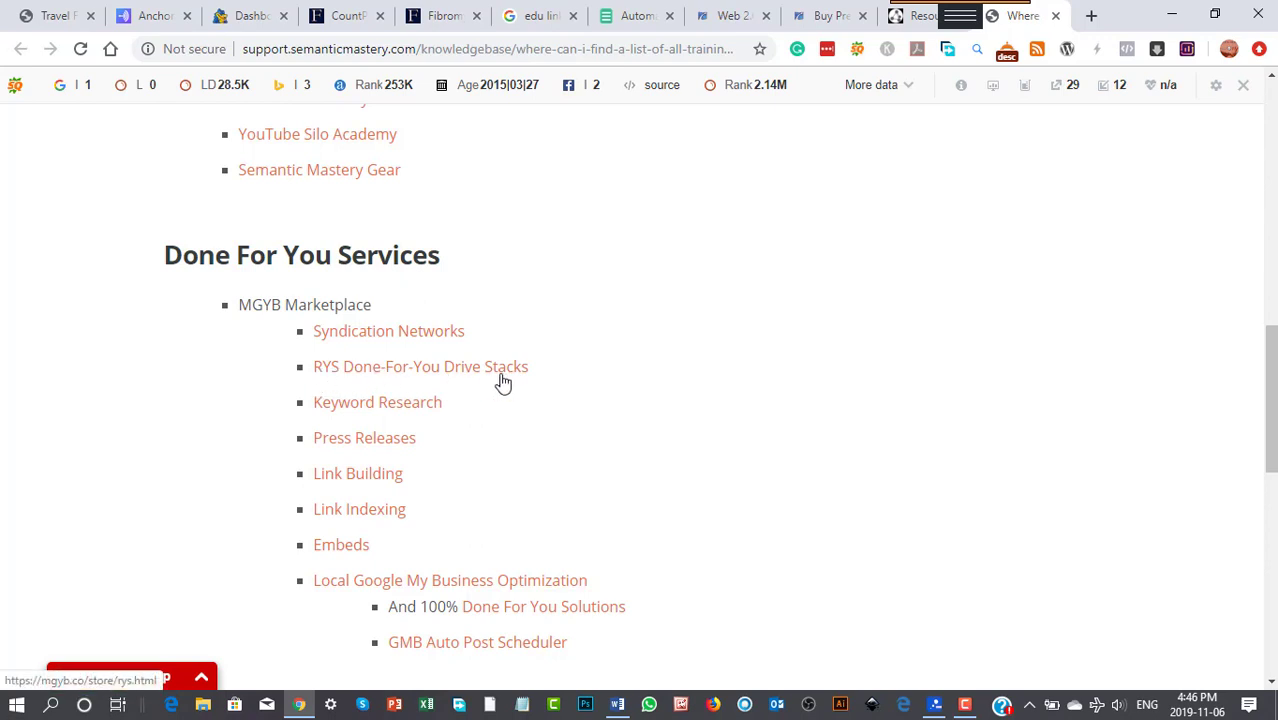
pyautogui.moveTo(356, 370)
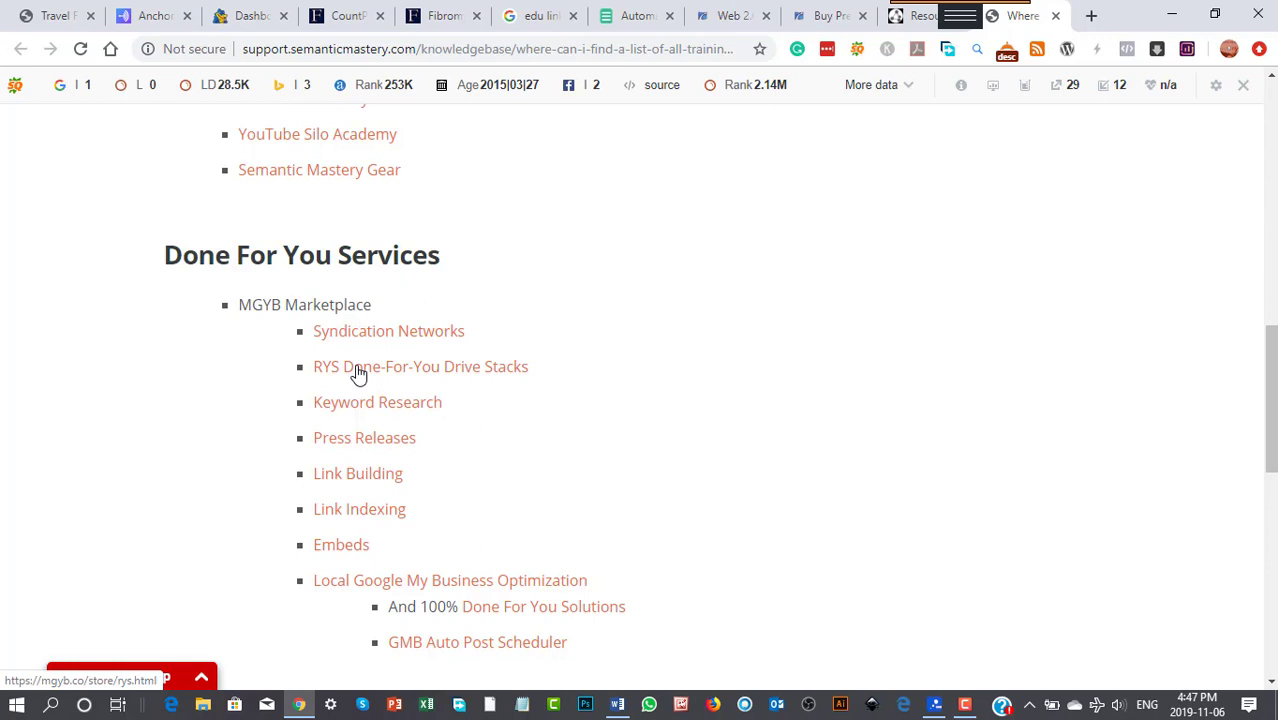
pyautogui.moveTo(368, 374)
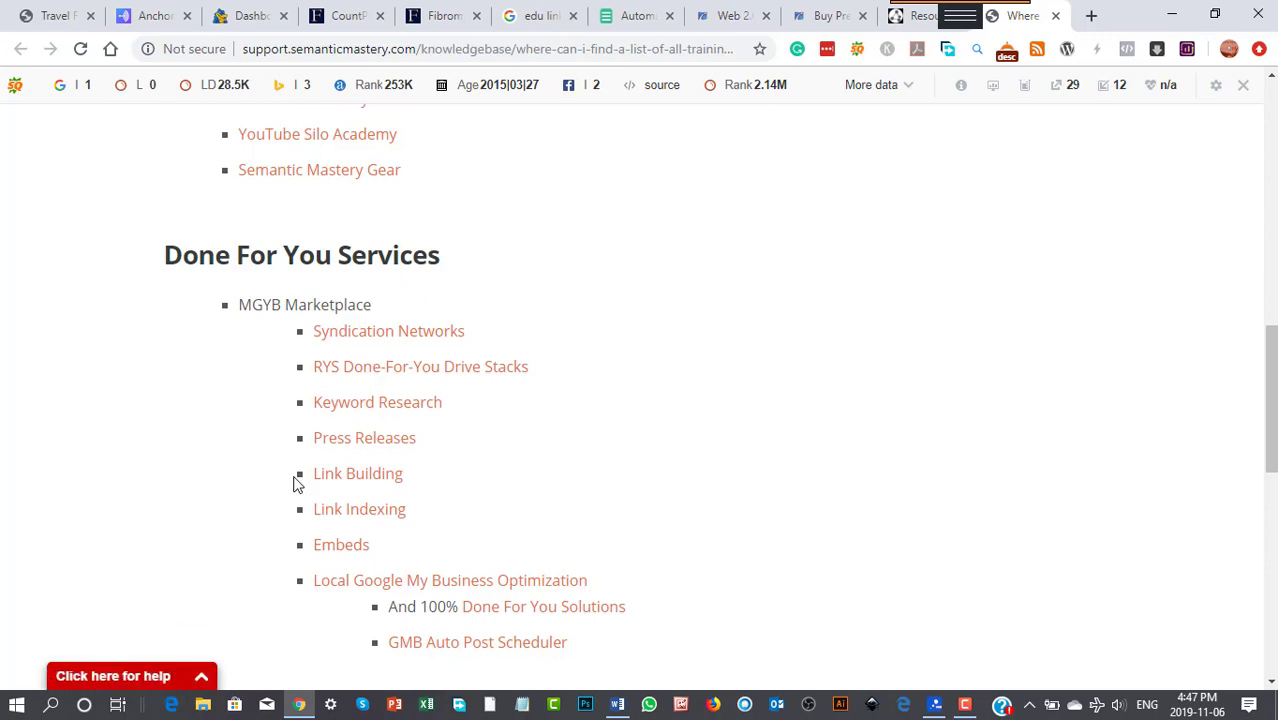
pyautogui.moveTo(388, 374)
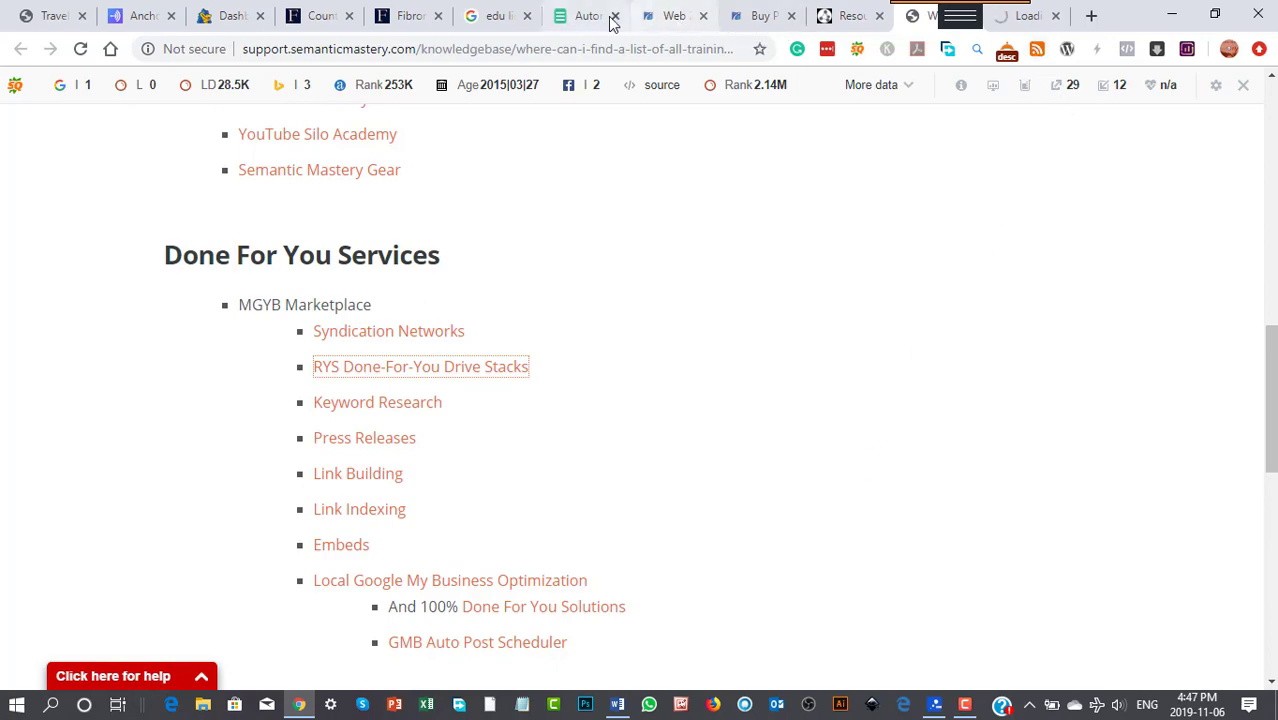
# Switch to the new MGYB RYS Stacks tab and view the $147, $247 and $347 packages.
pyautogui.click(672, 16)
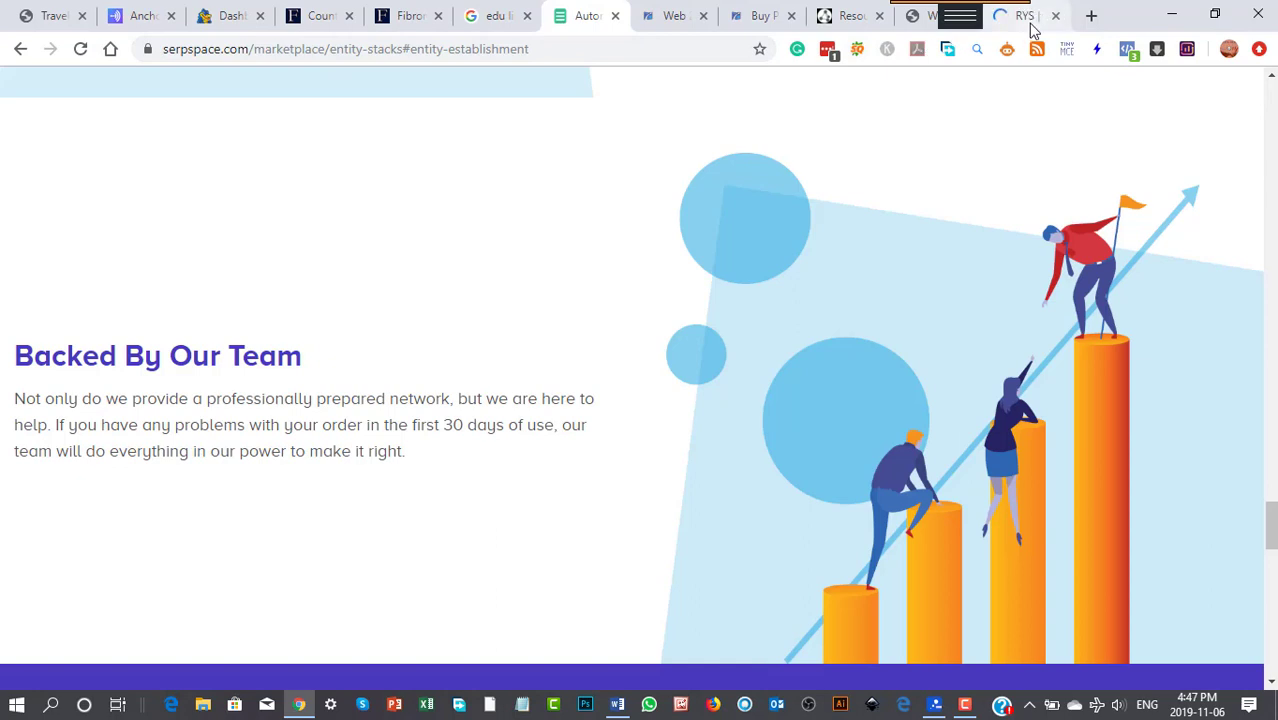
pyautogui.click(1024, 16)
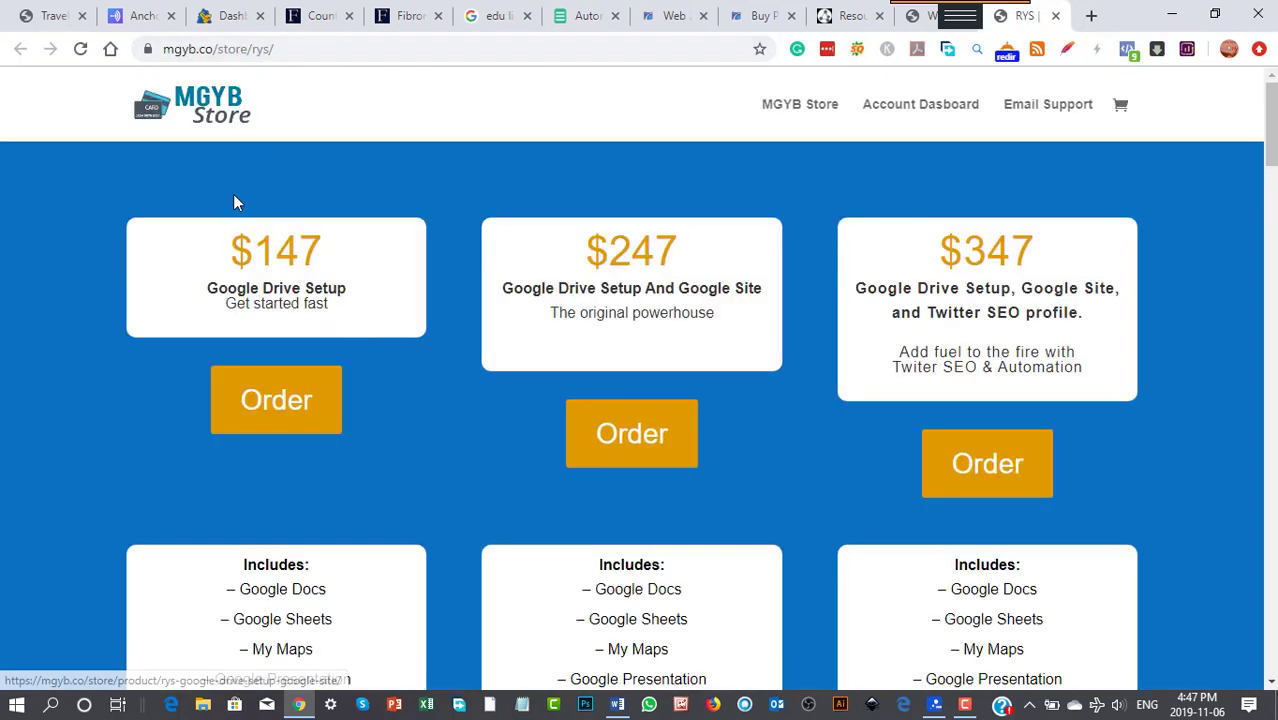
pyautogui.moveTo(416, 512)
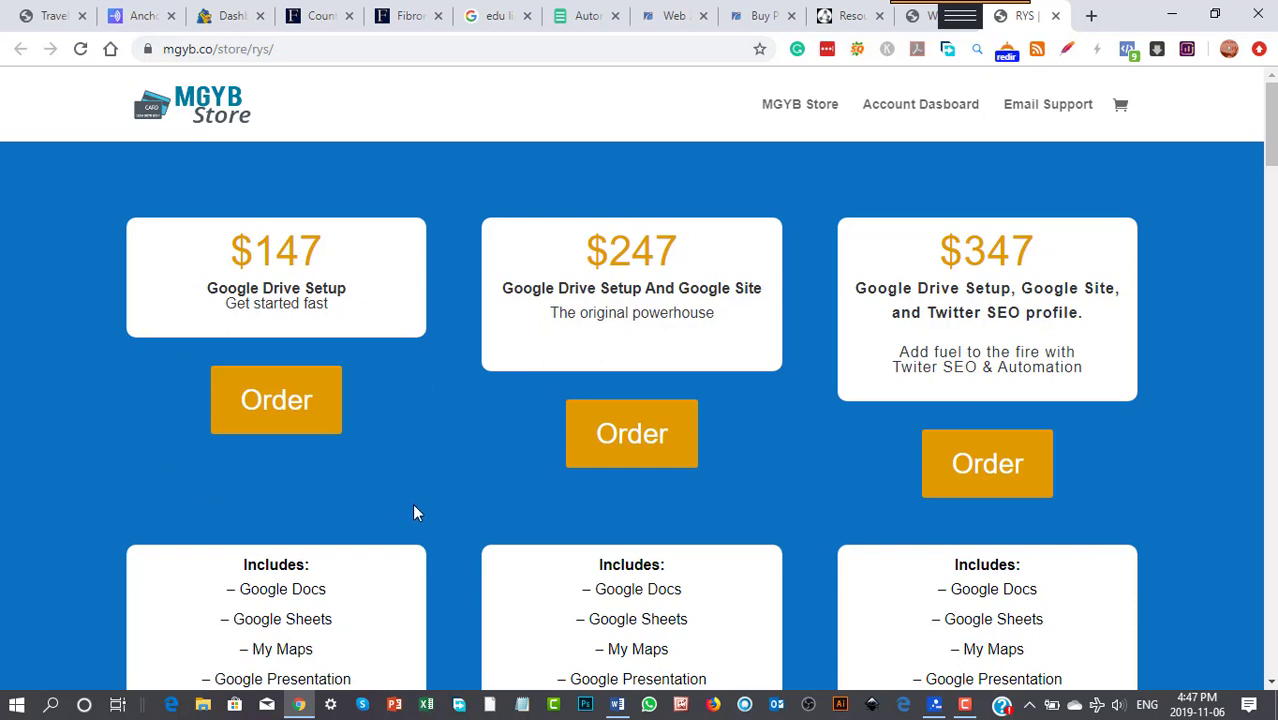
pyautogui.scroll(-3)
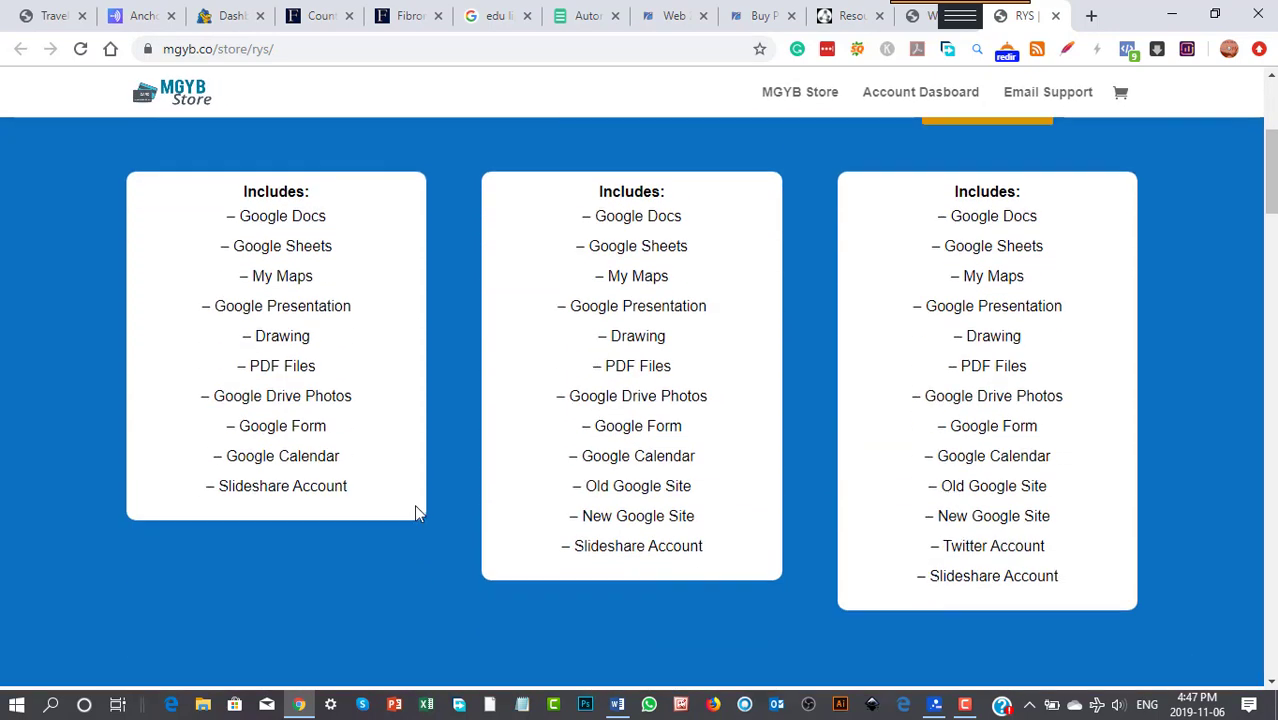
pyautogui.scroll(-3)
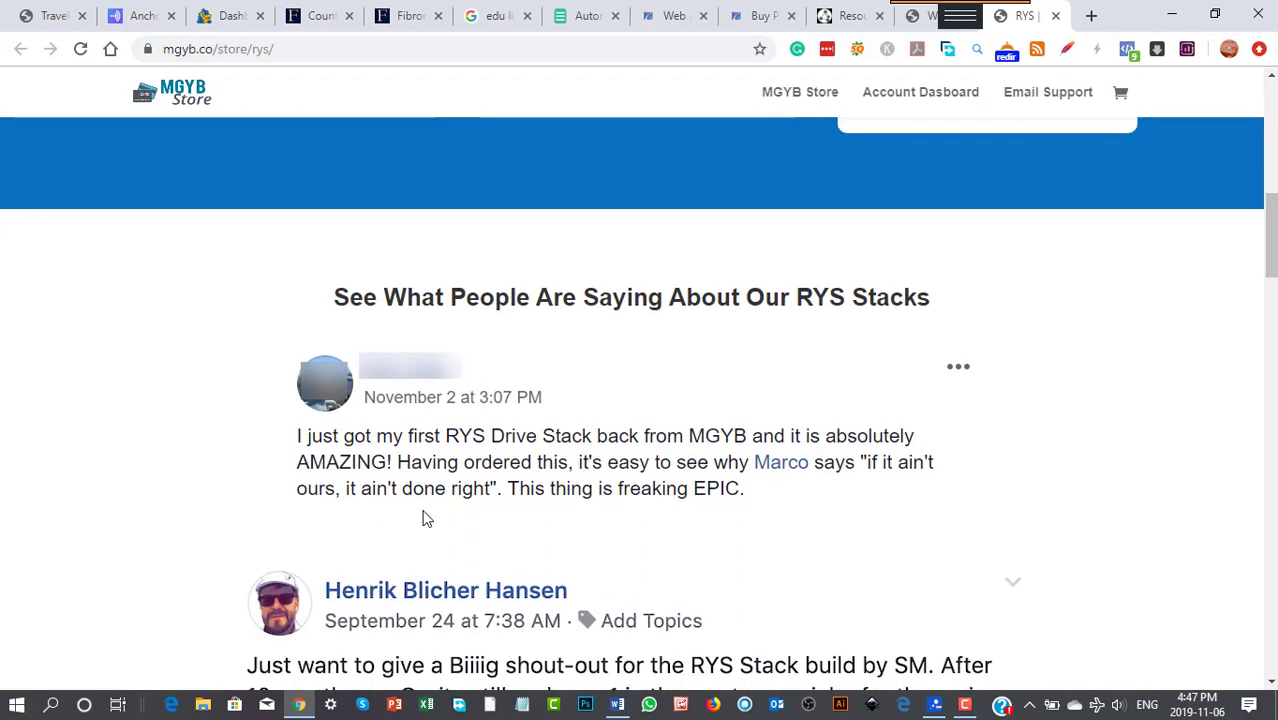
pyautogui.scroll(-3)
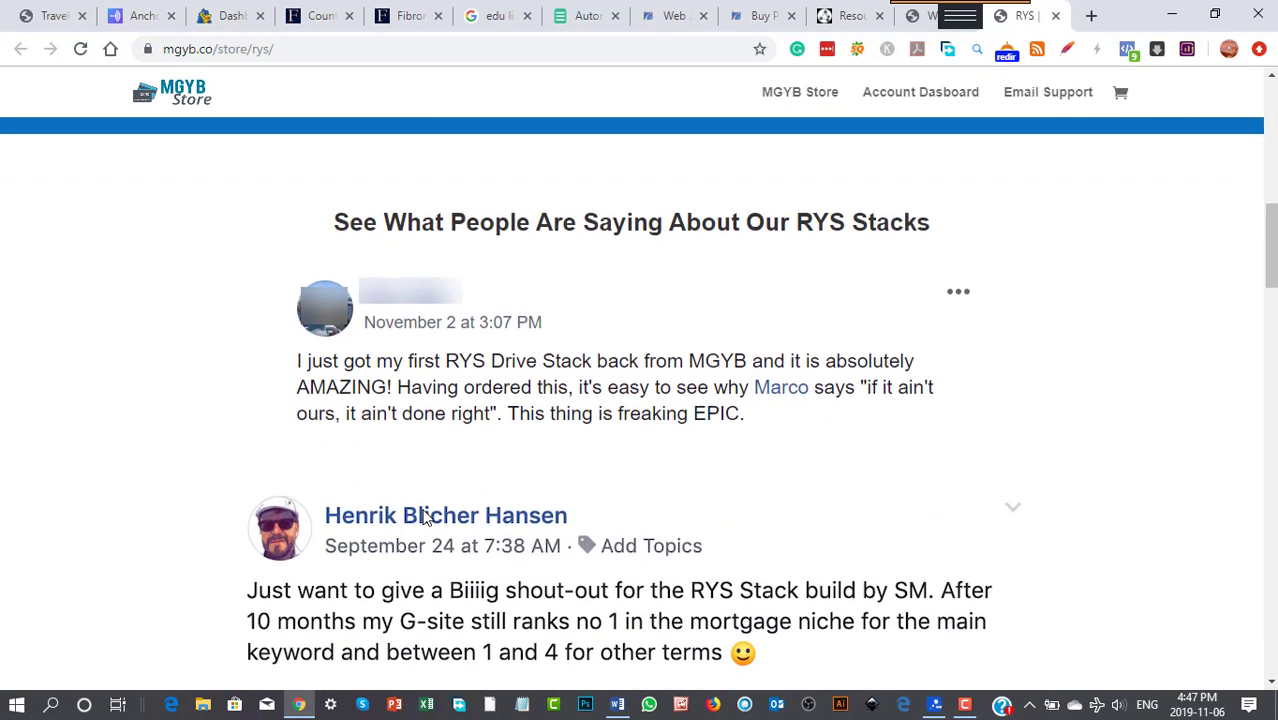
# Read on through the includes lists, testimonials and the what-is-an-RYS-stack explanation.
pyautogui.scroll(-3)
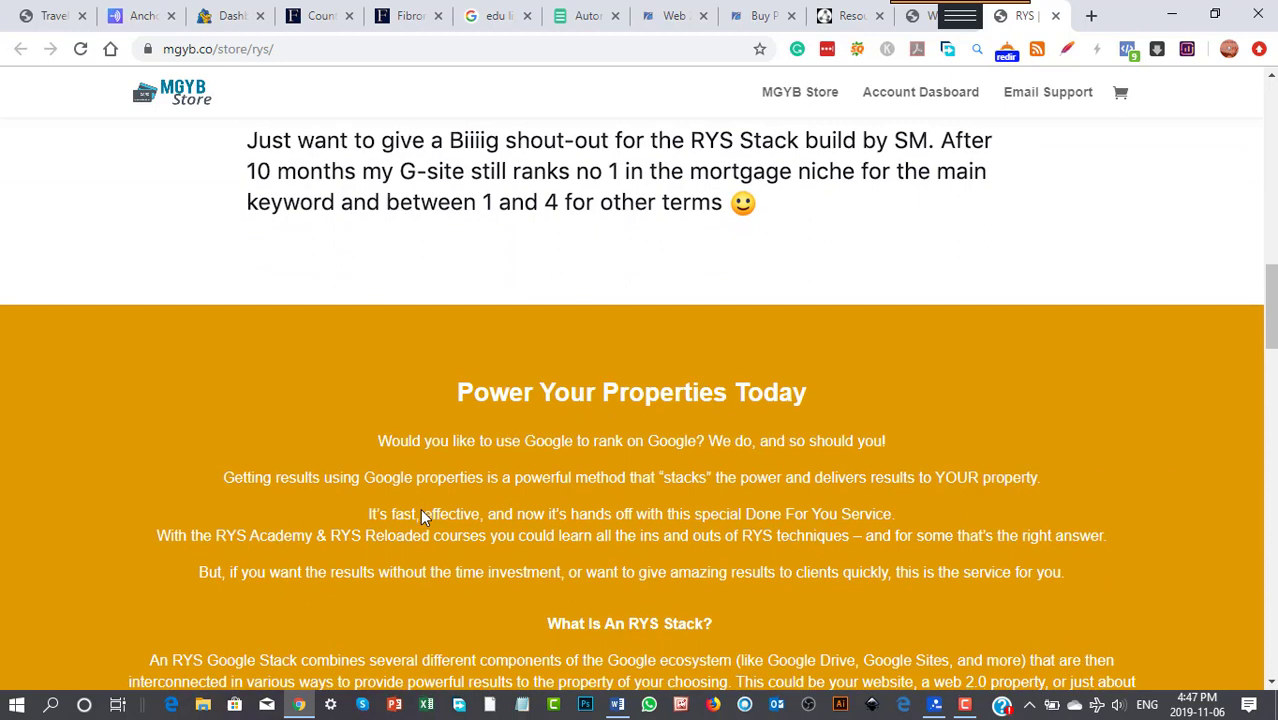
pyautogui.scroll(-3)
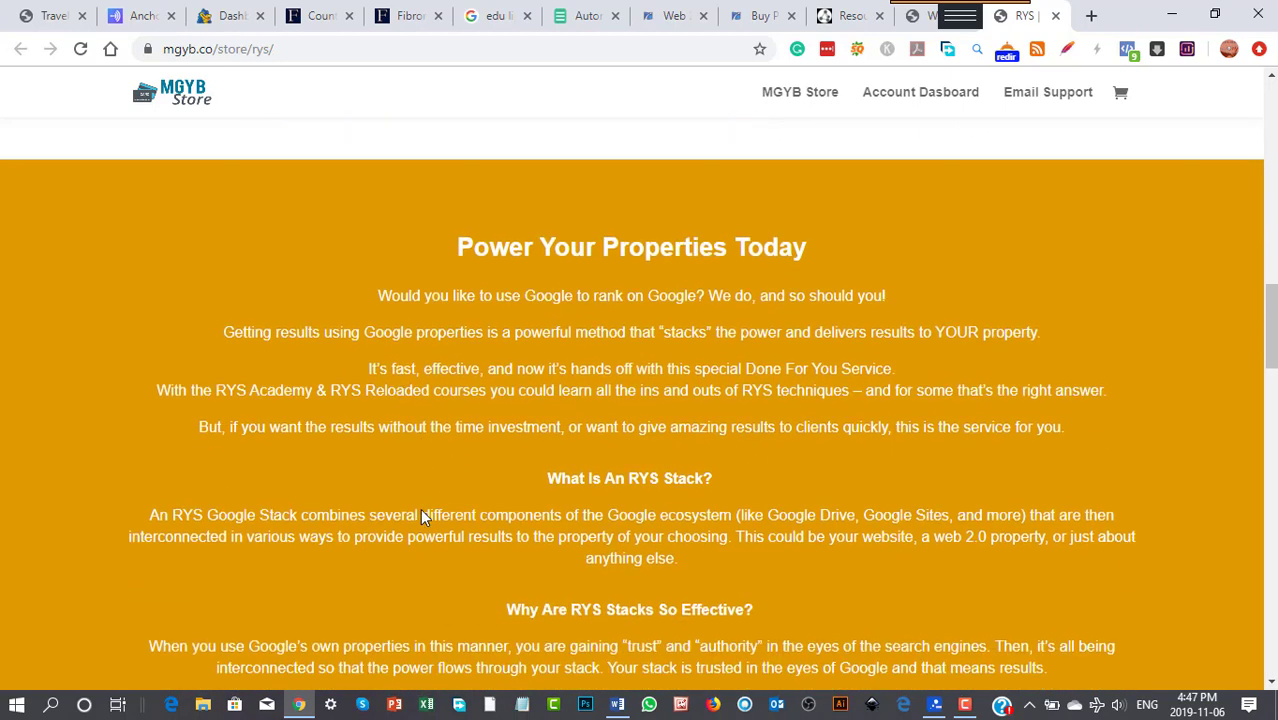
pyautogui.scroll(-3)
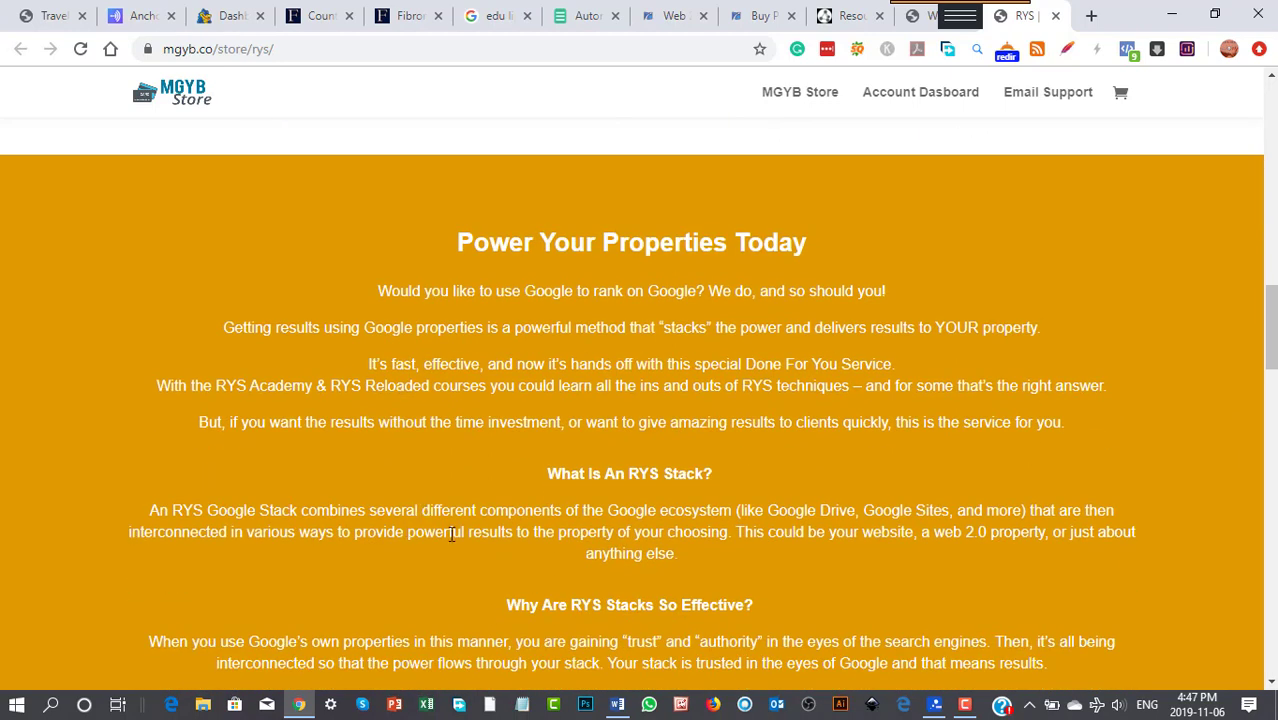
pyautogui.scroll(-3)
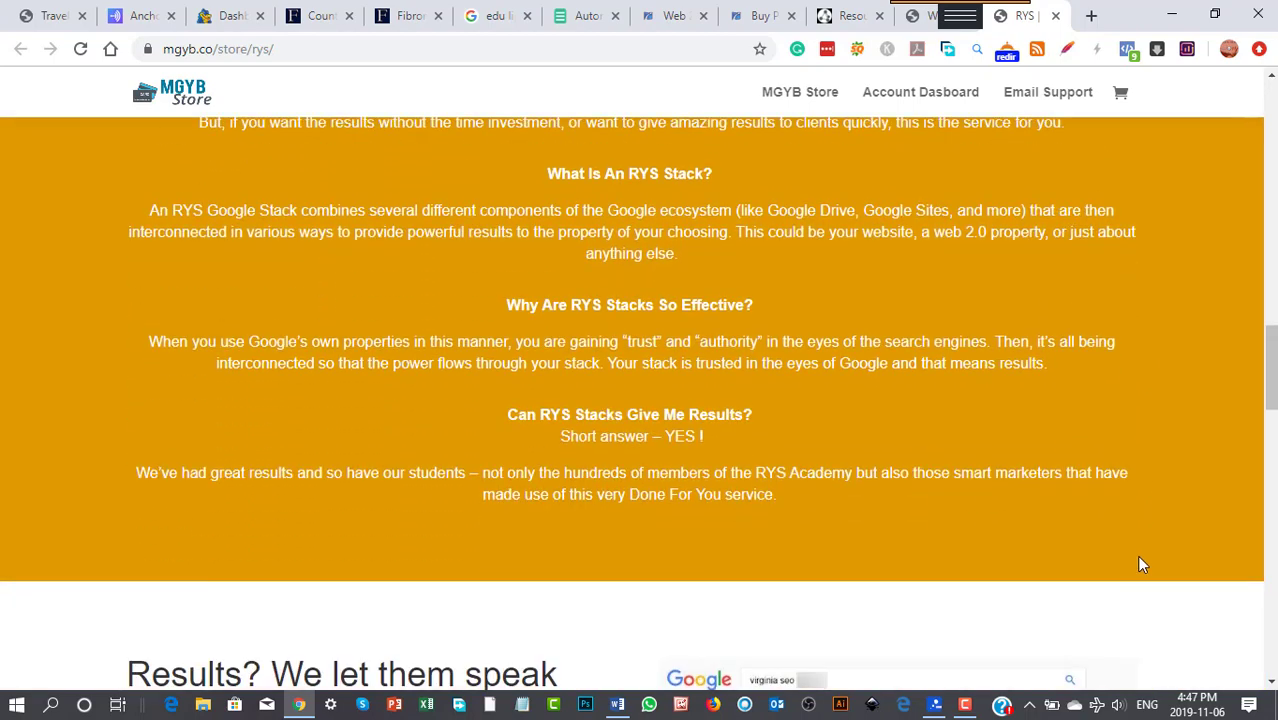
pyautogui.scroll(-3)
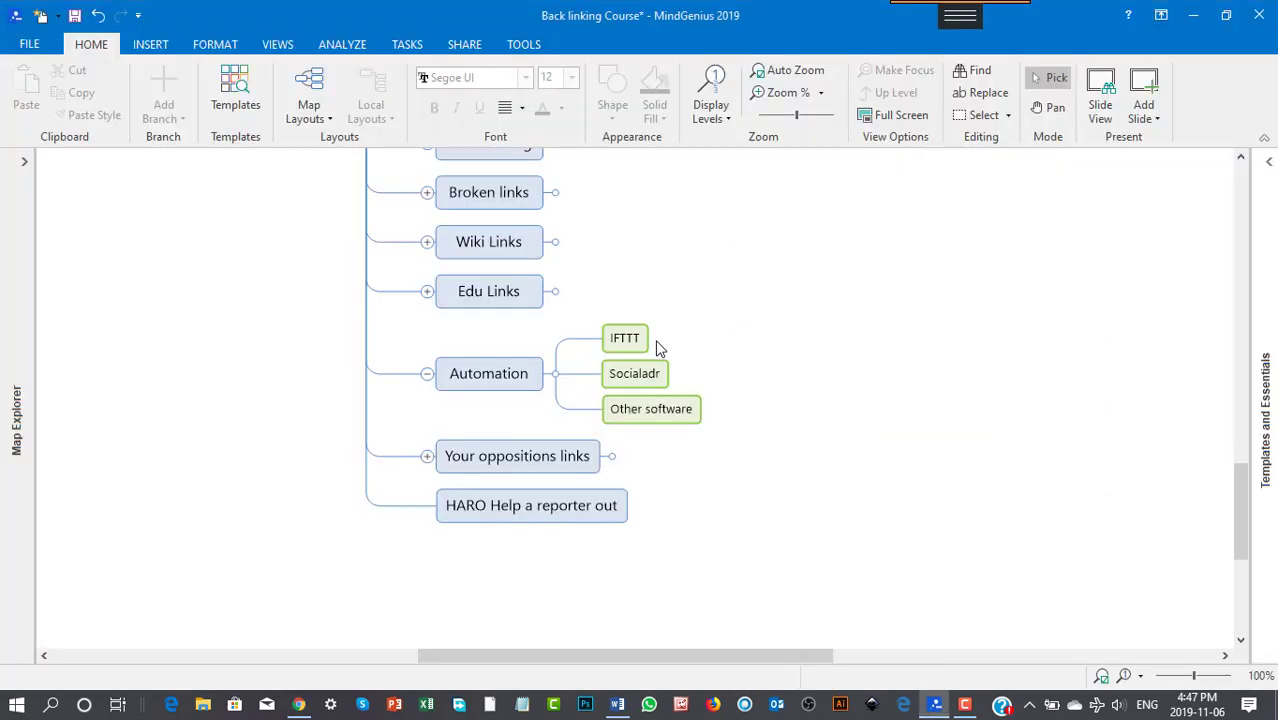
pyautogui.moveTo(998, 500)
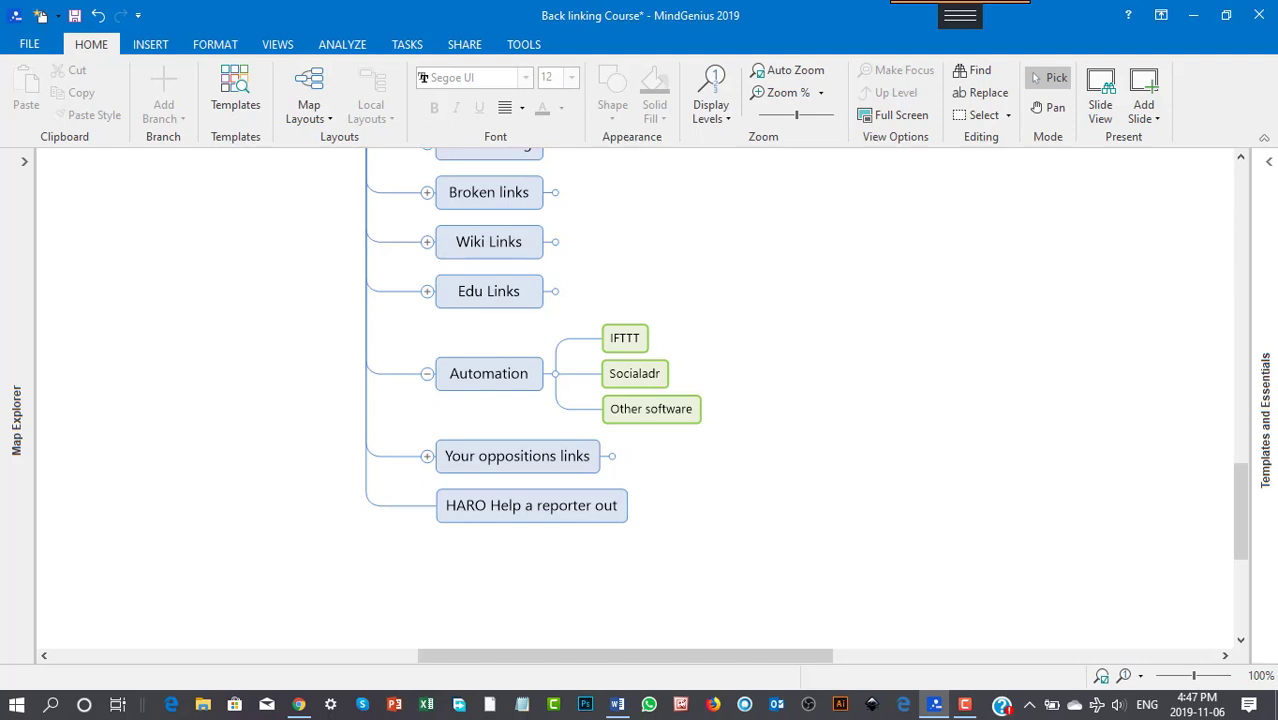
pyautogui.moveTo(518, 462)
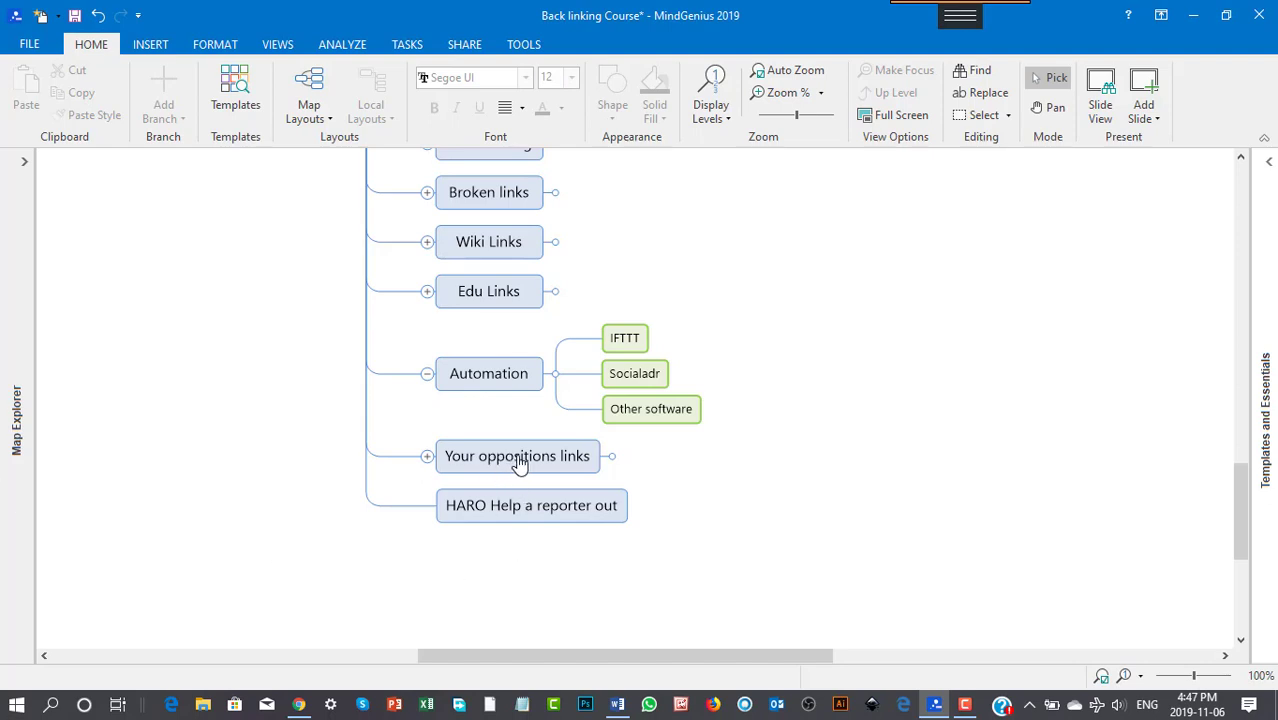
pyautogui.moveTo(504, 462)
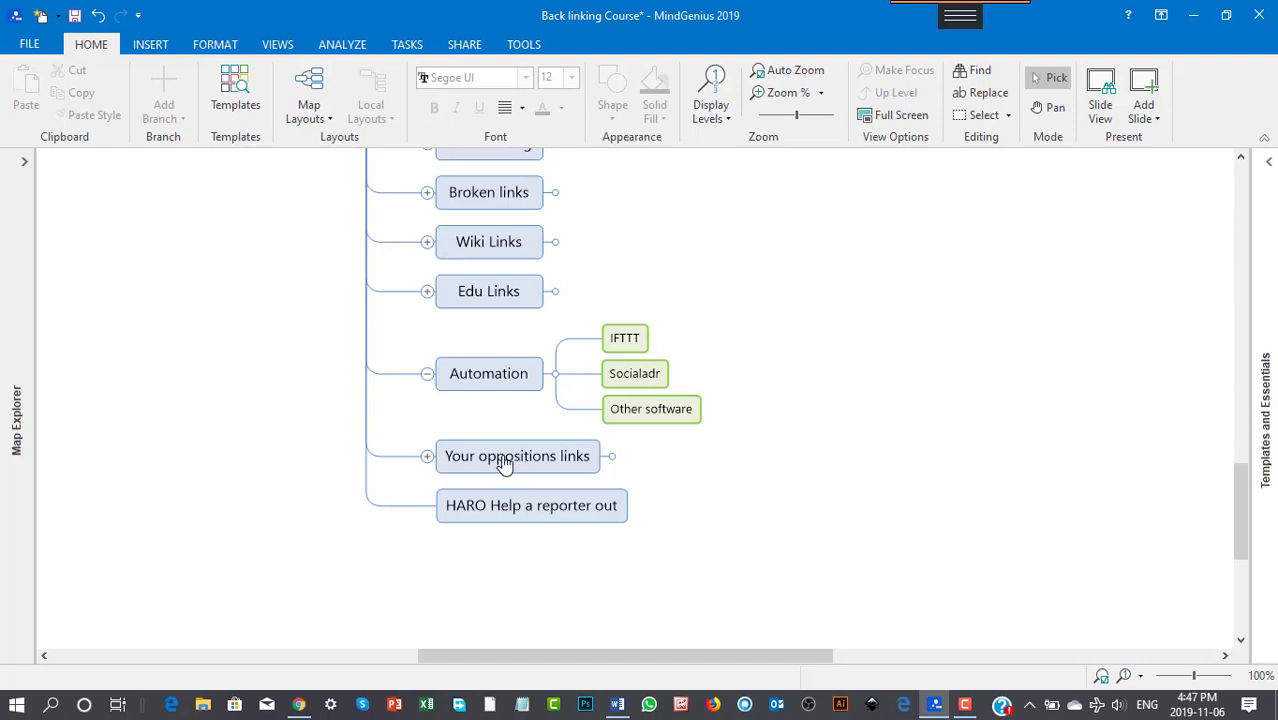